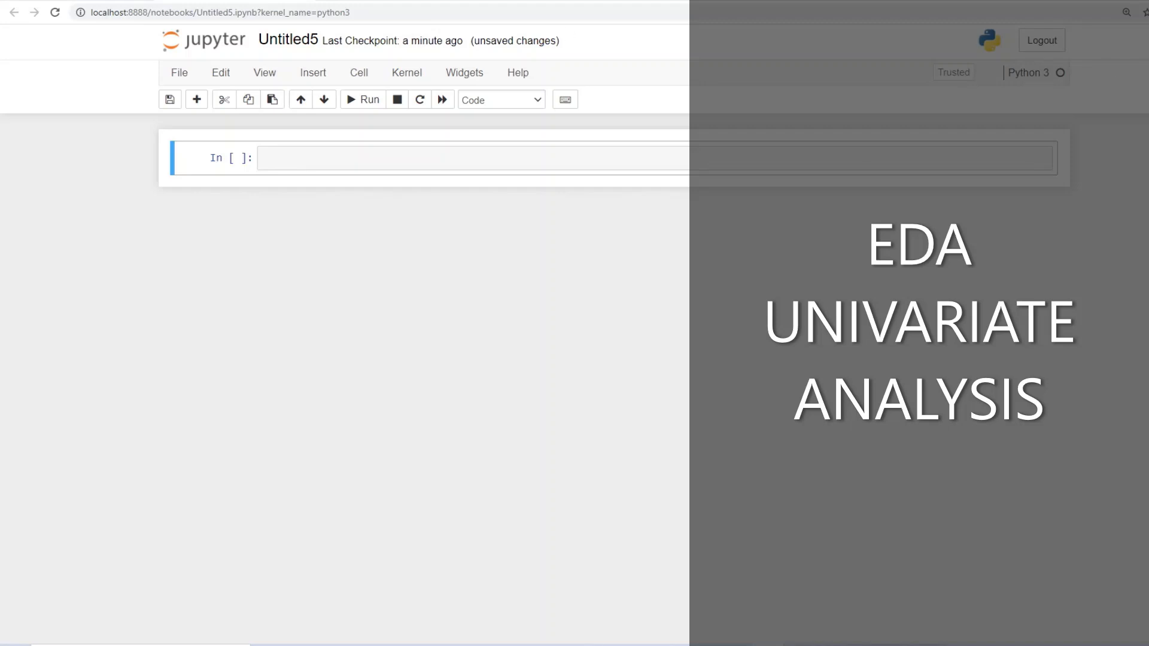
mouse_move(309, 85)
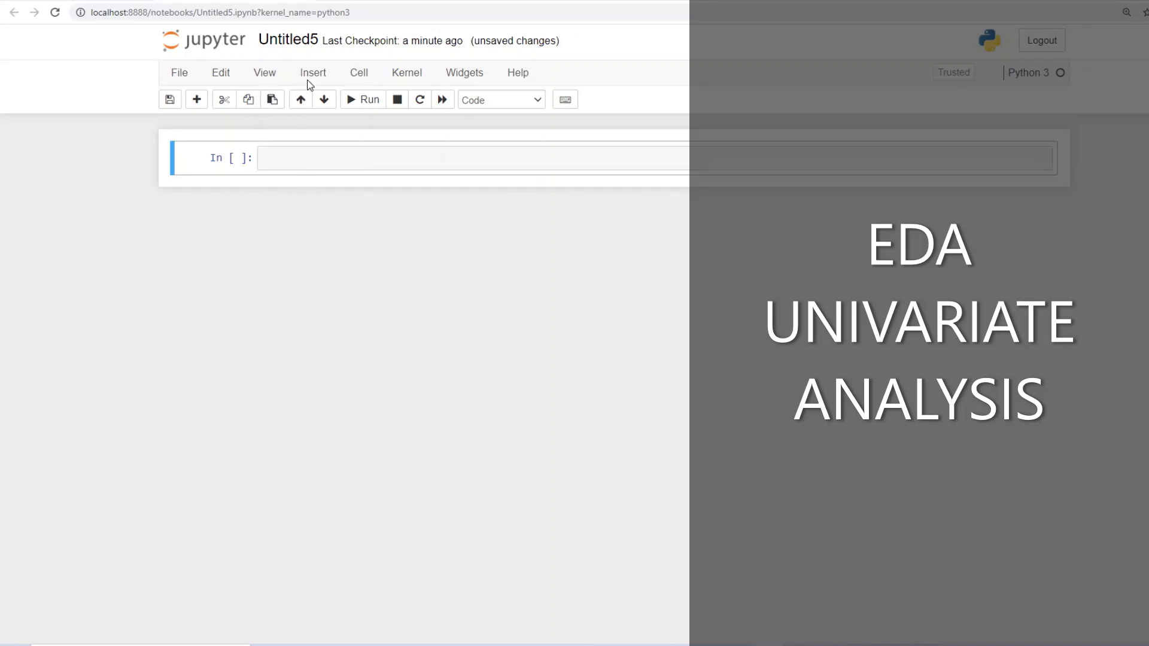
mouse_move(301, 157)
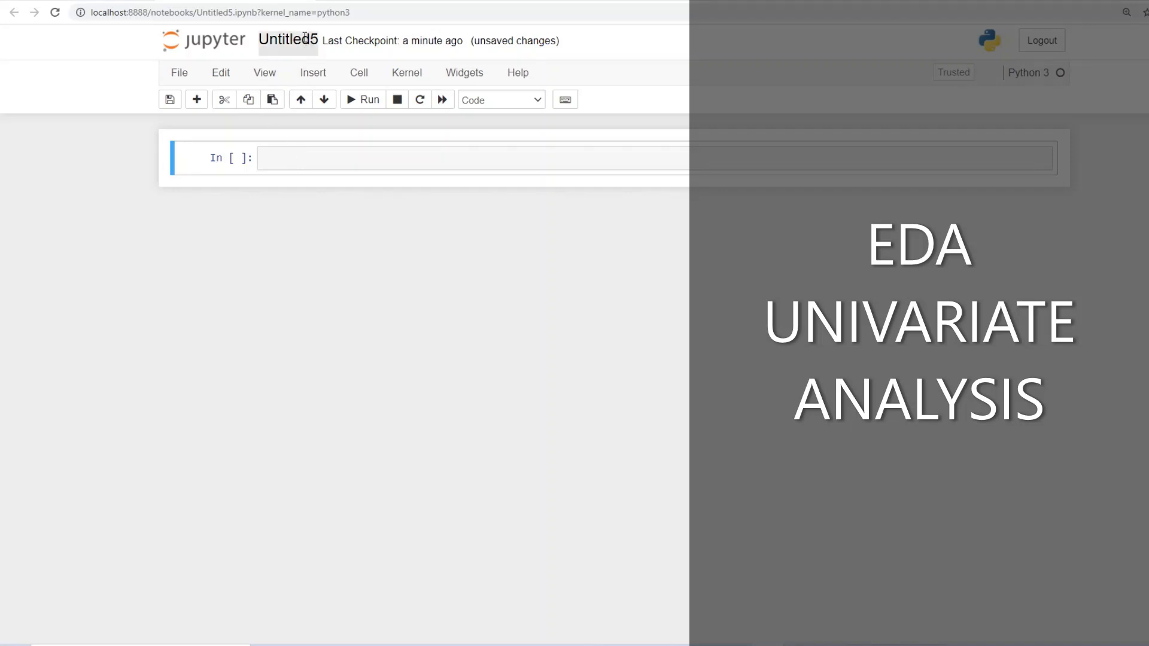
Rename the notebook to 'Univariate Analysis' via the Rename Notebook dialog.
click(289, 41)
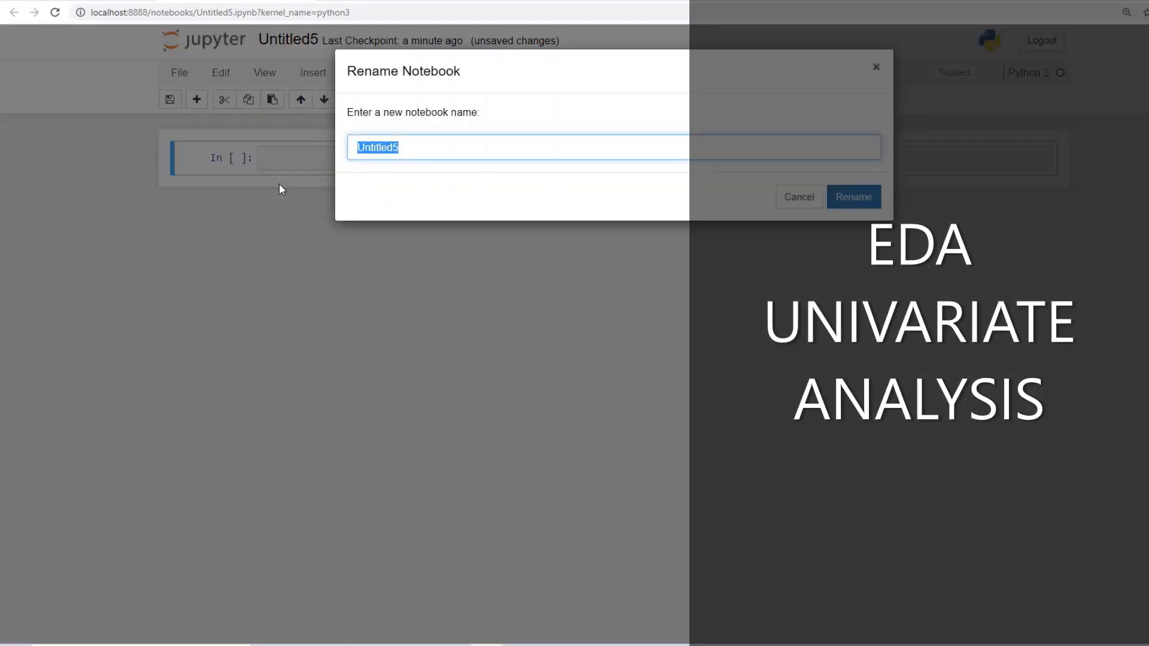
text(Uni)
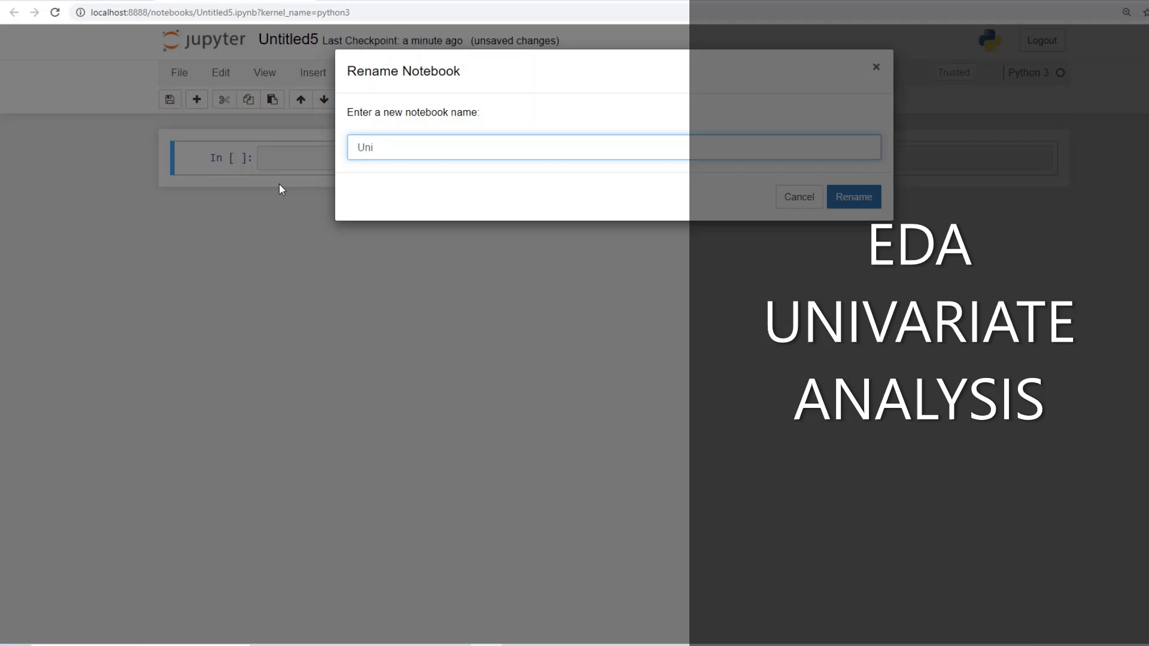
text(varai)
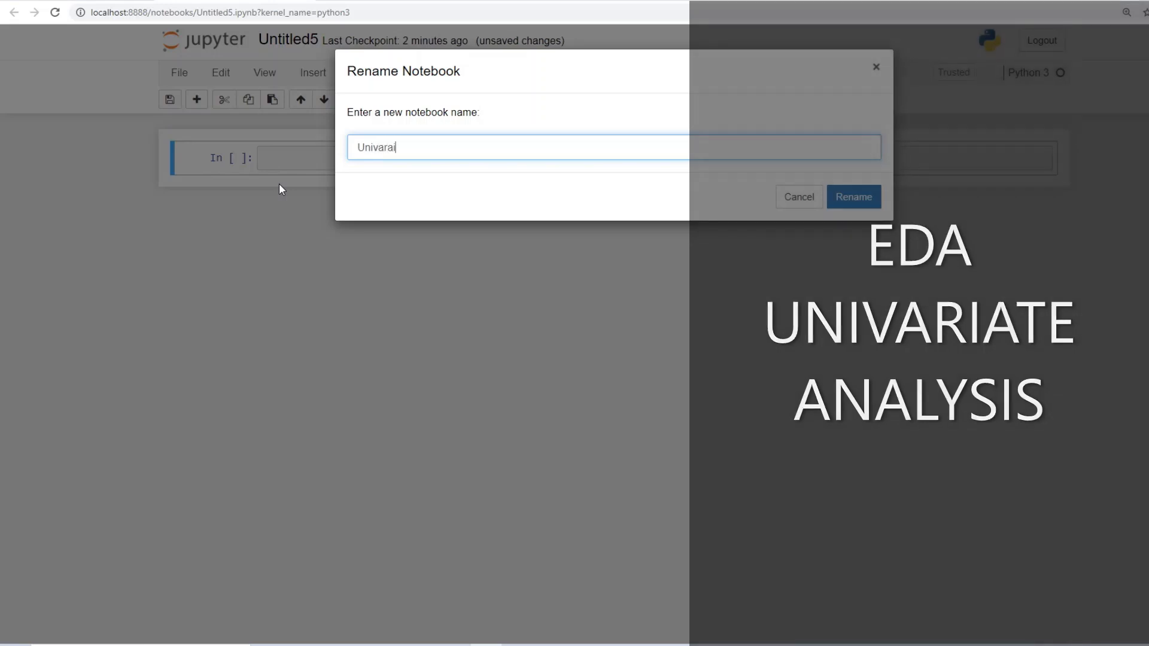
text(te)
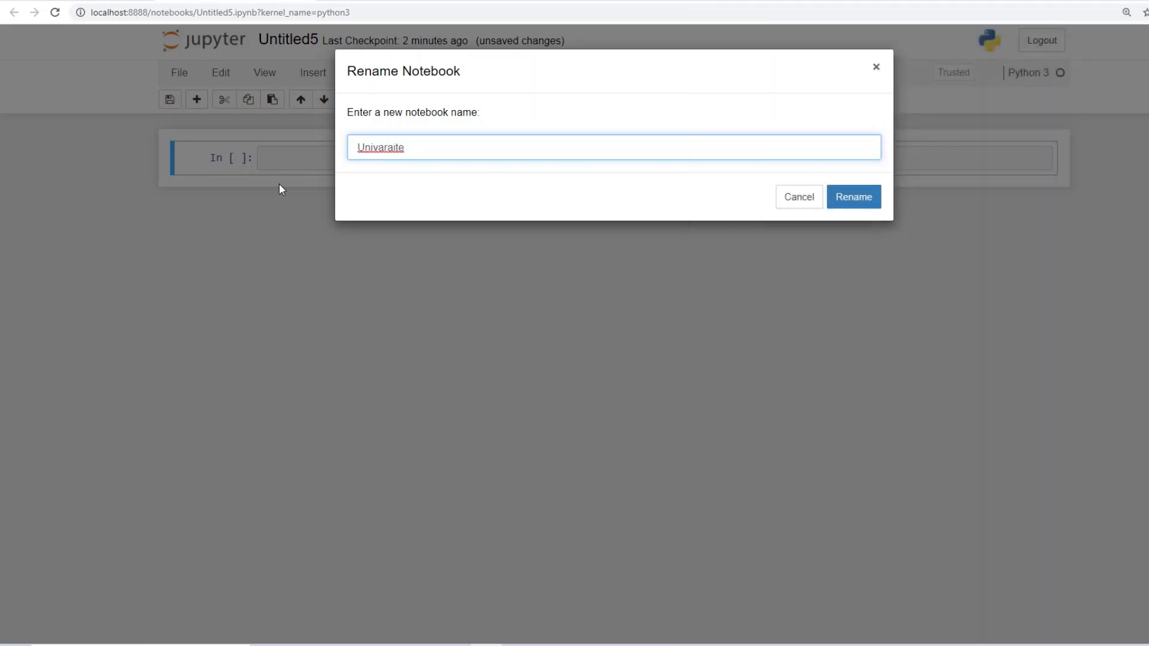
key(Backspace)
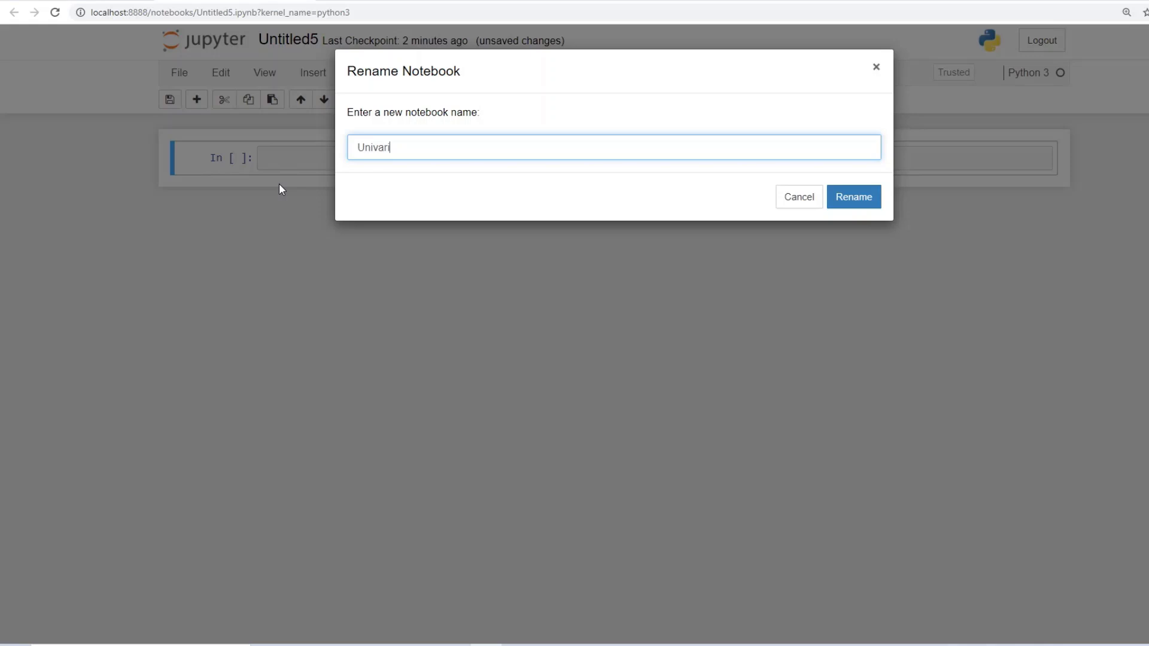
text(ate Anal)
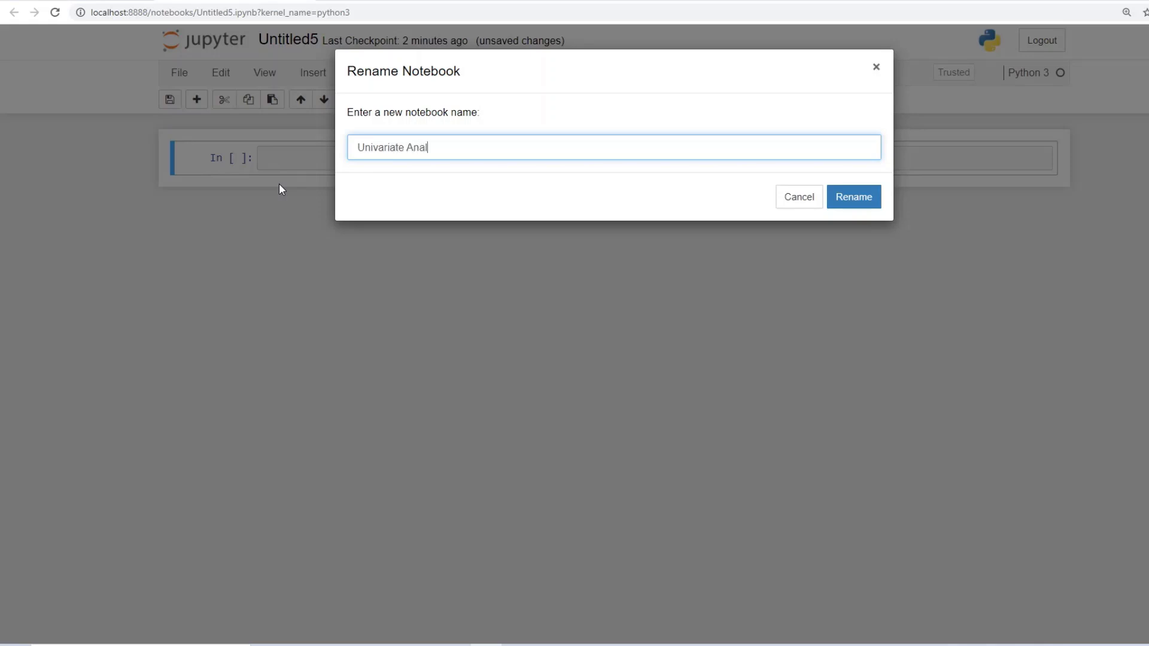
text(ysis)
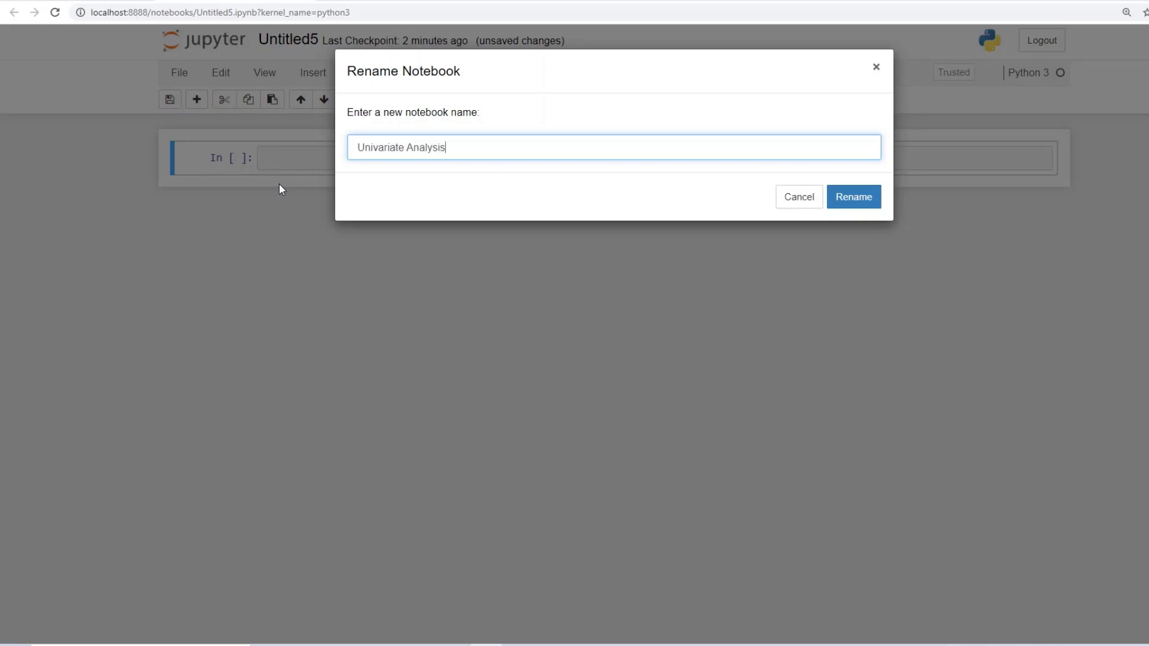
click(852, 196)
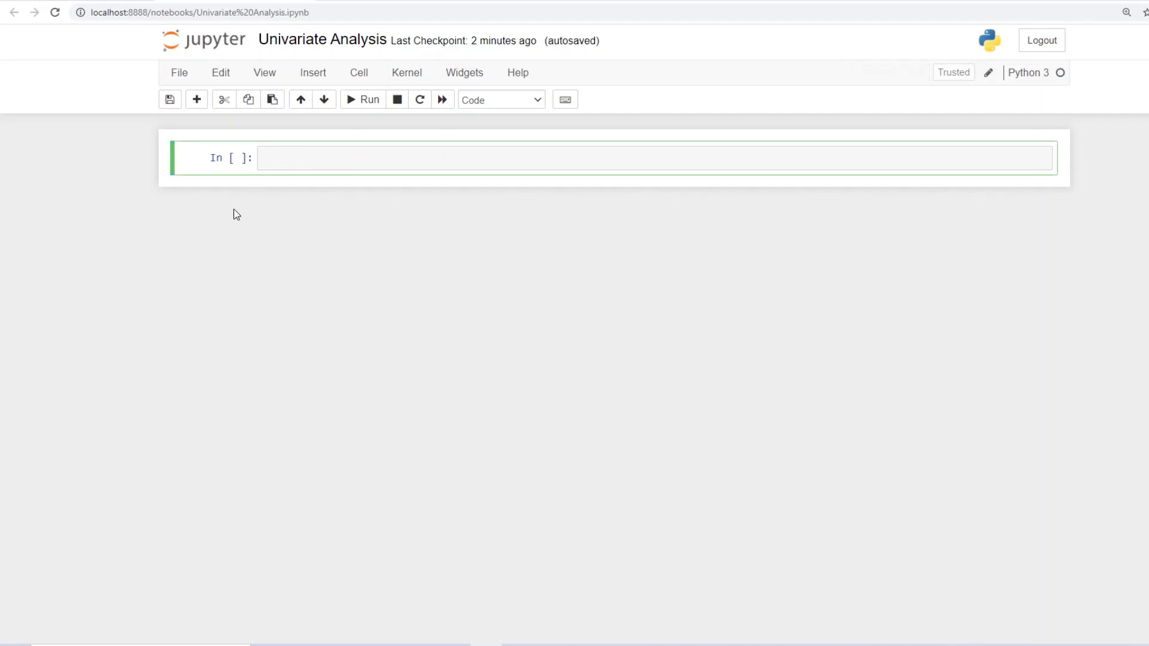
Write imports for numpy as np and pandas as pd in the first cell.
text(imp)
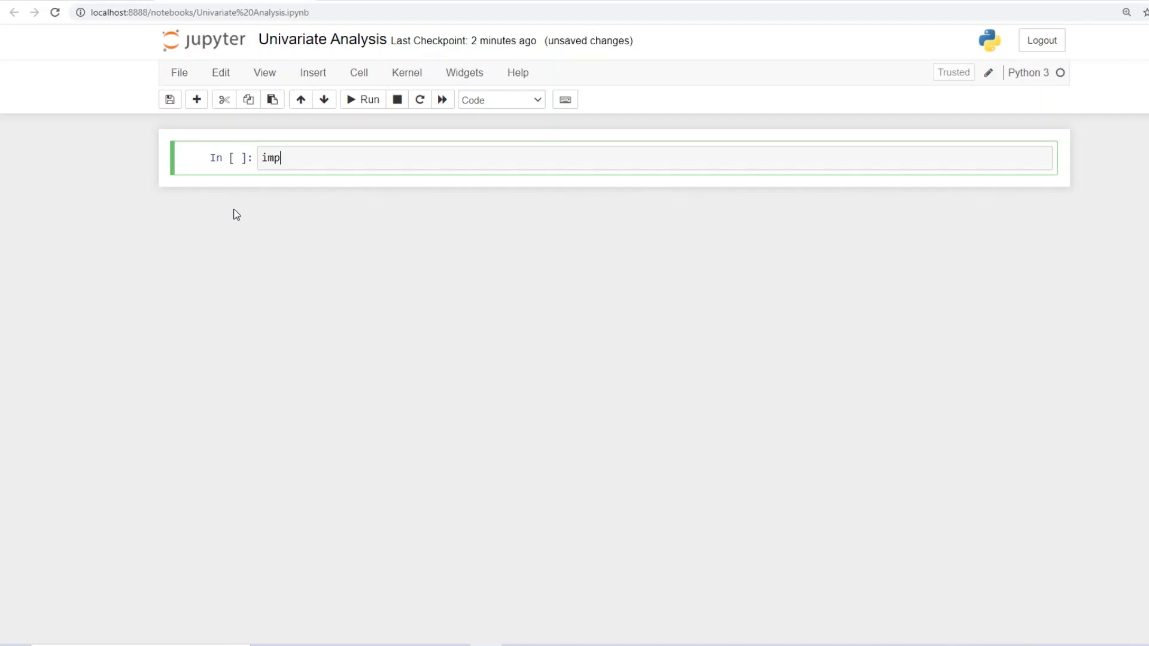
text(ort)
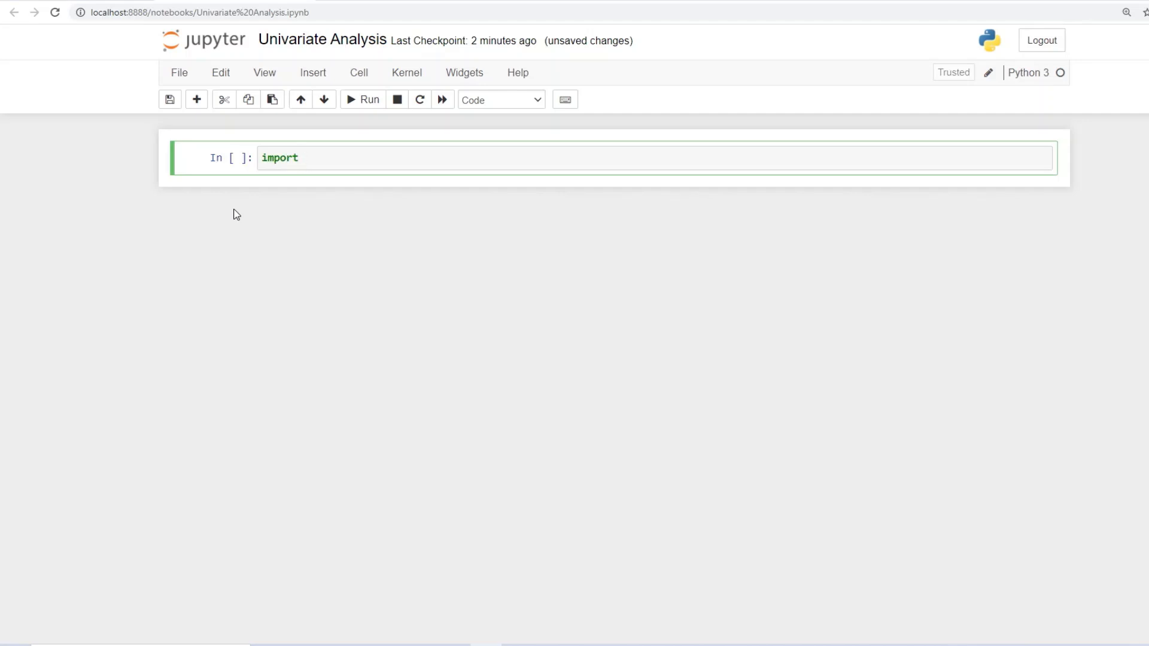
text(numpy)
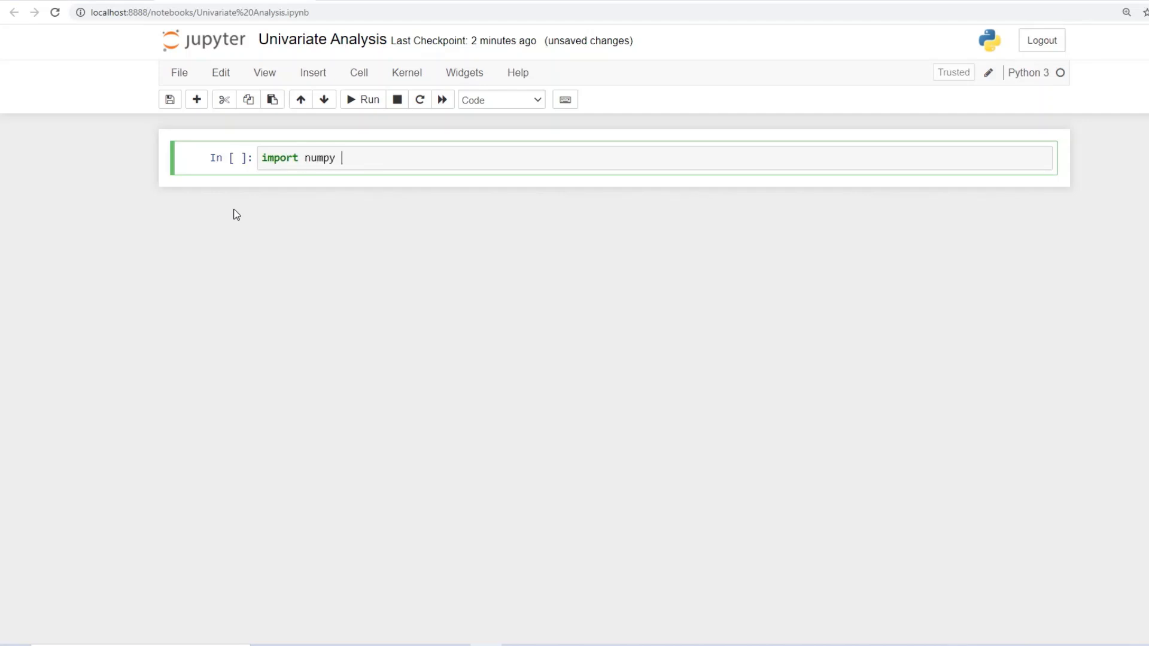
text(as)
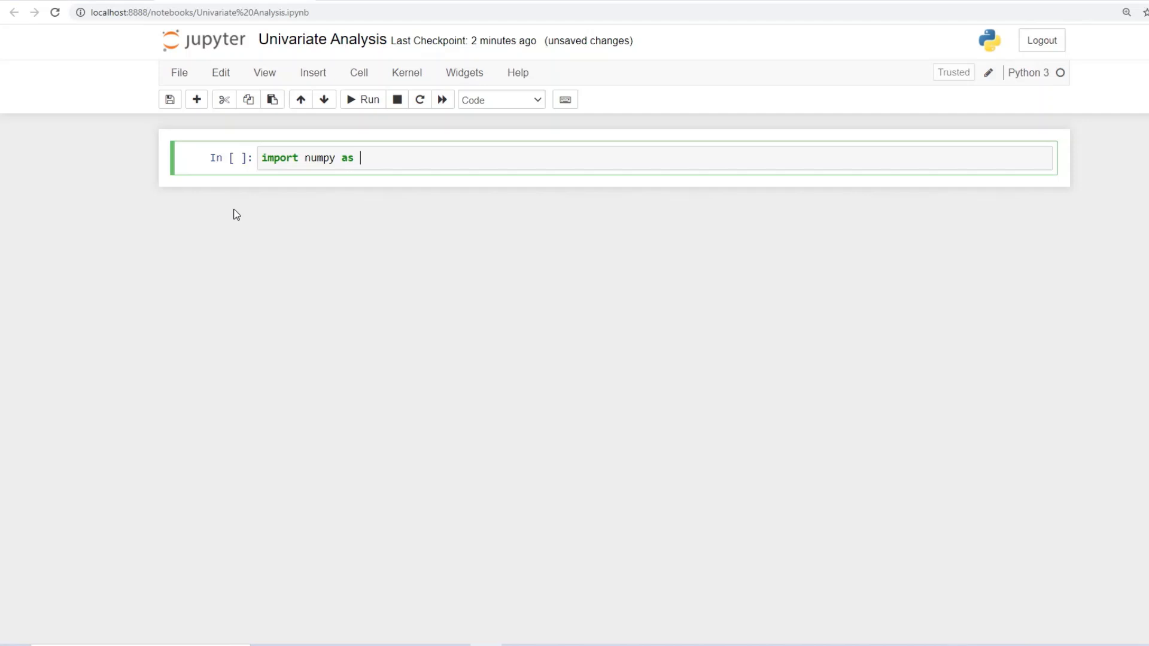
text(np)
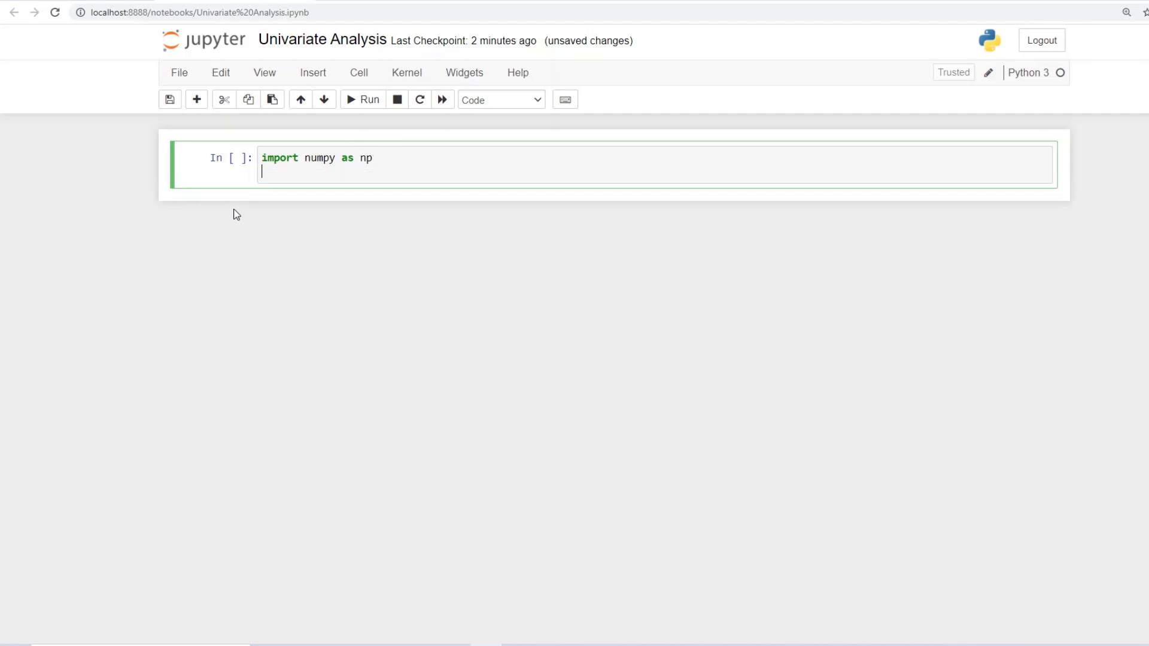
text(import)
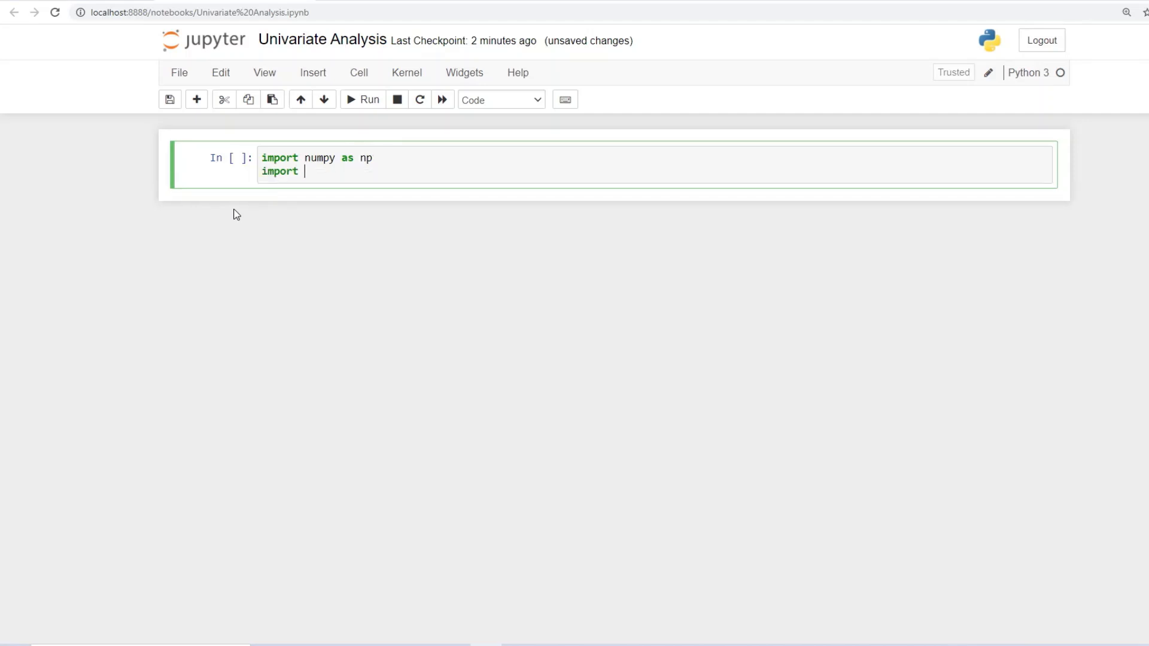
text(pan)
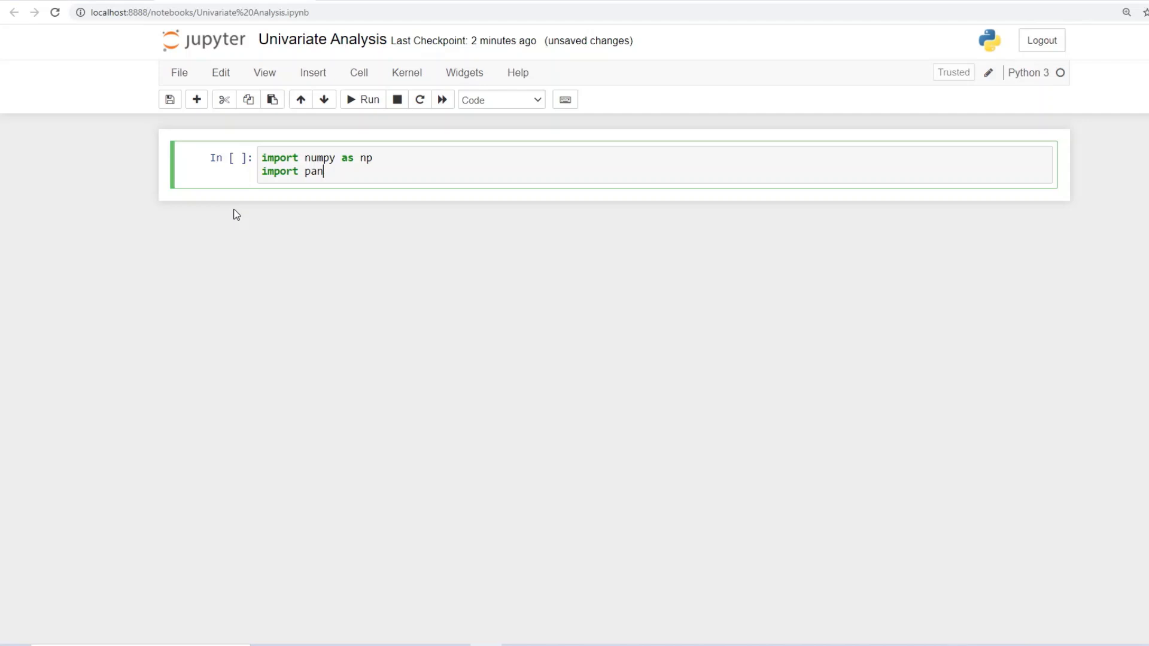
text(das)
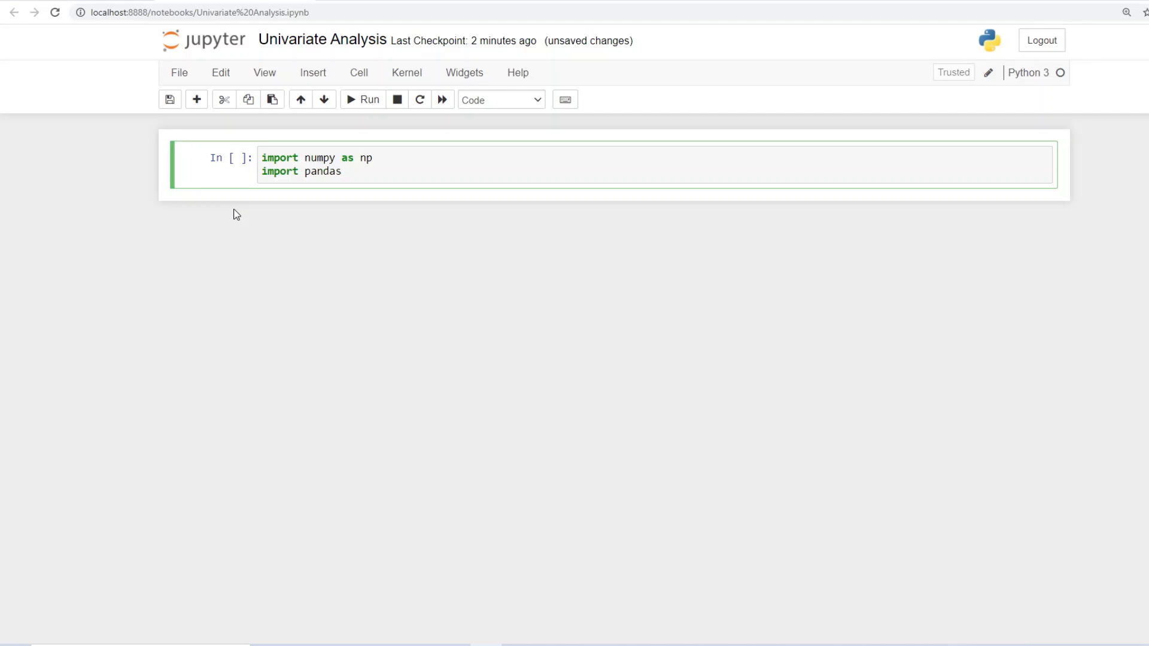
text(as pd)
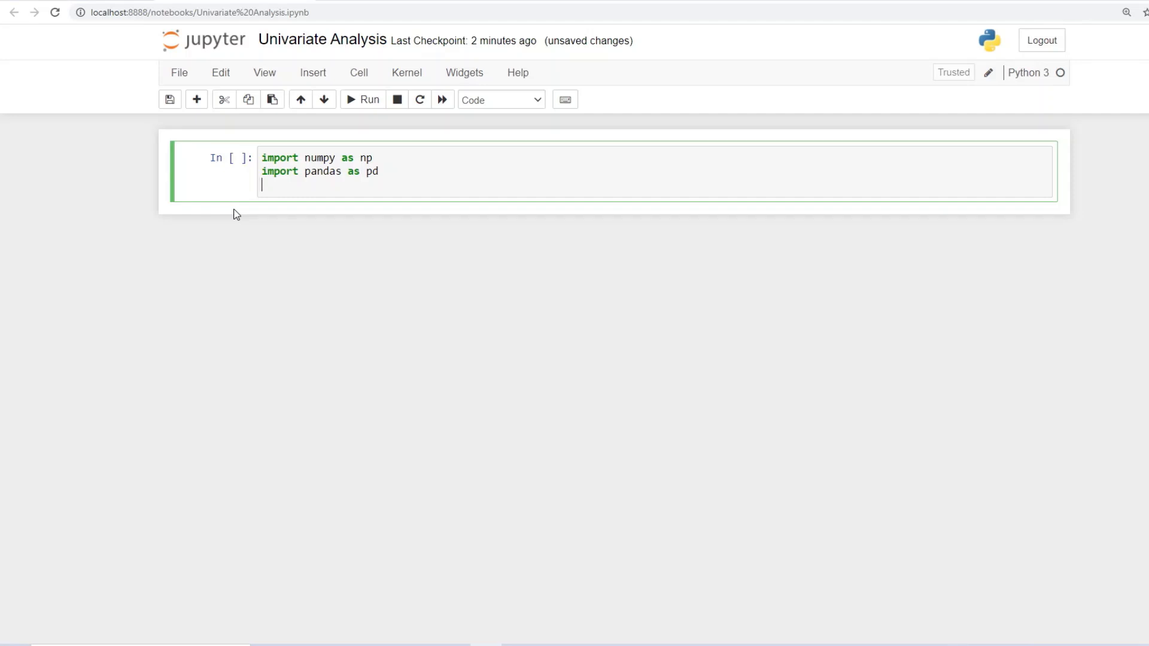
Add imports for matplotlib.pyplot and seaborn as sns, then run the imports cell.
text(import)
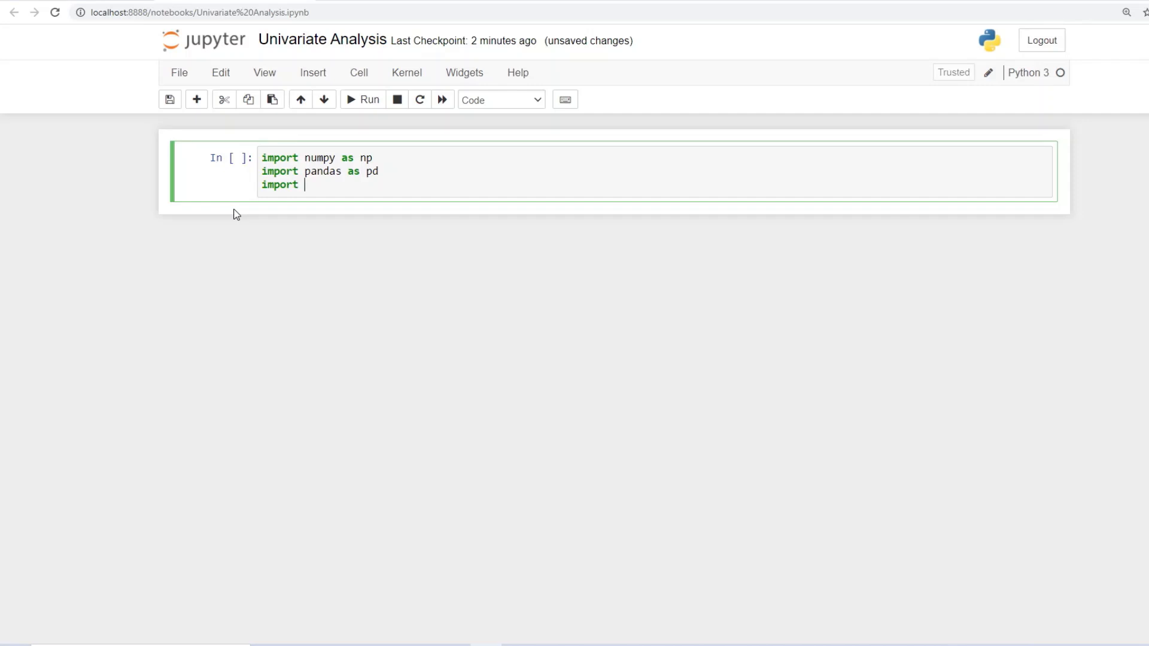
text(mat)
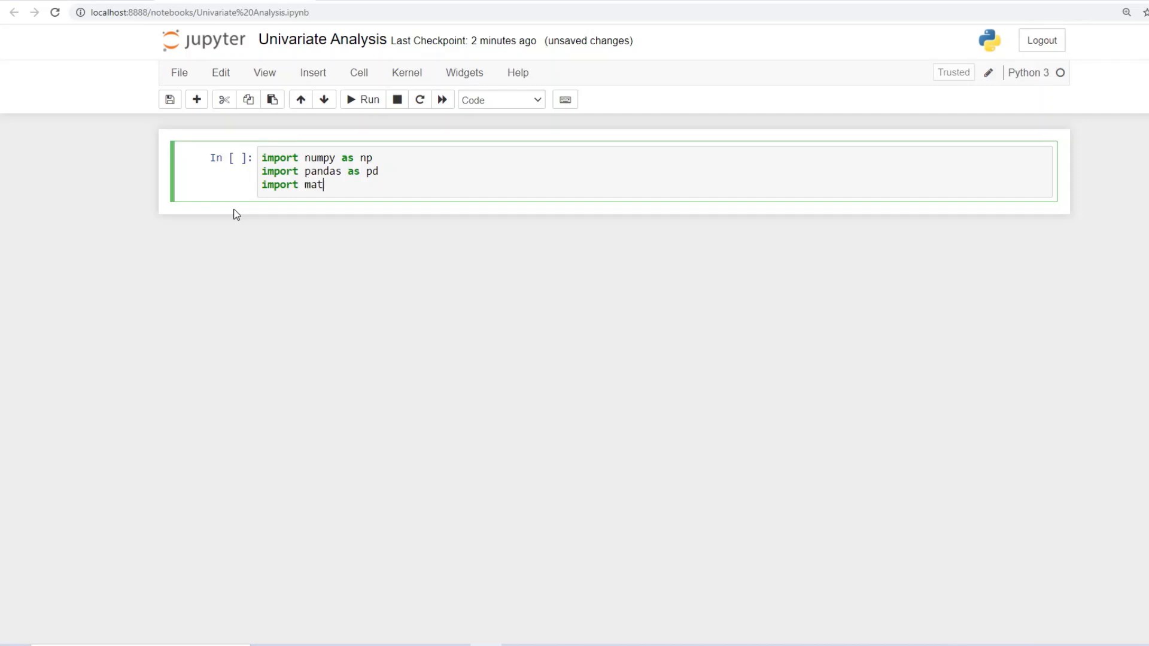
text(plotlib)
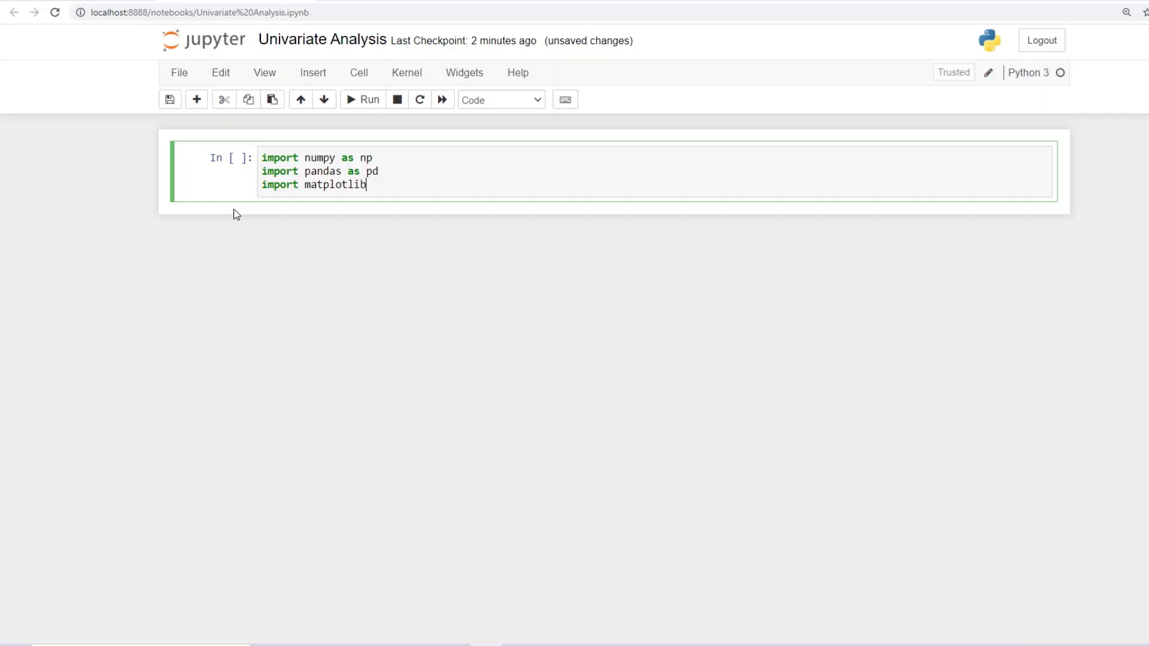
text(.)
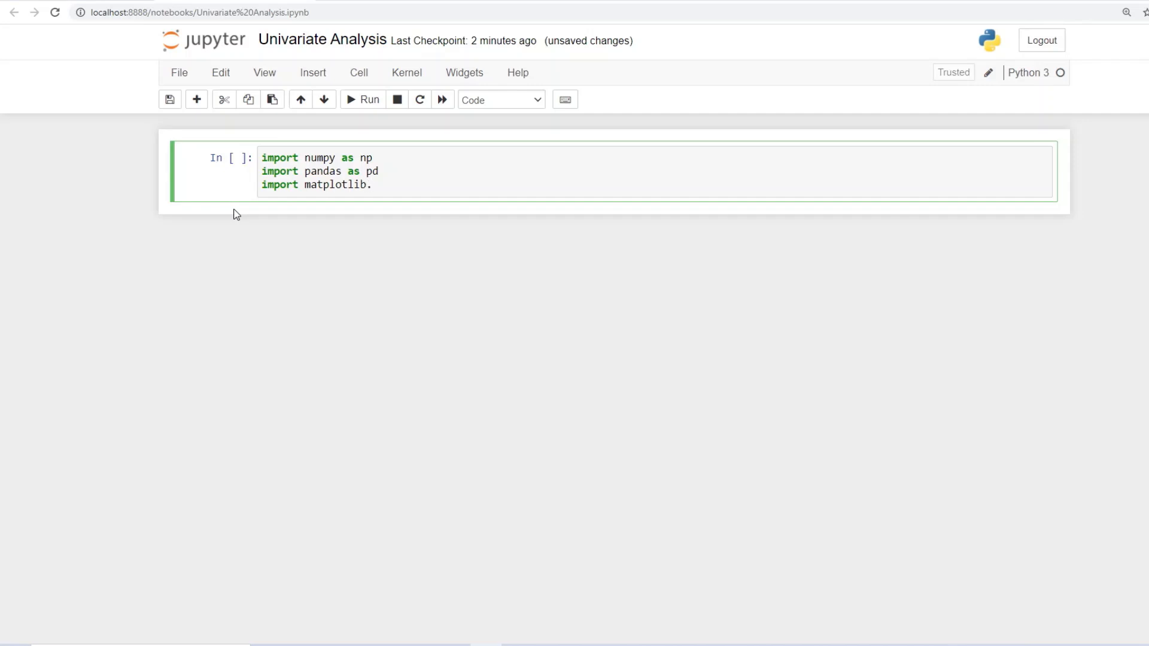
text(pypl)
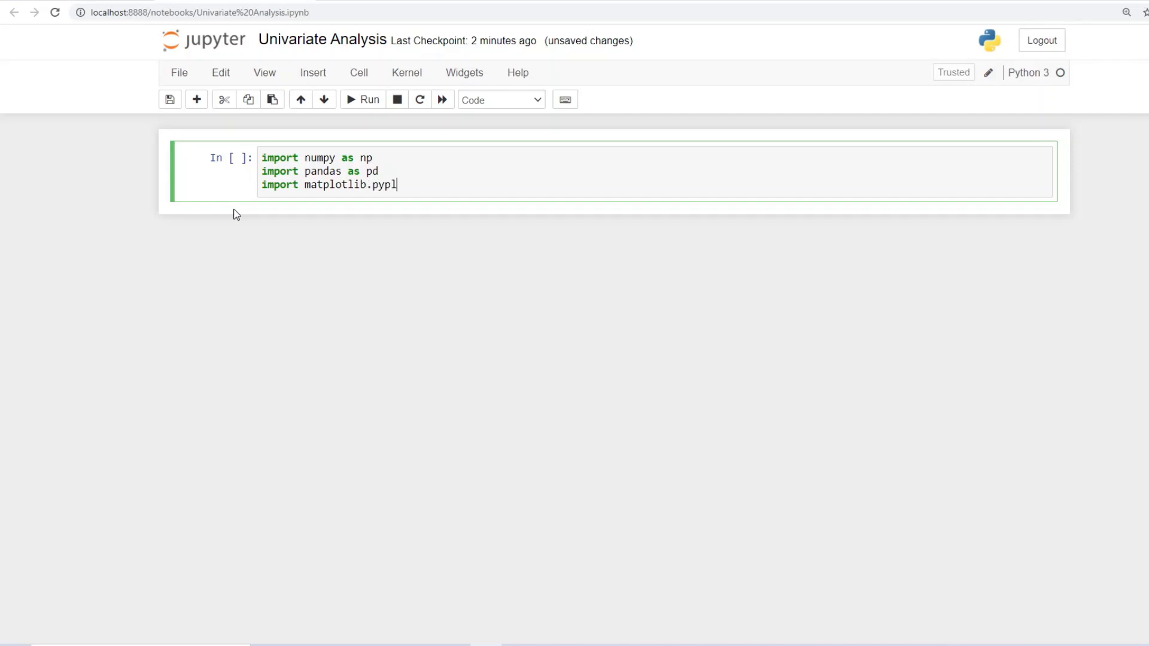
text(ot)
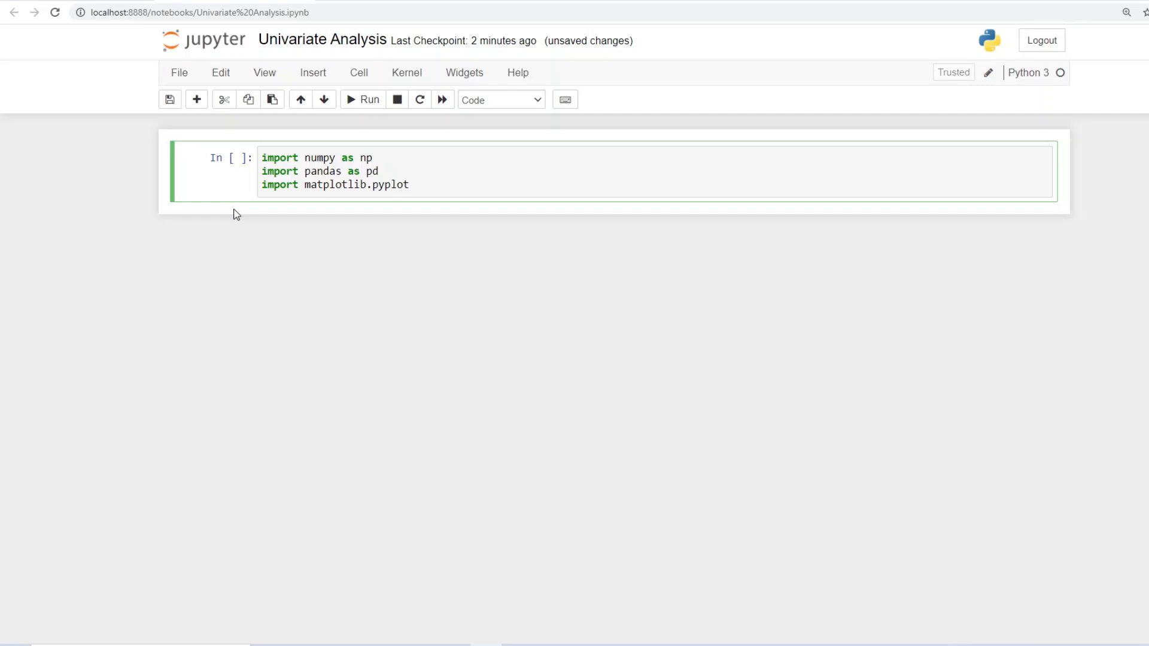
text(as plt)
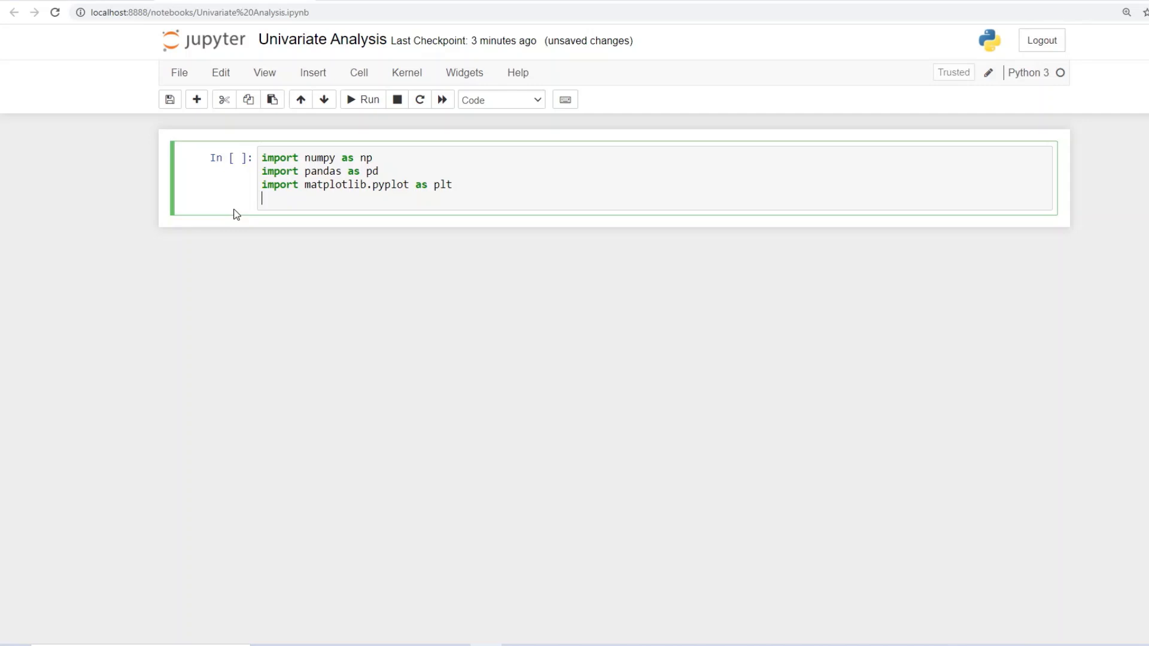
text(import)
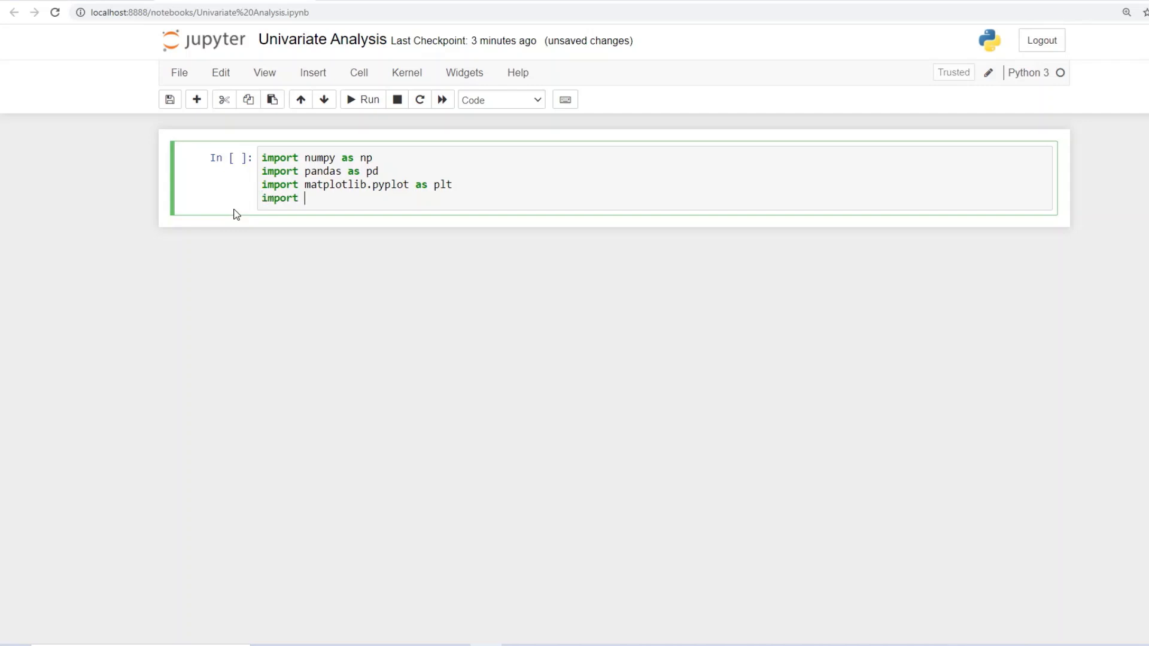
text(seabor)
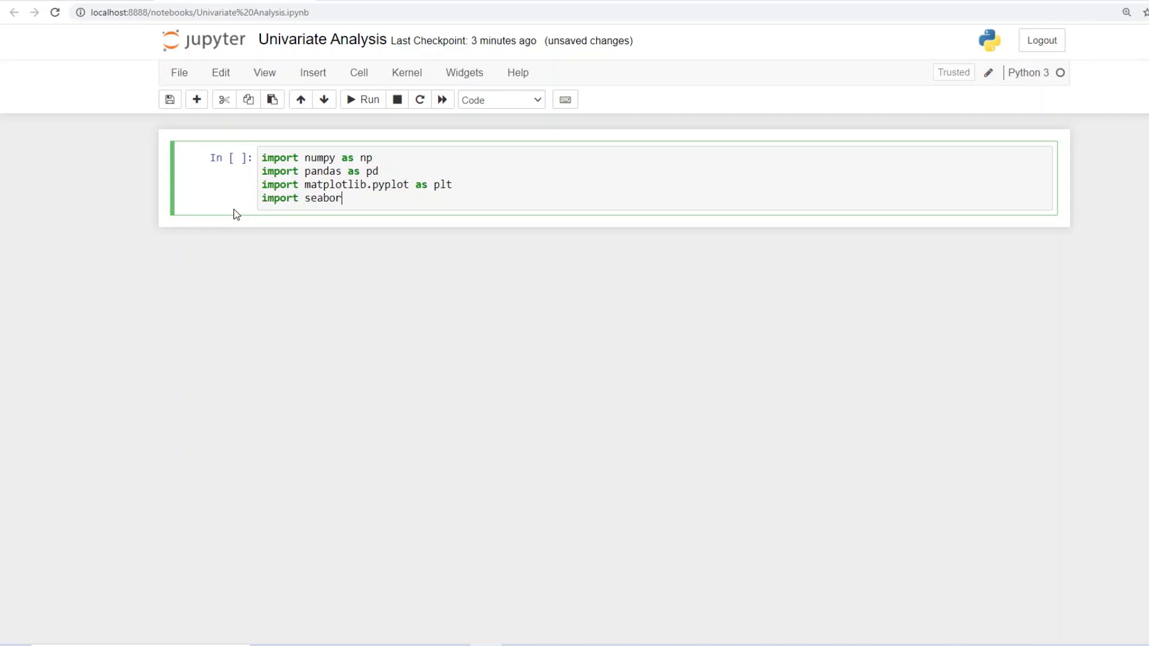
text(n as)
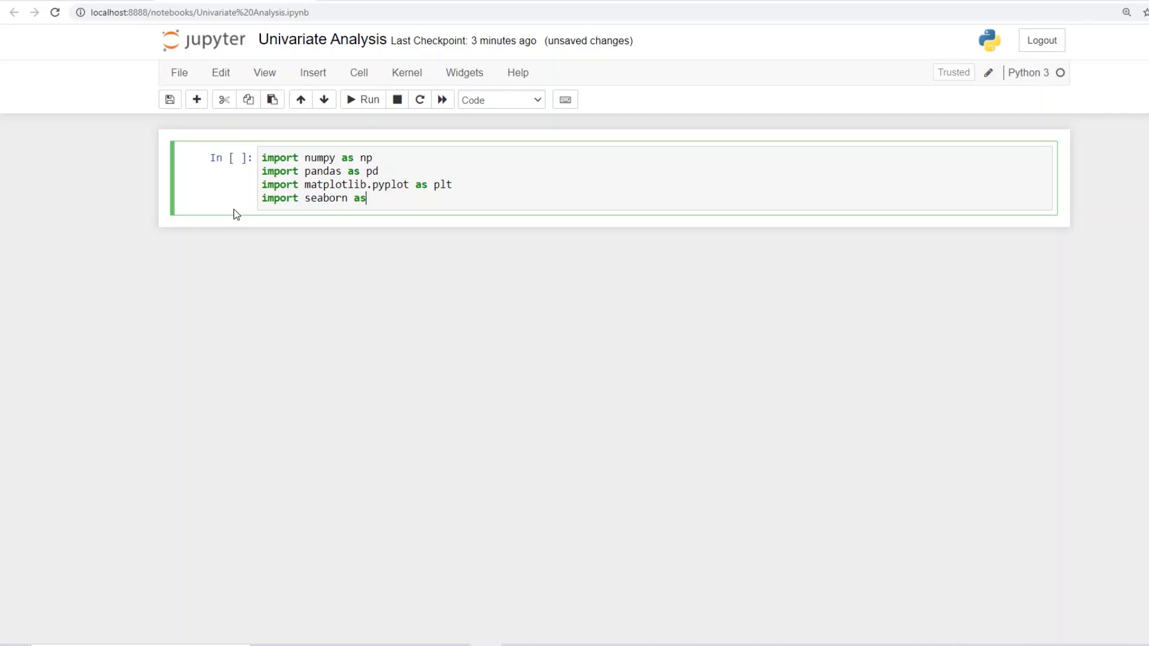
text(sns)
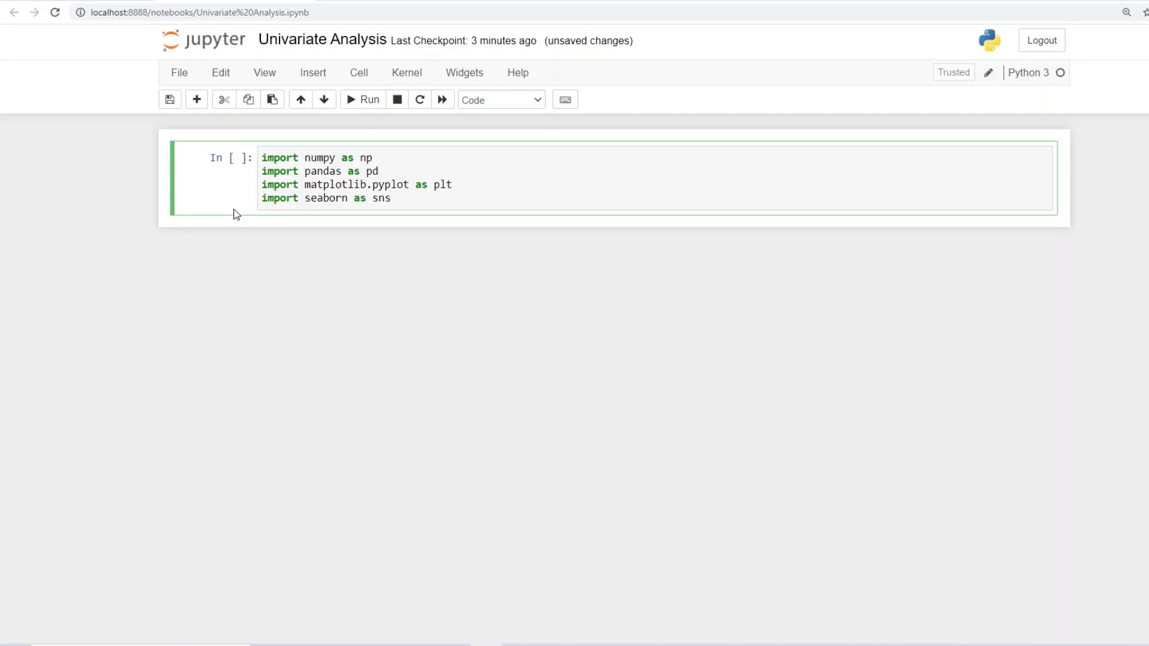
click(364, 99)
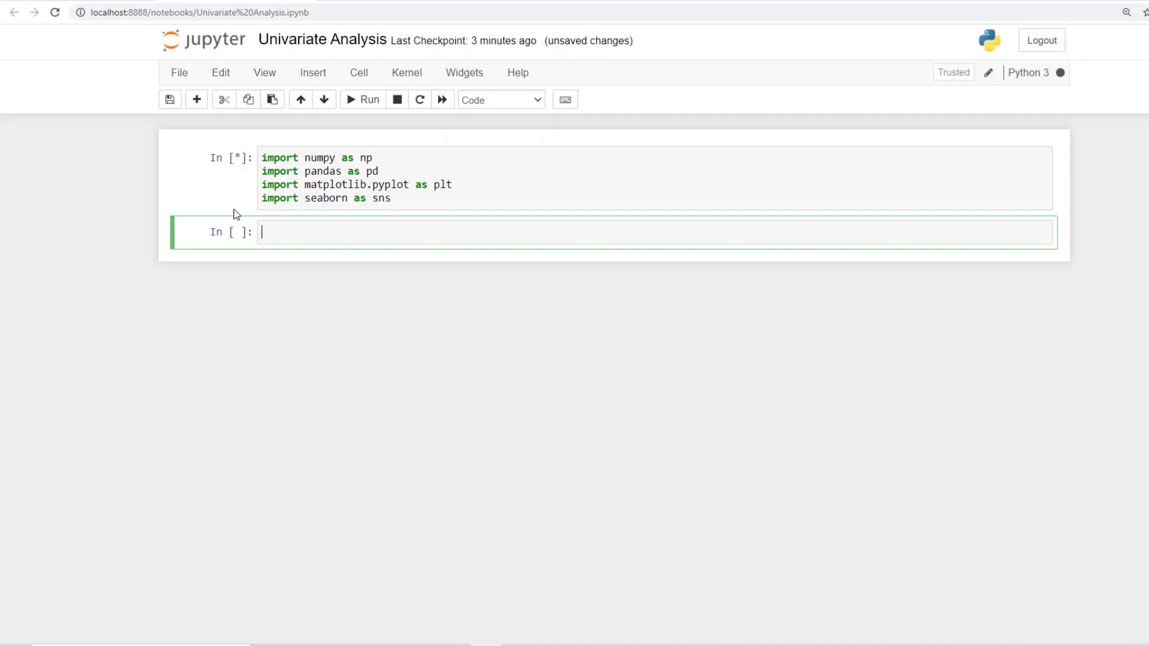
Write df=pd.read_excel('Sales_Data.xlsx') in the new cell to load the workbook.
click(370, 99)
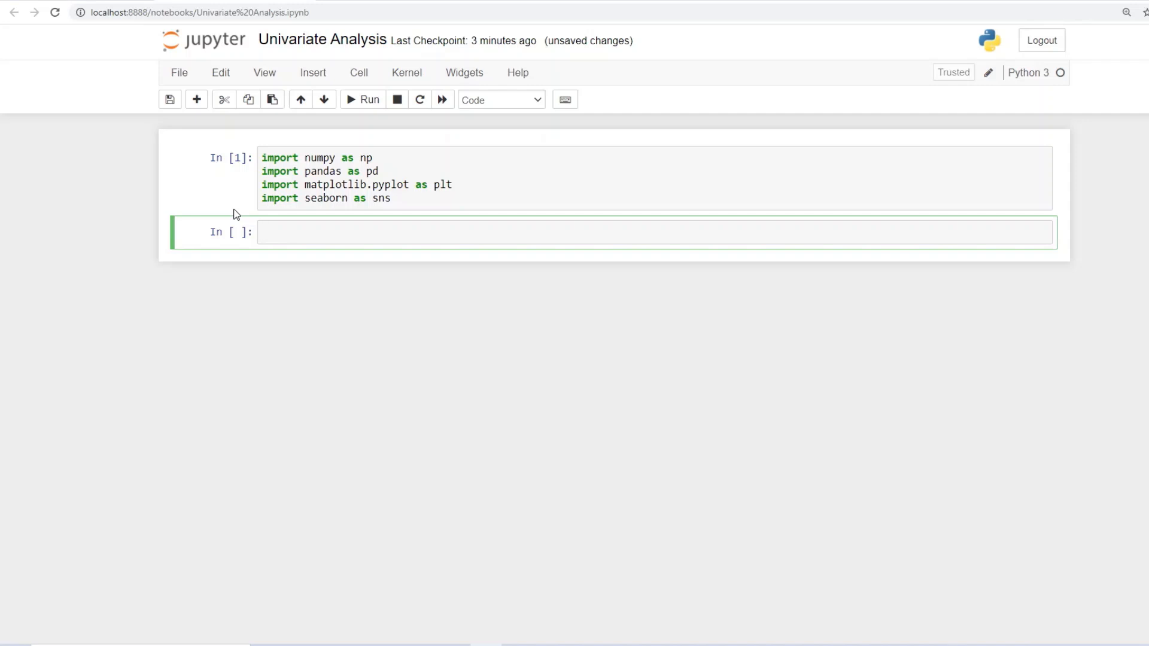
text(df)
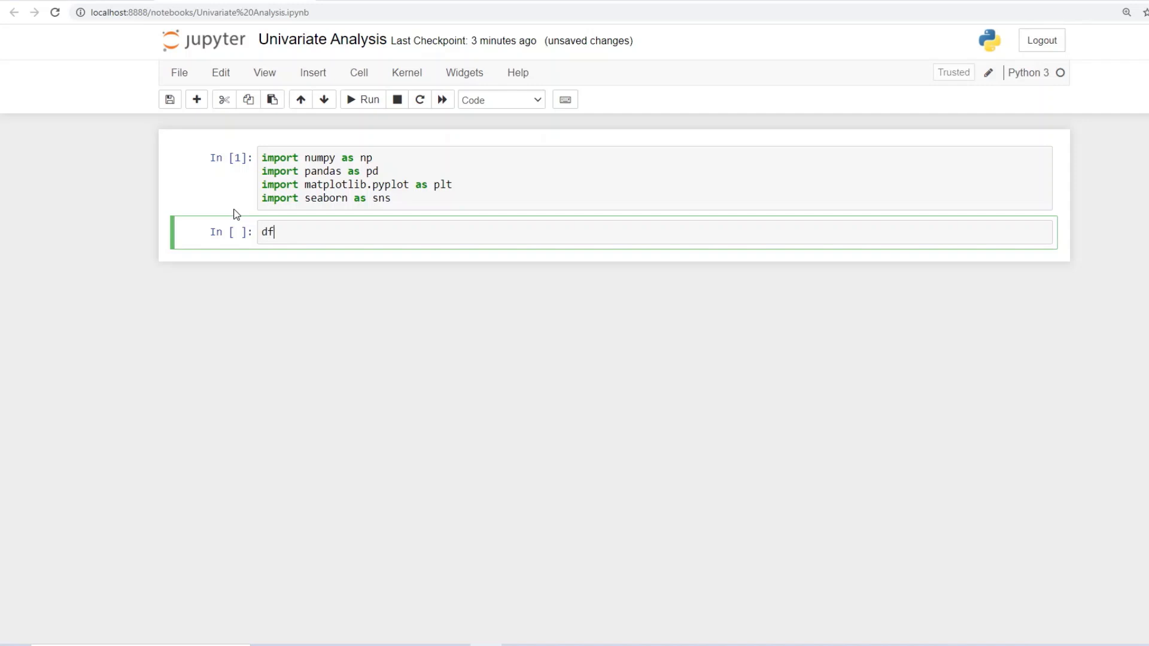
text(=)
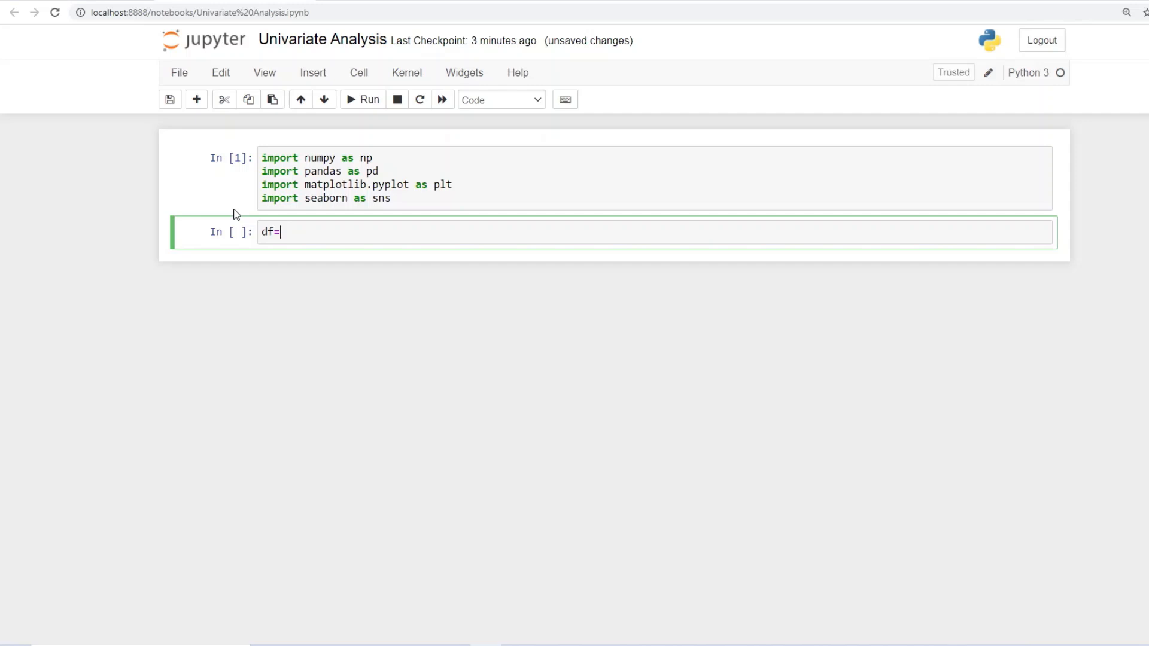
text(pd)
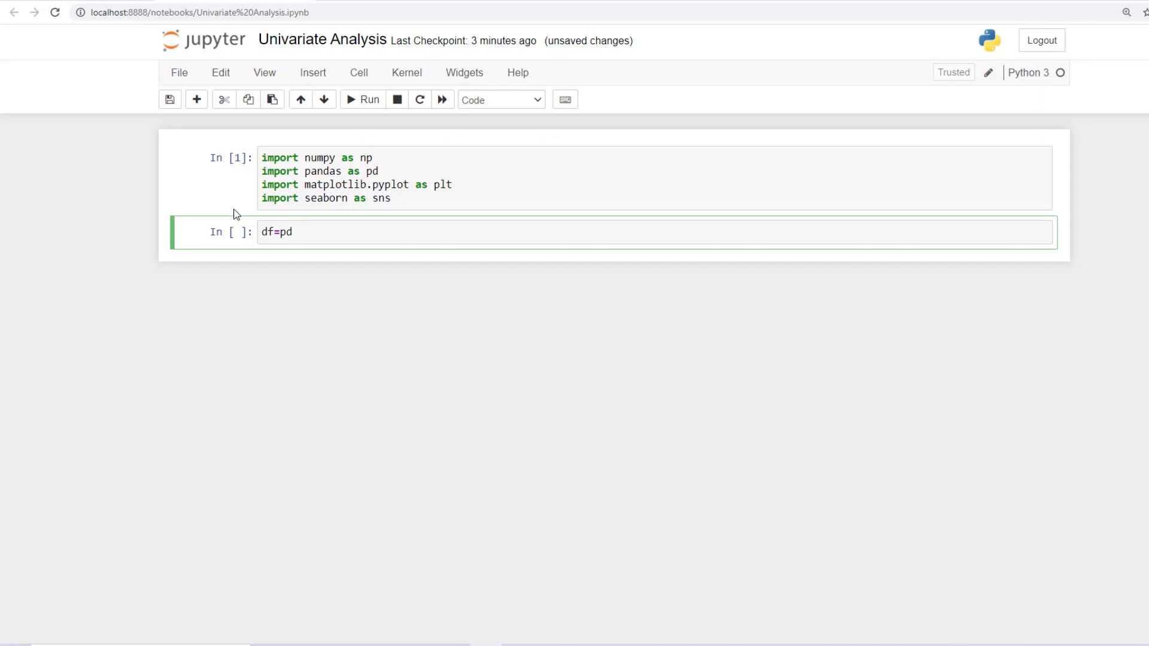
text(.read)
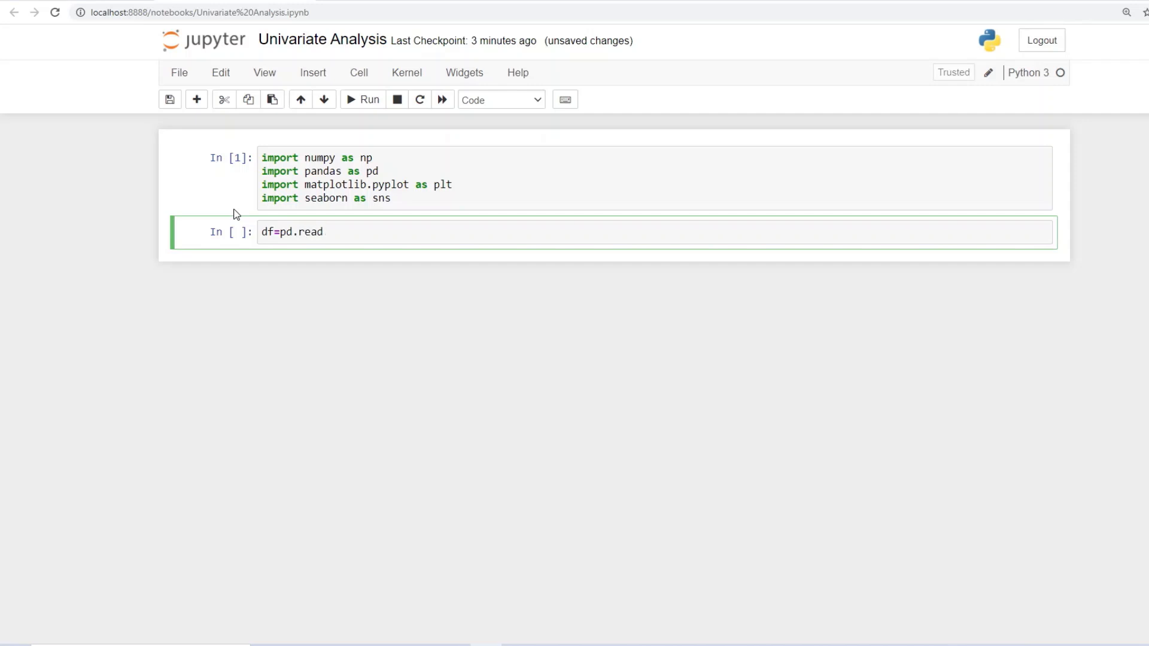
text(_)
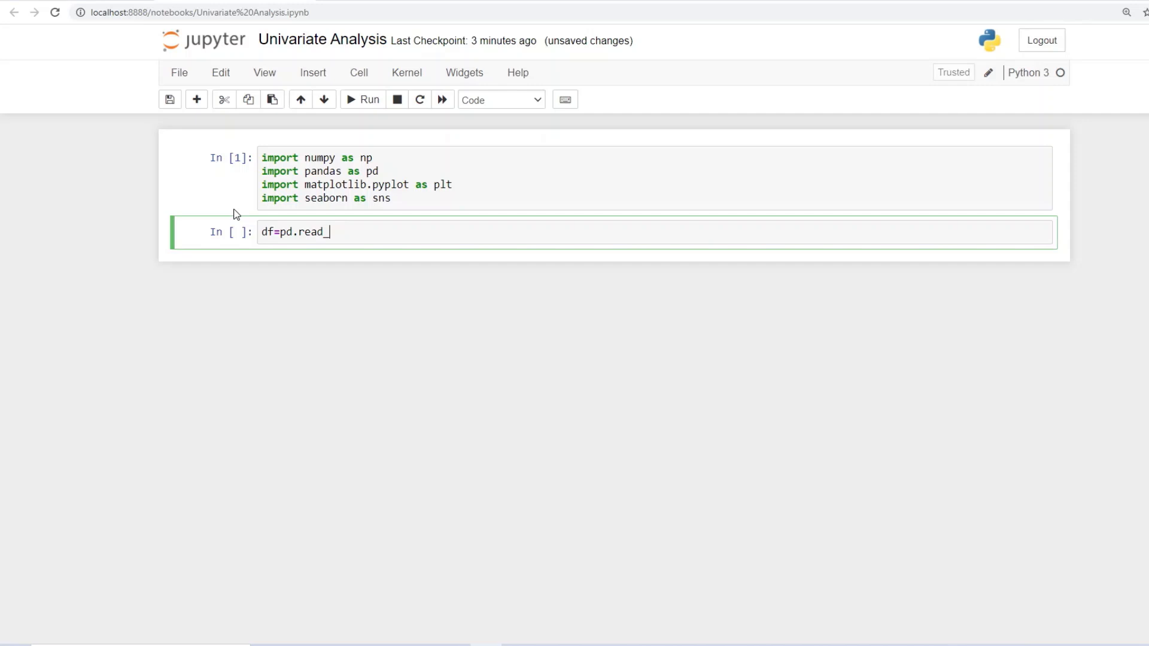
text(excel)
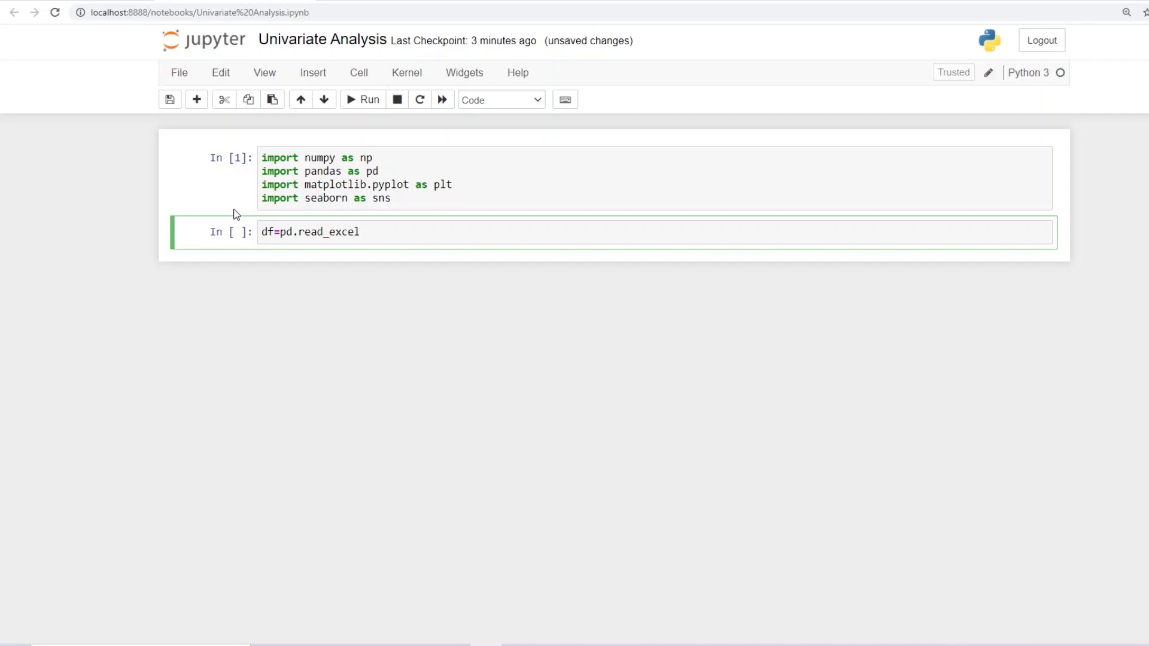
text(())
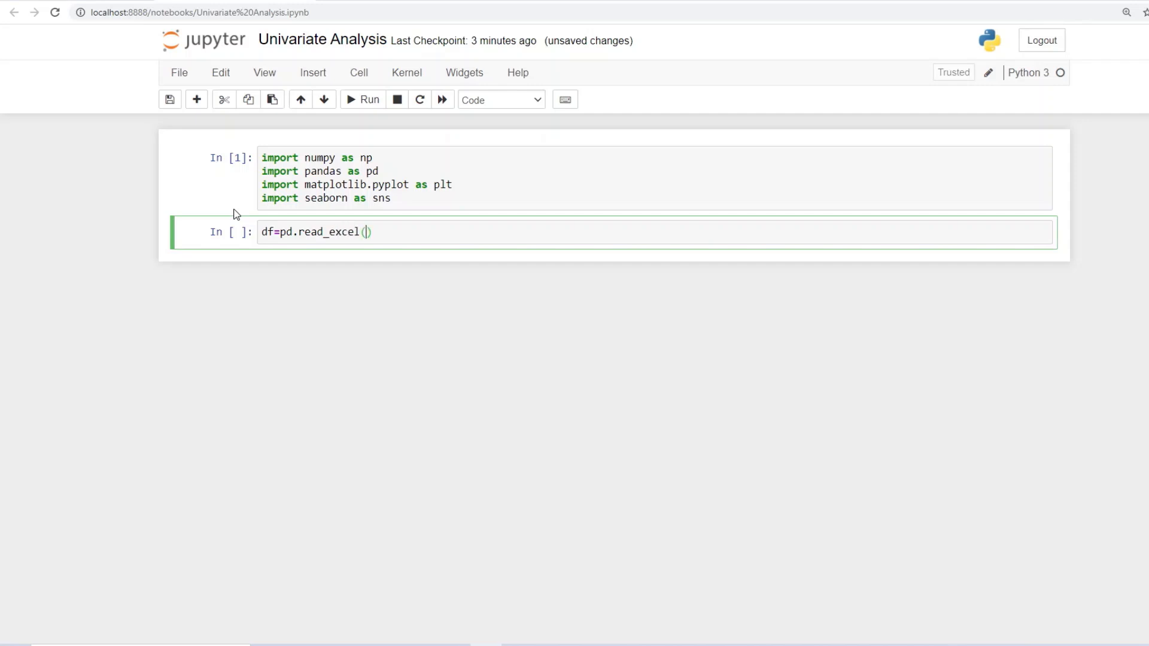
text('')
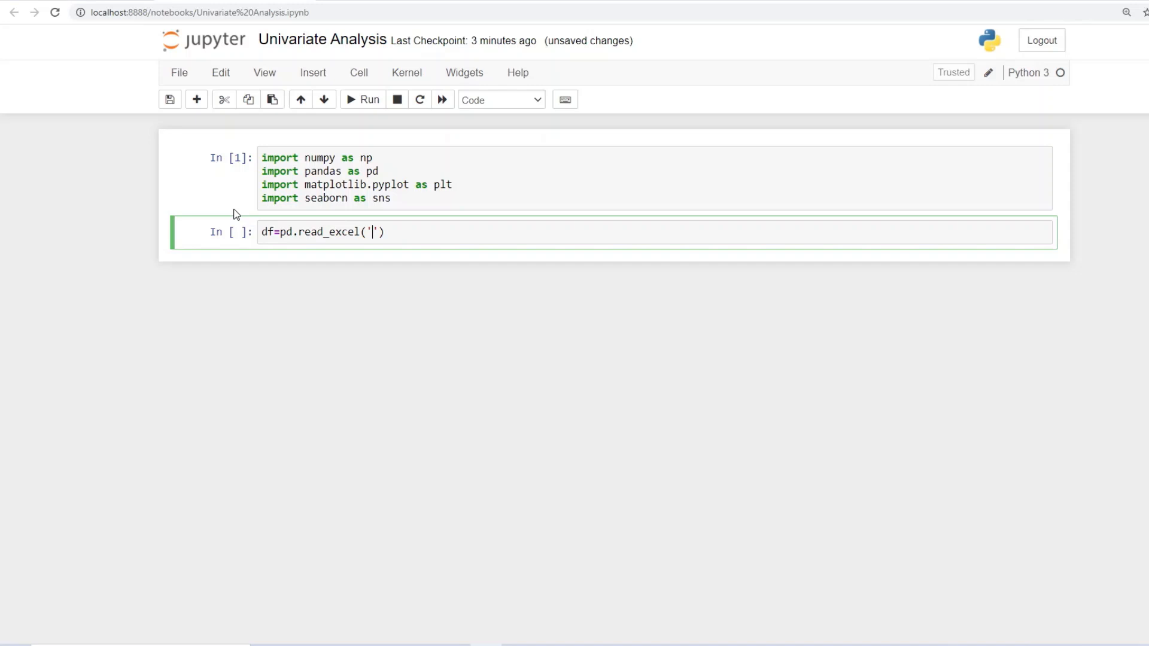
text(Sal)
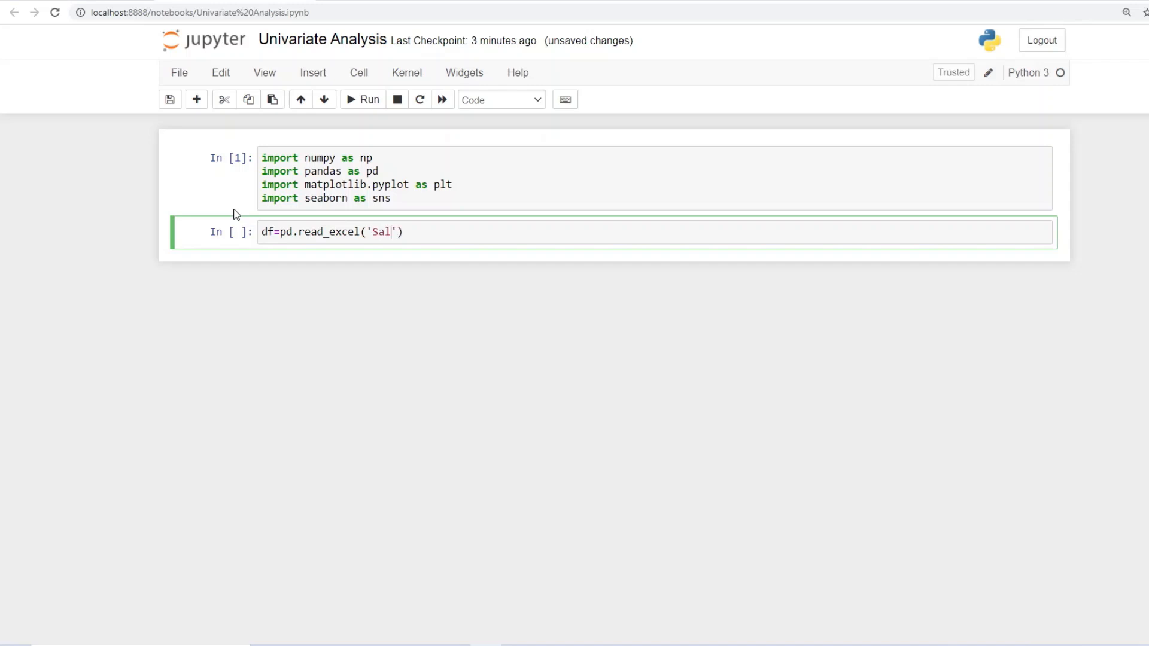
text(es_)
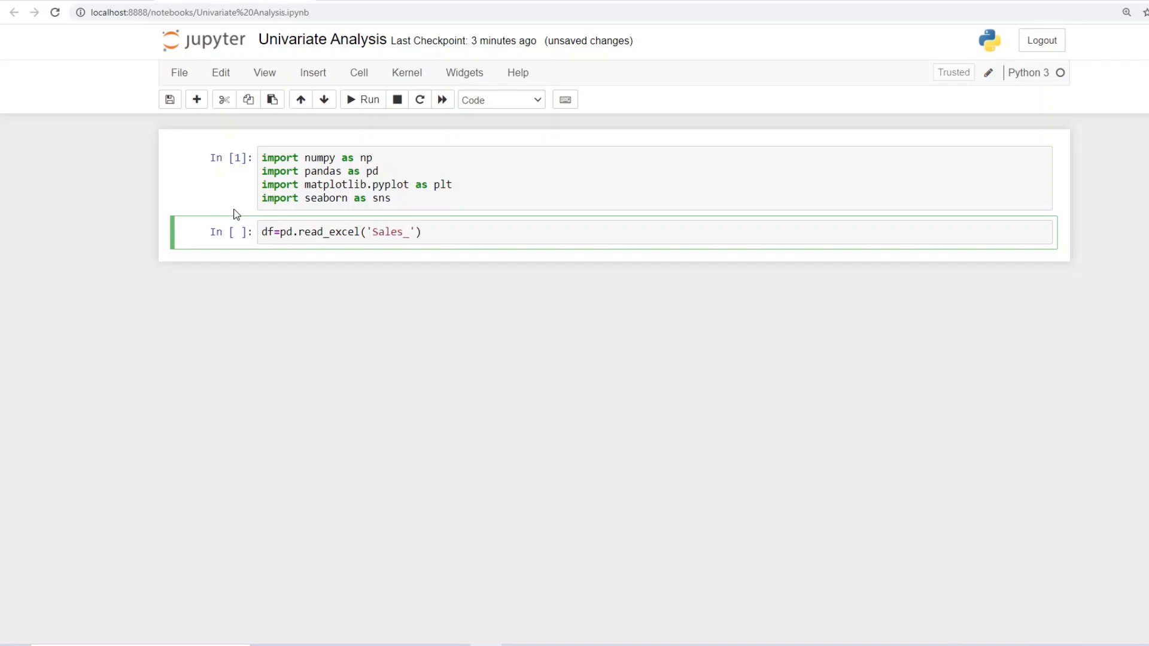
text(Dat)
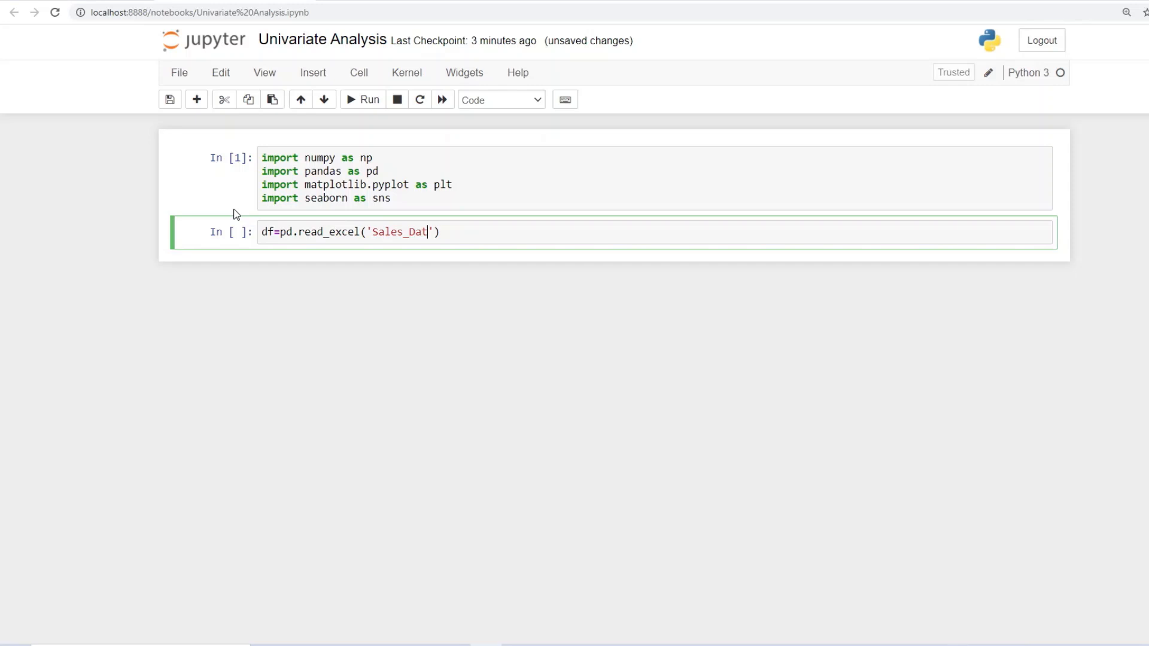
text(a)
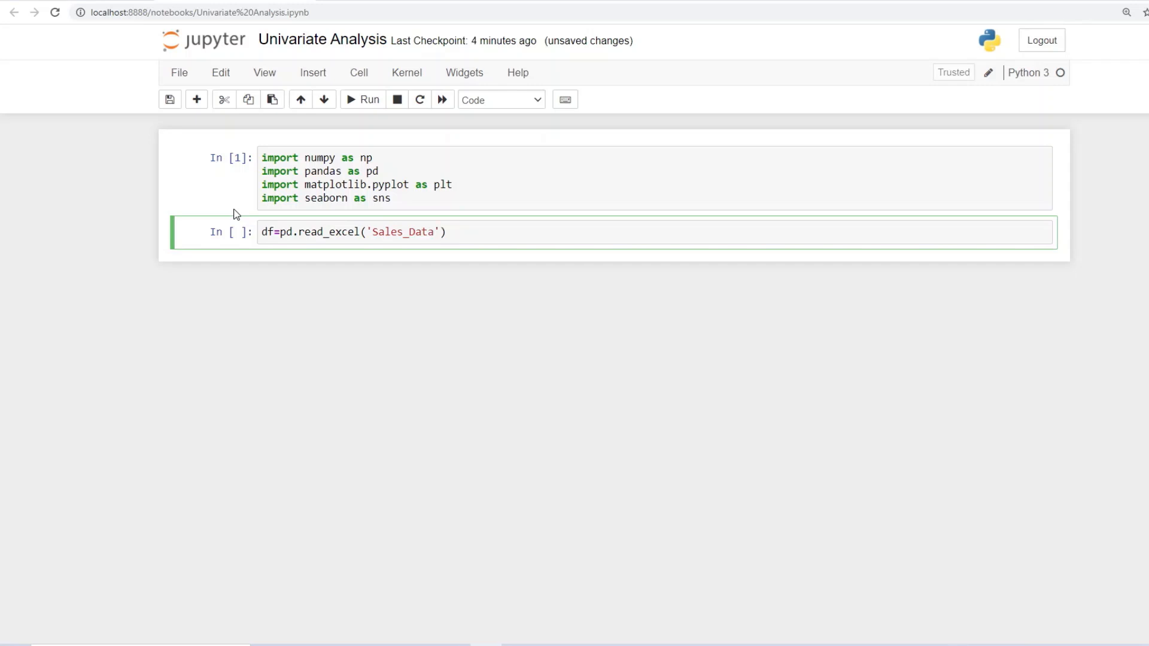
text(.)
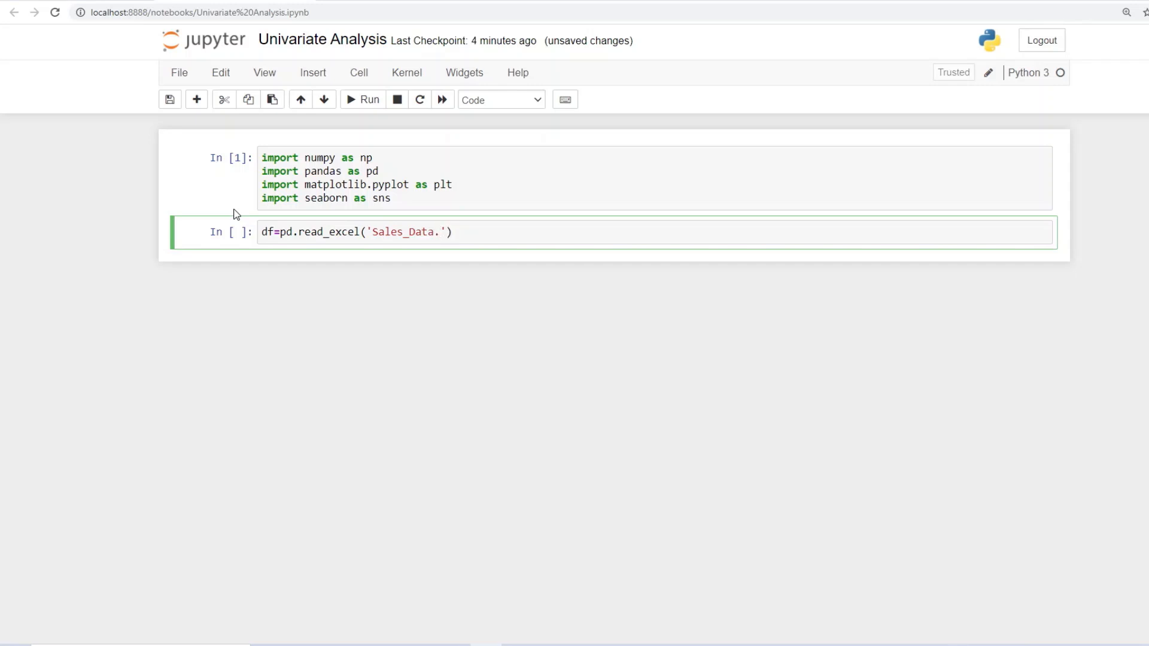
text(x)
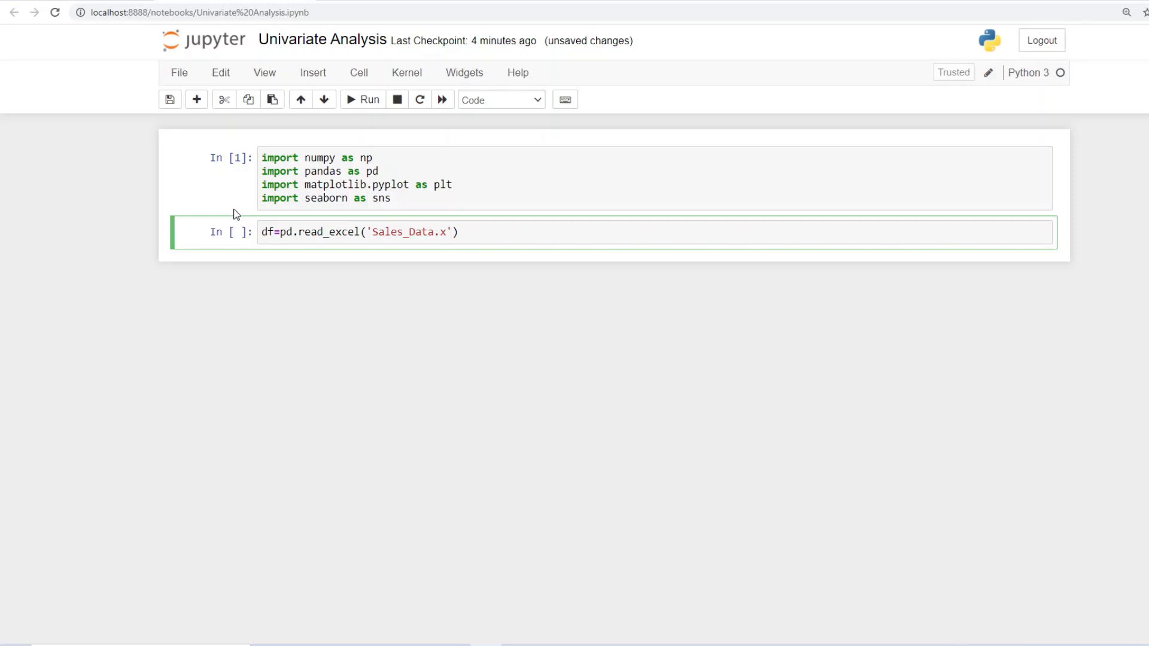
text(lsx)
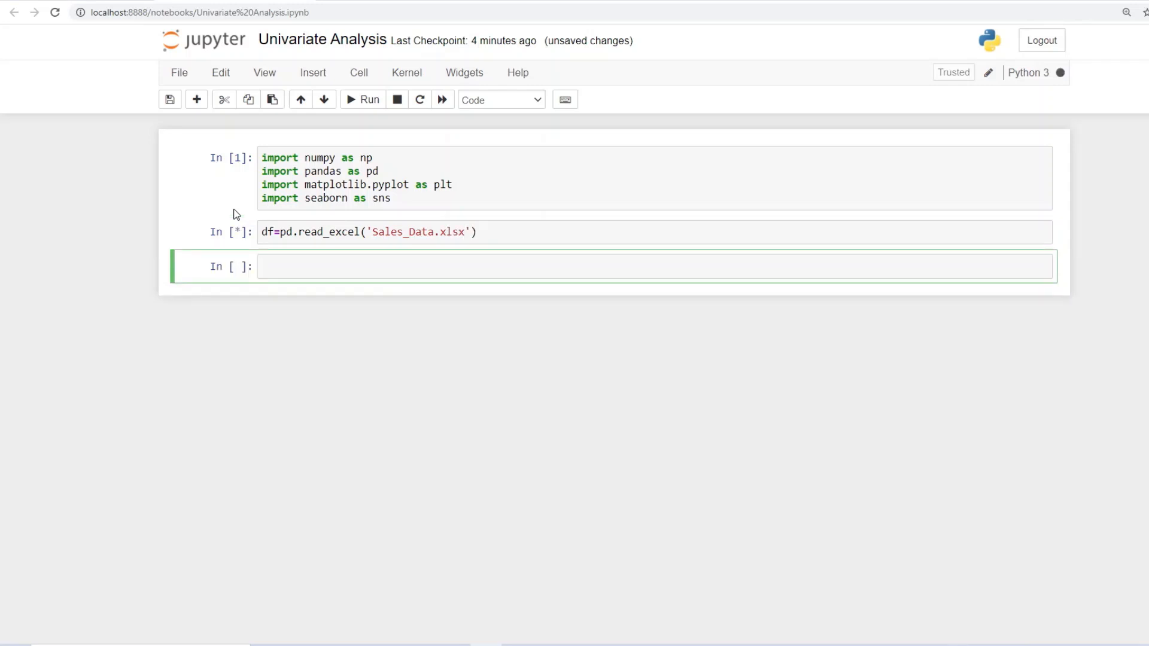
Run df.head() and scroll the output sideways to inspect the columns.
click(364, 99)
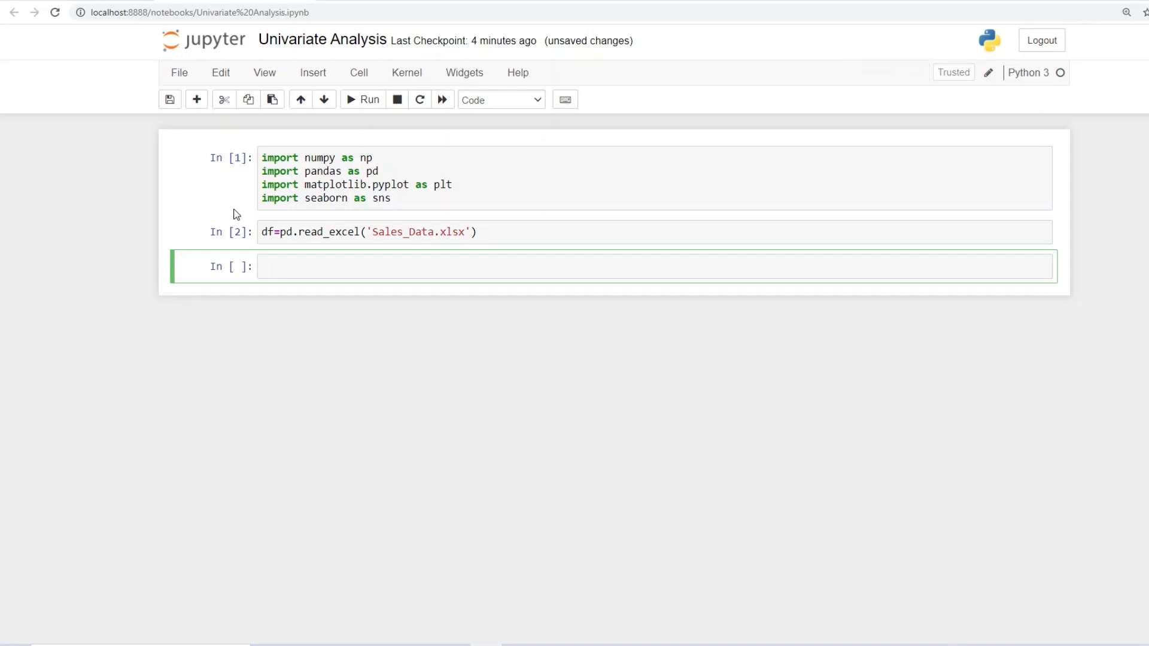
text(df)
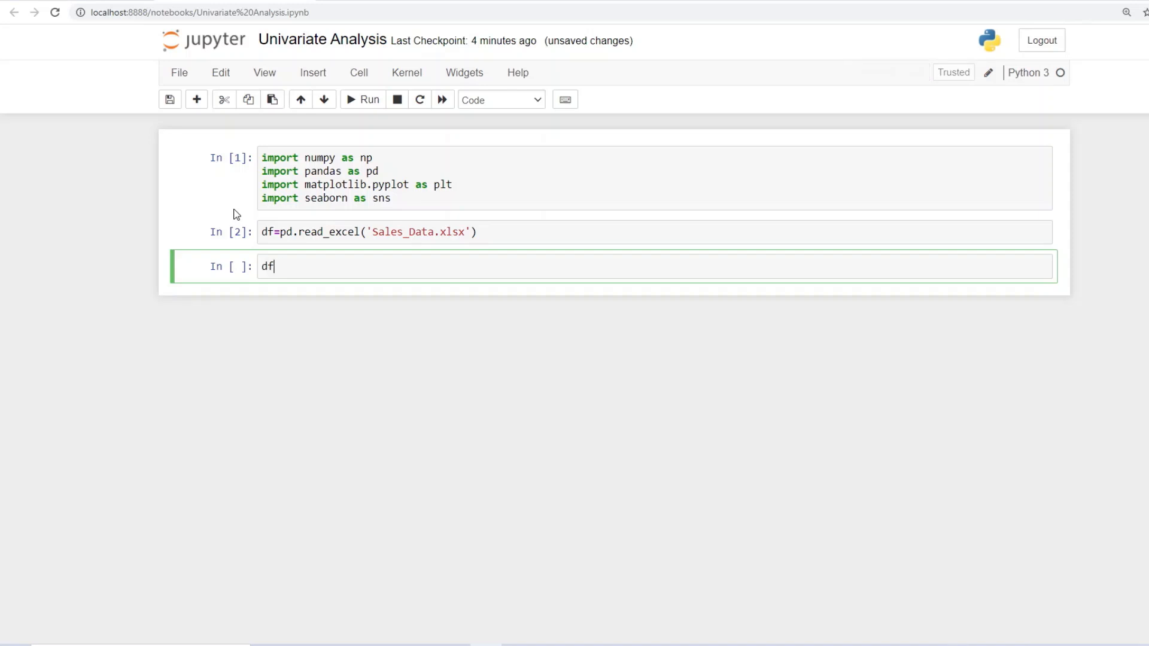
text(.head)
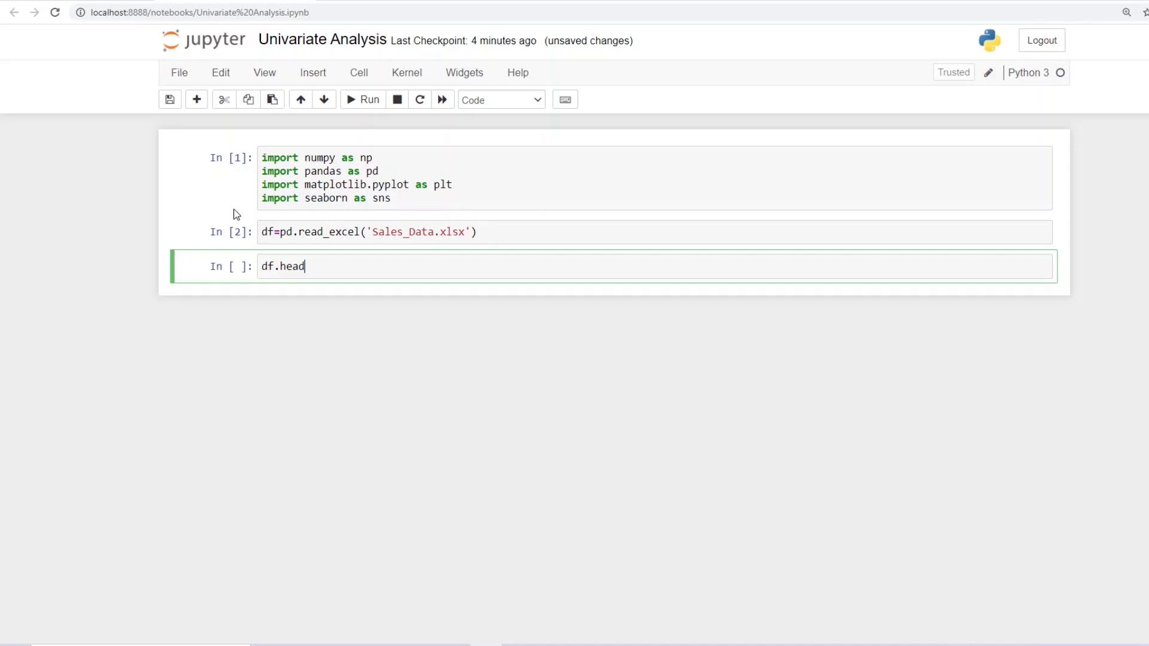
click(363, 100)
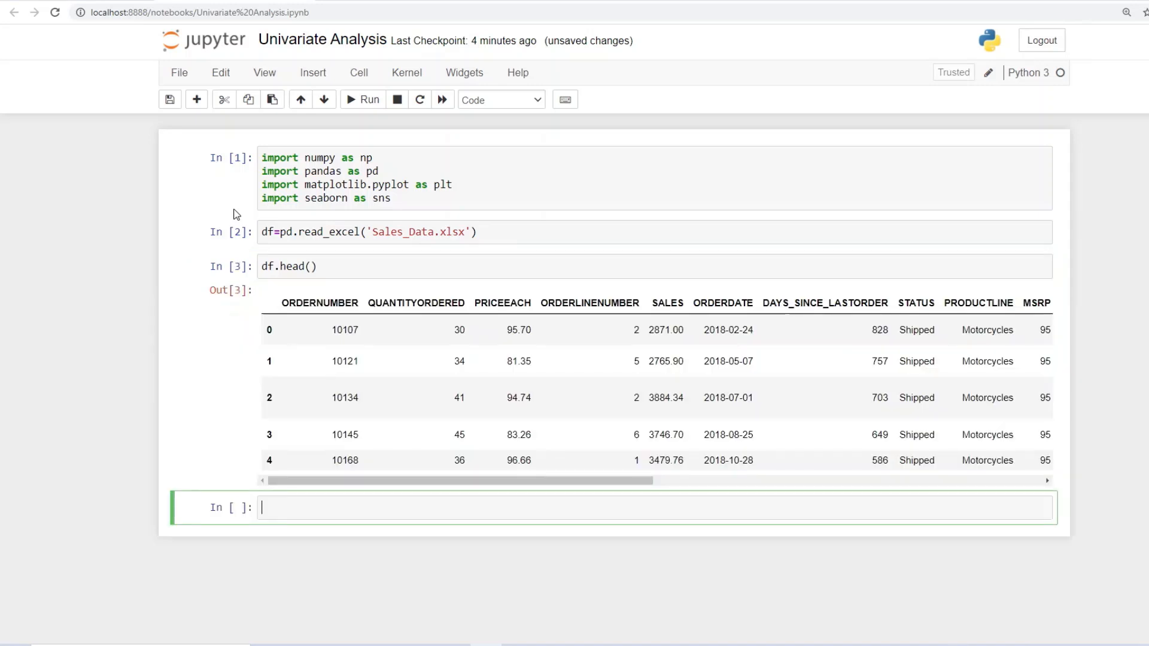
mouse_move(357, 483)
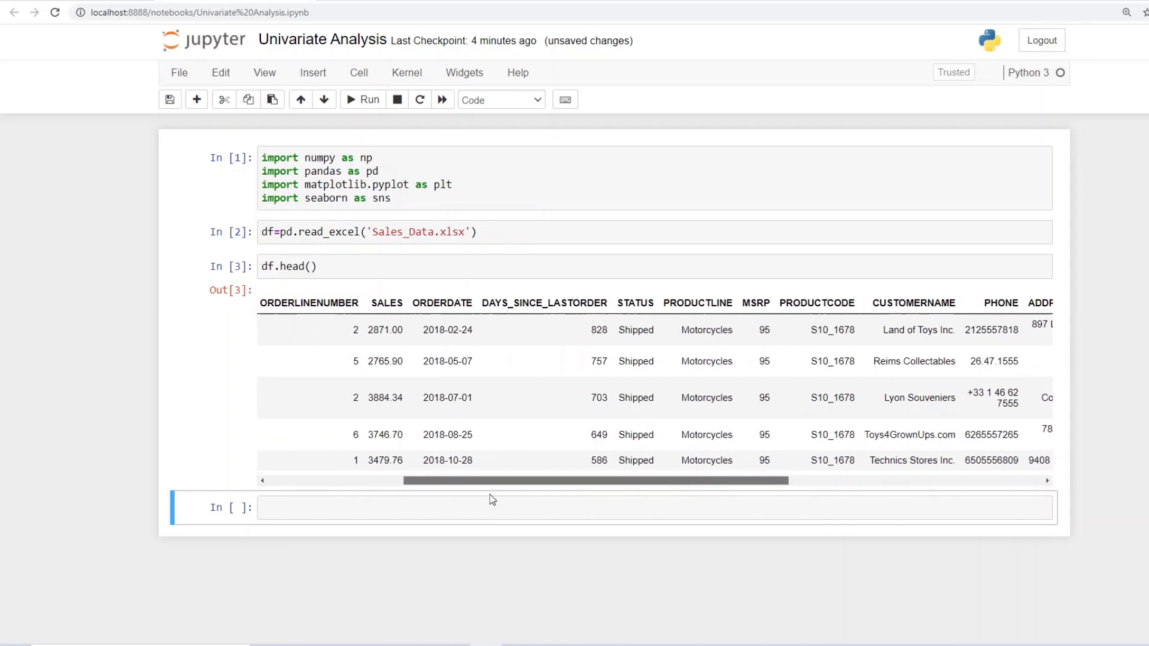
scroll(left, 3)
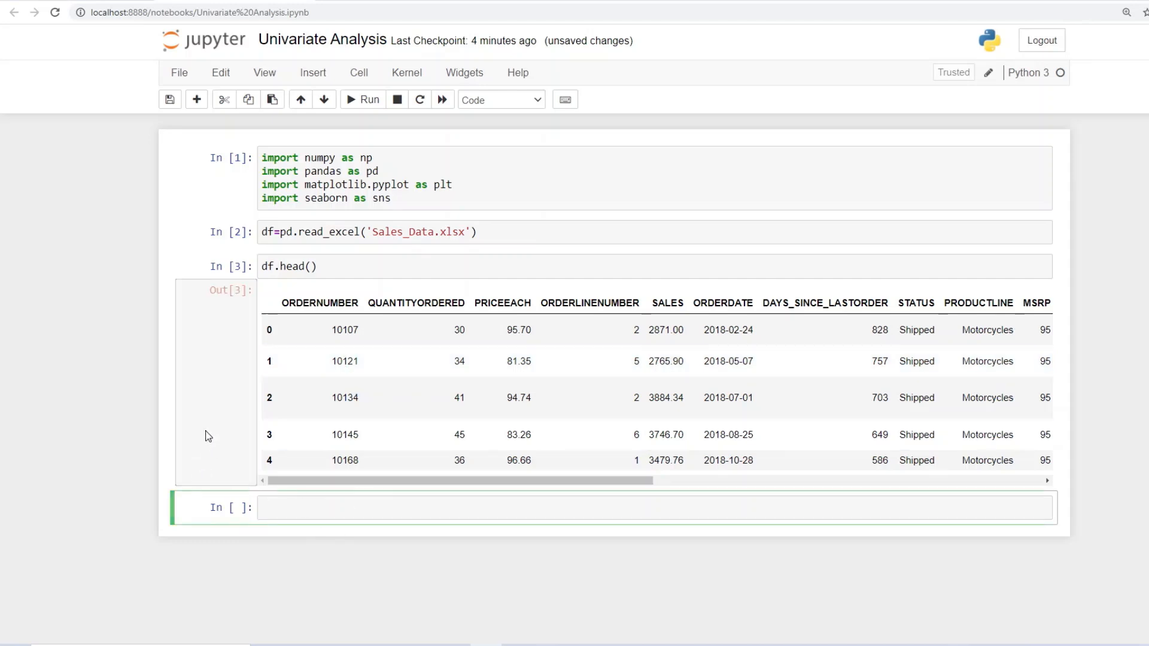
mouse_move(210, 423)
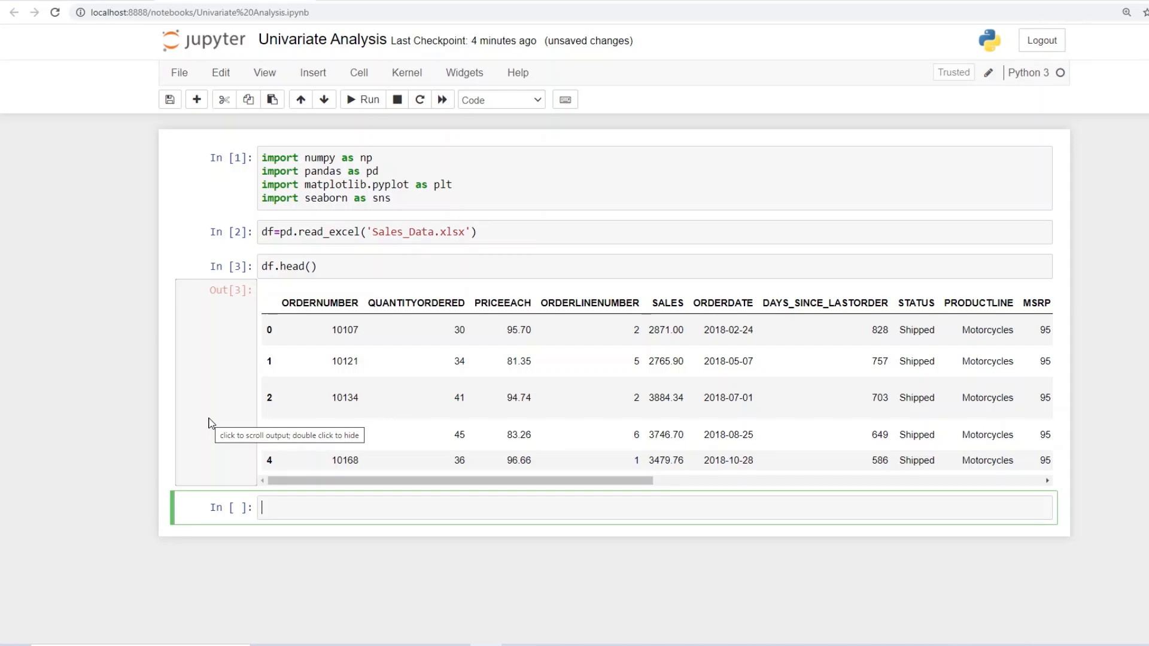
Write sns.distplot(df[]) in the empty cell as the start of the SALES plot.
text(sn)
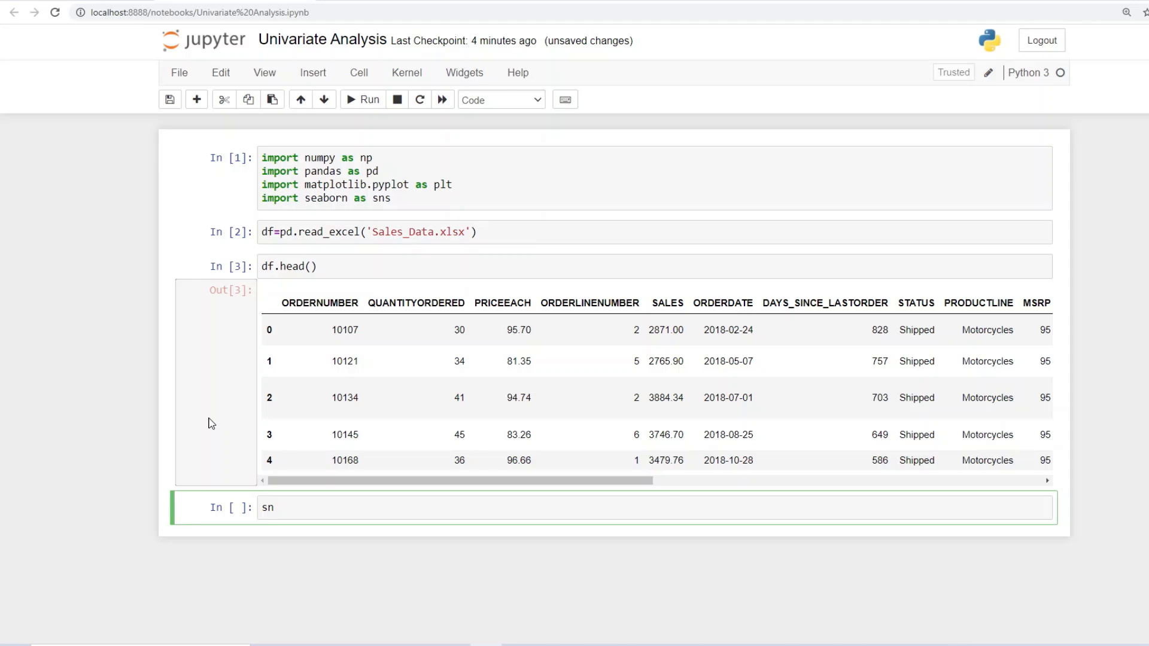
text(s)
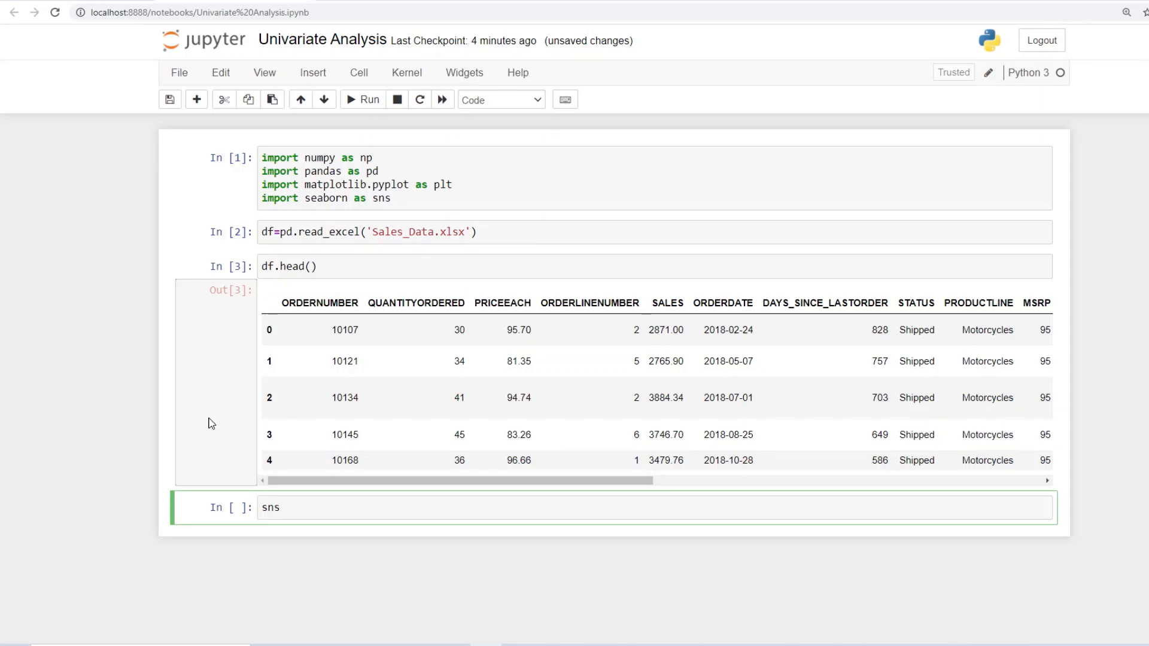
text(.)
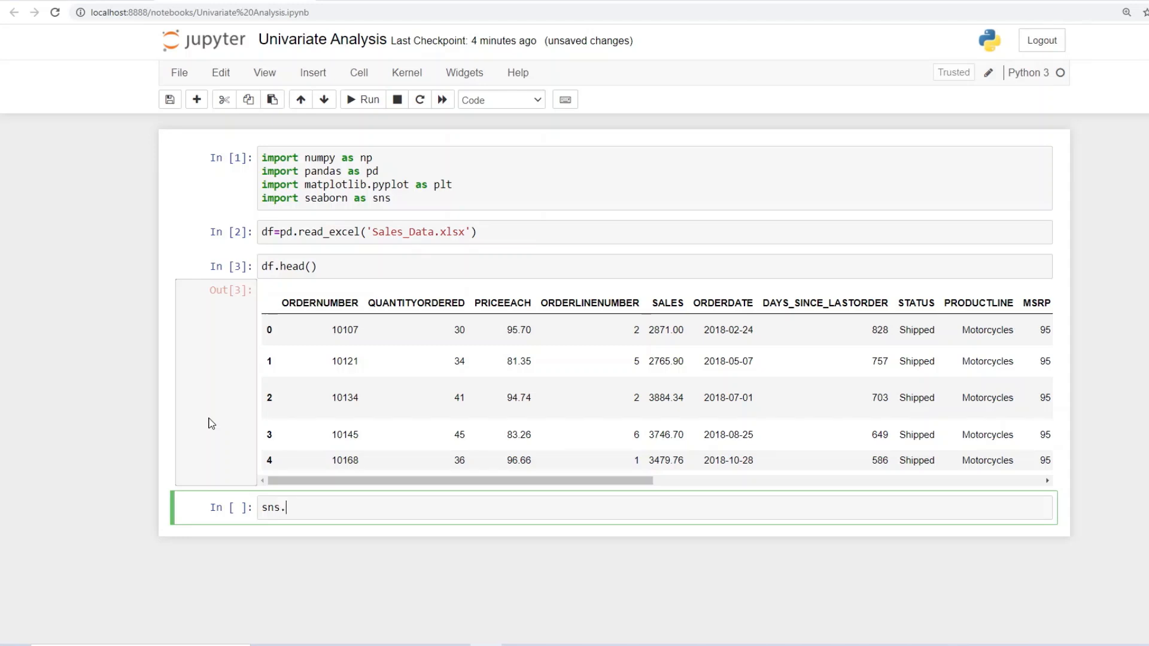
text(dist)
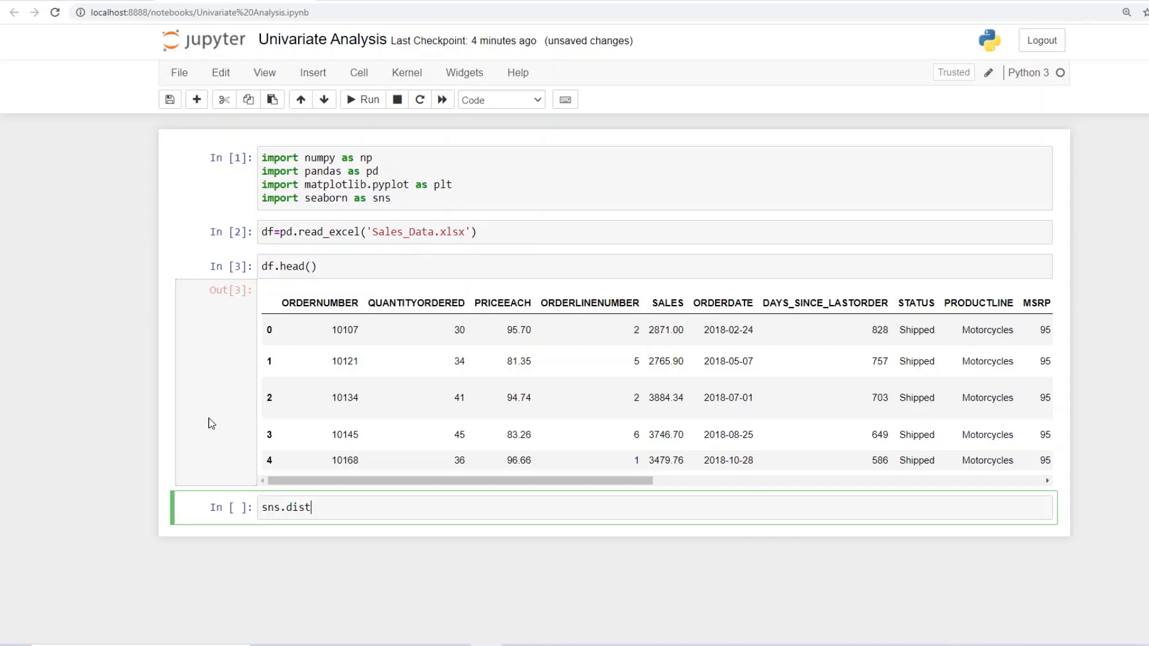
text(plot)
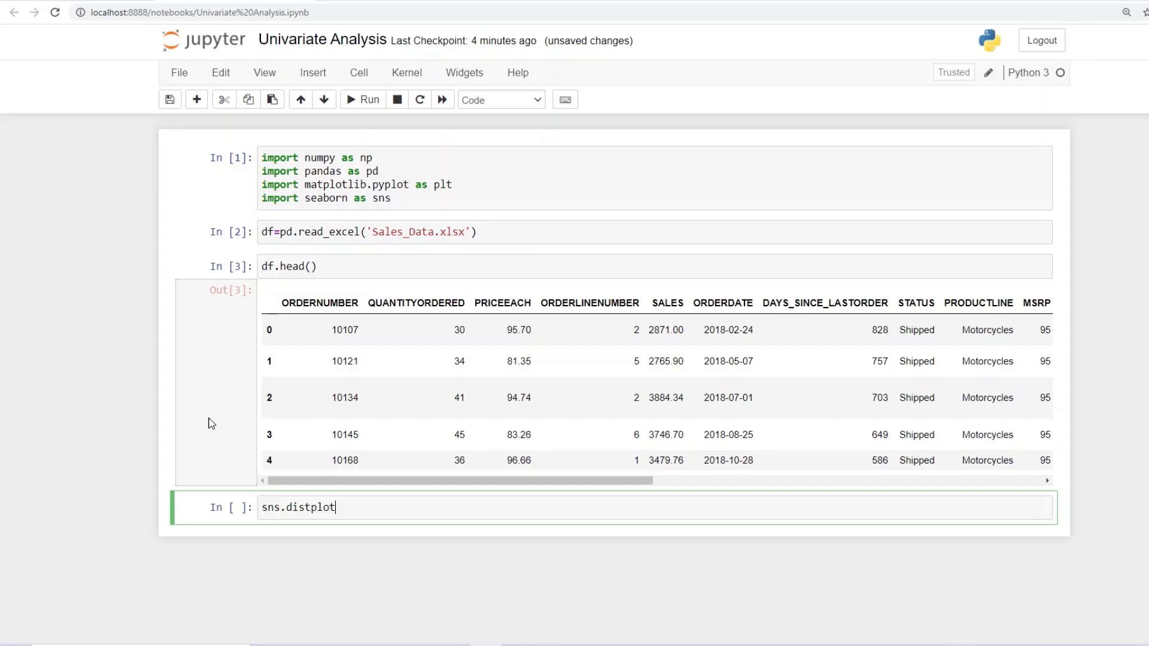
text(())
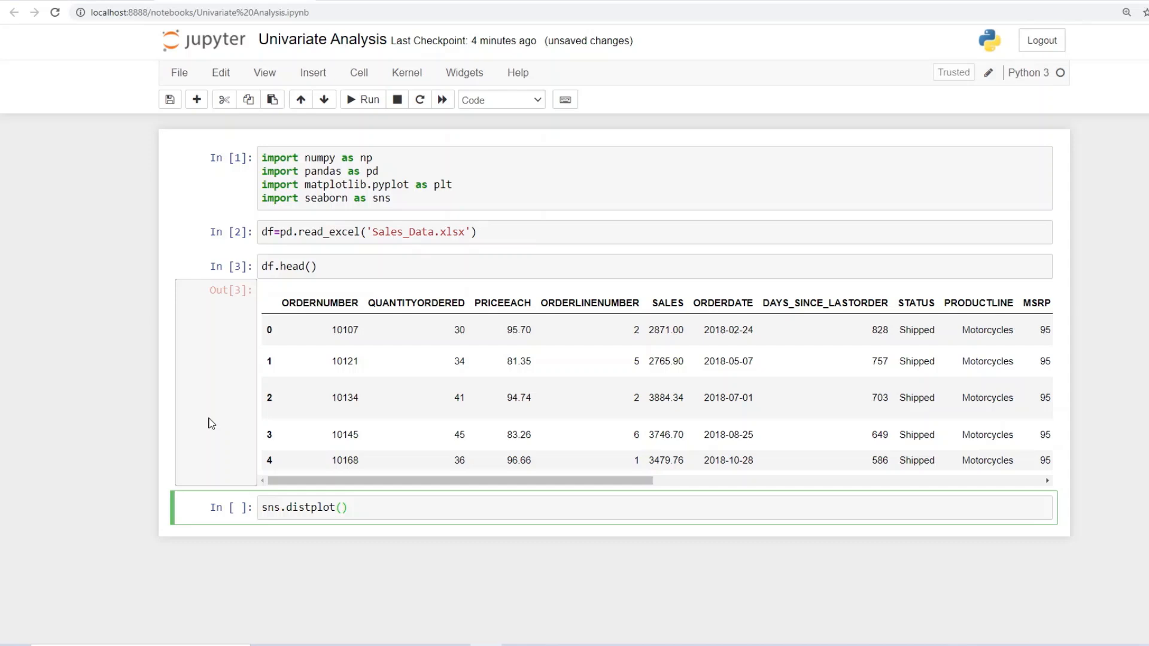
text(df)
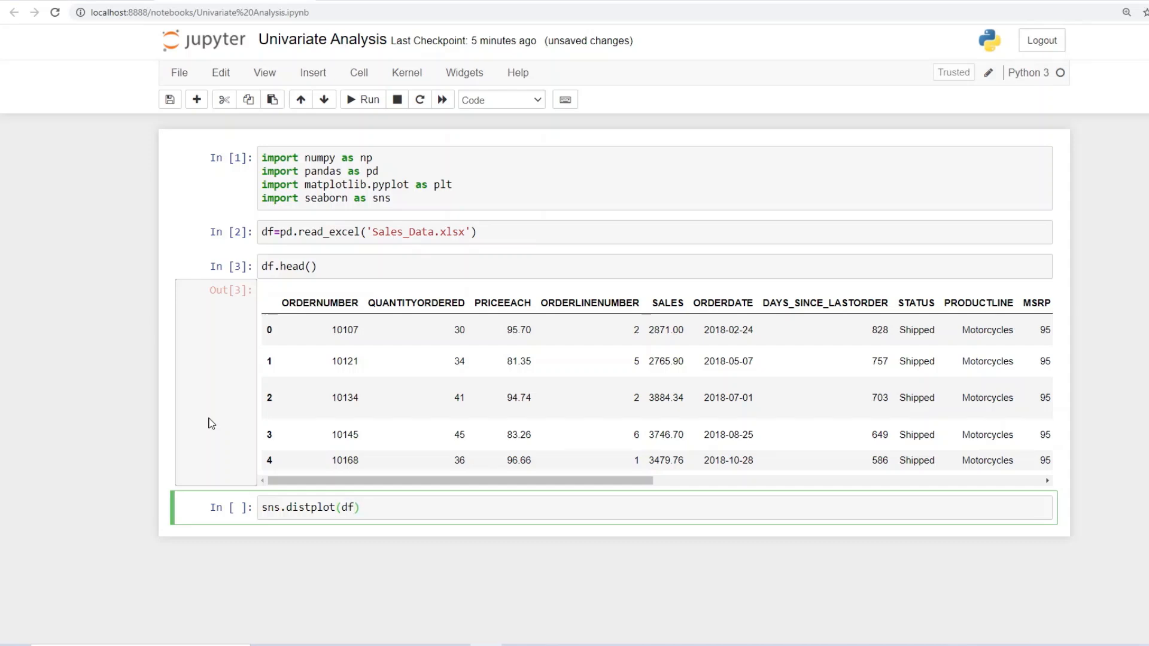
text([])
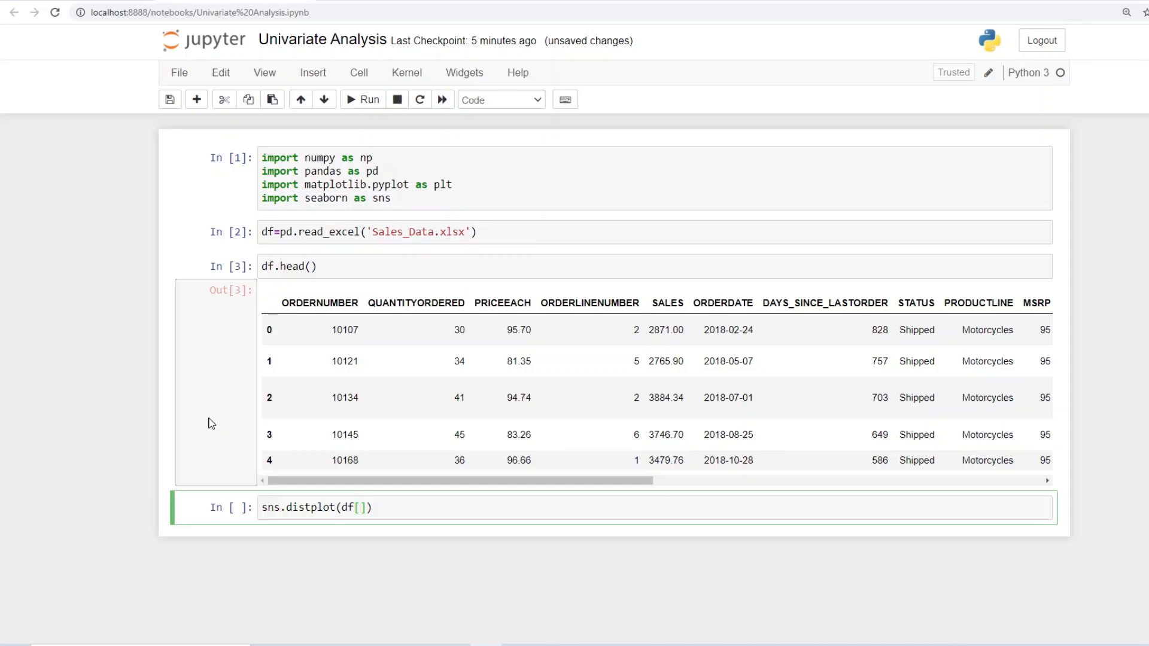
Fill in the 'SALES' column with a trailing semicolon and run the distplot cell.
click(362, 507)
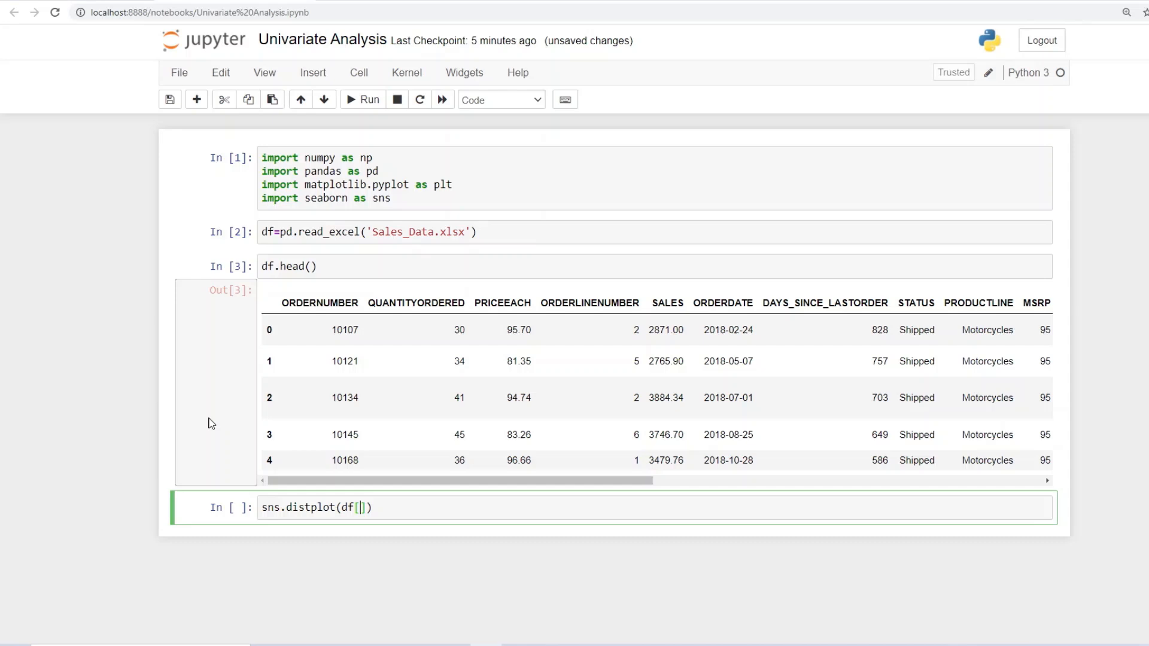
text('')
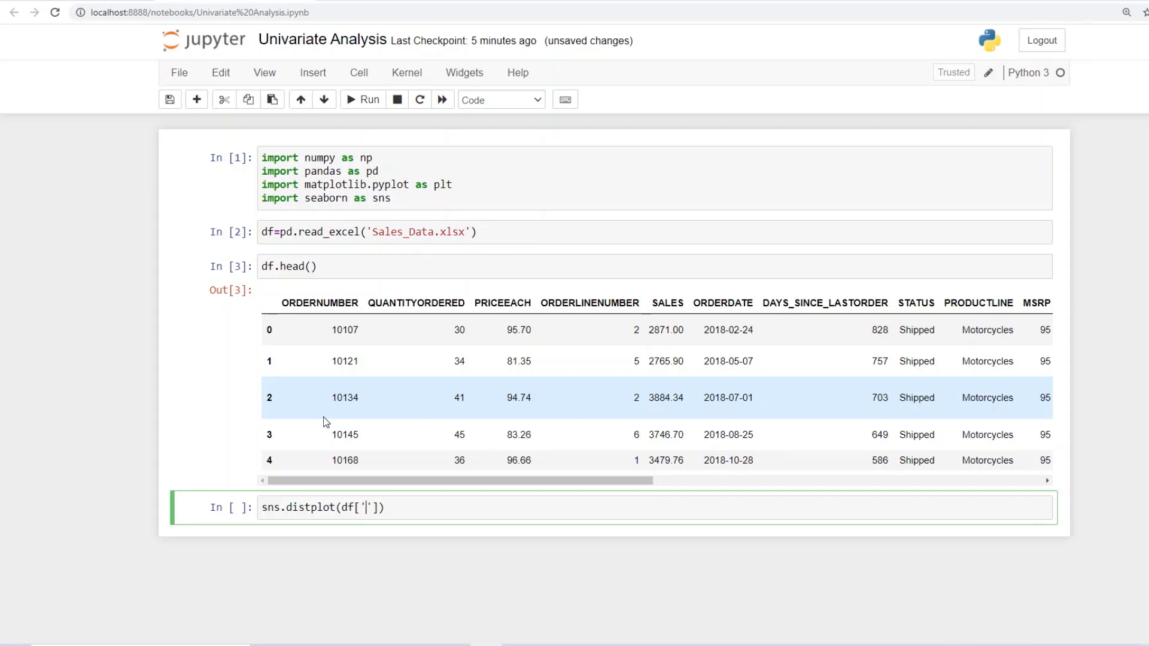
text(SALES)
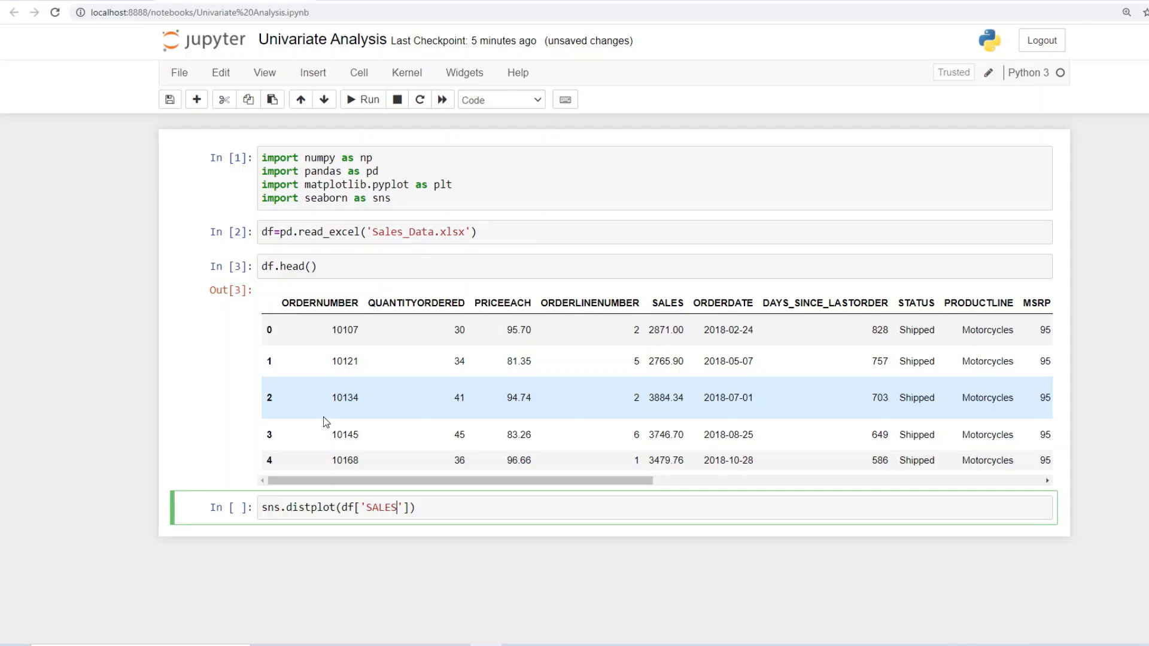
mouse_move(455, 510)
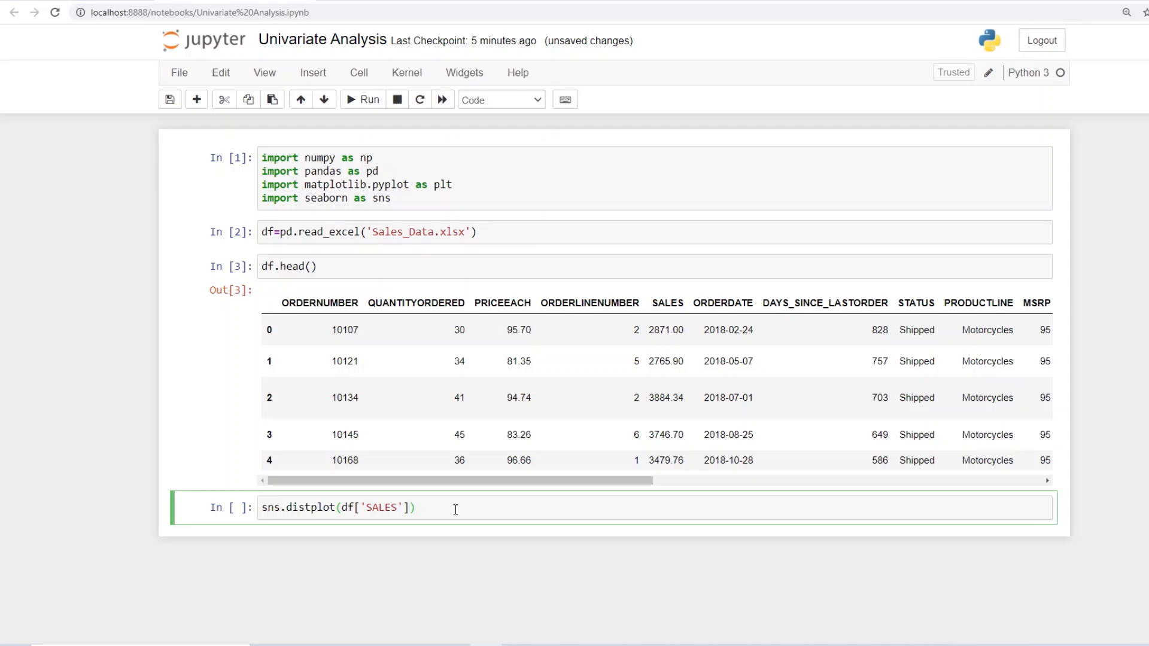
text(;)
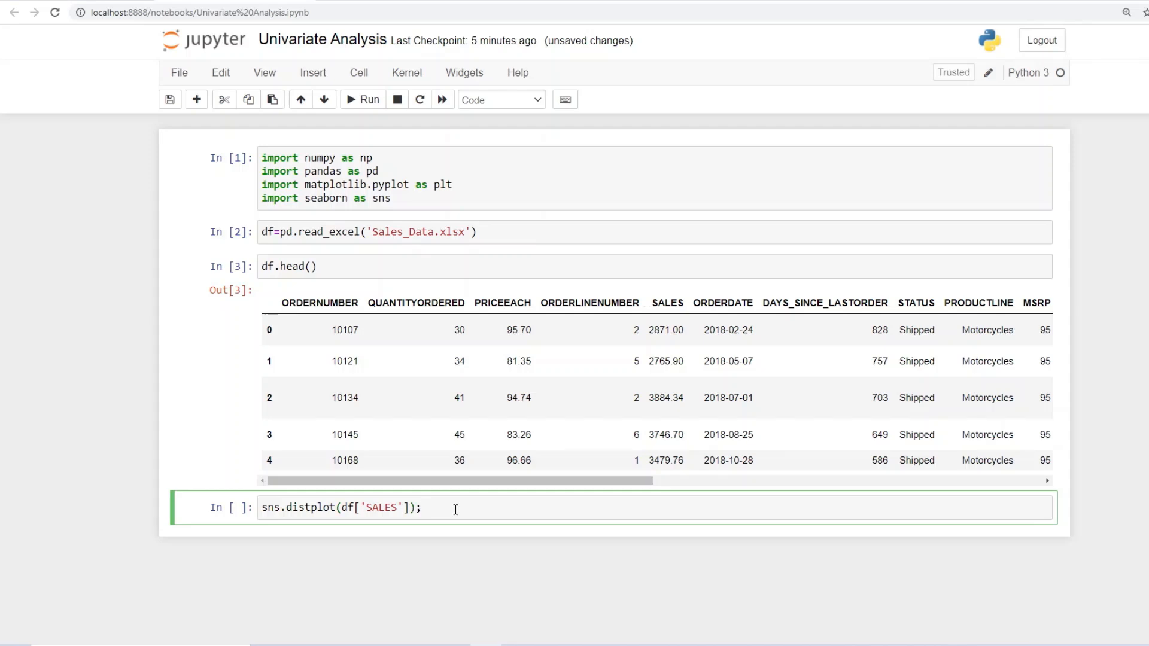
click(361, 99)
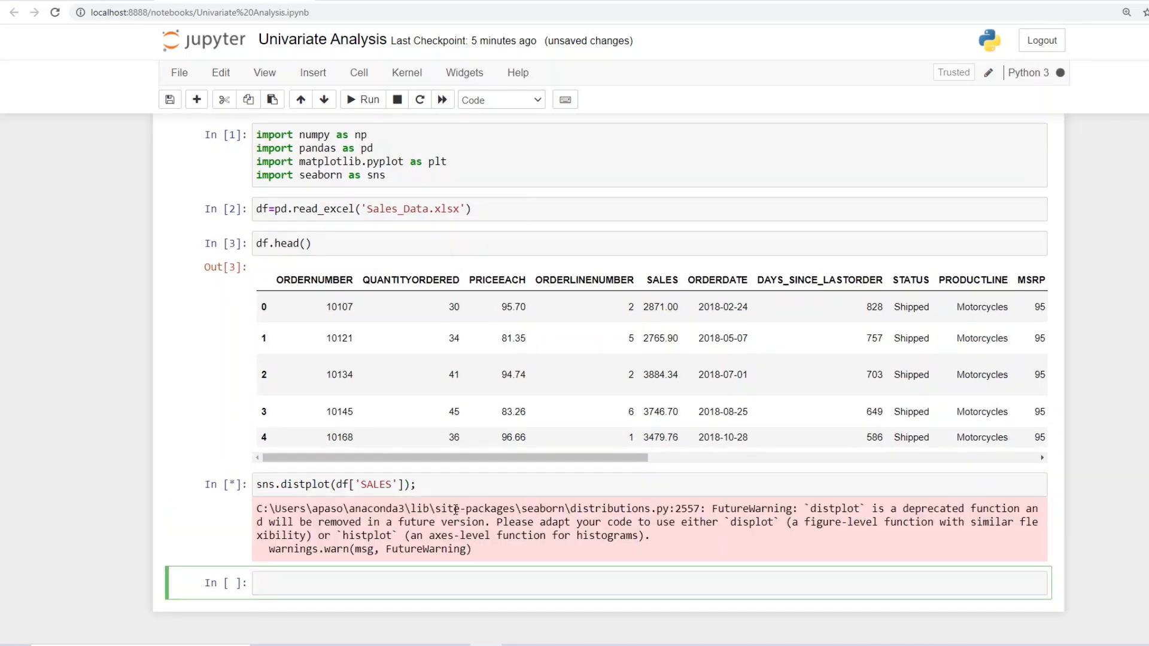
View the SALES distplot output and scroll back to the top of the notebook.
click(362, 100)
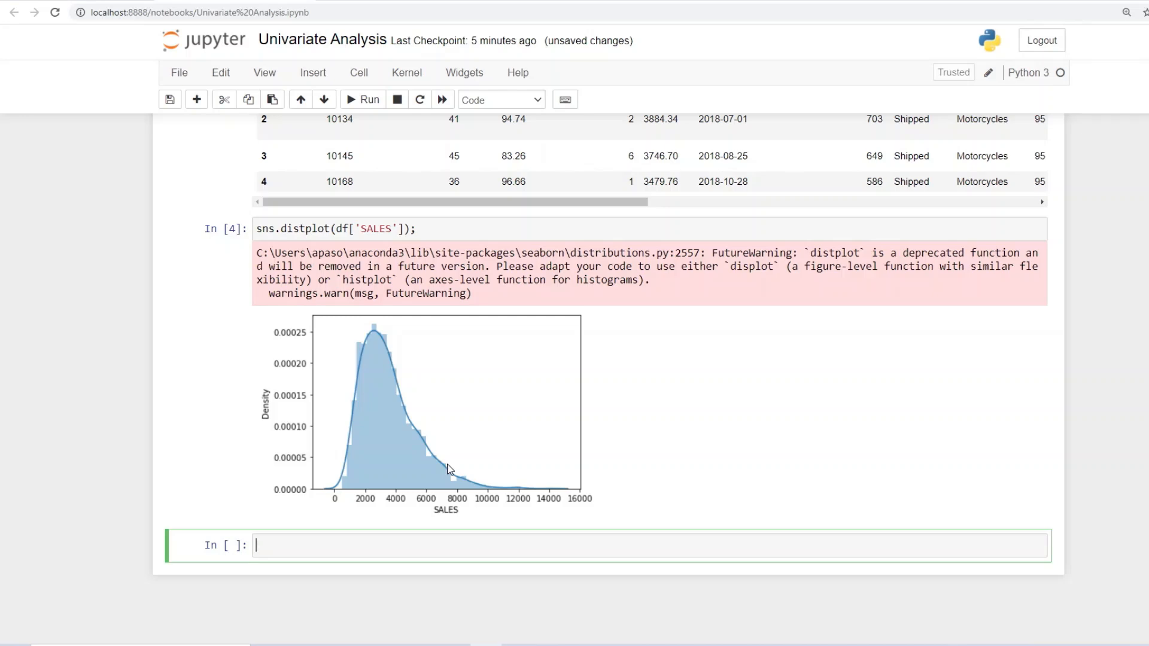
mouse_move(291, 401)
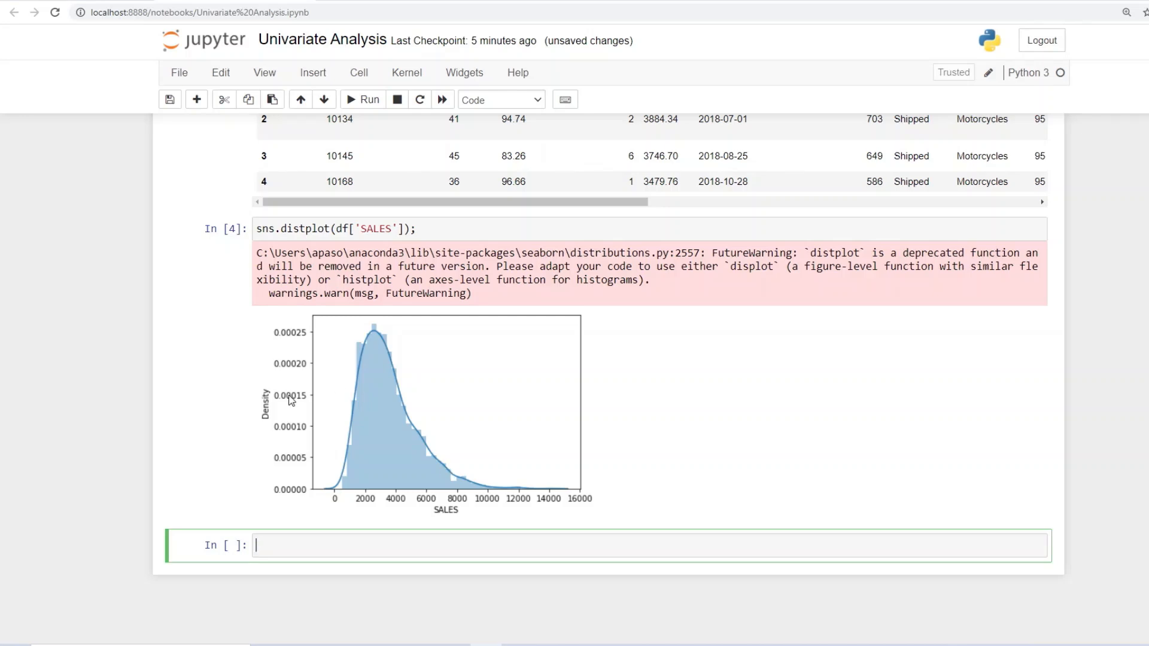
mouse_move(322, 501)
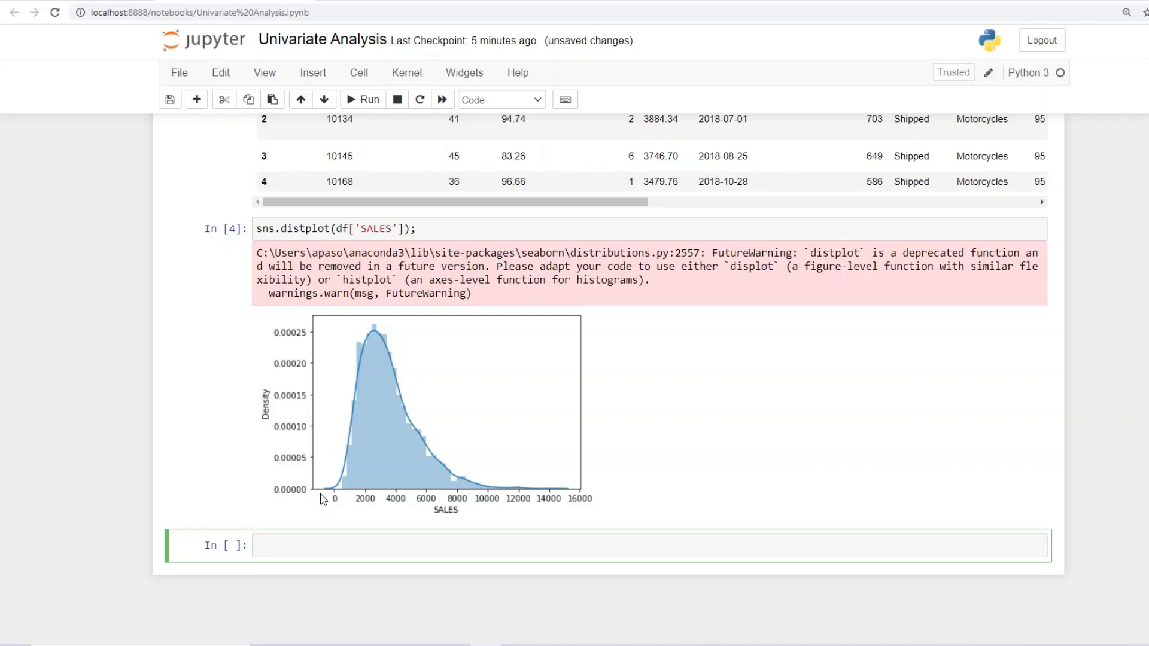
mouse_move(360, 387)
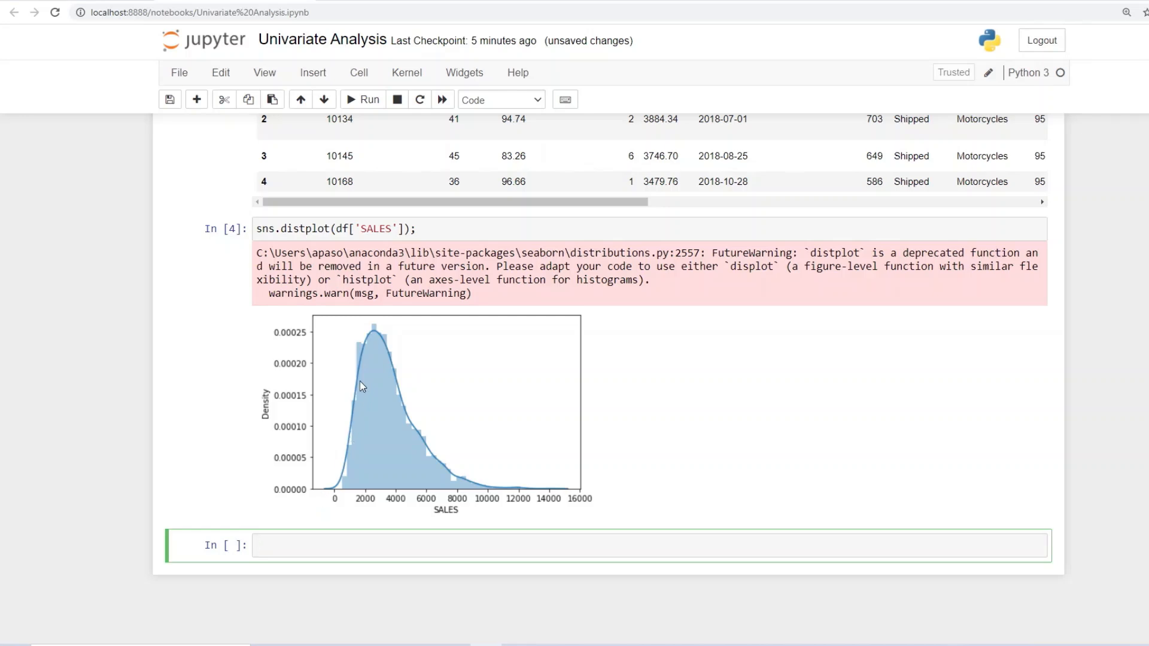
mouse_move(455, 396)
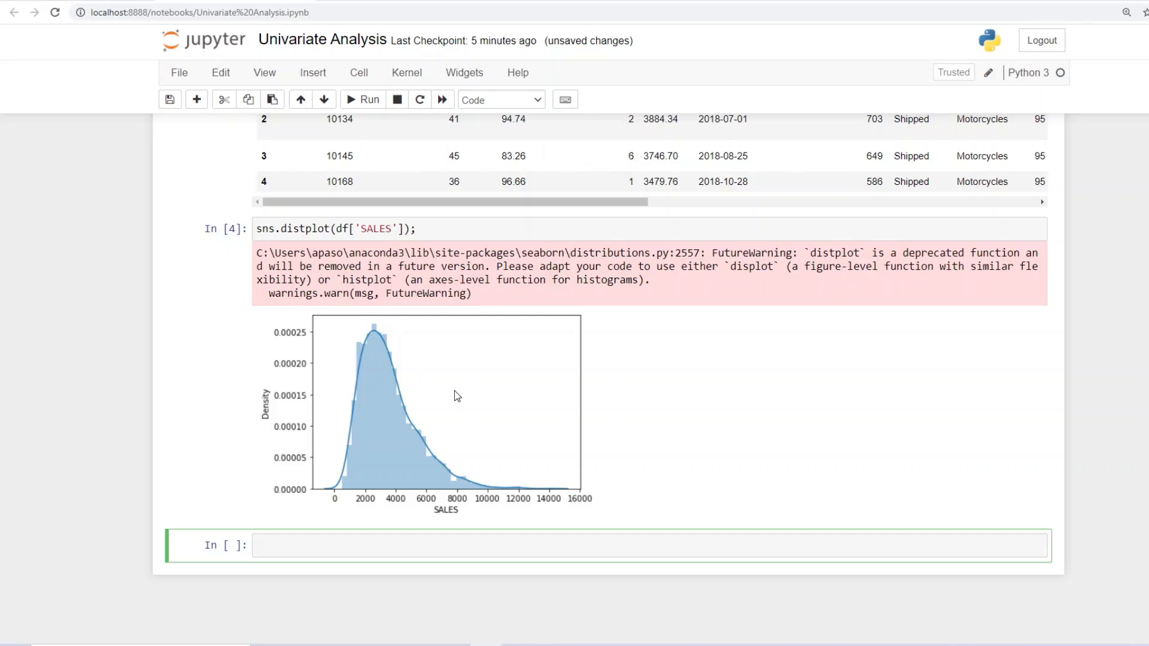
mouse_move(392, 401)
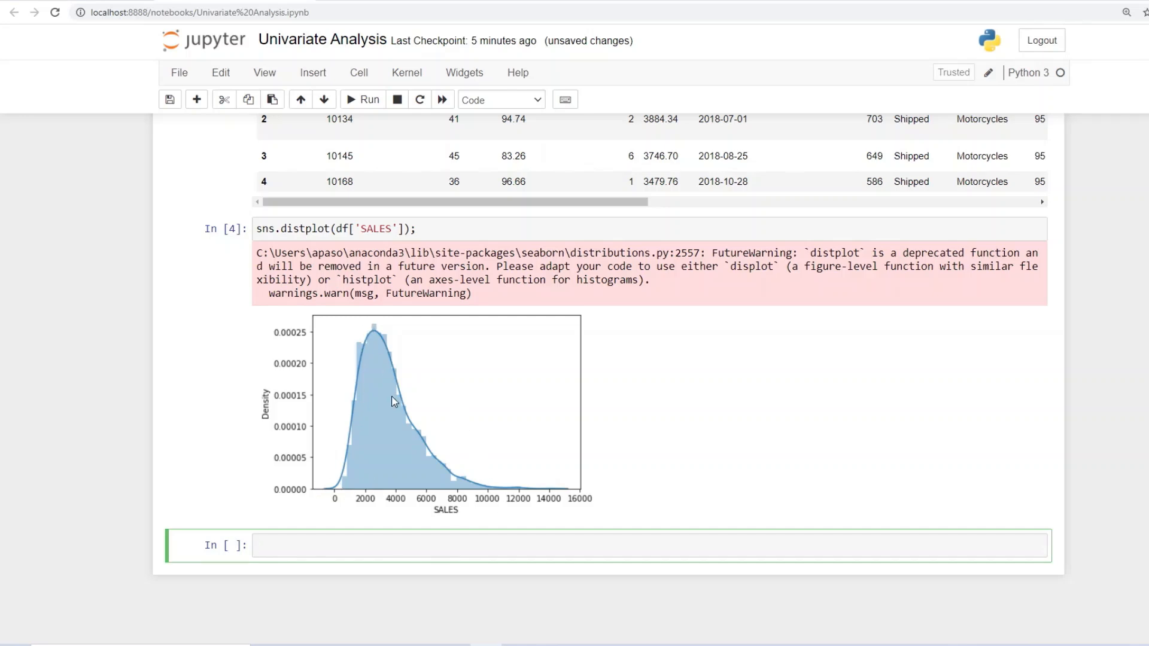
mouse_move(403, 379)
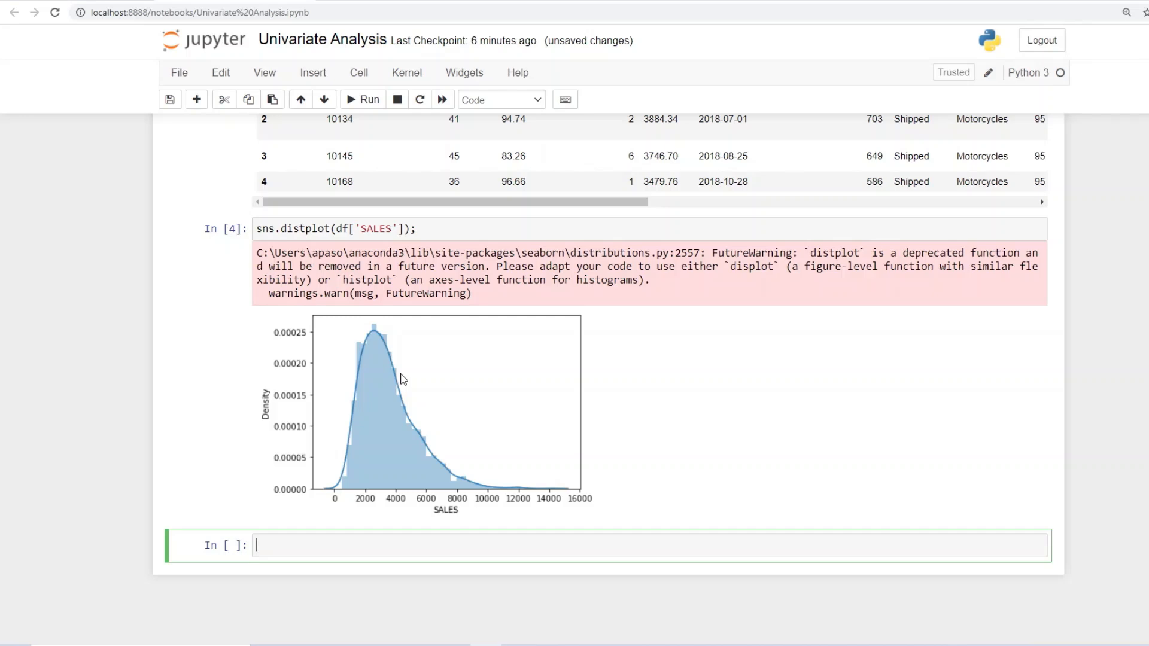
mouse_move(324, 462)
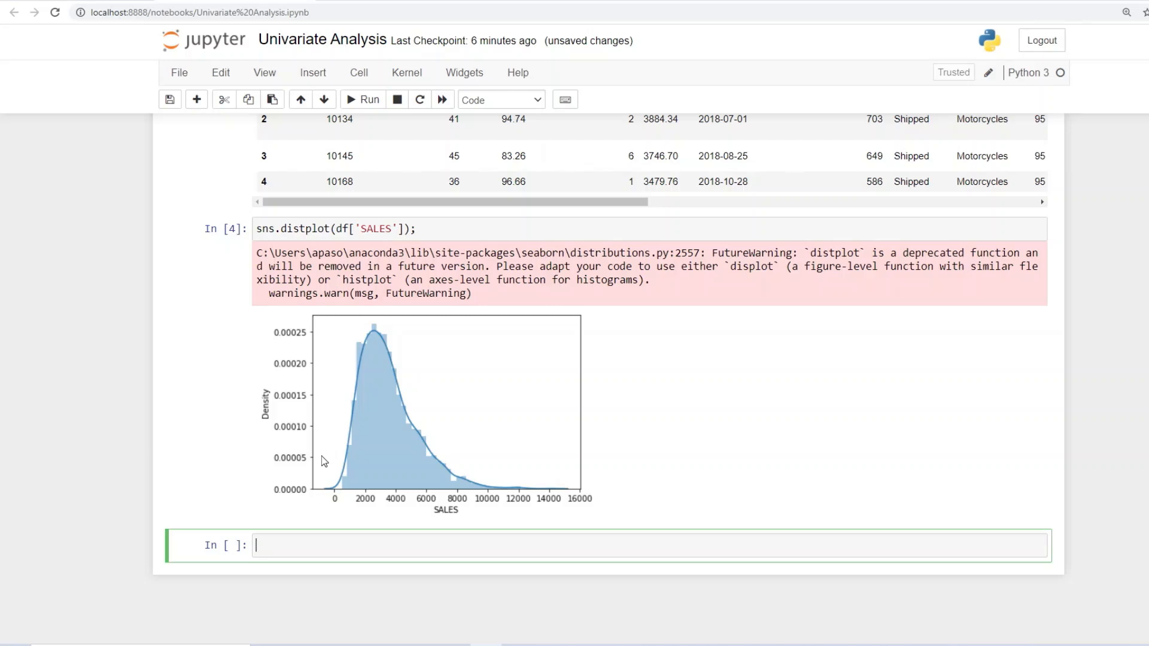
mouse_move(375, 424)
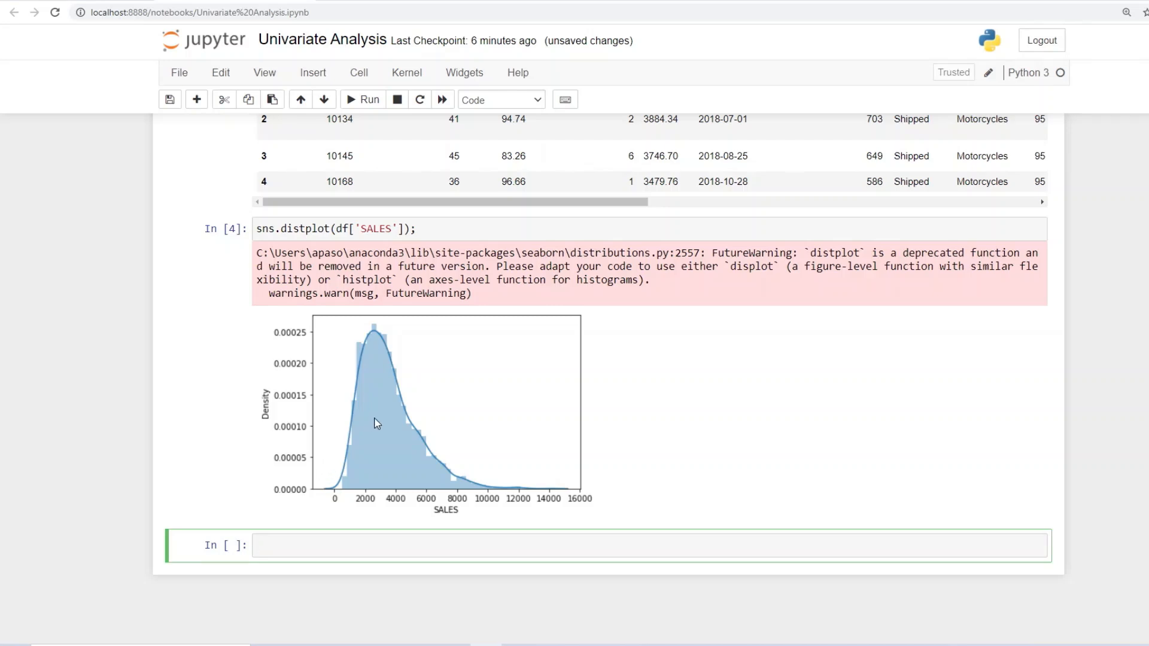
mouse_move(394, 386)
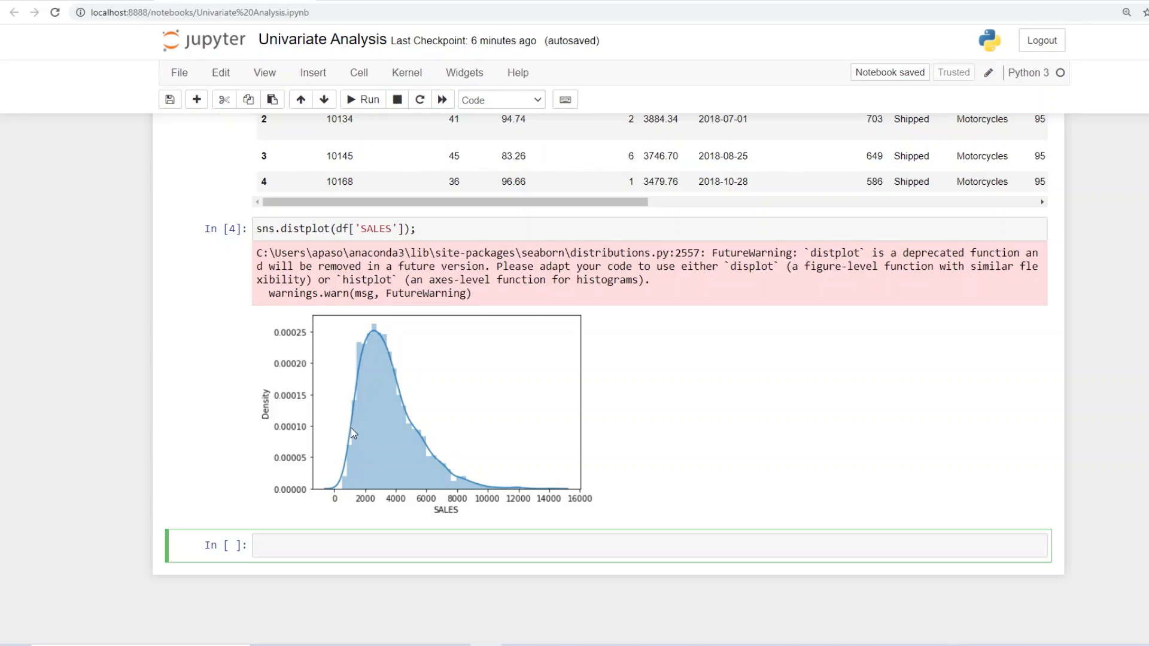
mouse_move(400, 409)
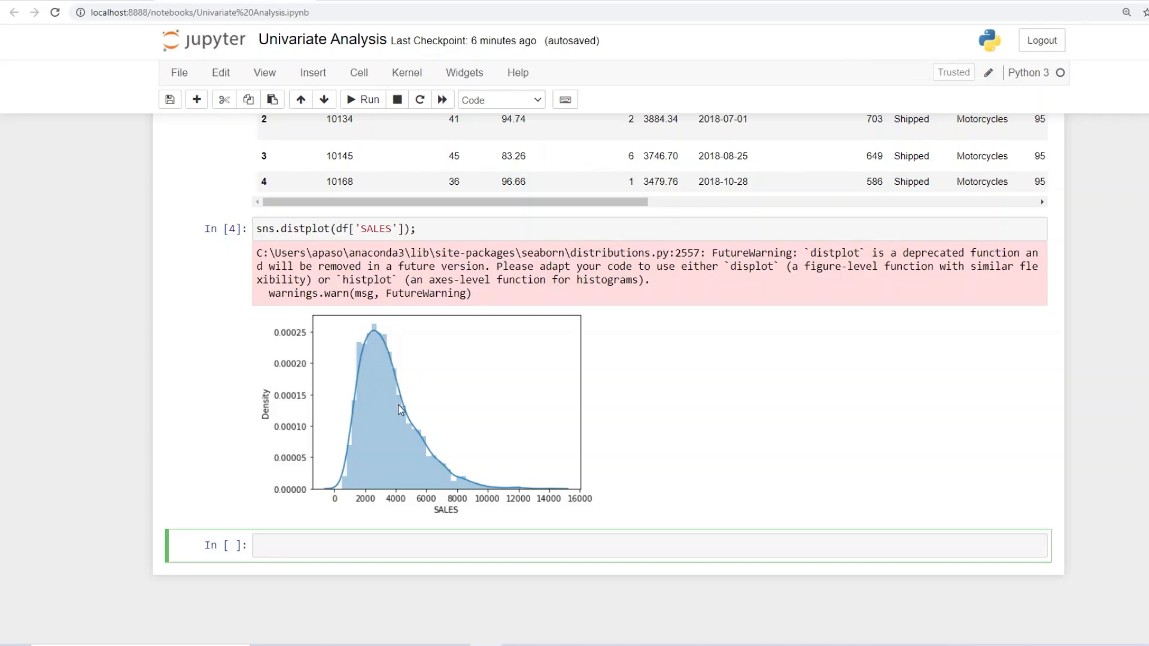
mouse_move(449, 481)
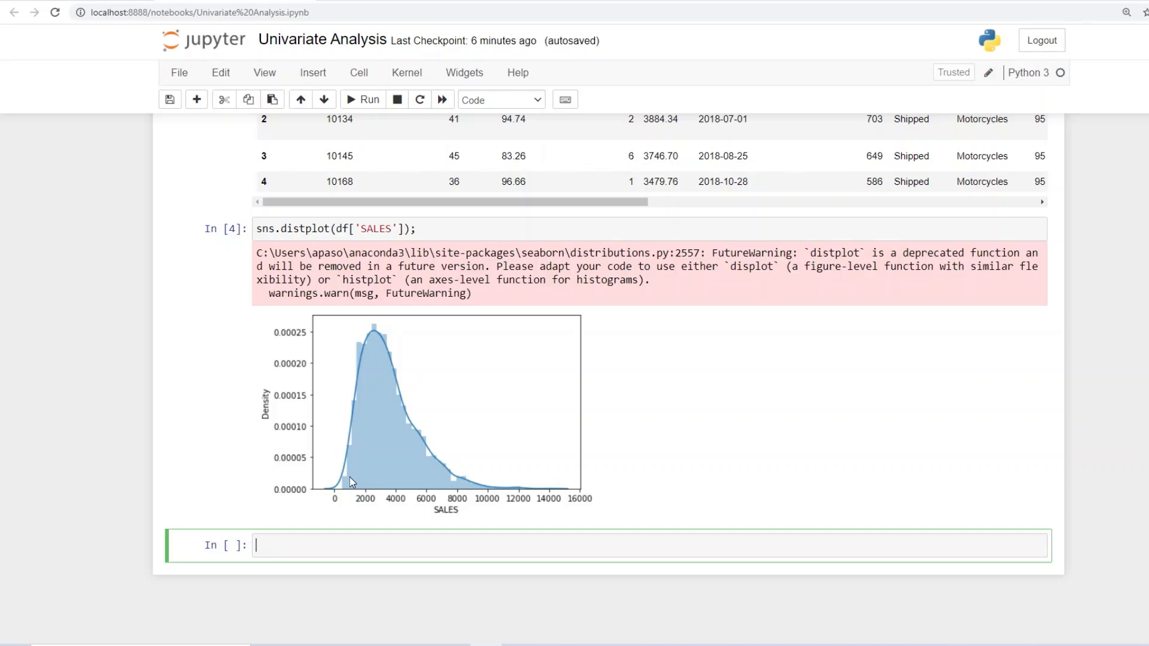
mouse_move(394, 370)
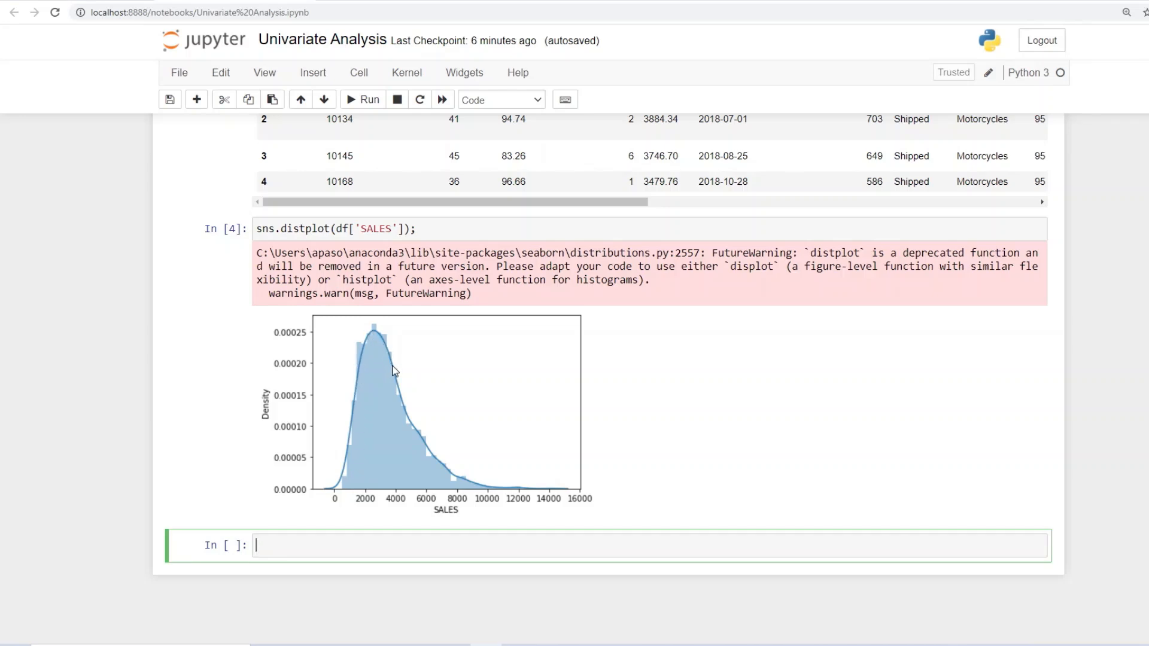
mouse_move(450, 478)
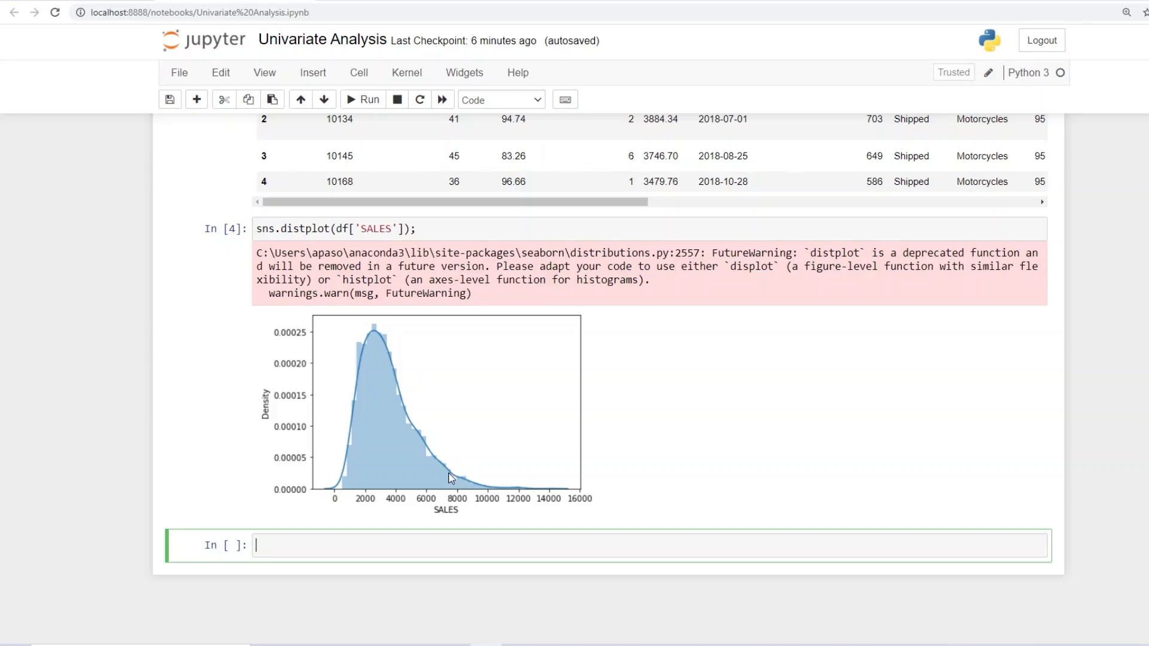
mouse_move(409, 416)
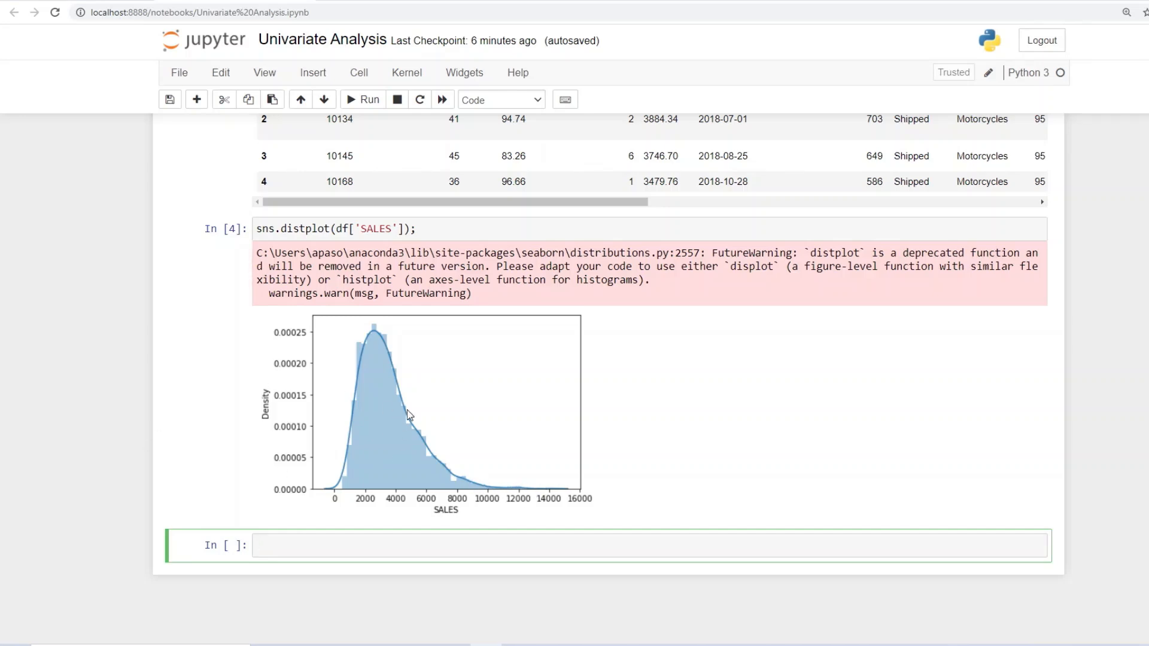
mouse_move(474, 410)
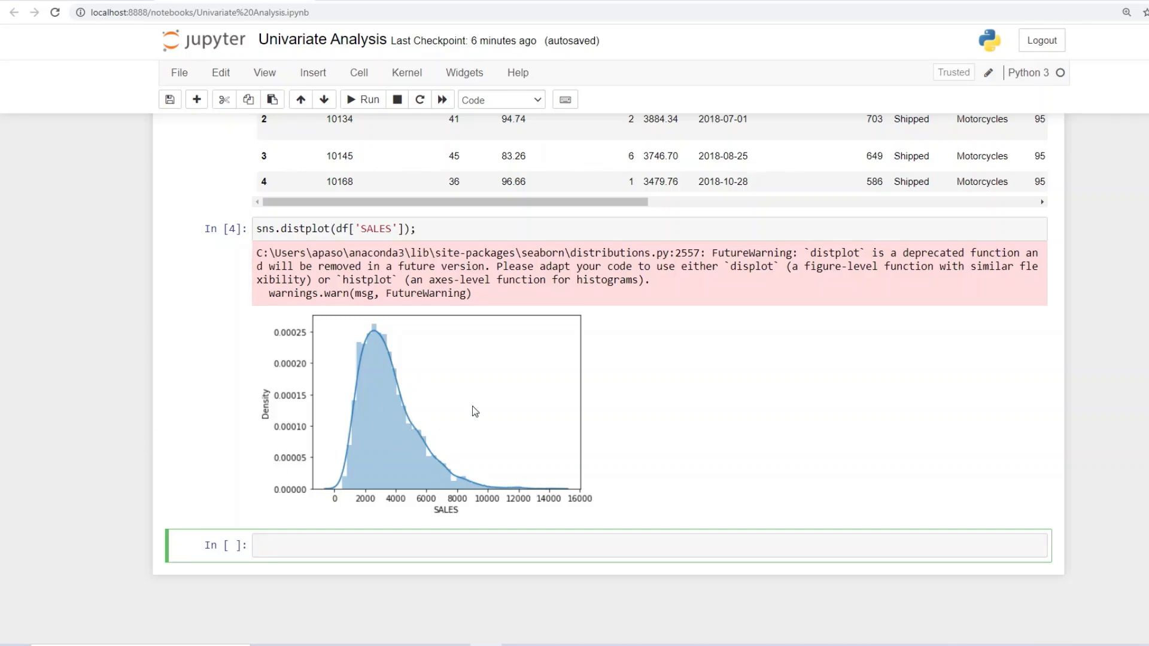
mouse_move(354, 435)
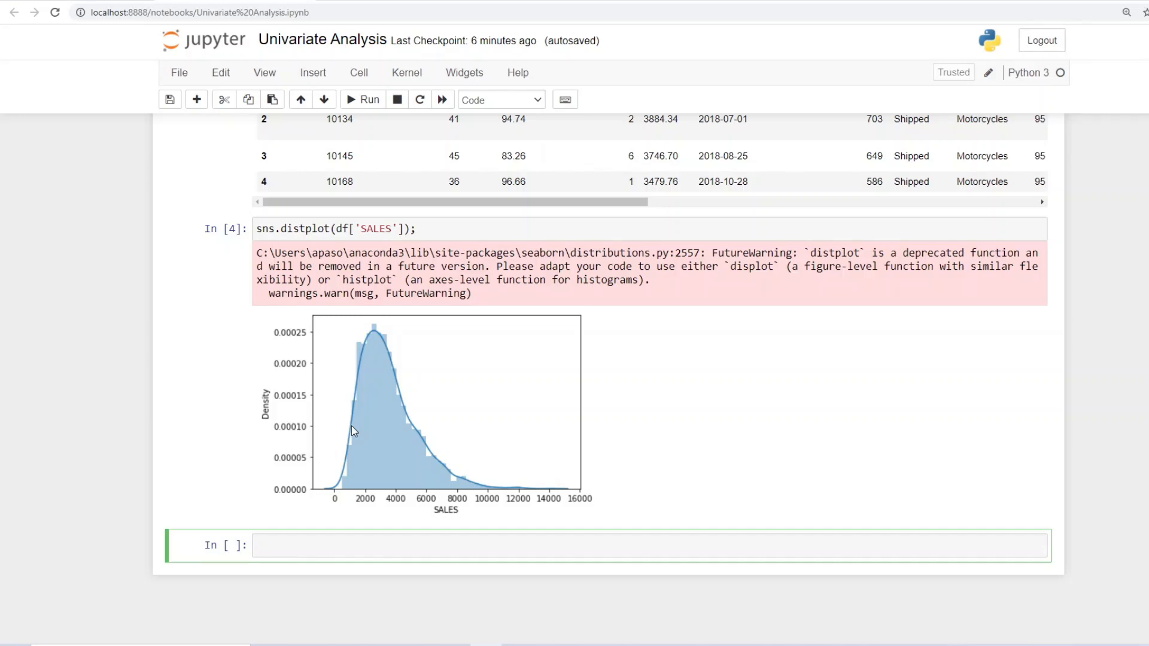
mouse_move(355, 438)
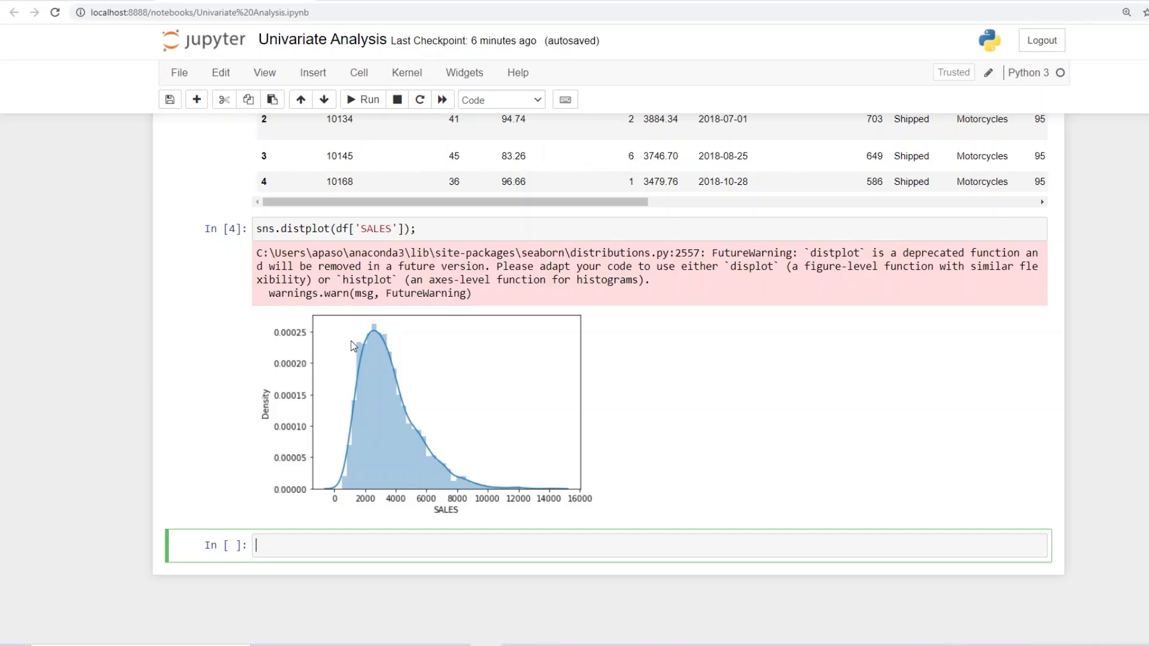
mouse_move(473, 279)
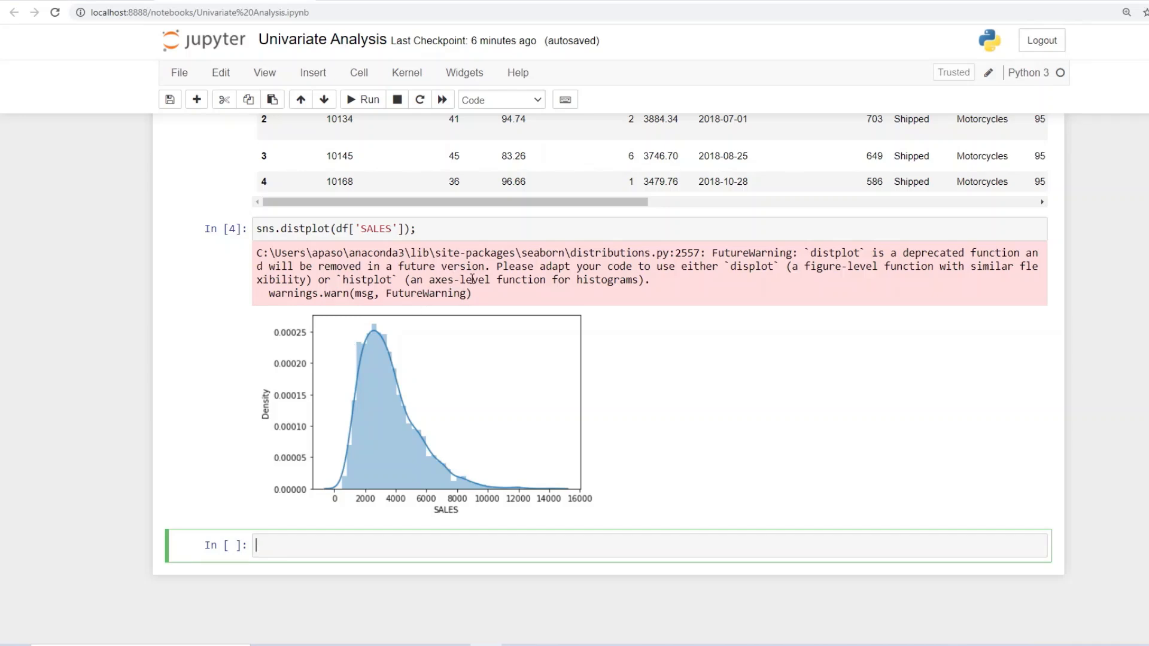
mouse_move(436, 379)
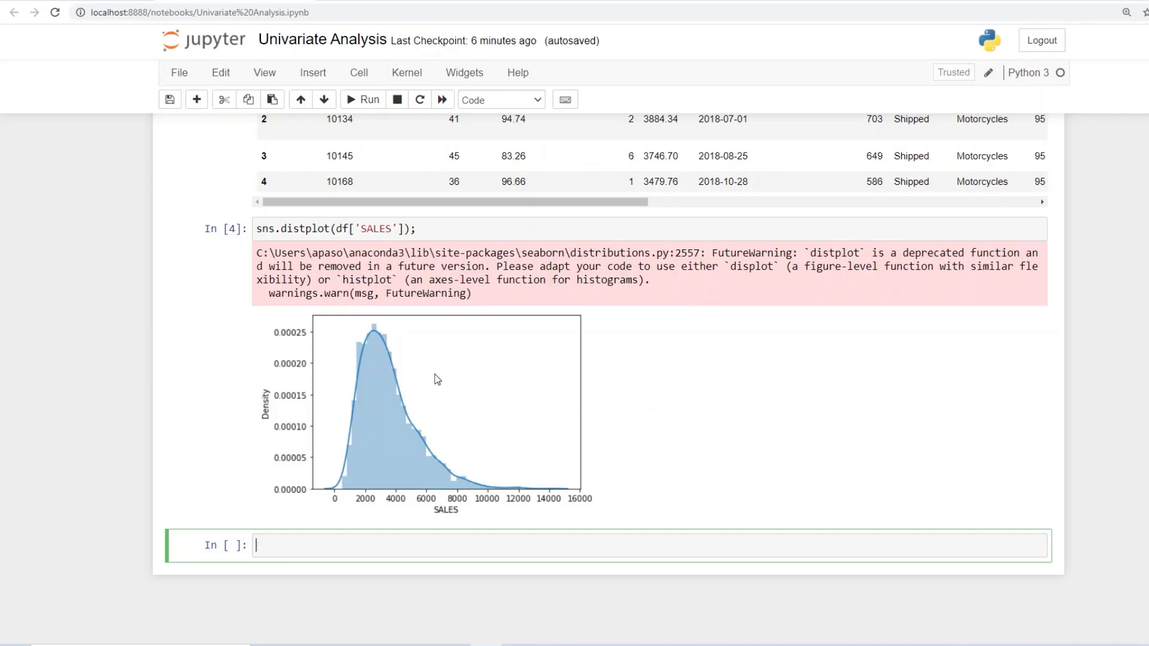
scroll(up, 3)
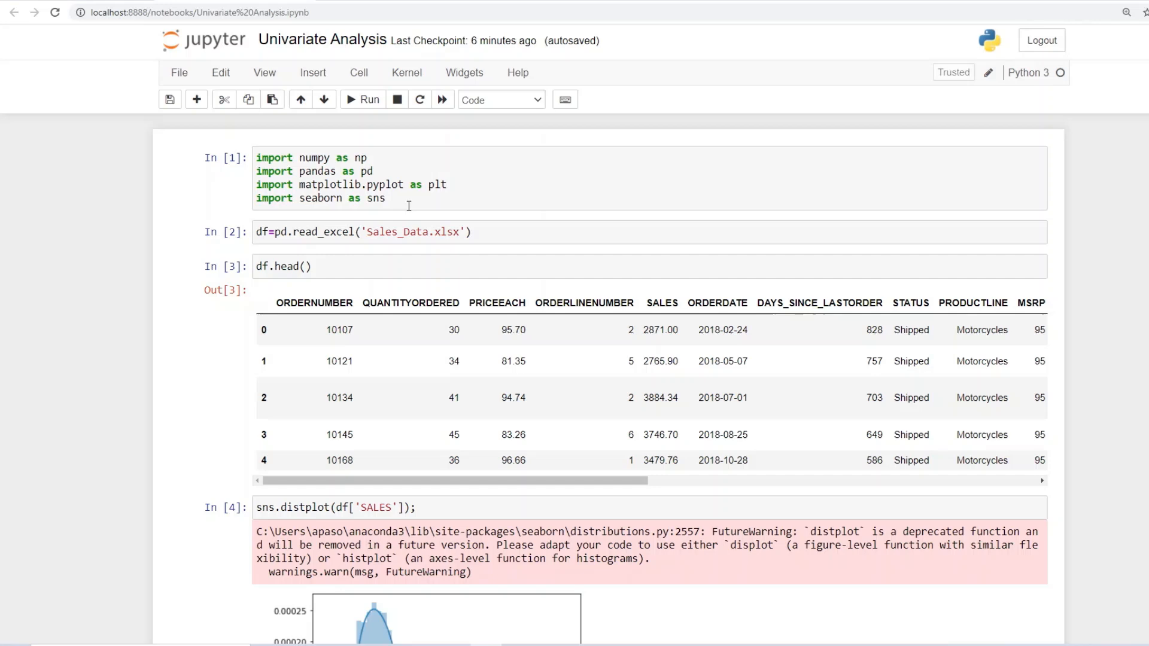
Add import warnings and warnings.filterwarnings('ignore') to cell 1 and run it.
click(385, 198)
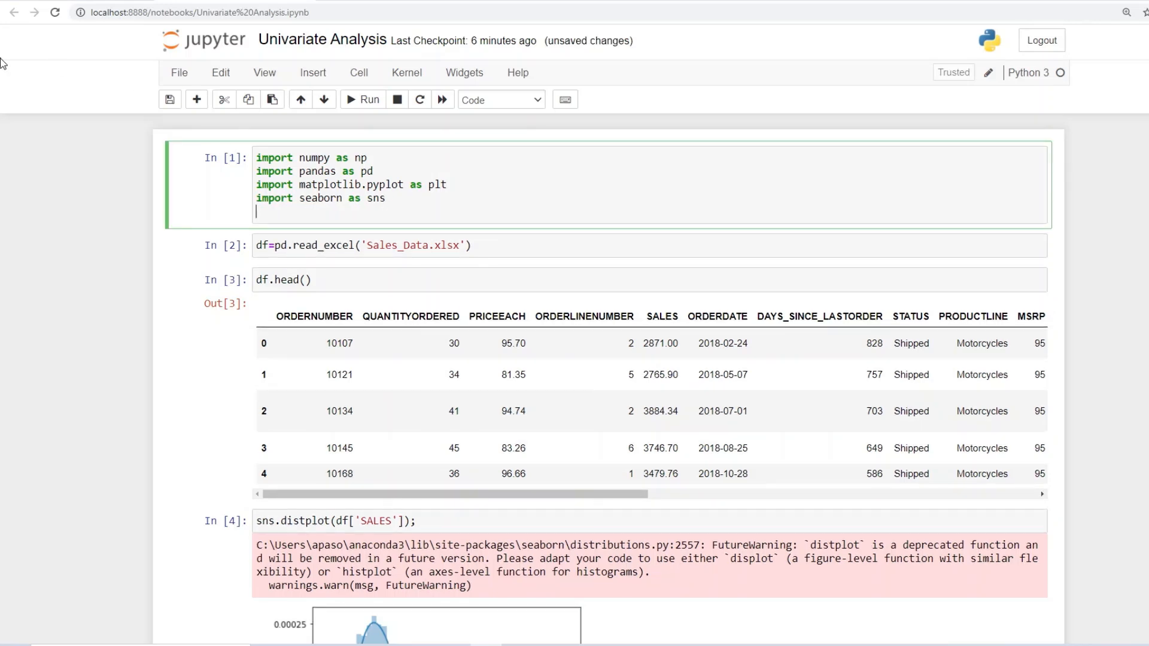
text(import)
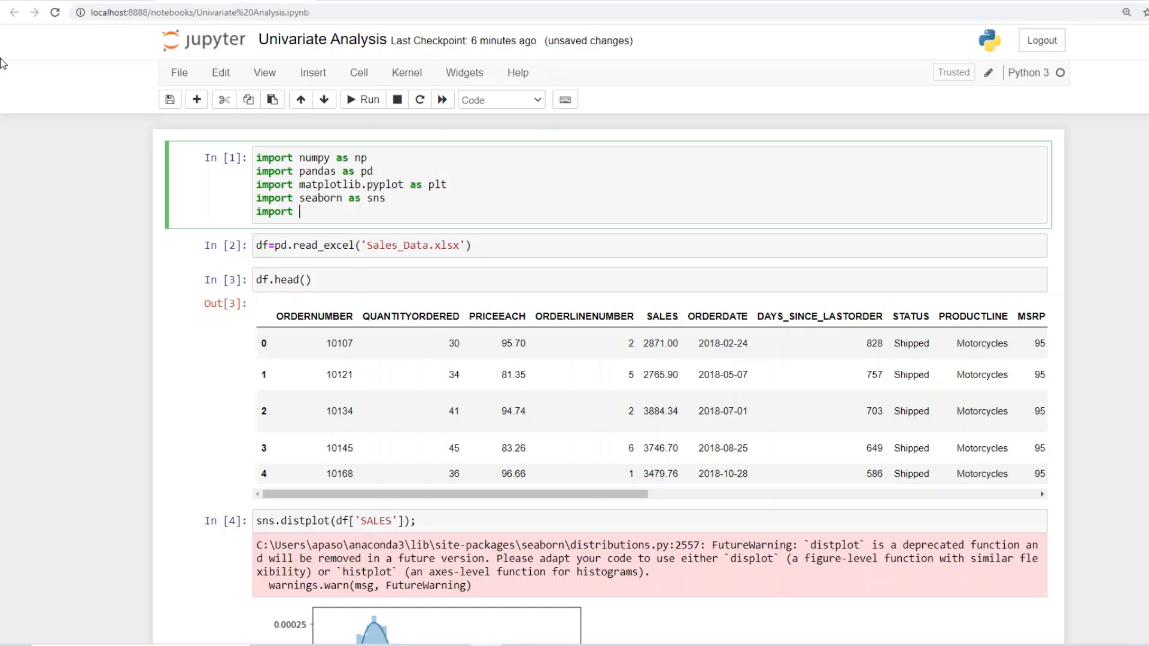
text(wa)
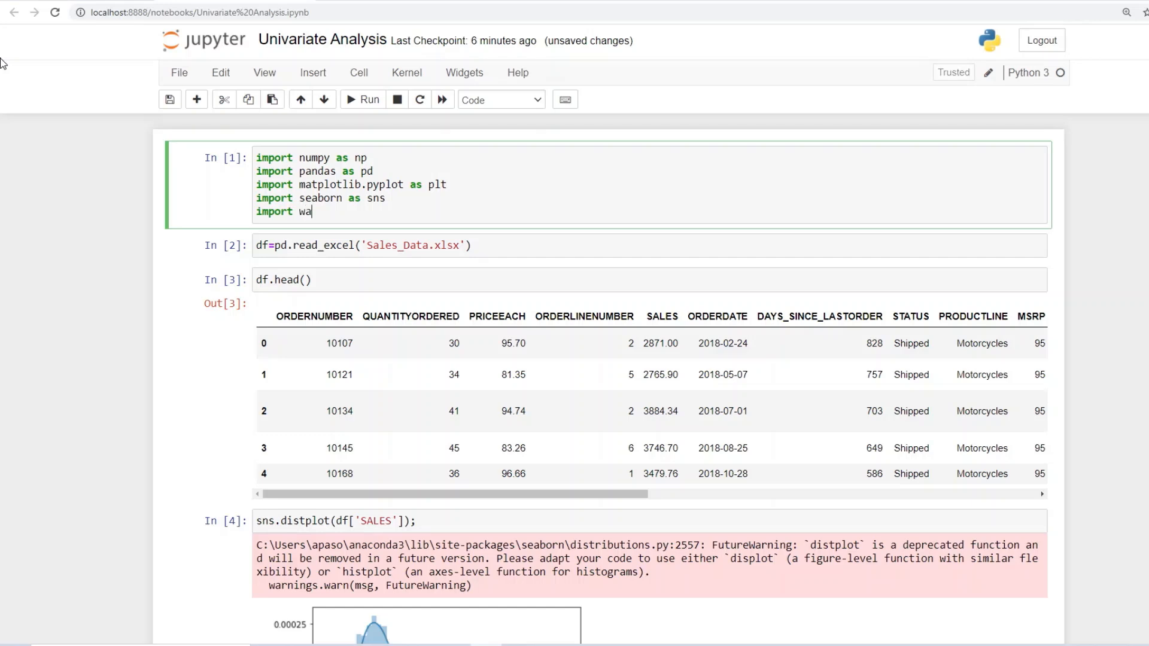
text(rningd)
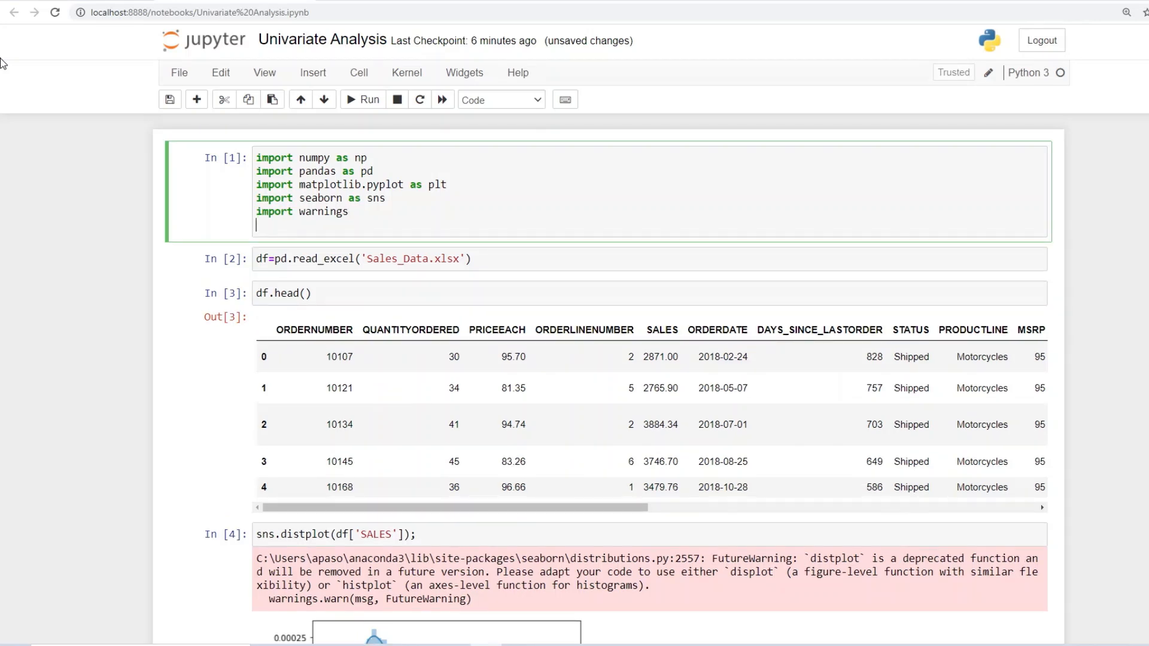
text(war)
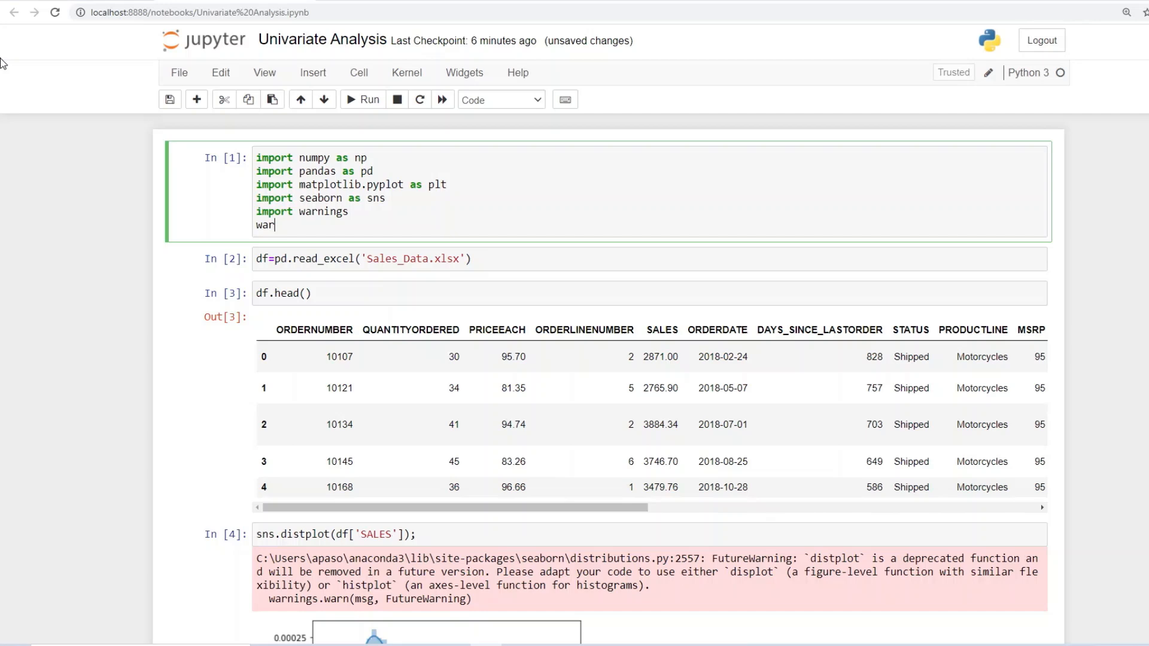
text(ning)
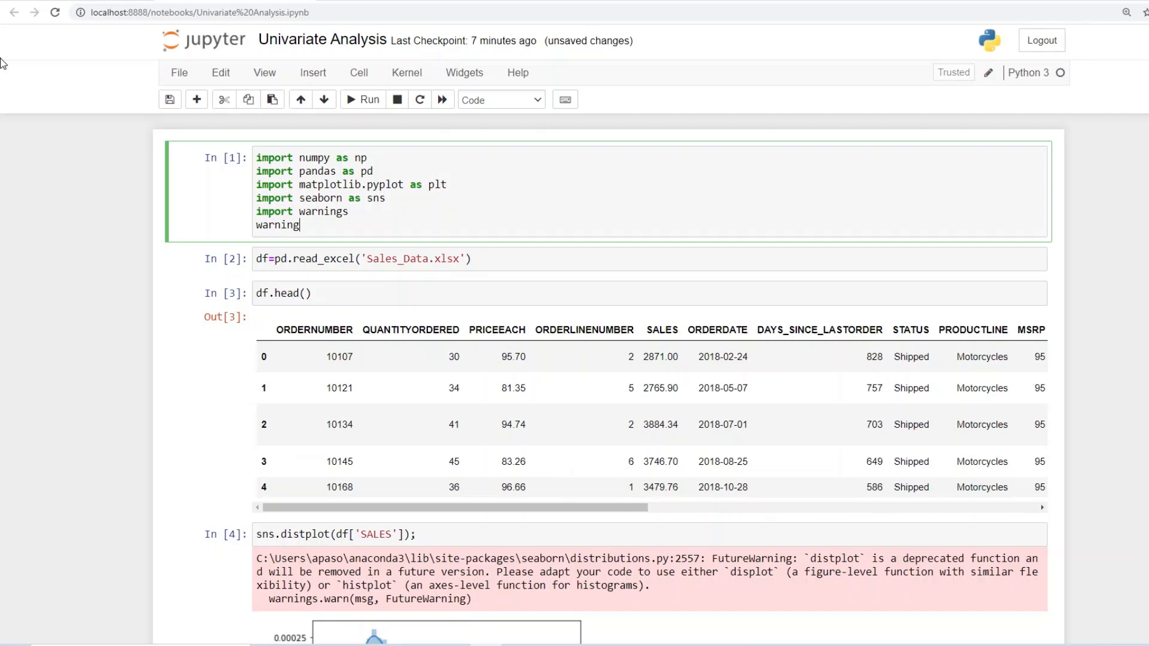
text(s.)
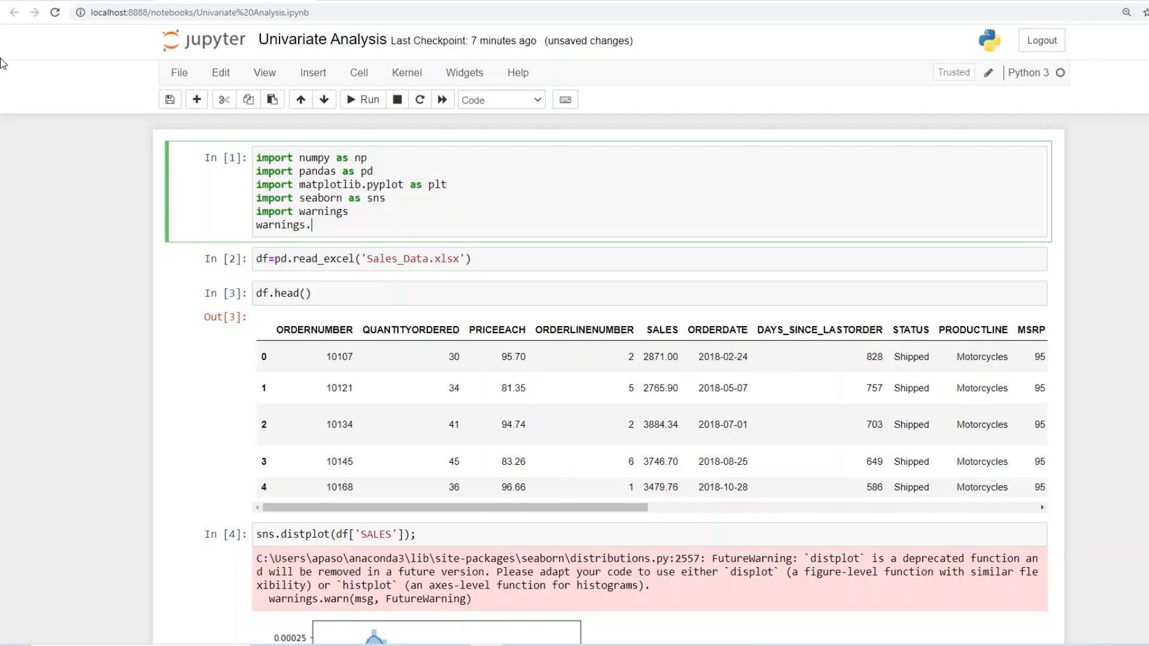
text(filter)
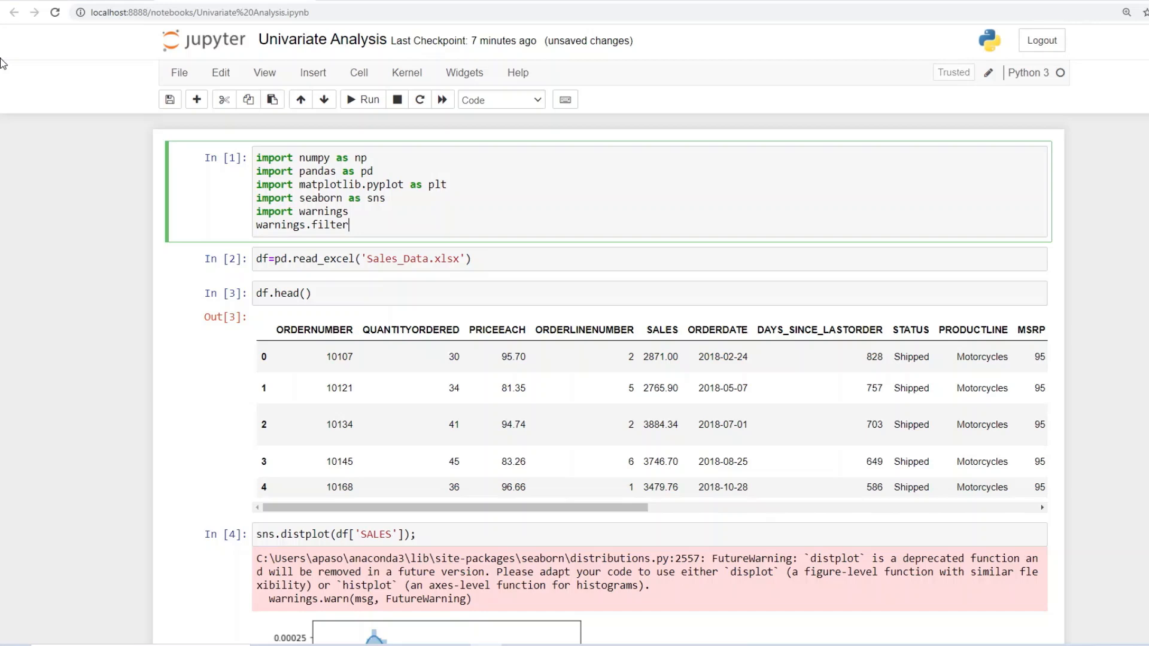
text(warnings)
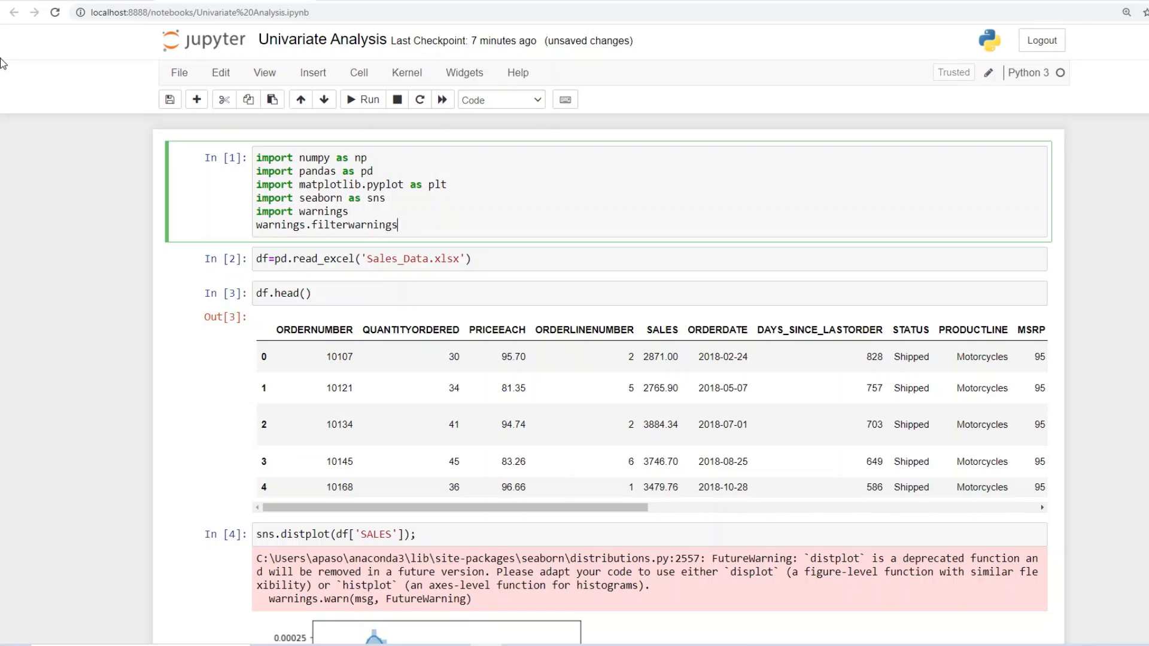
text(())
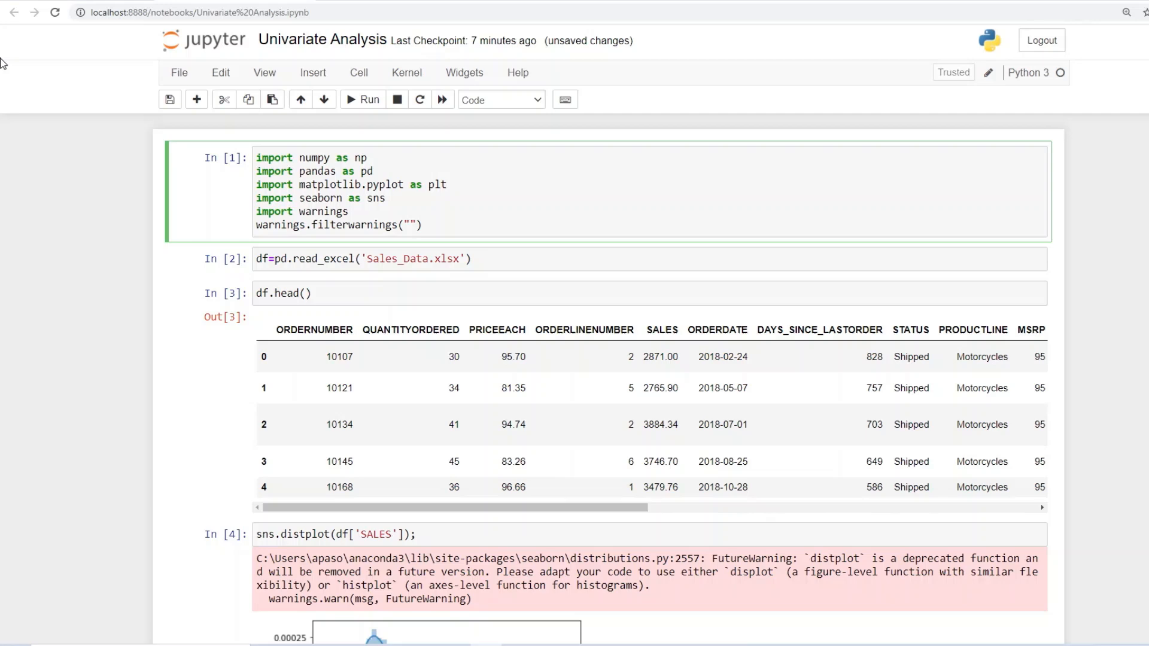
text(ignore)
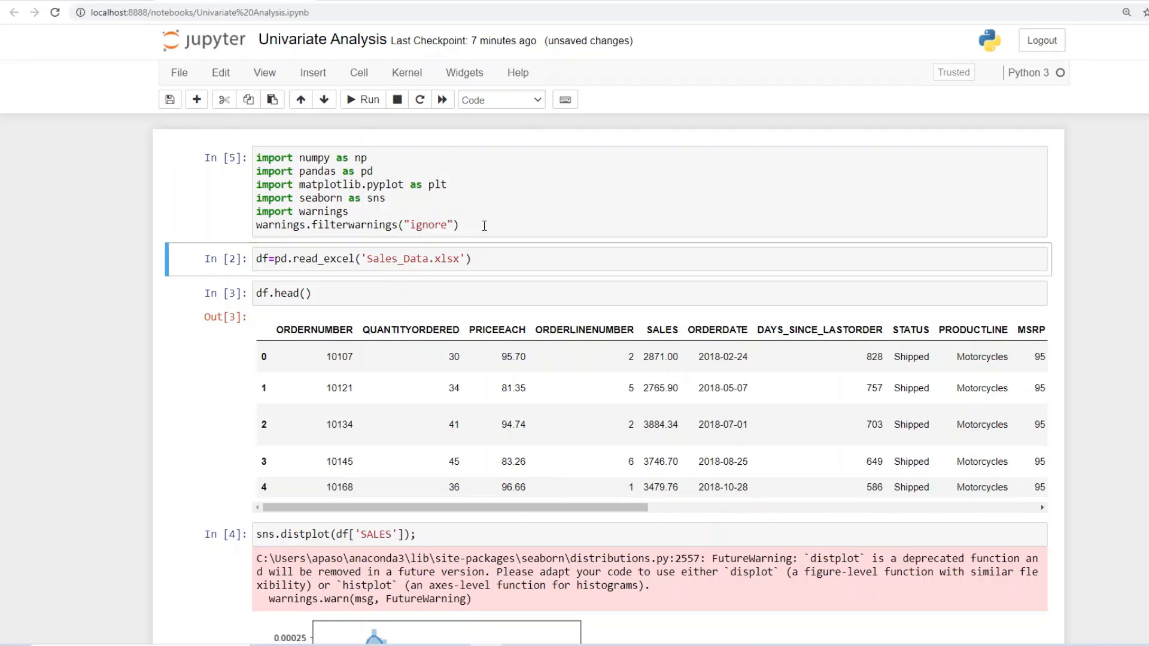
click(363, 99)
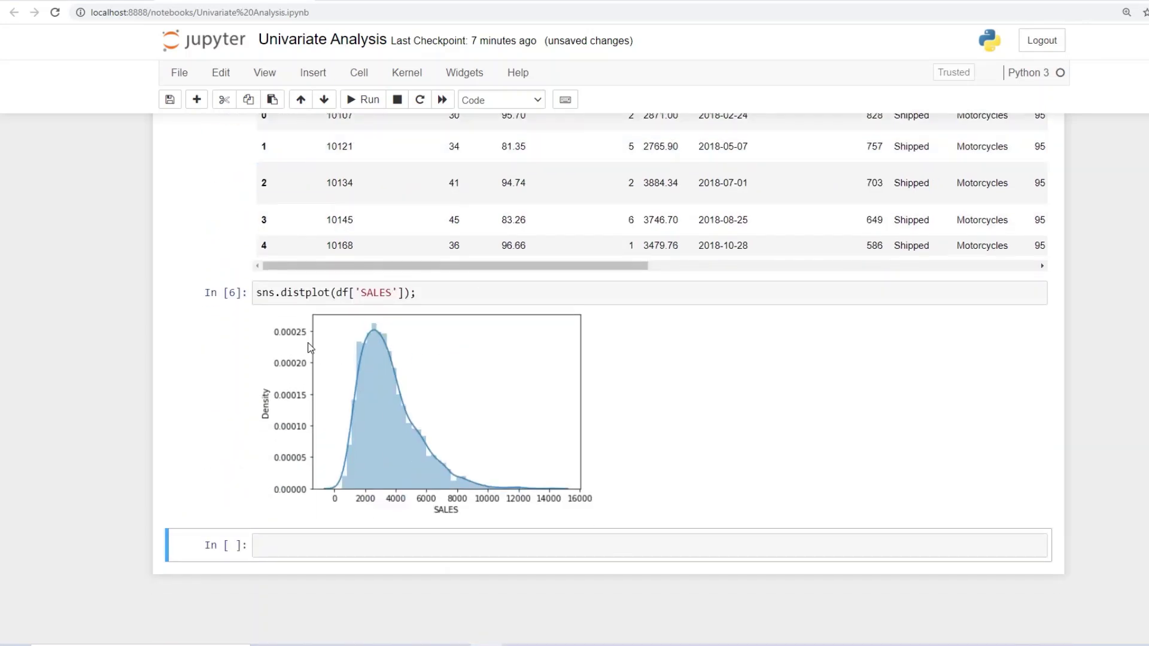
mouse_move(374, 369)
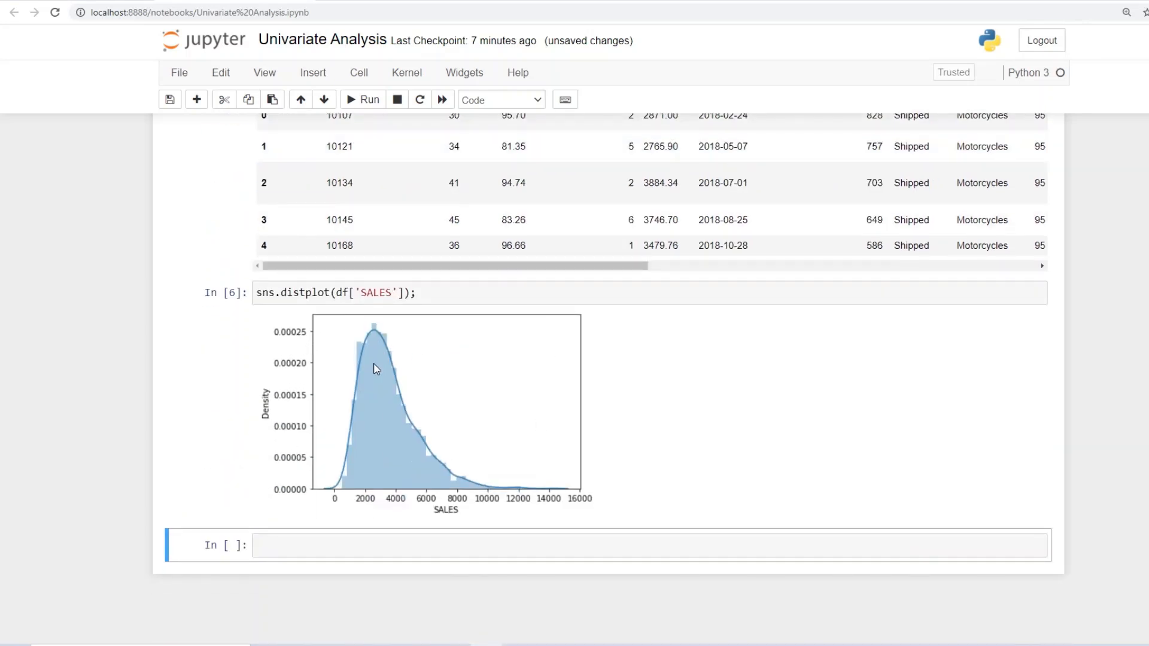
mouse_move(347, 387)
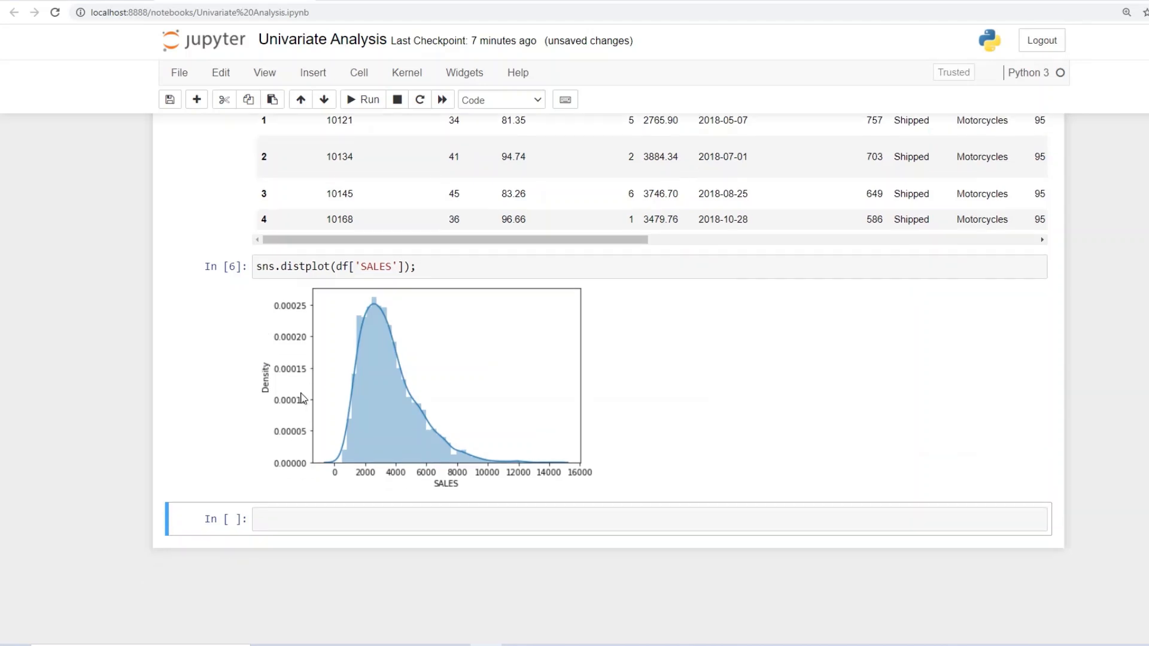
mouse_move(386, 318)
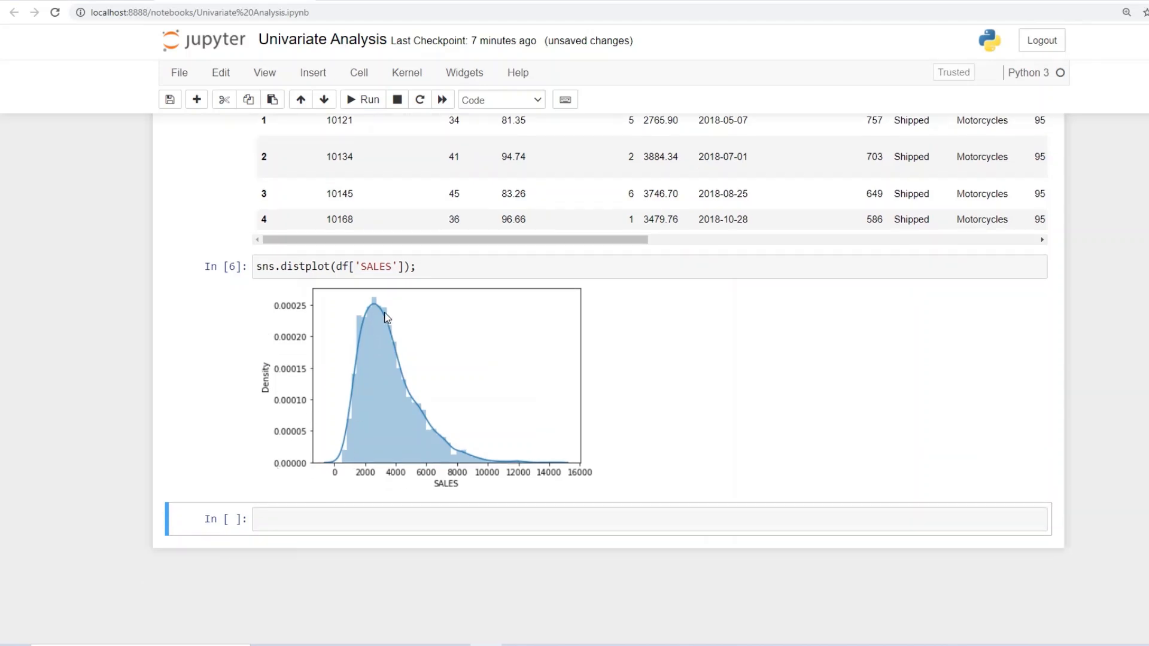
mouse_move(491, 468)
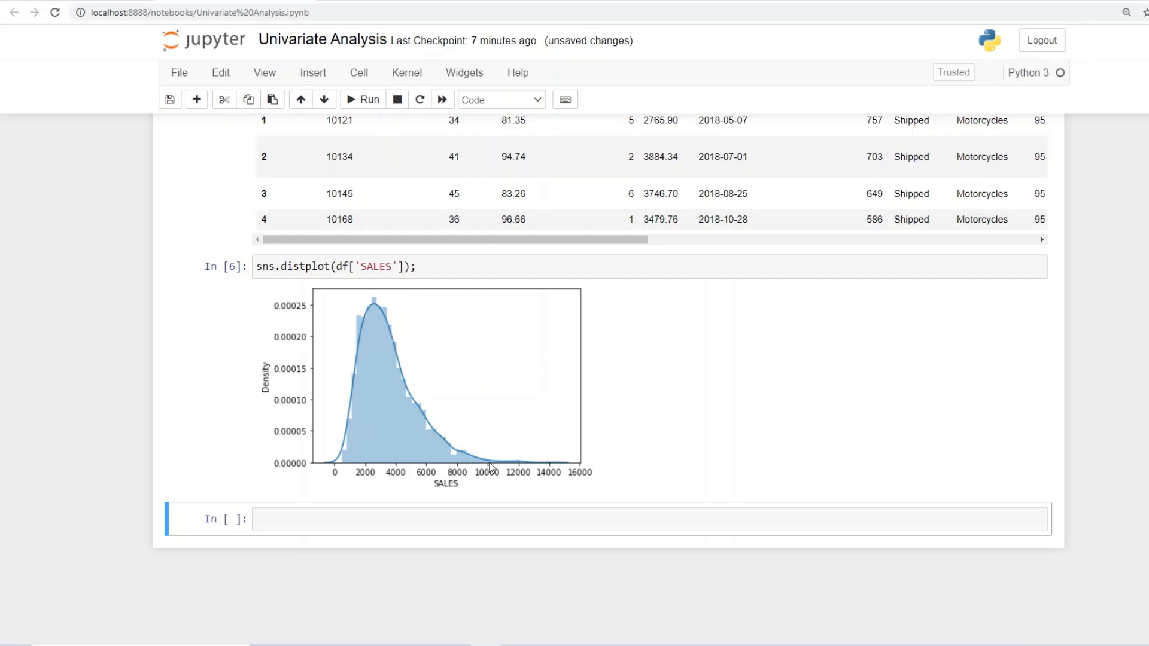
mouse_move(374, 407)
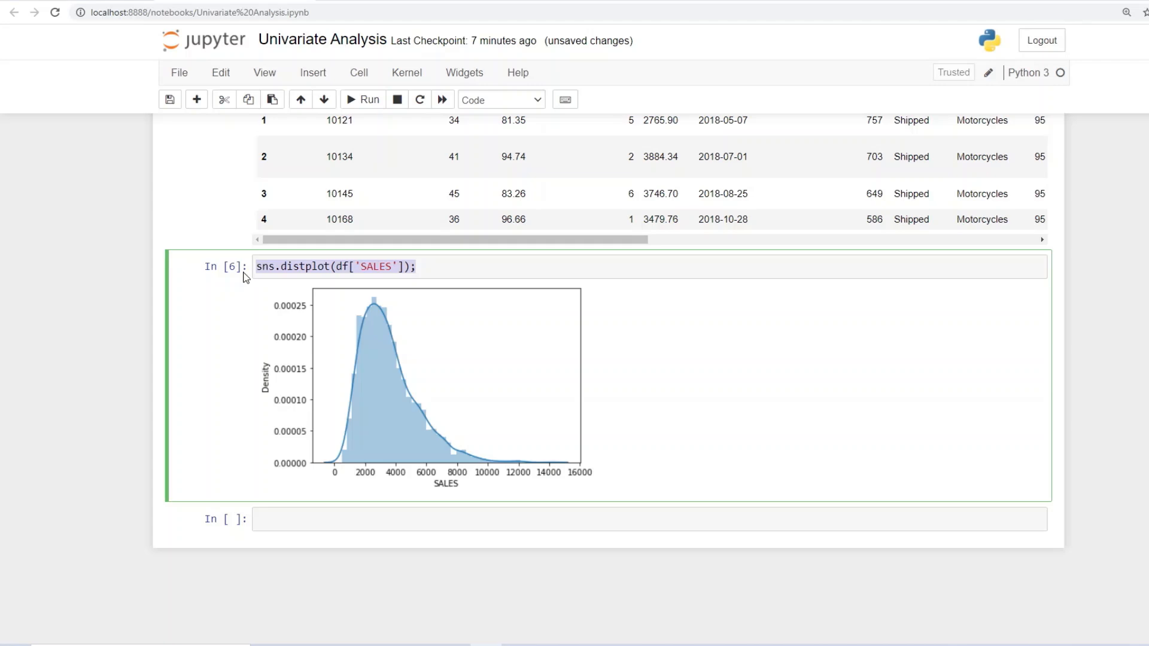
mouse_move(312, 583)
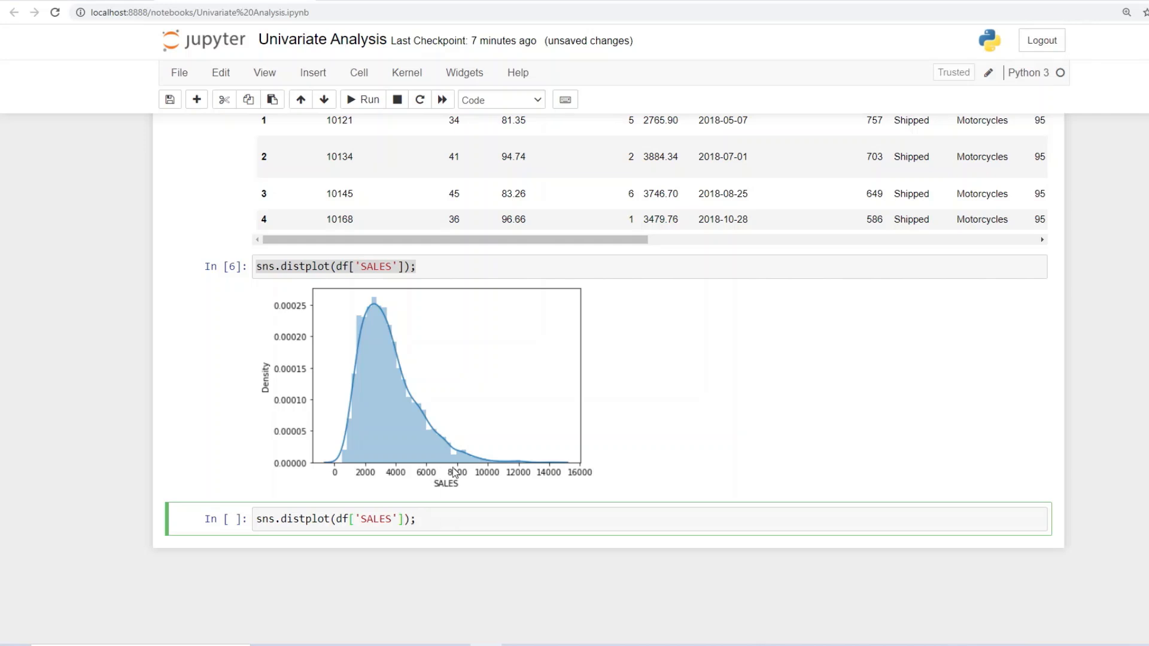
Add kde=False to the pasted distplot code and run the plain SALES histogram.
text(,)
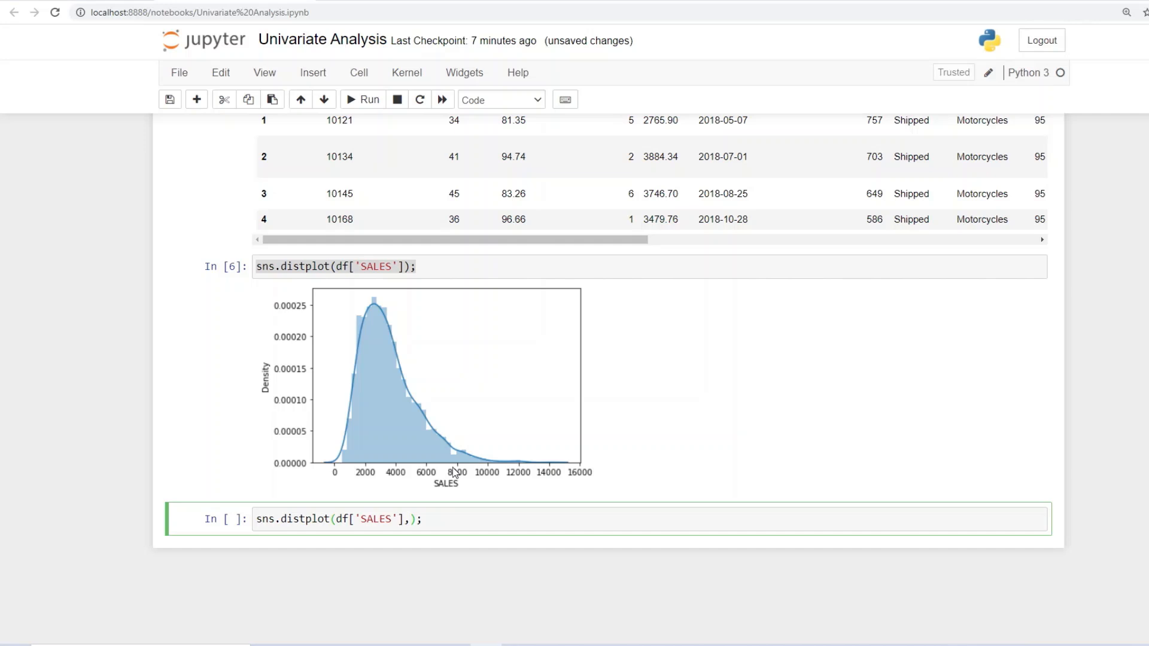
text(kde=)
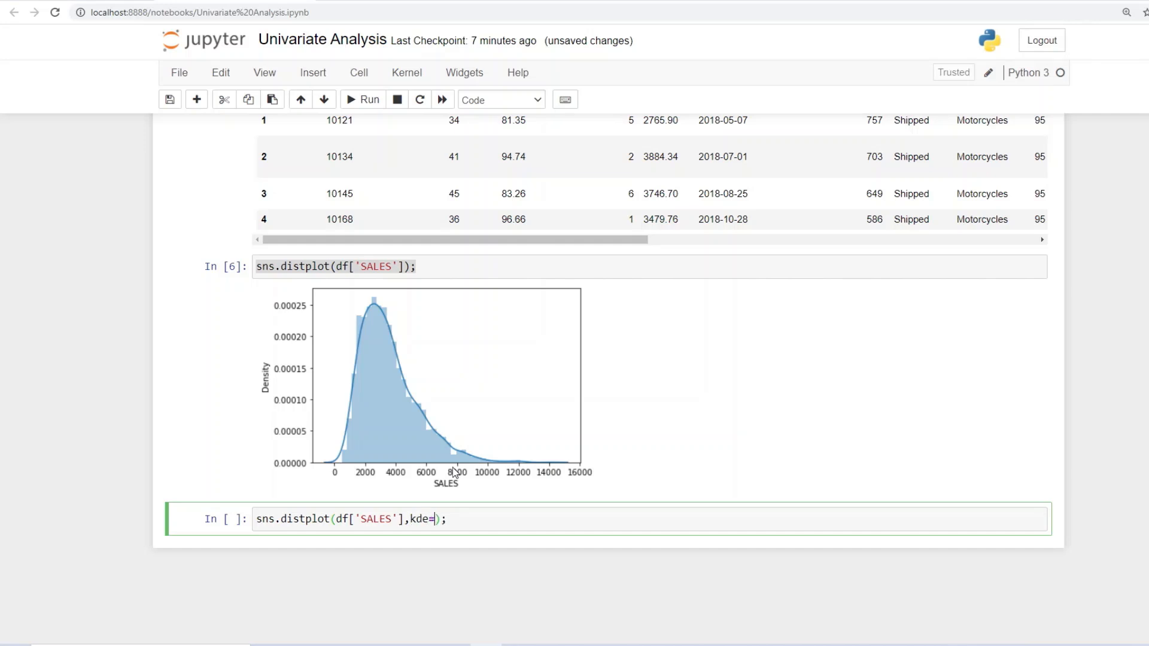
text(F)
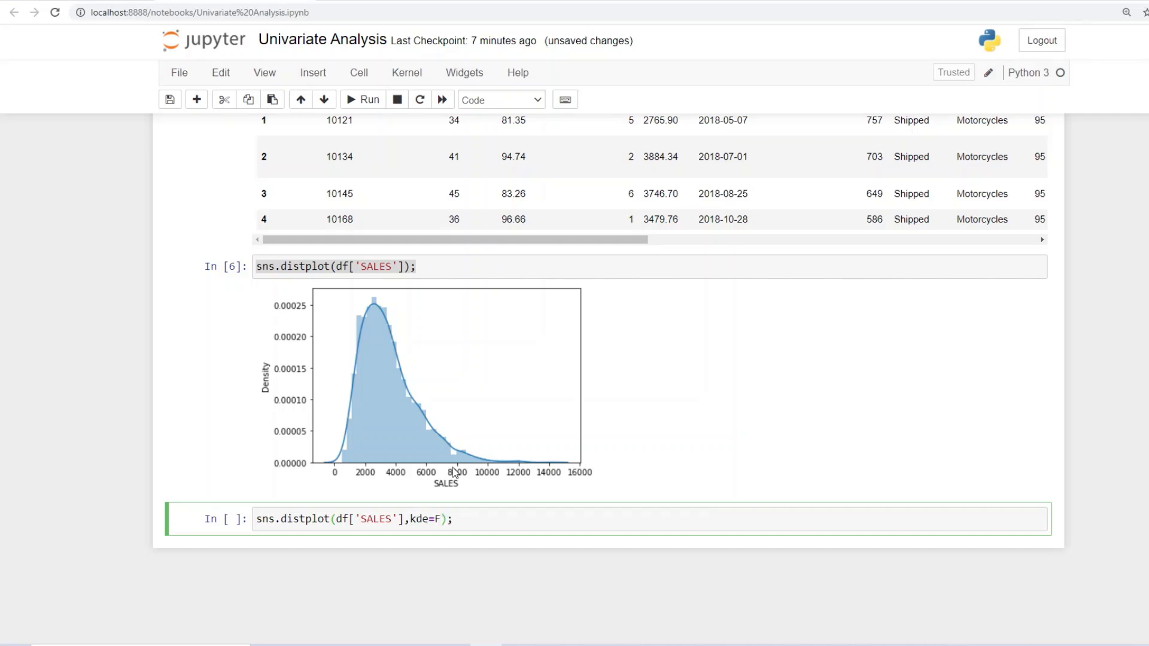
text(als)
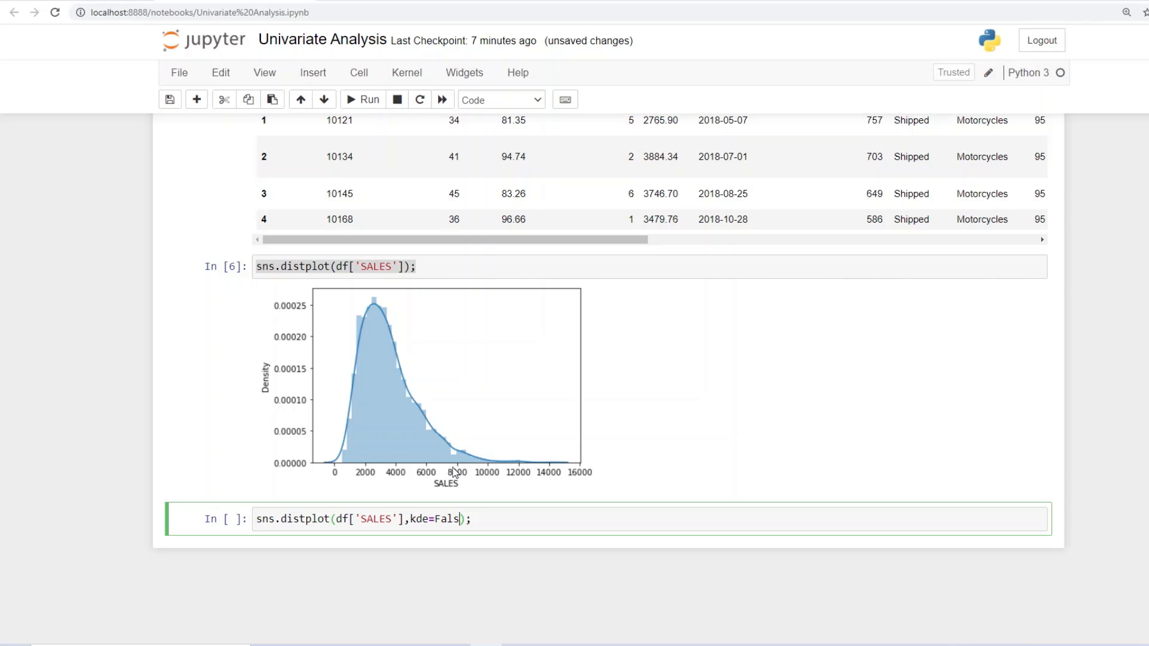
text(e)
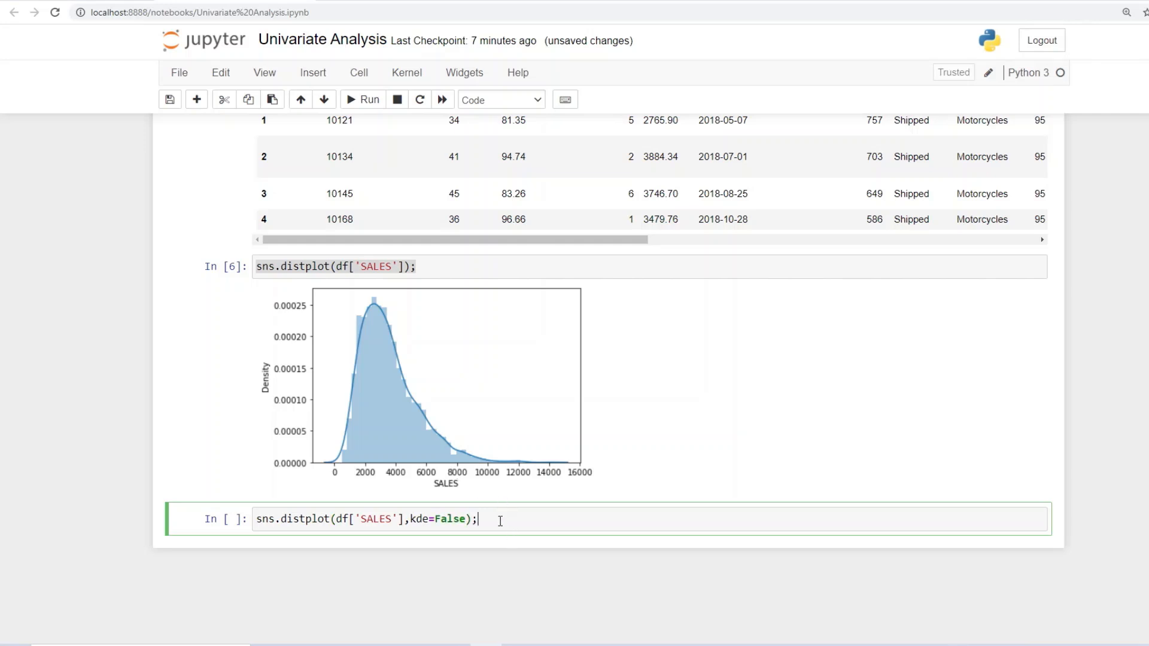
click(364, 99)
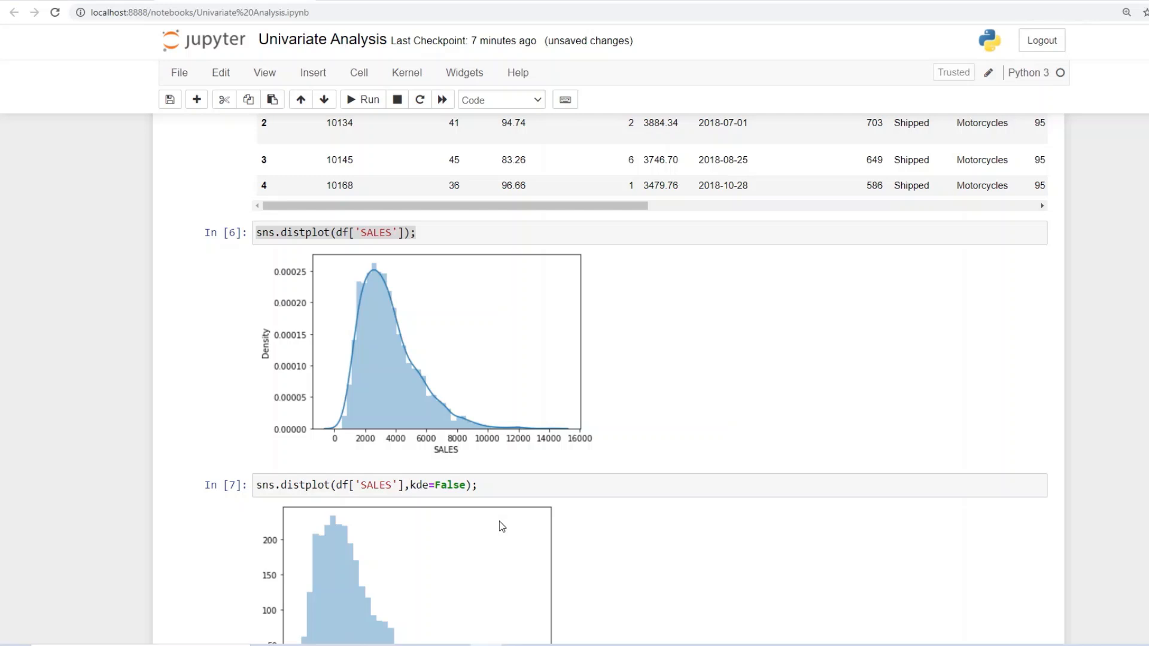
scroll(down, 3)
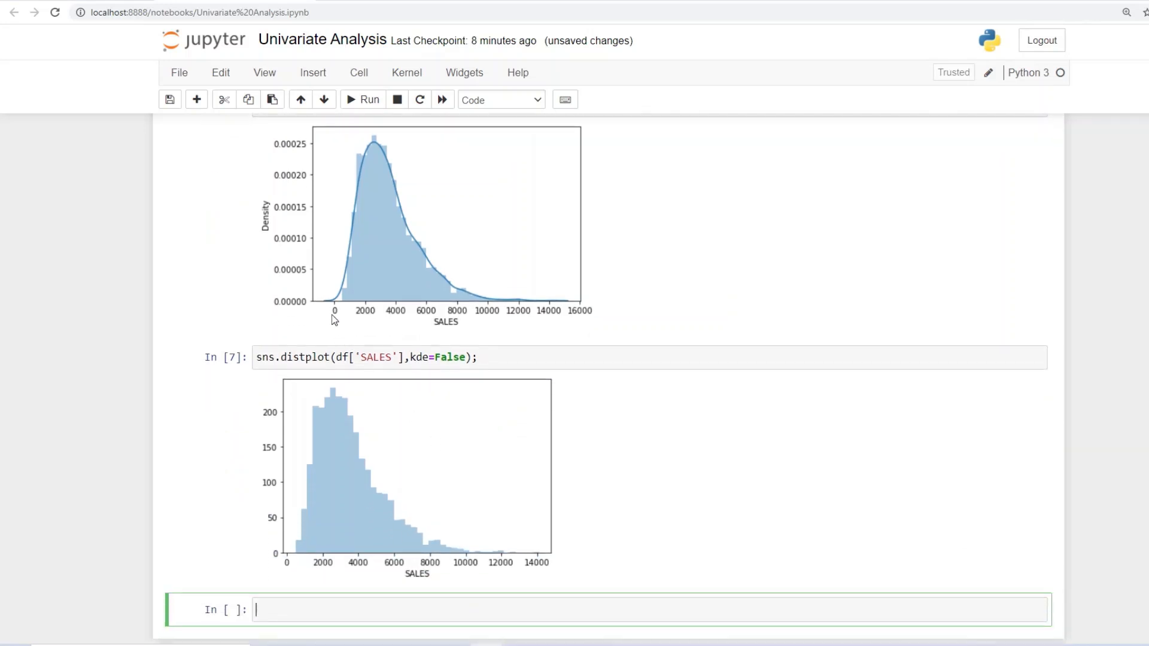
mouse_move(467, 420)
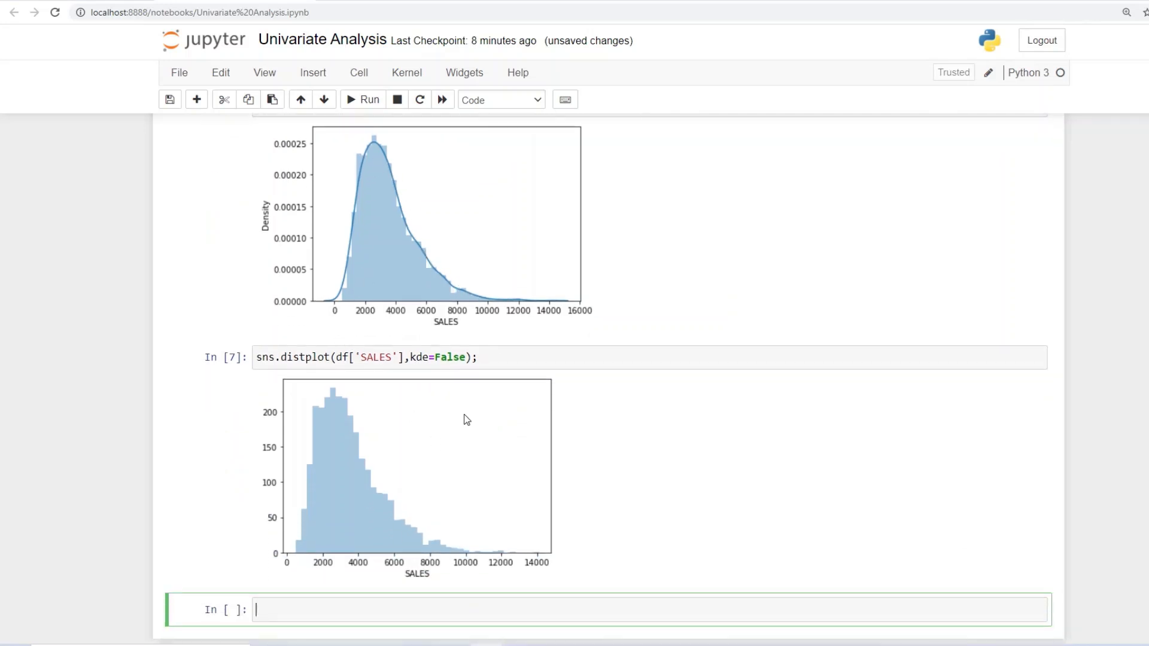
mouse_move(725, 499)
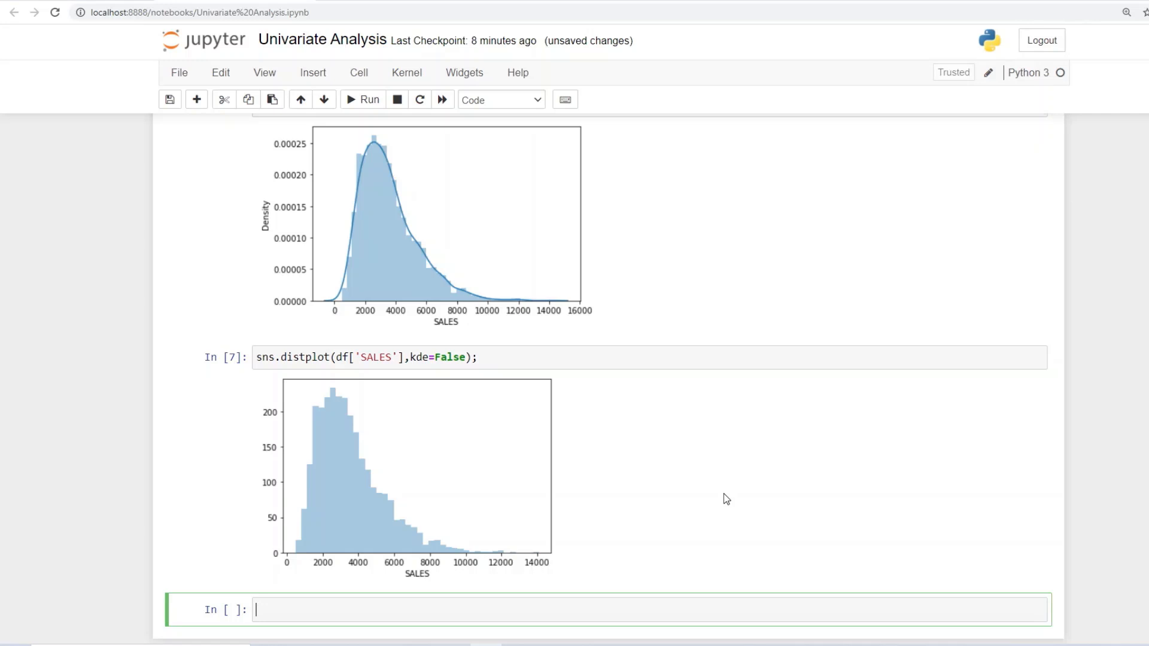
mouse_move(299, 547)
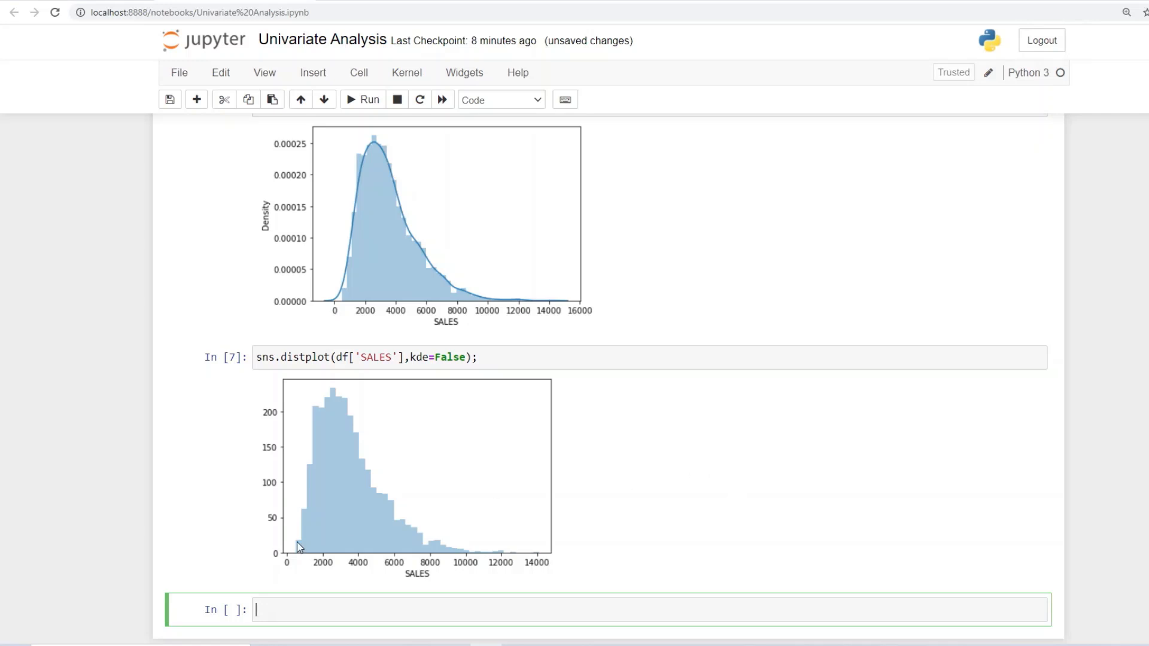
mouse_move(517, 554)
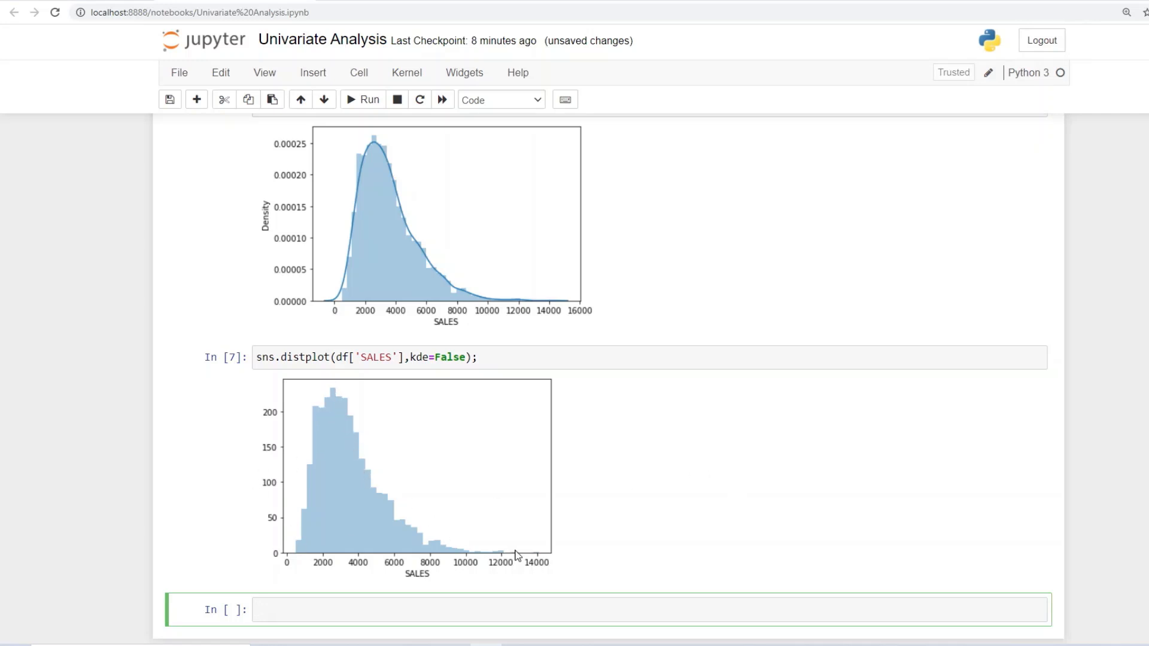
scroll(up, 3)
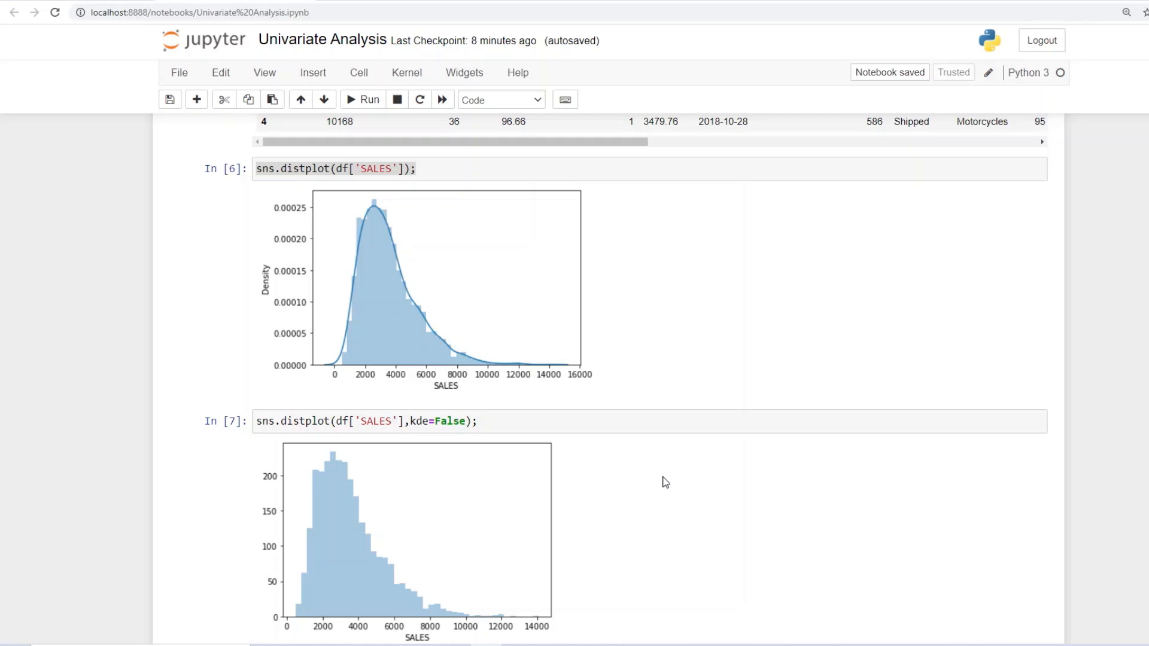
mouse_move(623, 382)
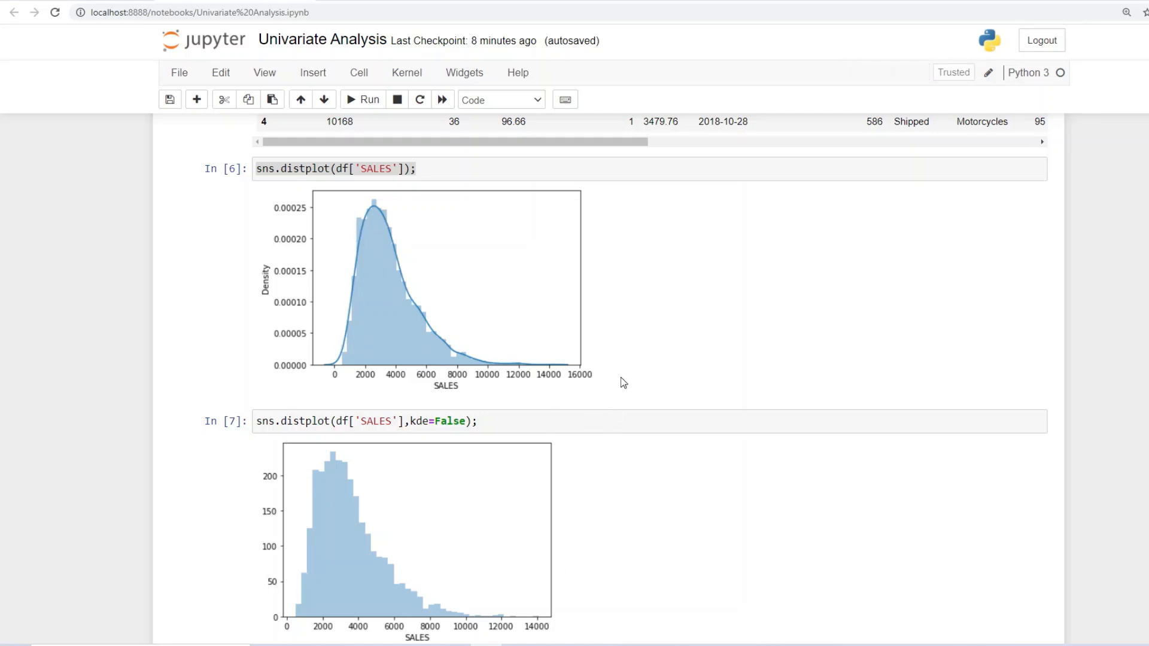
scroll(down, 3)
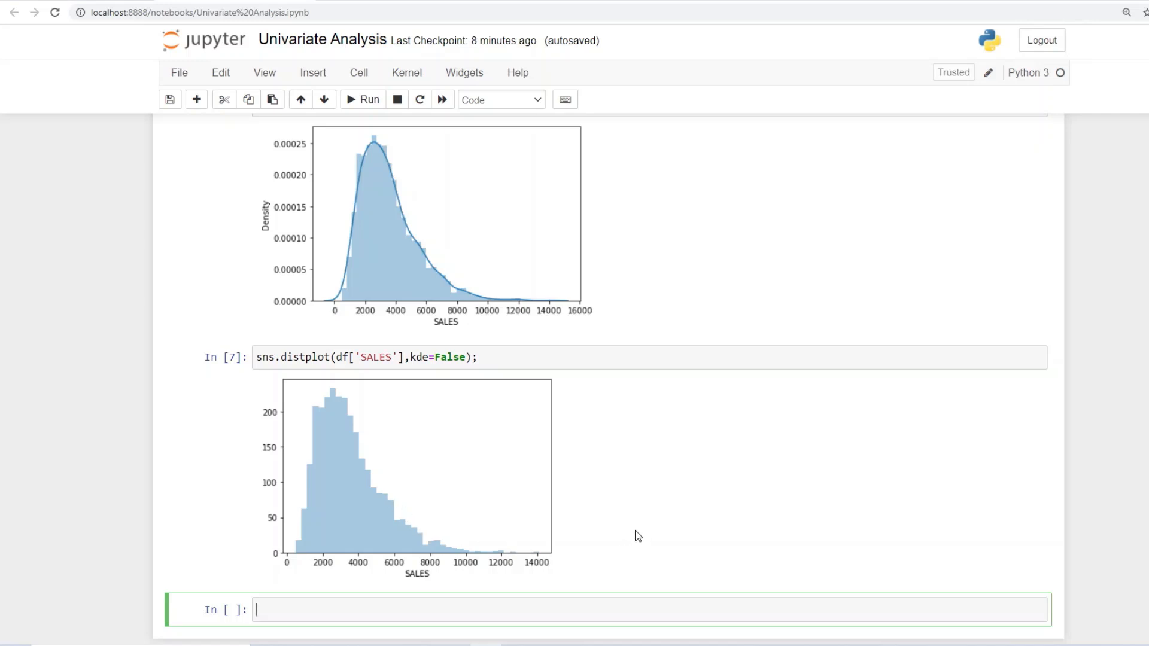
mouse_move(338, 457)
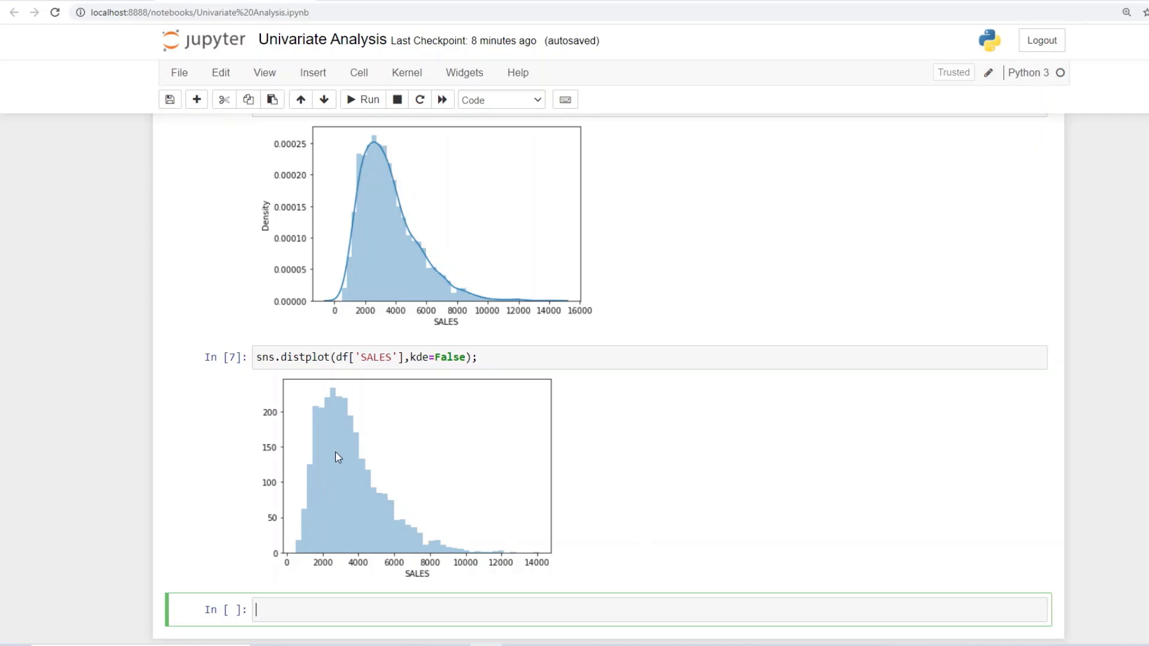
mouse_move(373, 503)
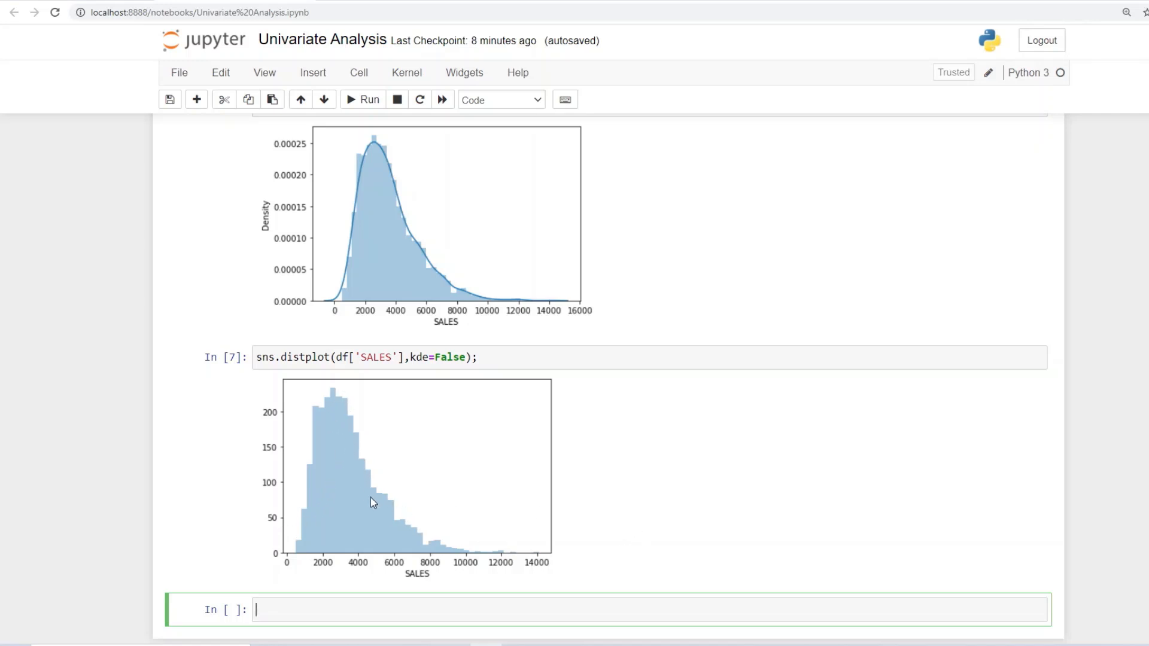
mouse_move(380, 564)
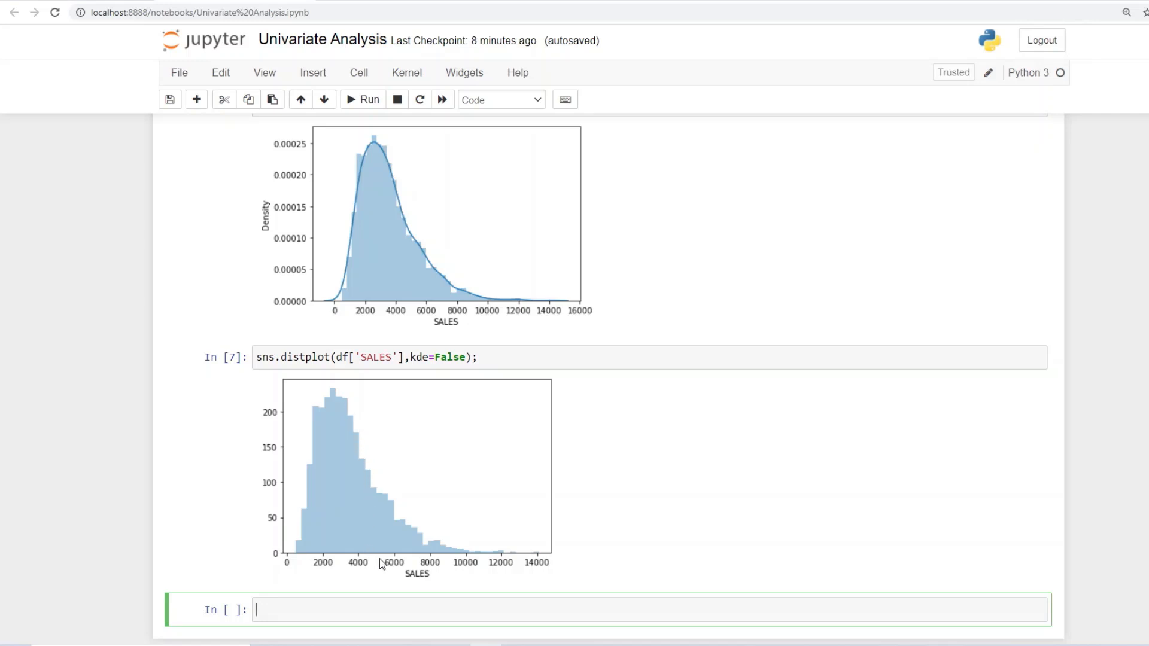
mouse_move(502, 562)
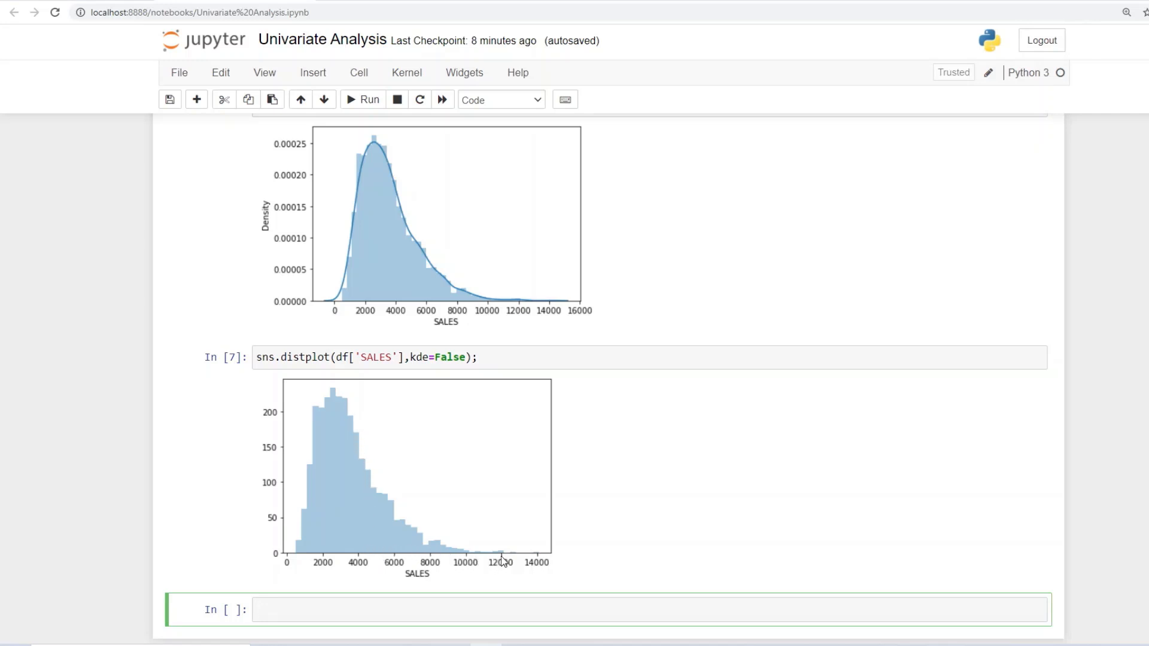
mouse_move(448, 541)
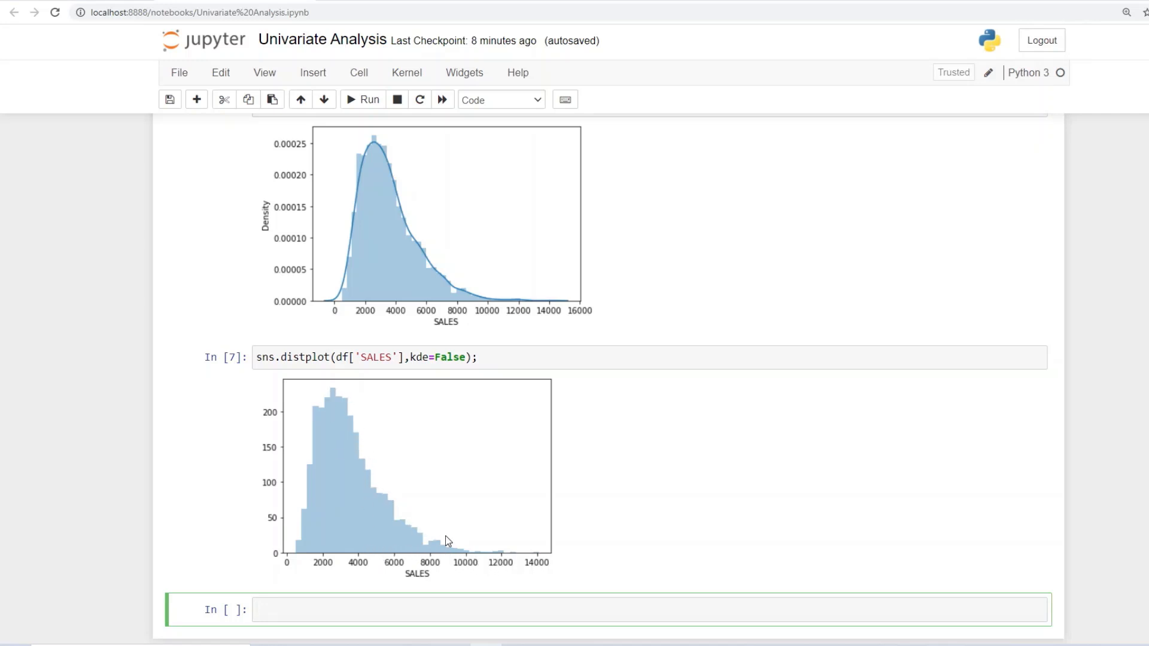
mouse_move(592, 528)
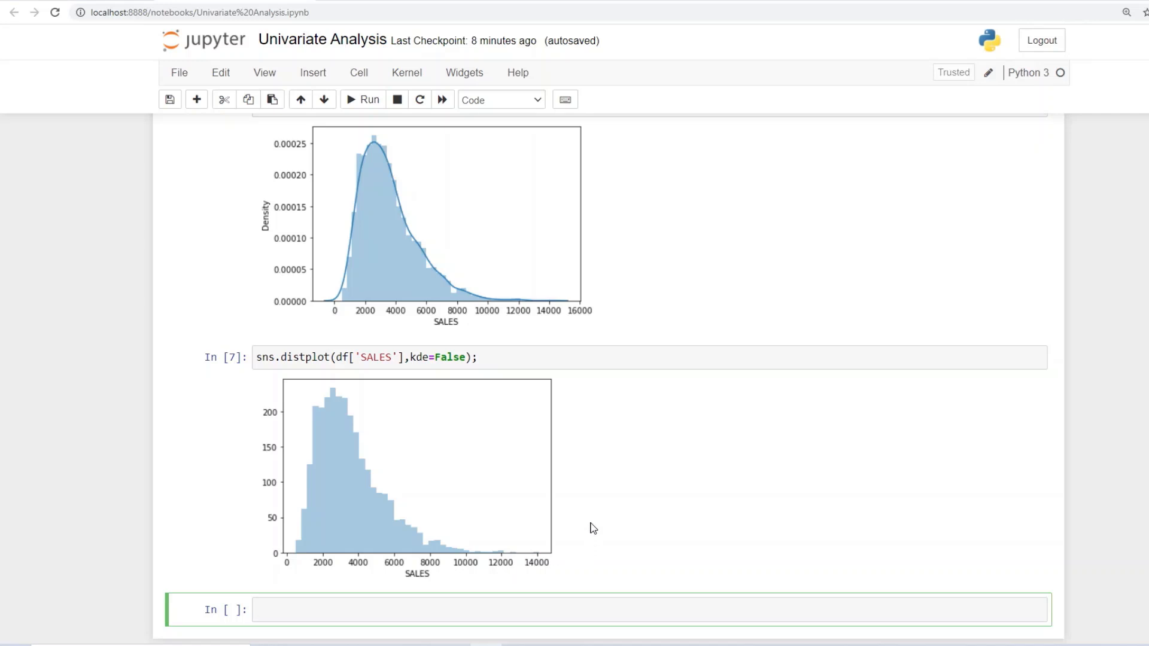
mouse_move(598, 514)
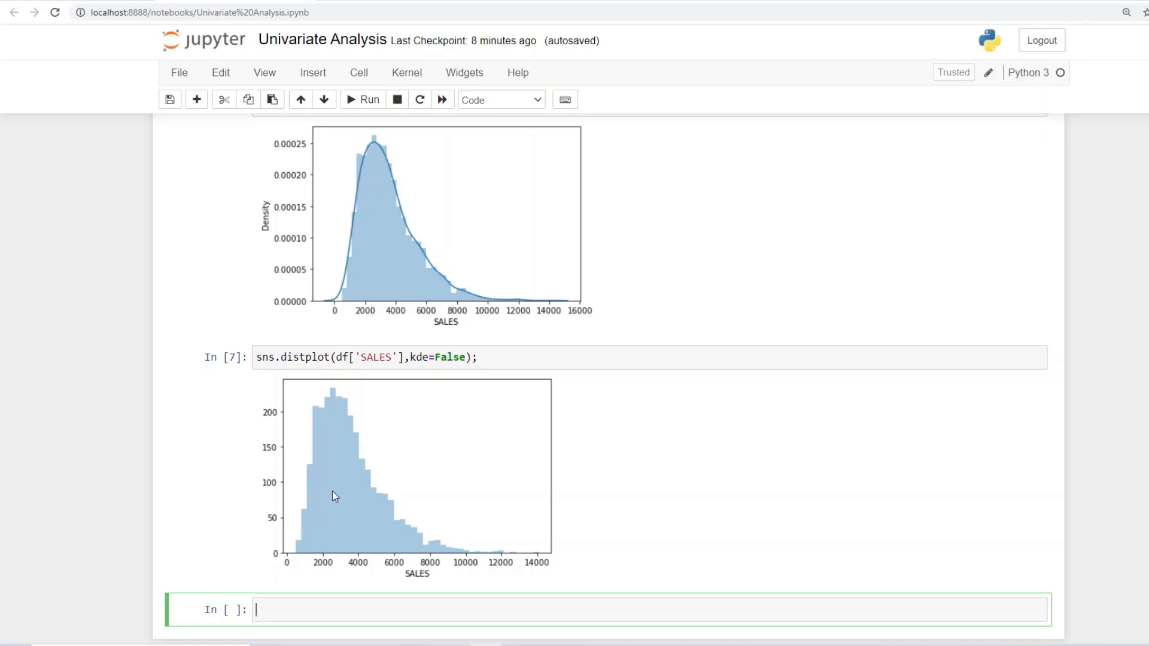
mouse_move(352, 446)
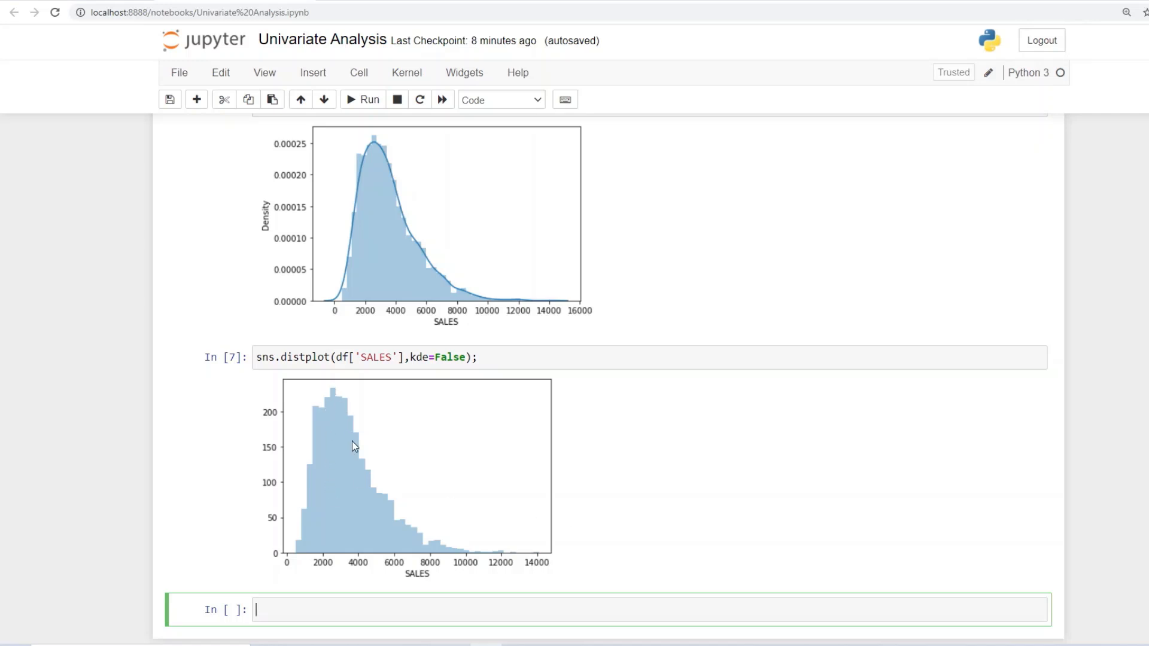
mouse_move(537, 561)
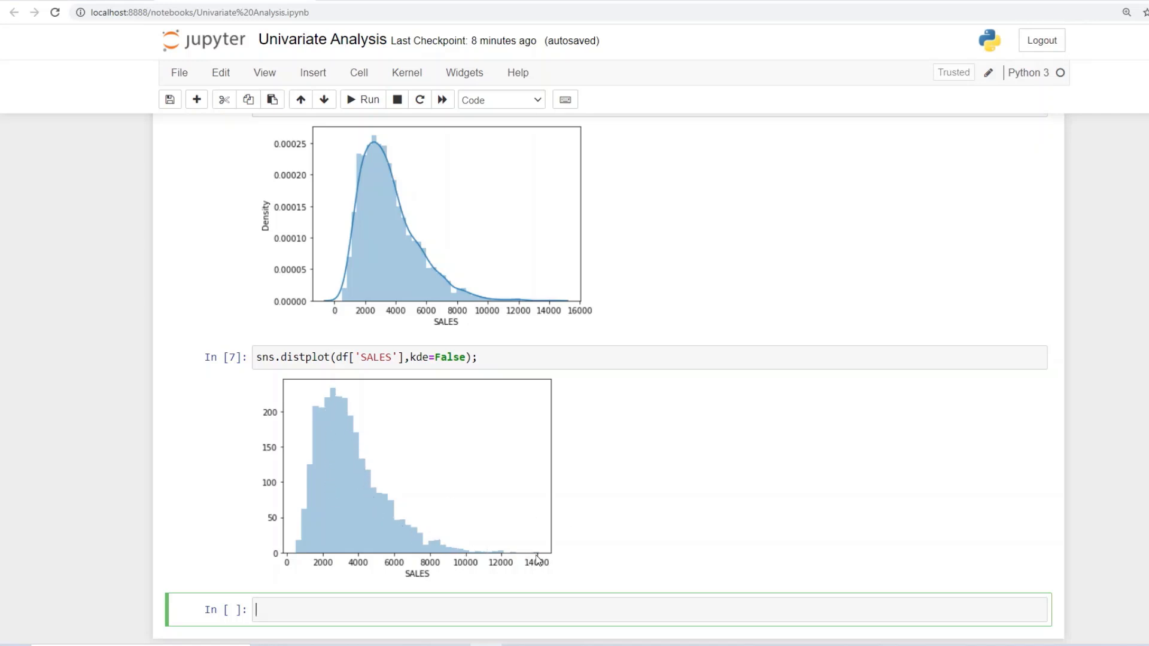
mouse_move(511, 510)
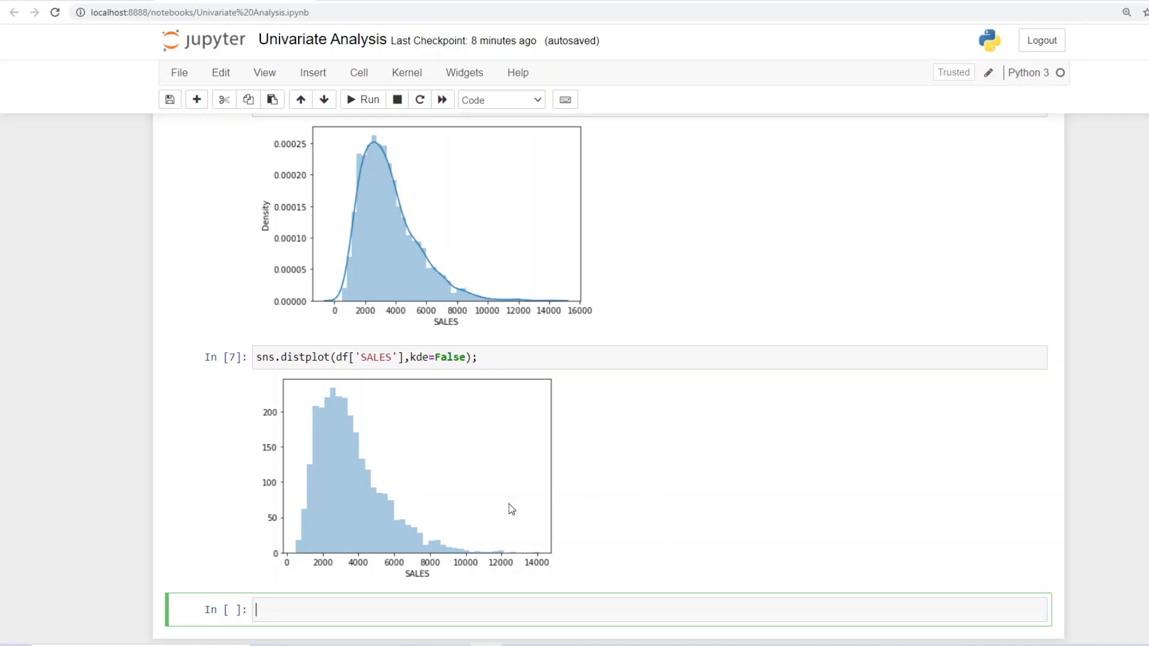
scroll(down, 3)
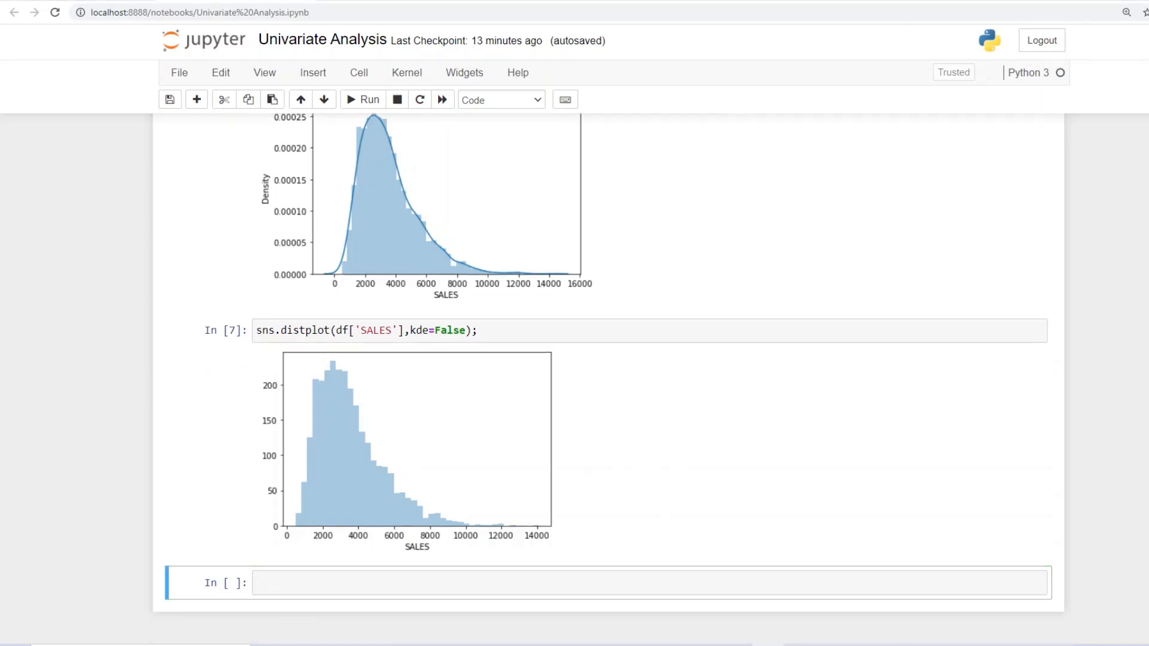
mouse_move(370, 240)
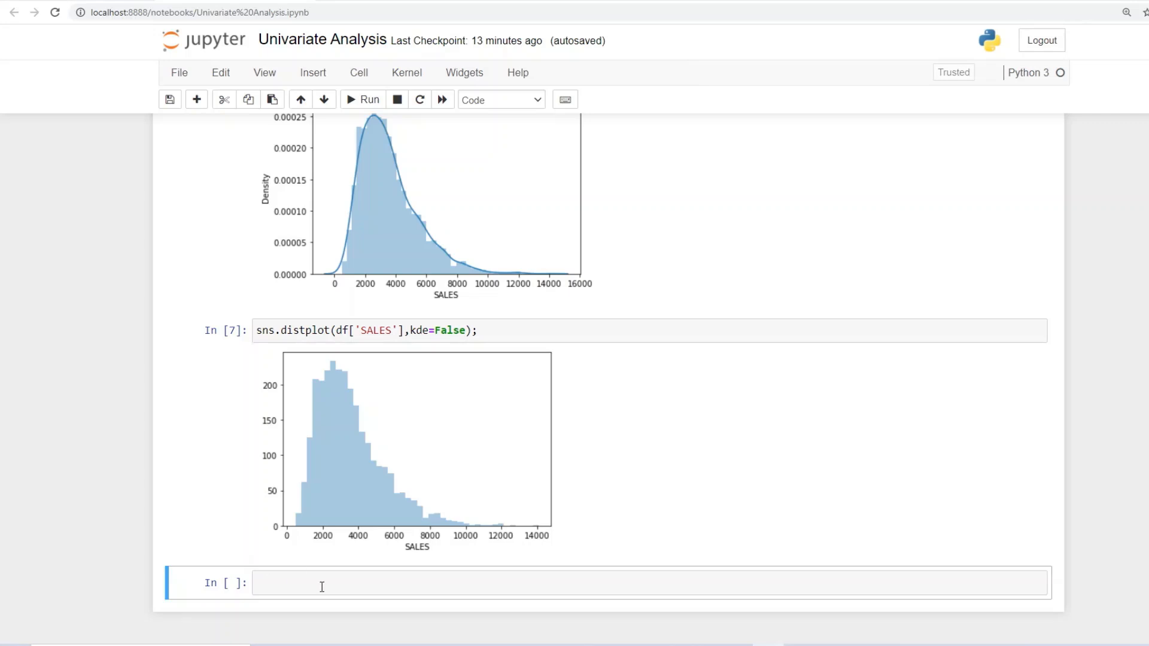
mouse_move(184, 485)
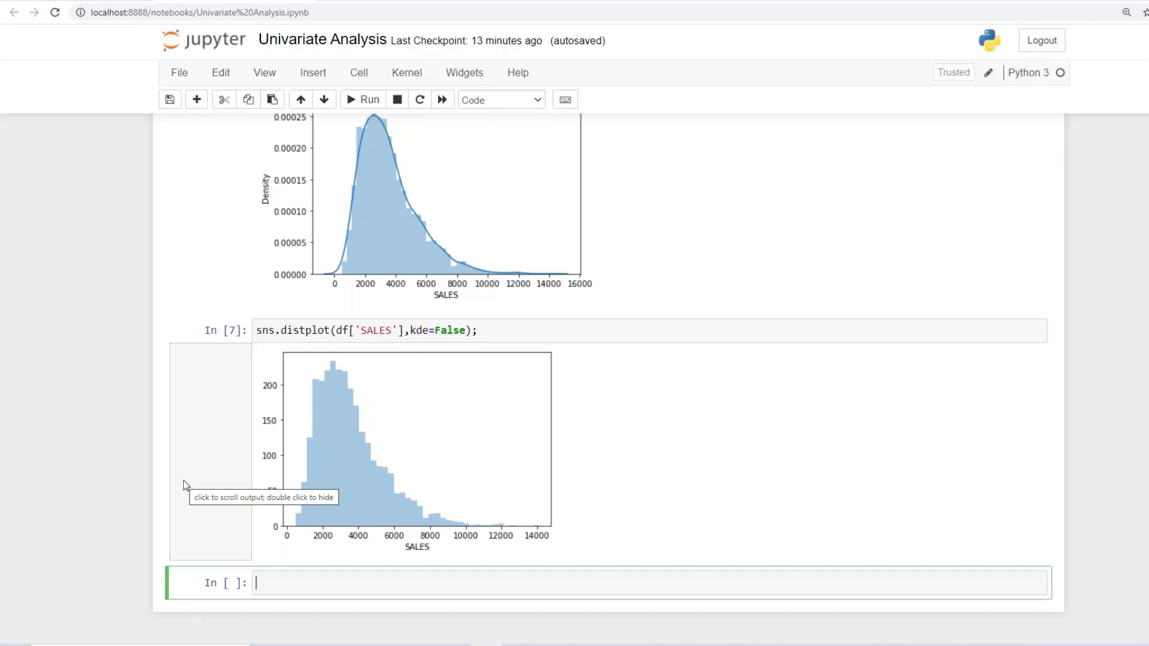
Write sns.boxplot(df['']) in the empty cell for the SALES box plot.
text(sns.)
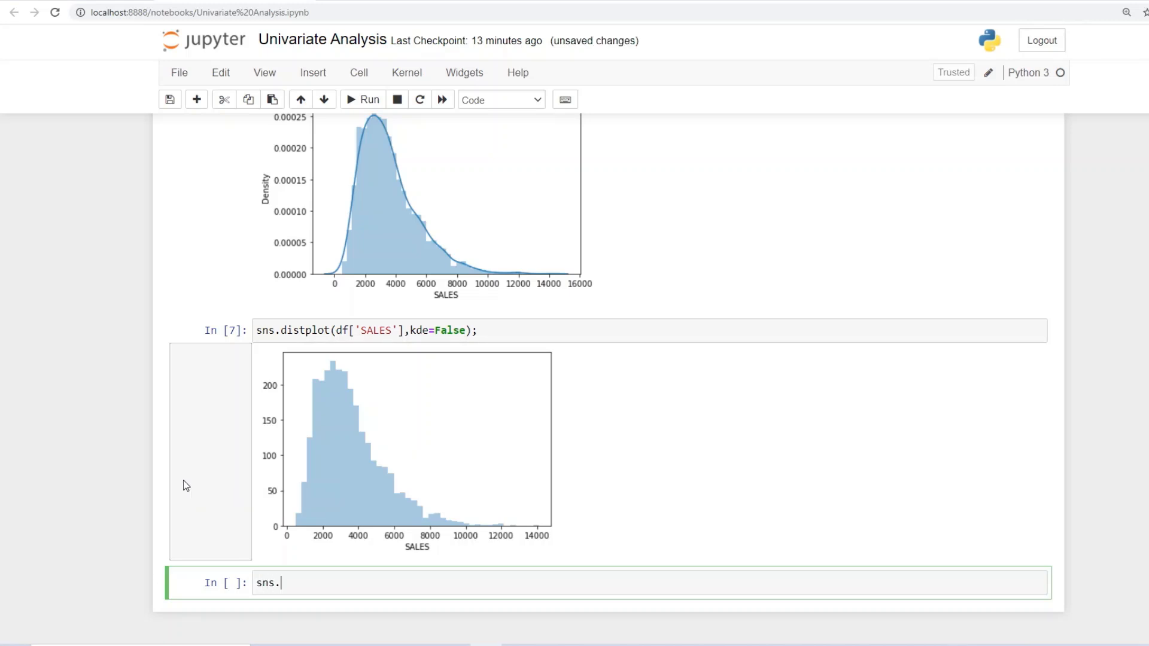
text(boxp)
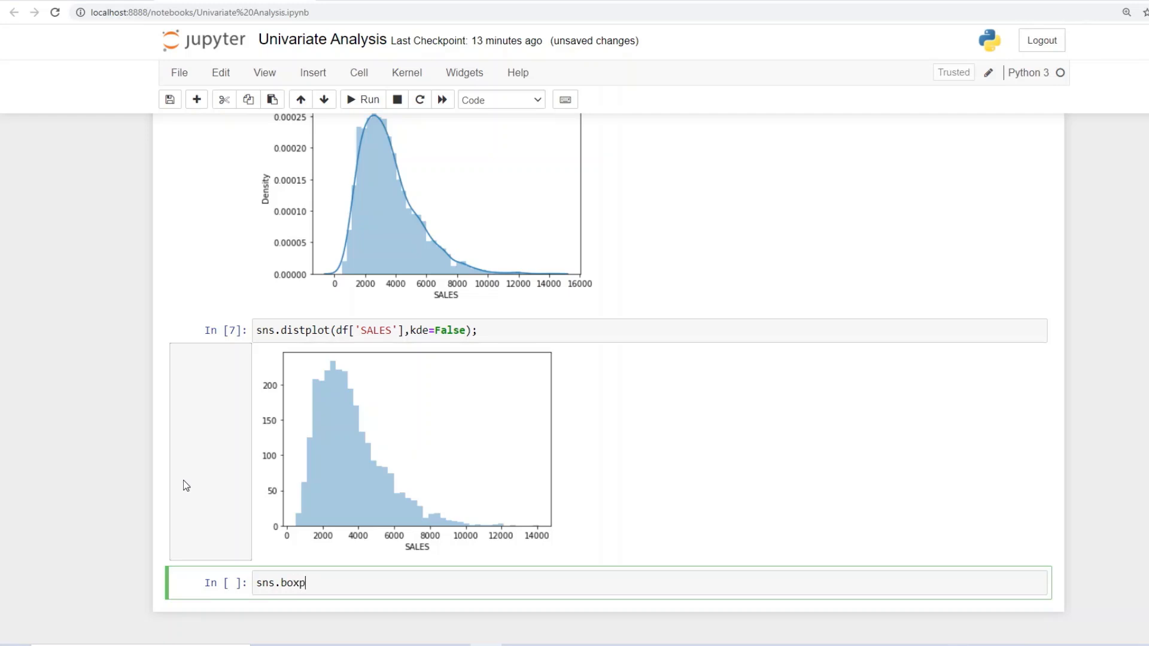
text(lot)
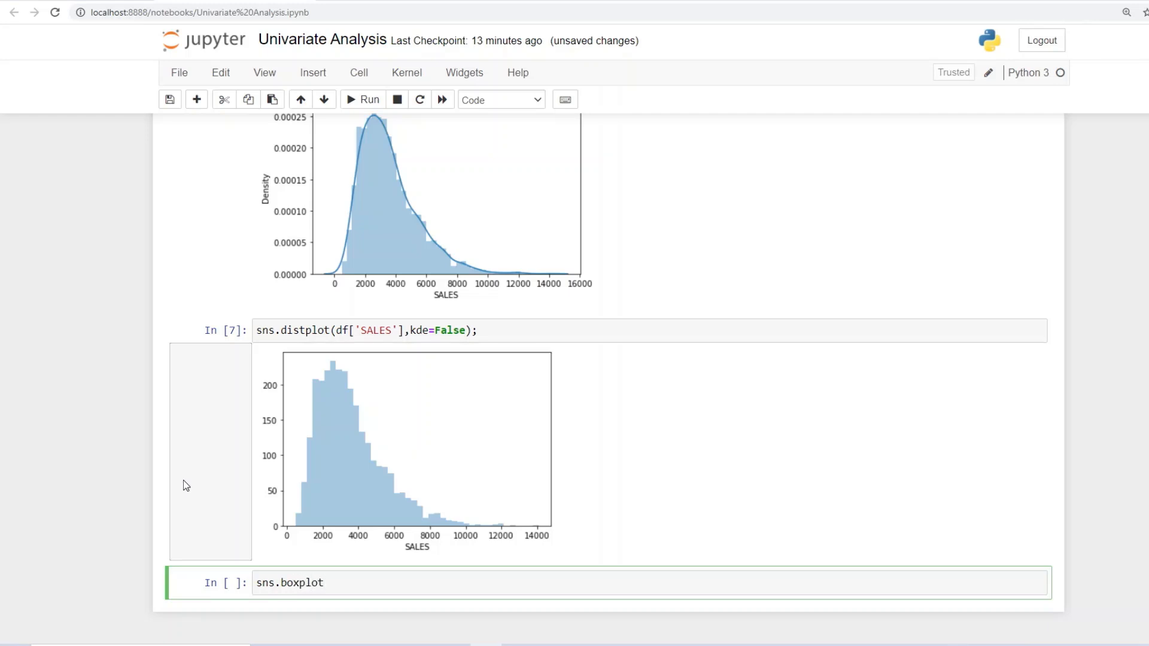
text(())
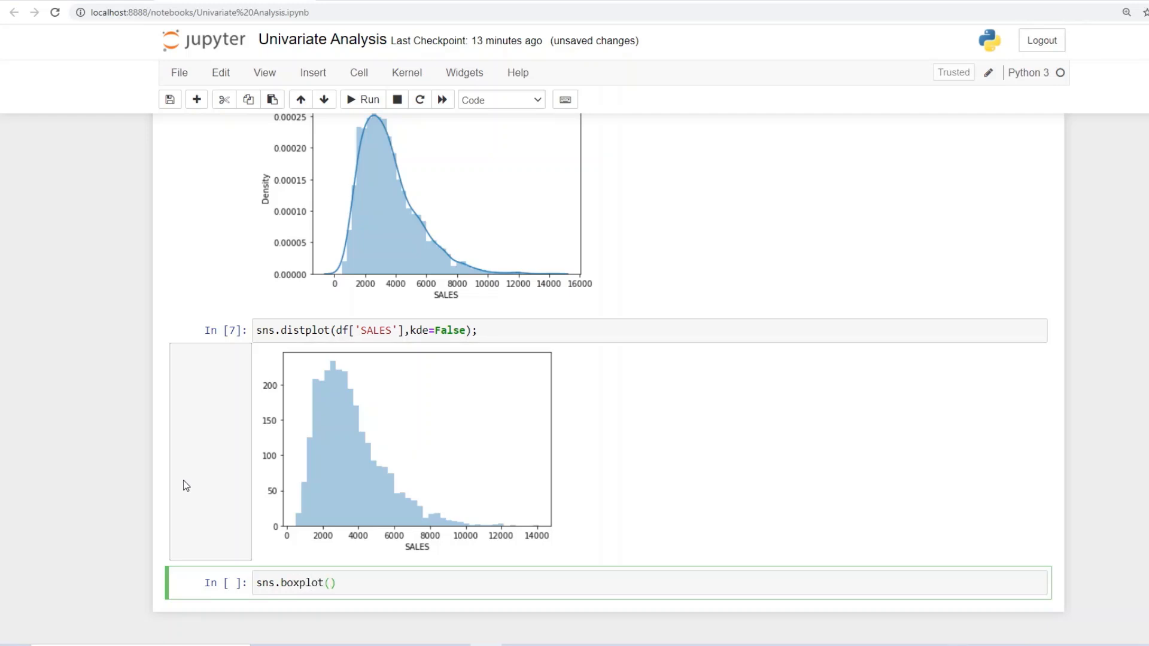
text(df)
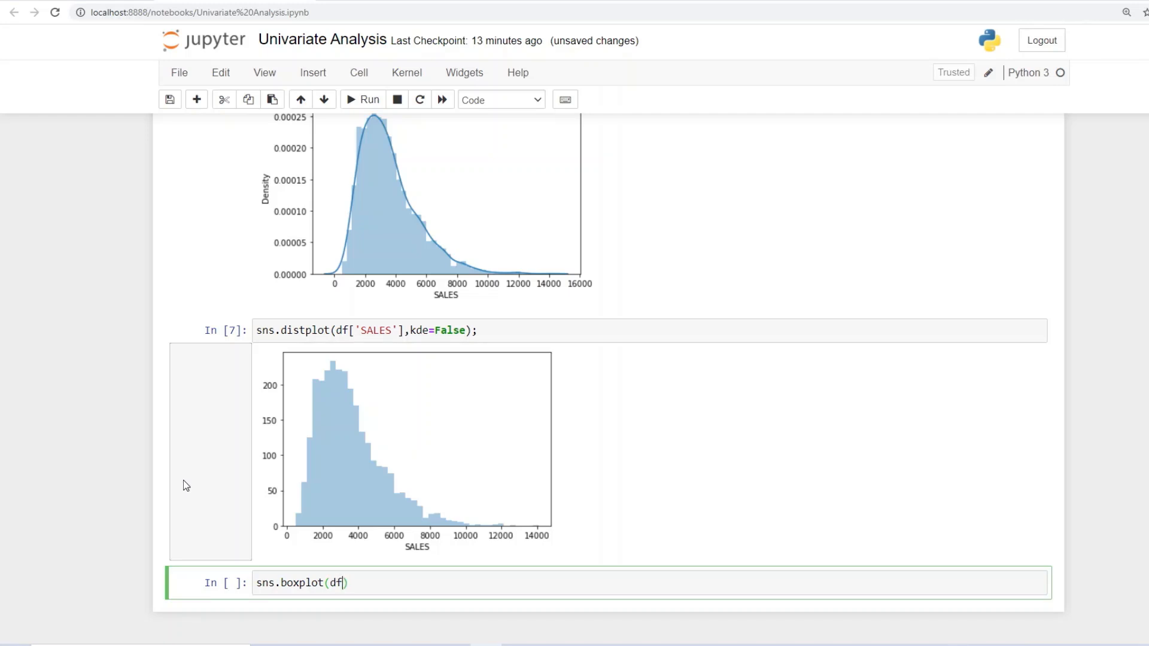
text([])
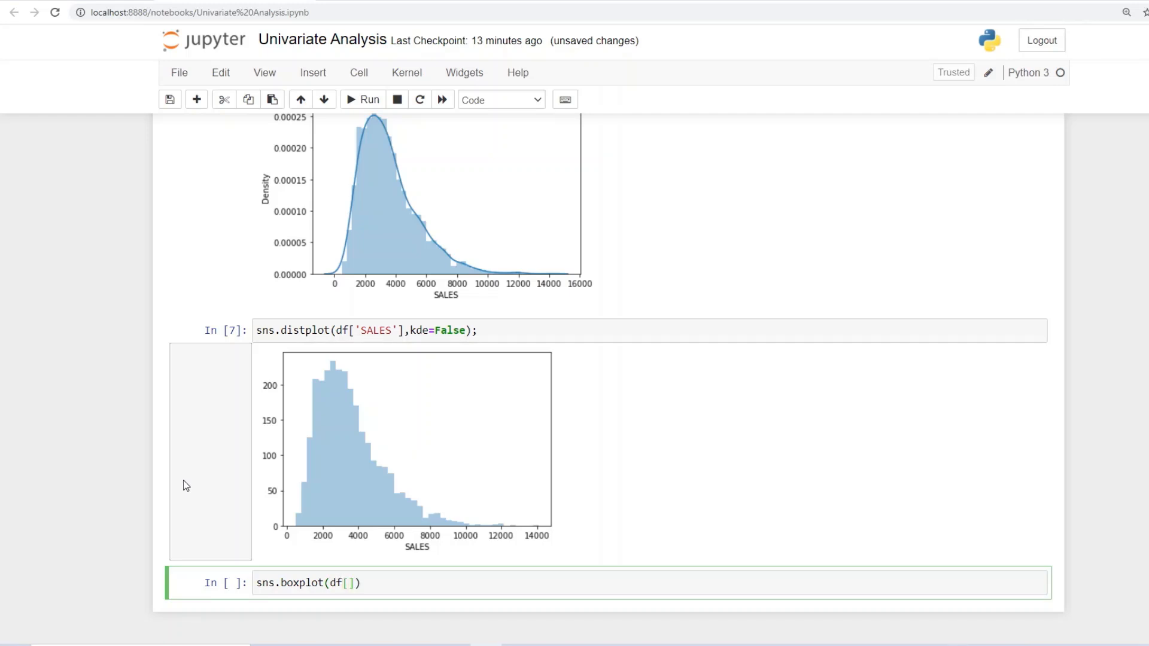
text('')
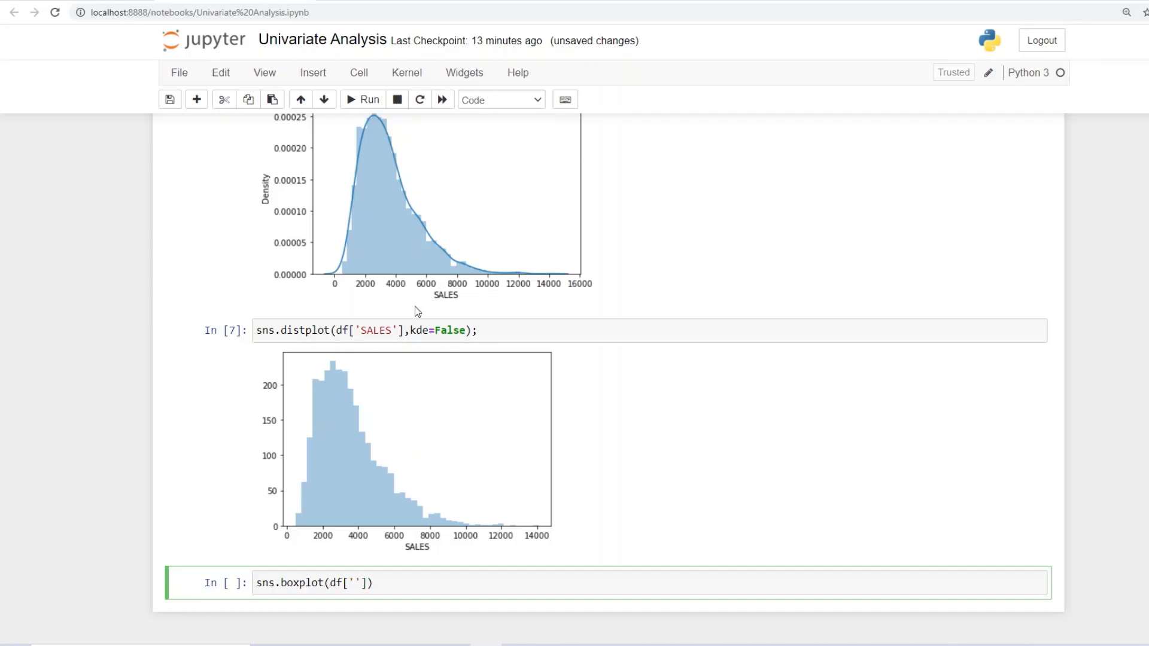
Review earlier cells, add a trailing comma to the boxplot line and continue editing.
scroll(up, 3)
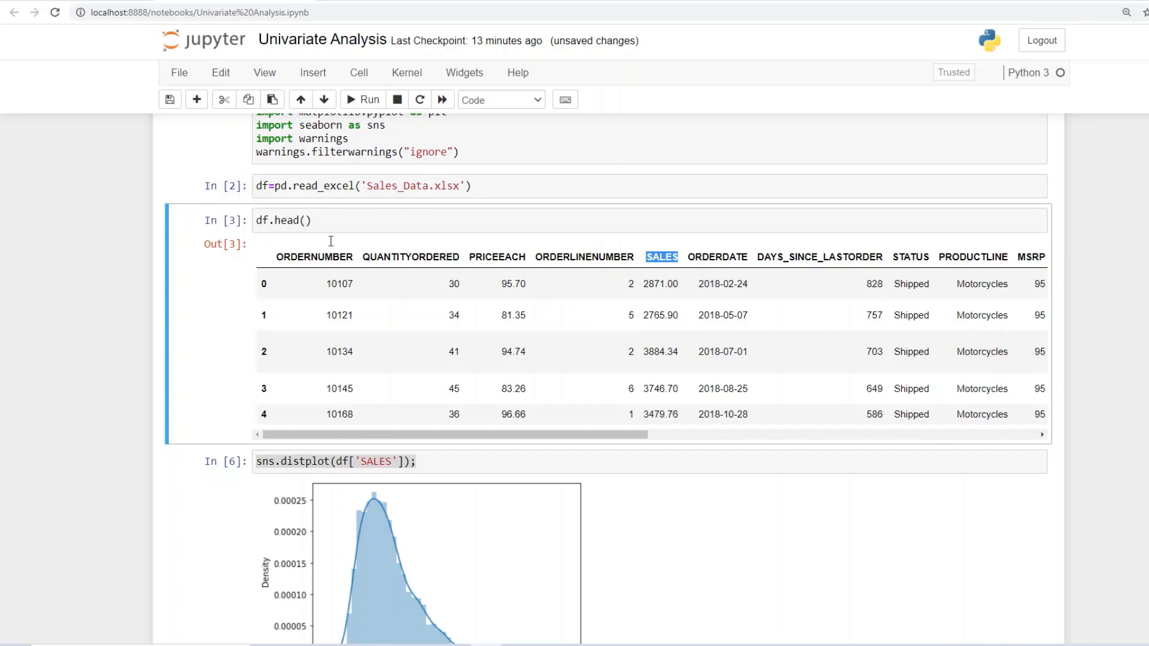
scroll(down, 3)
text(sns.boxplot(df['SALES']))
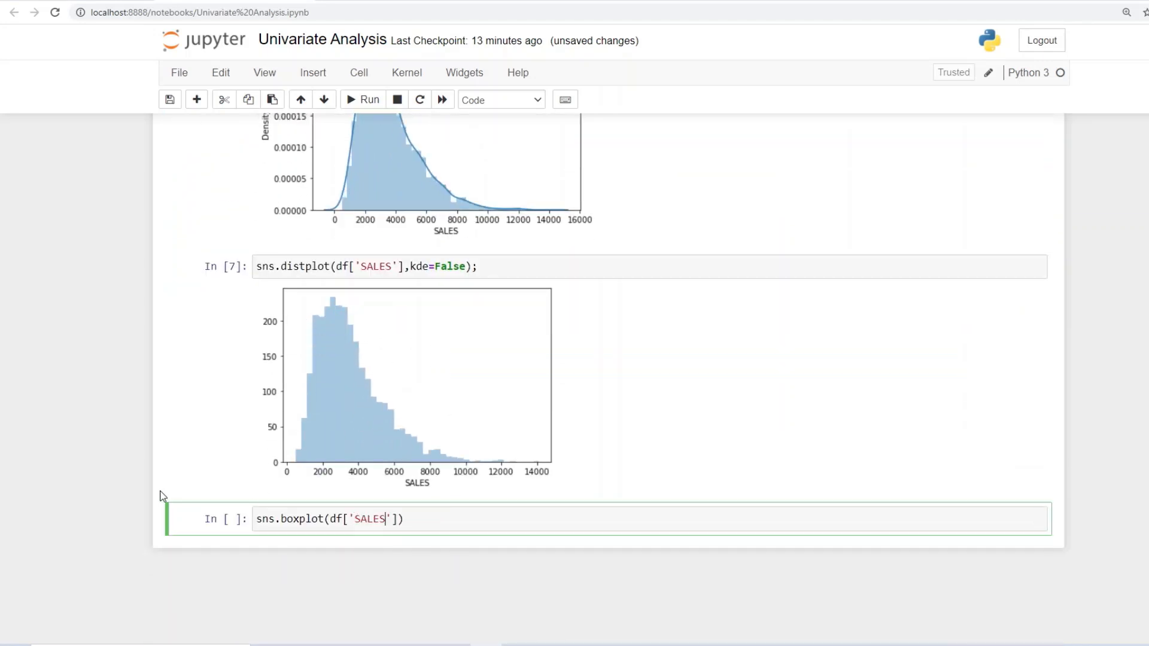
click(408, 519)
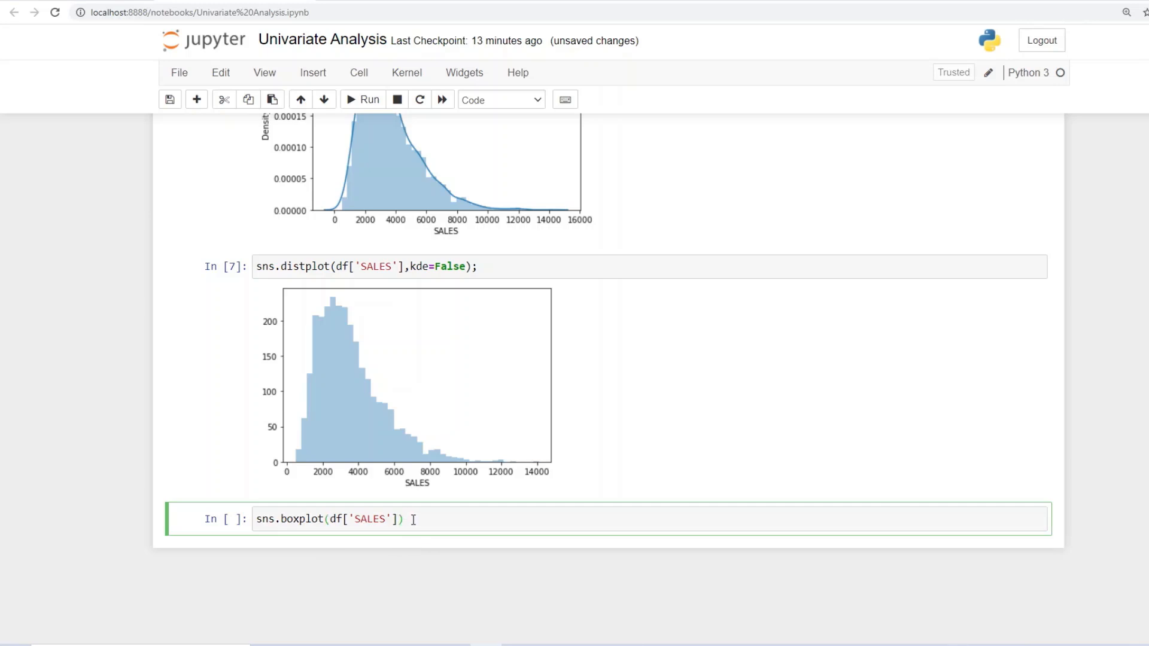
text(,)
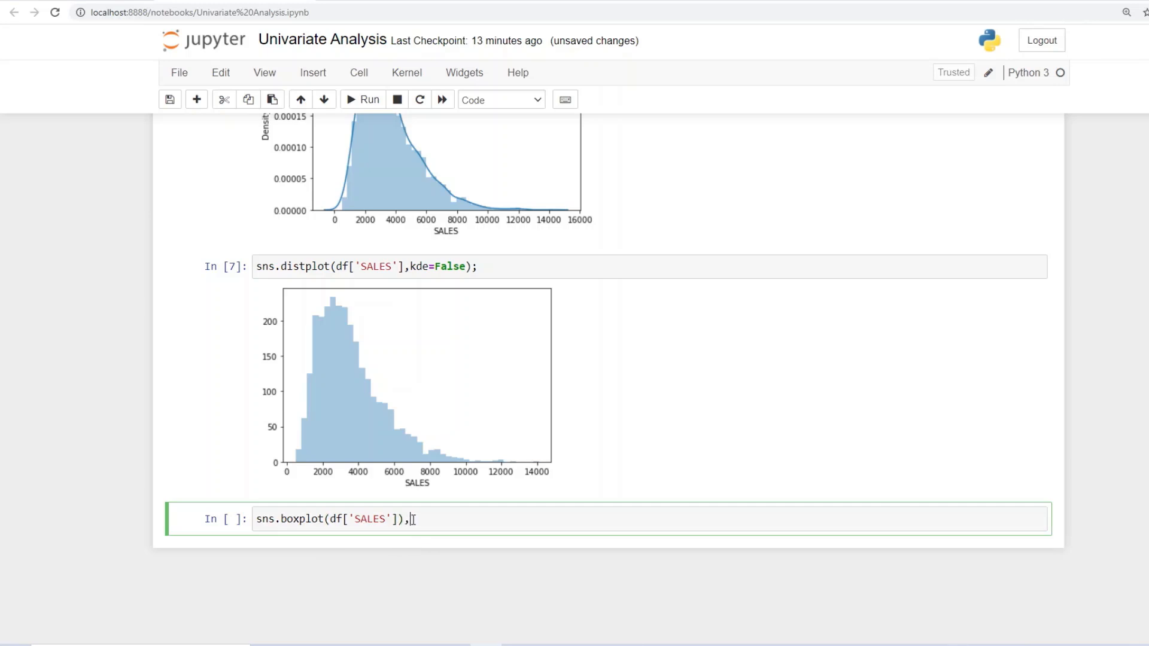
click(363, 100)
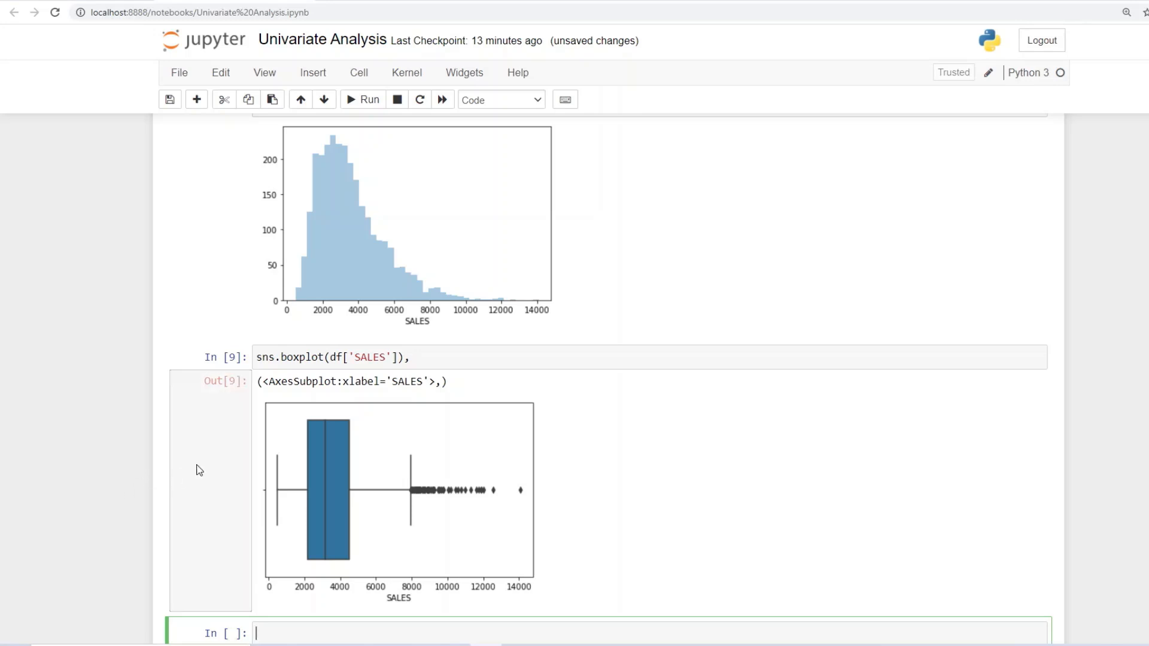
mouse_move(198, 469)
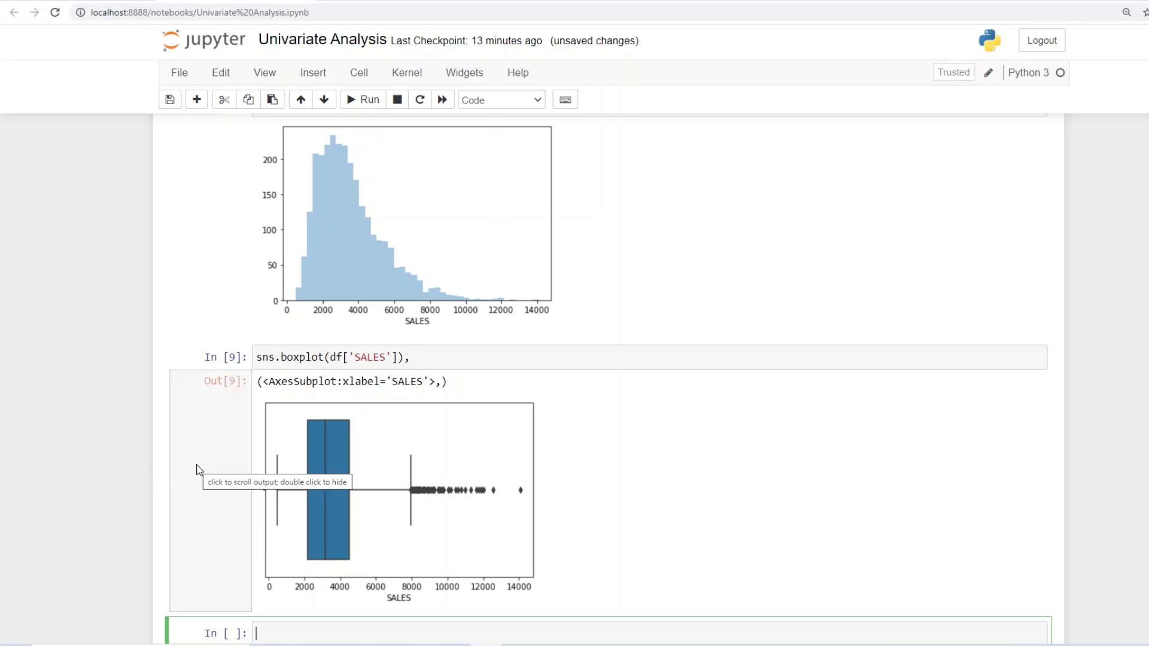
mouse_move(530, 432)
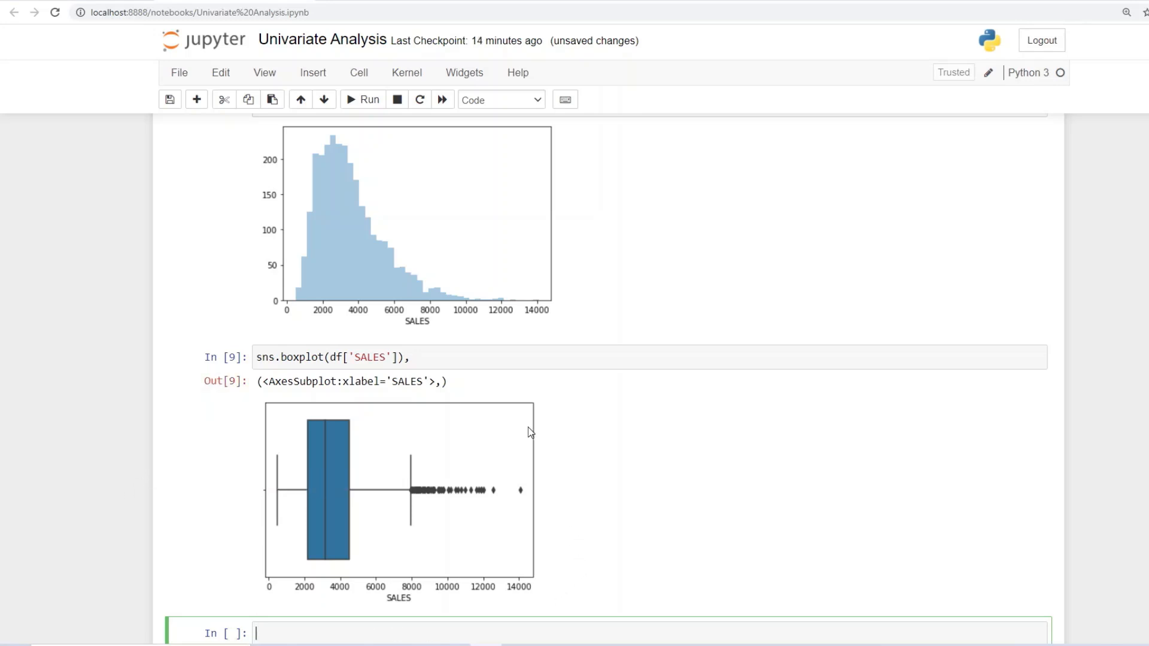
mouse_move(324, 565)
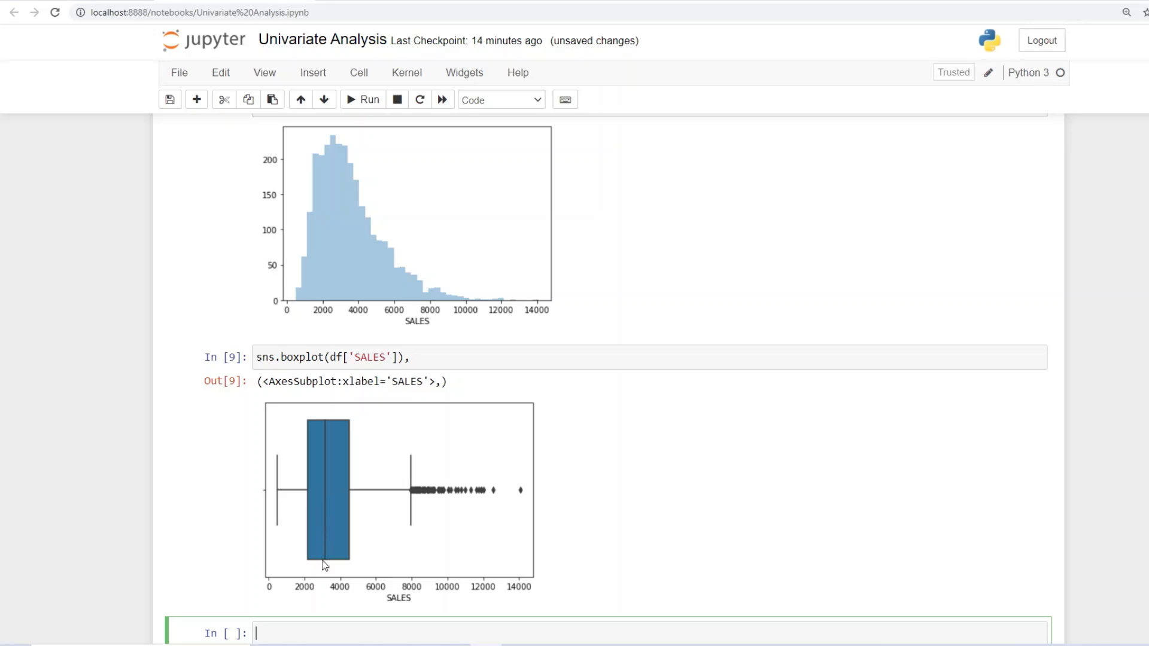
mouse_move(332, 554)
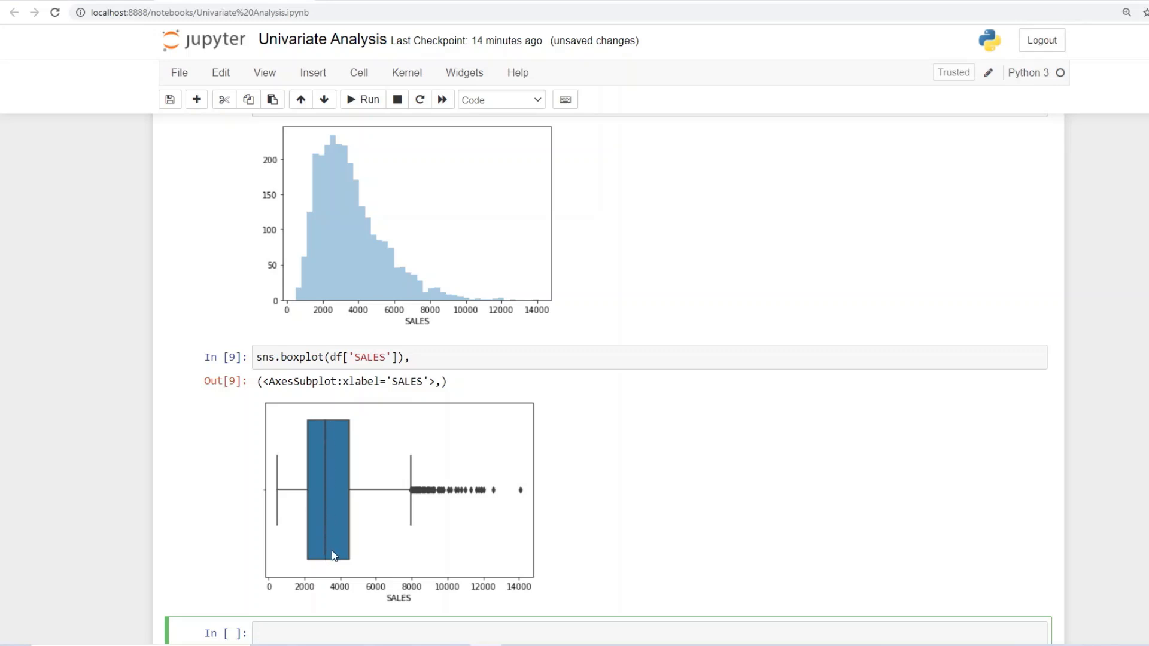
mouse_move(276, 530)
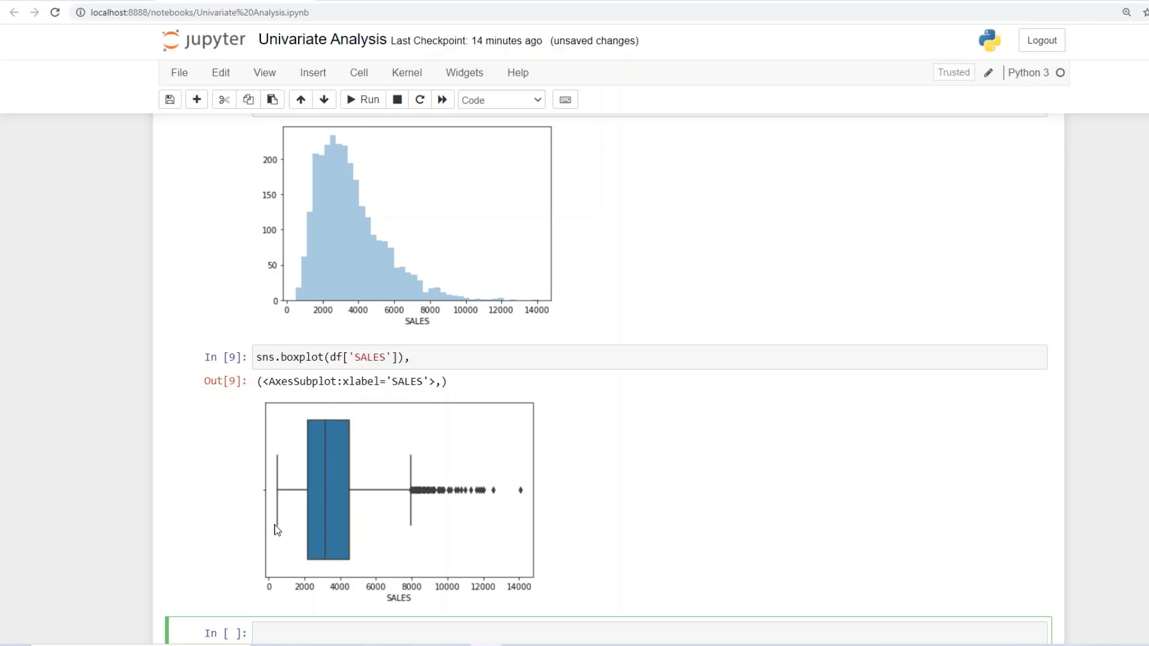
key(ctrl+s)
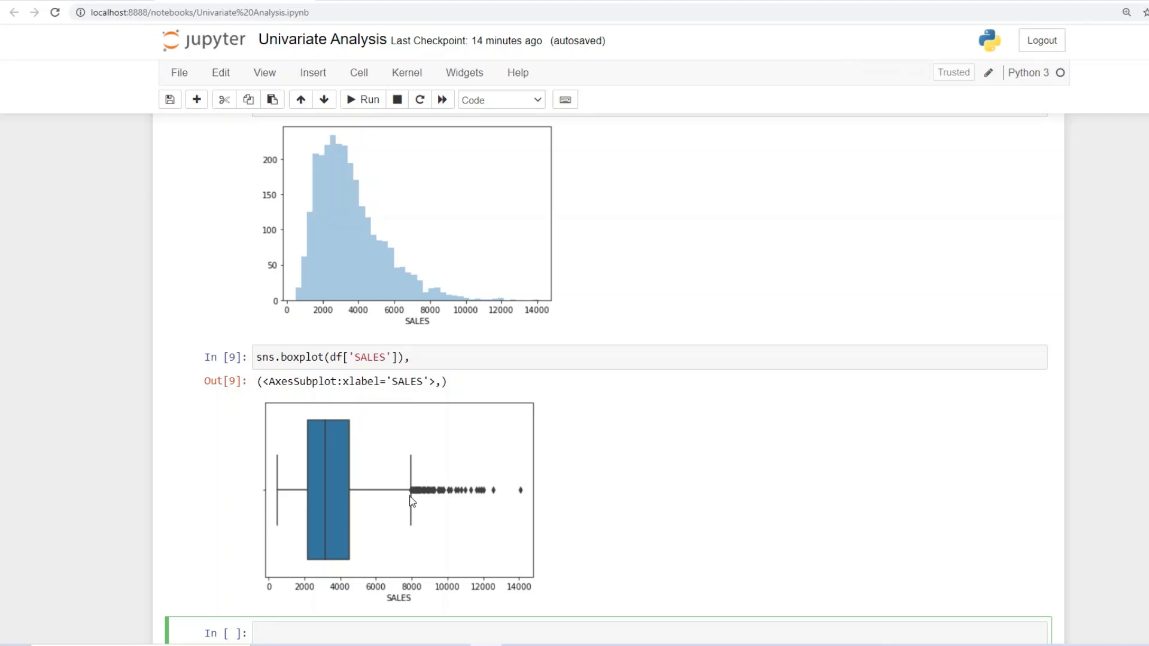
mouse_move(431, 498)
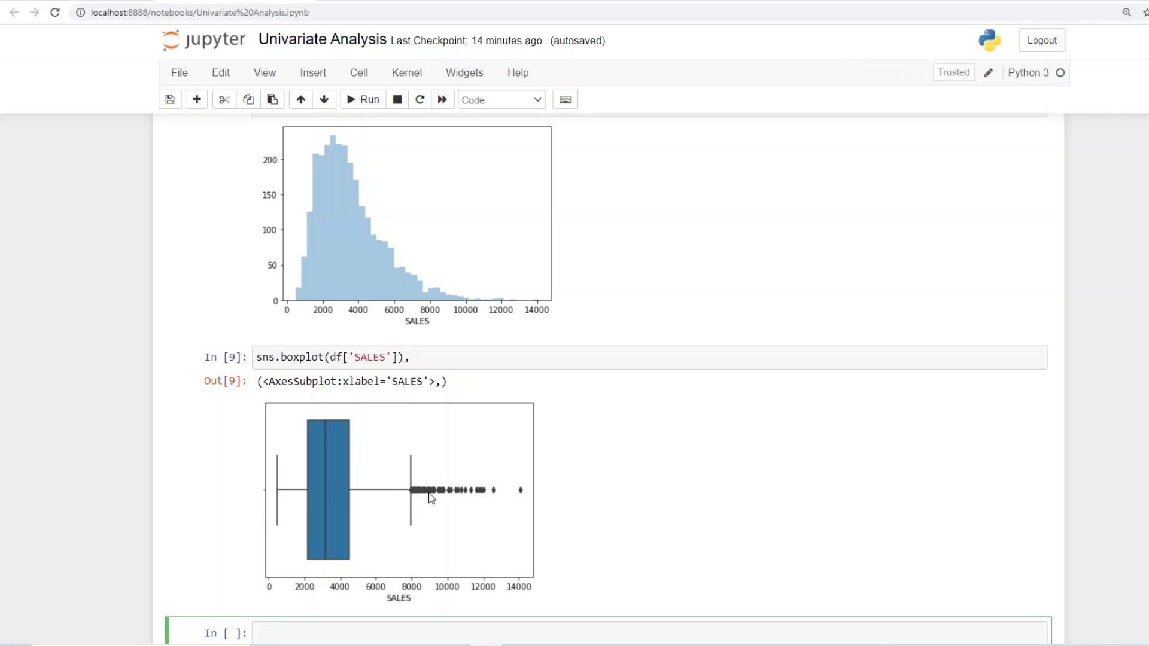
mouse_move(407, 460)
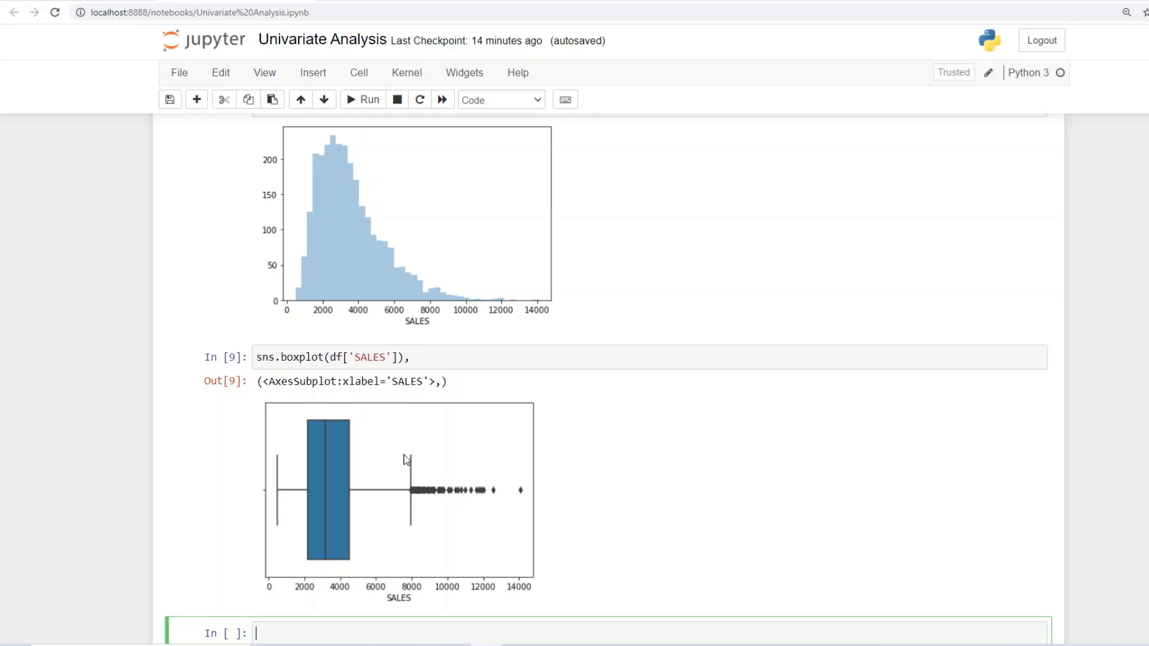
mouse_move(428, 492)
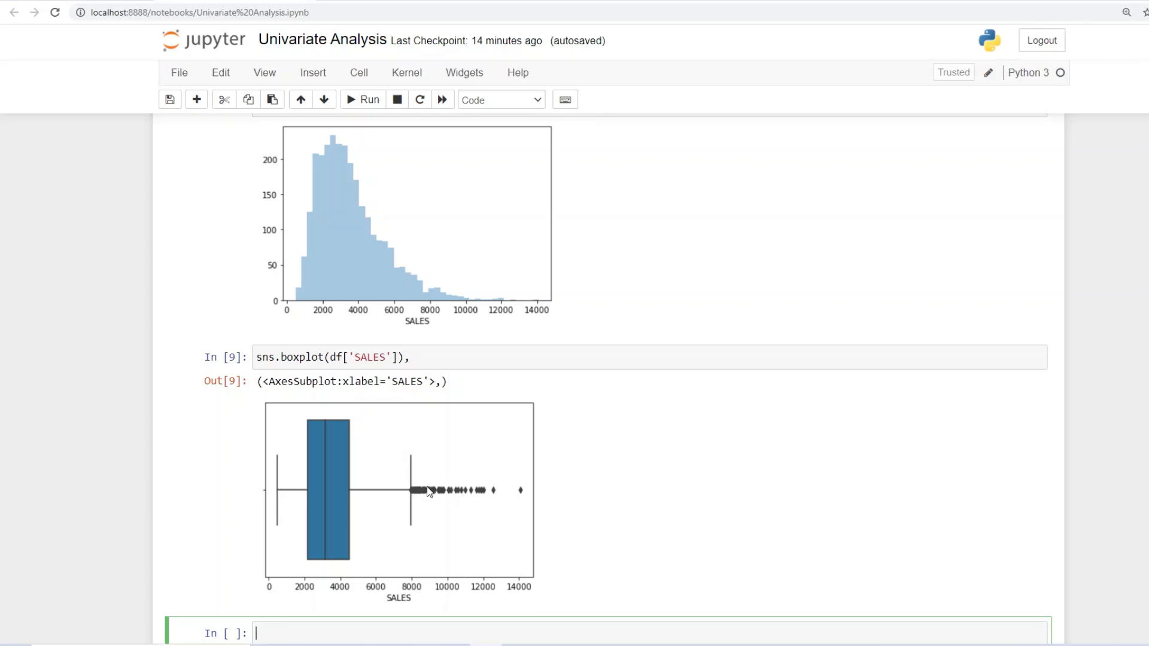
mouse_move(483, 494)
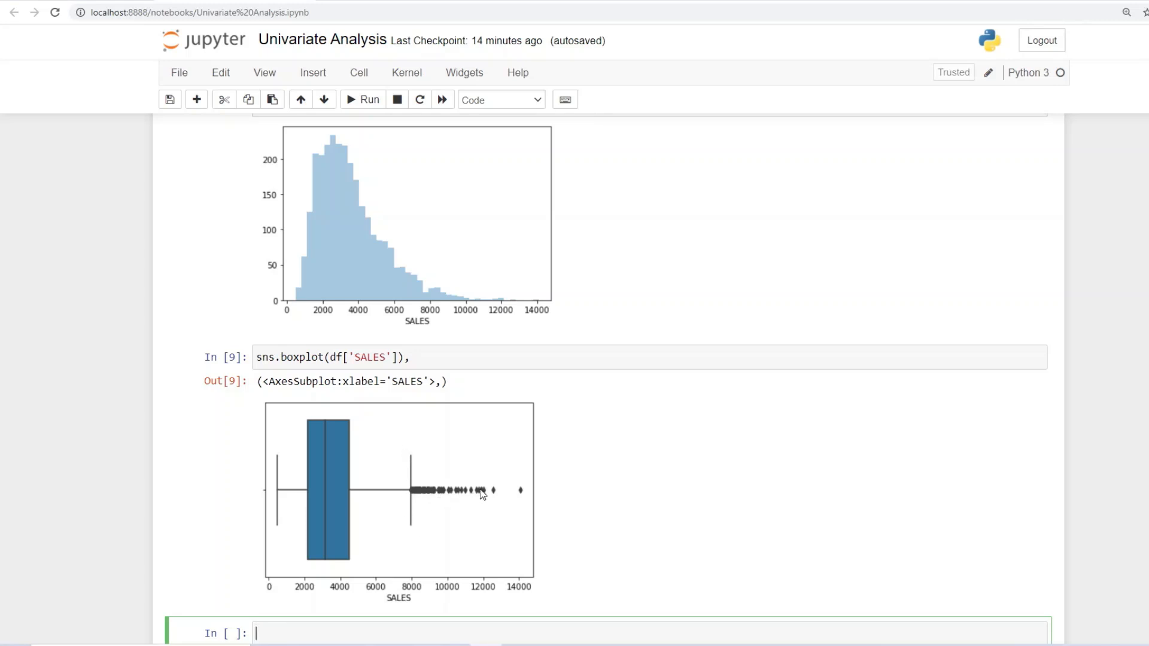
mouse_move(459, 496)
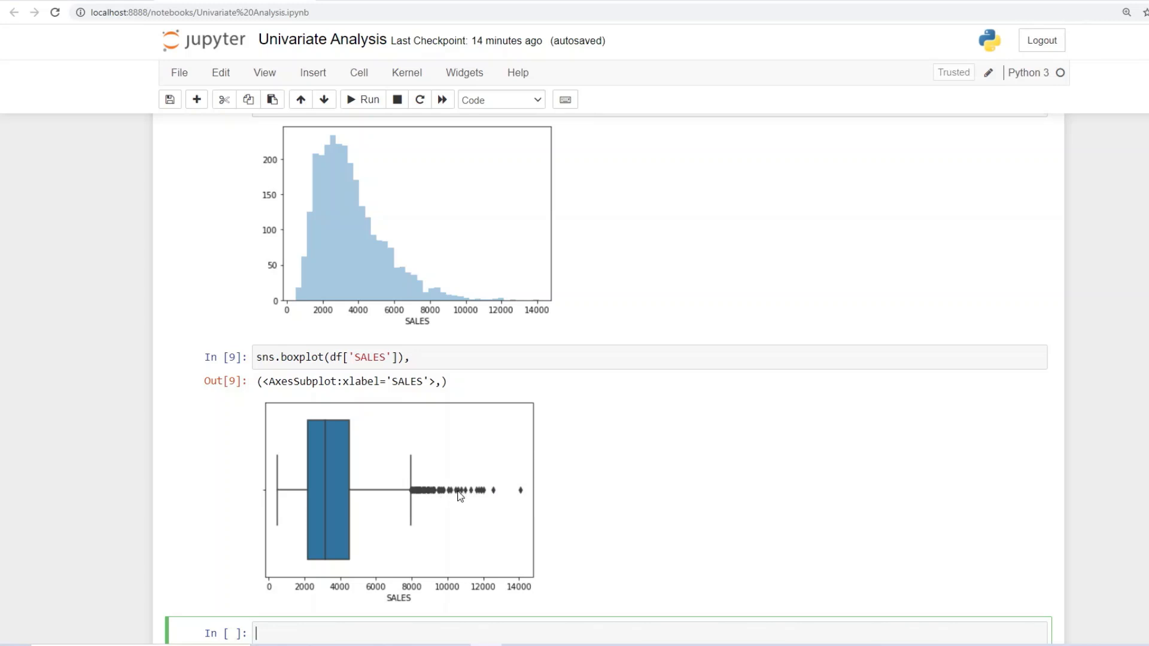
mouse_move(517, 496)
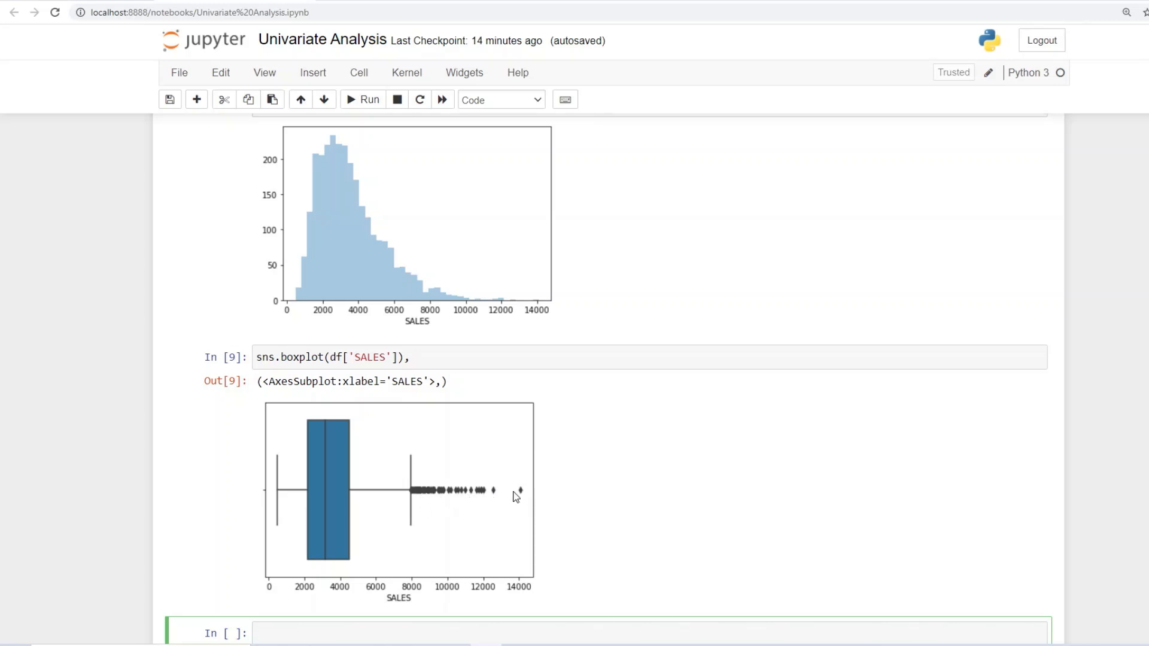
mouse_move(663, 460)
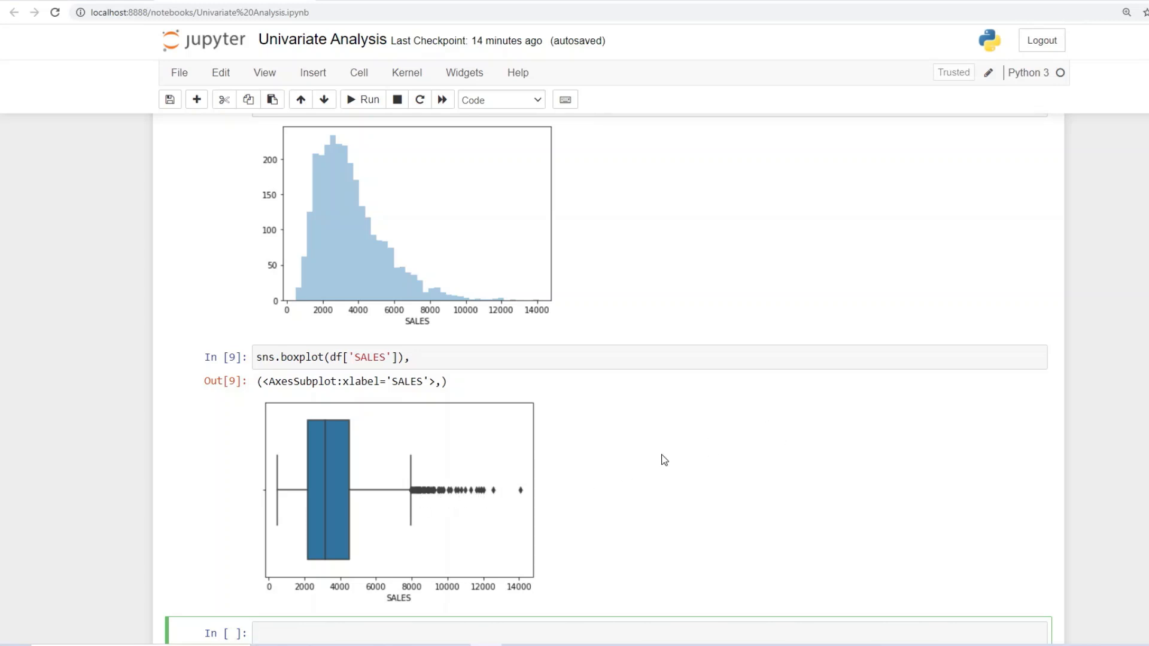
click(192, 409)
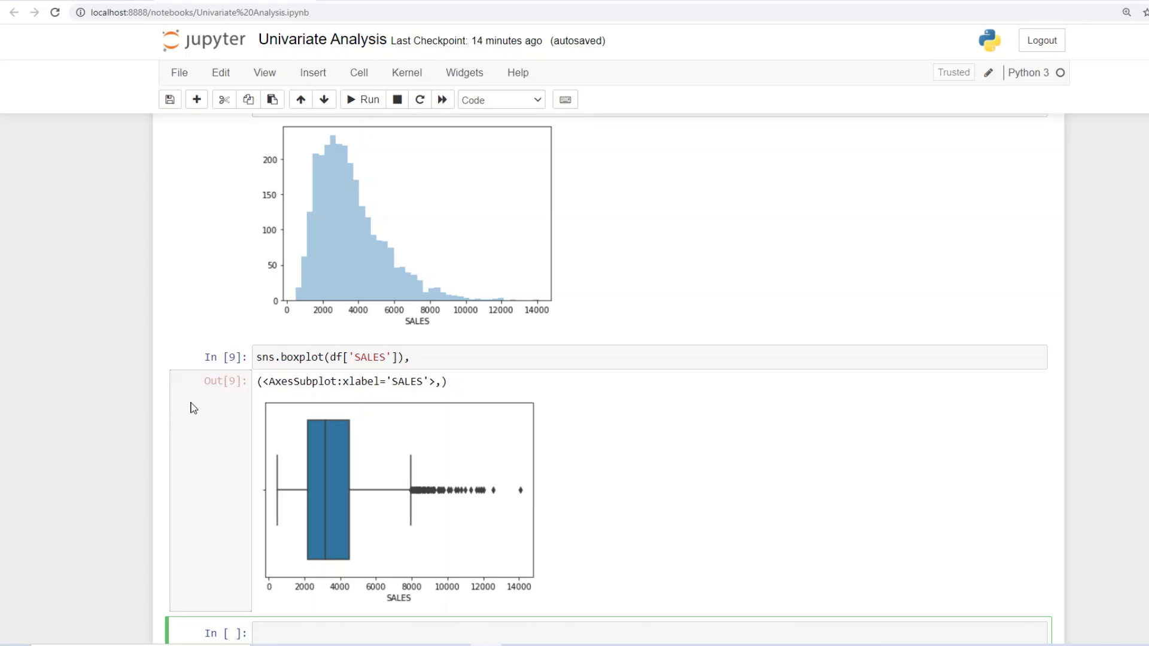
scroll(down, 3)
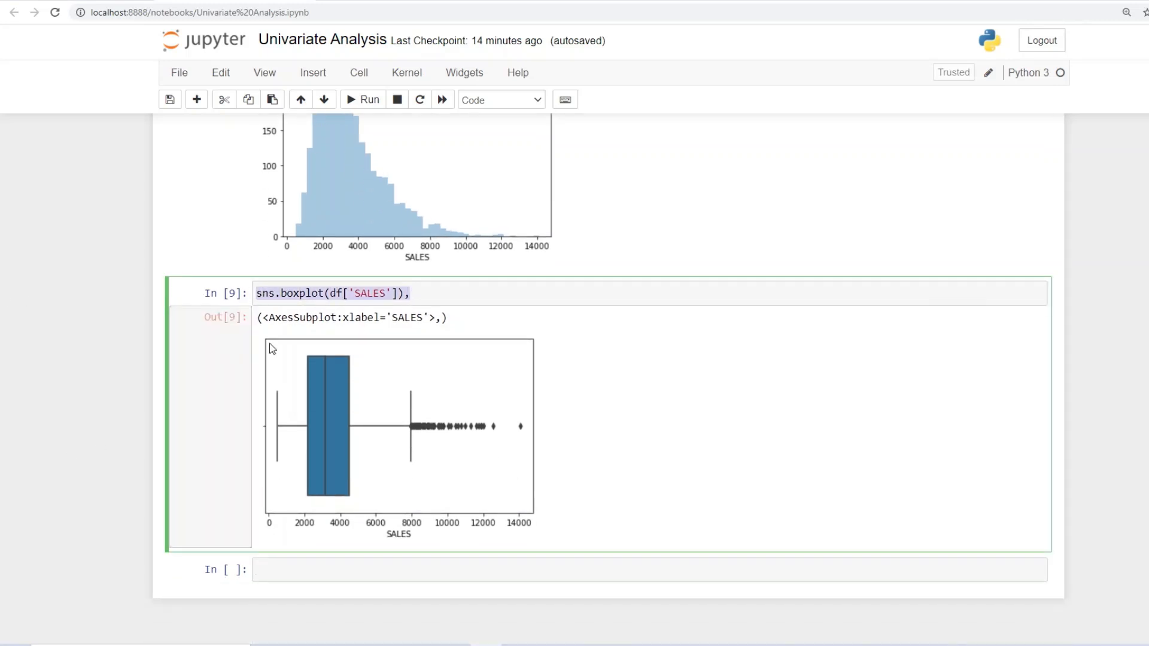
Paste the boxplot line, change the column to 'QUANTITYORDERED' and run it.
text(sns.boxplot(df['SALES']),)
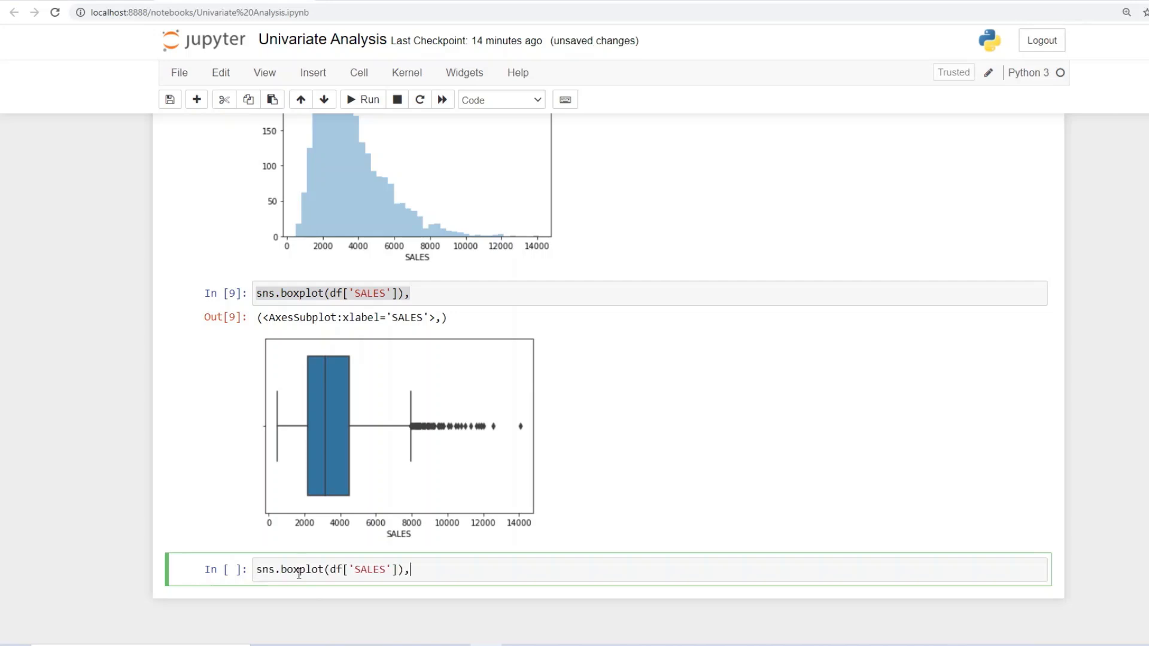
scroll(up, 3)
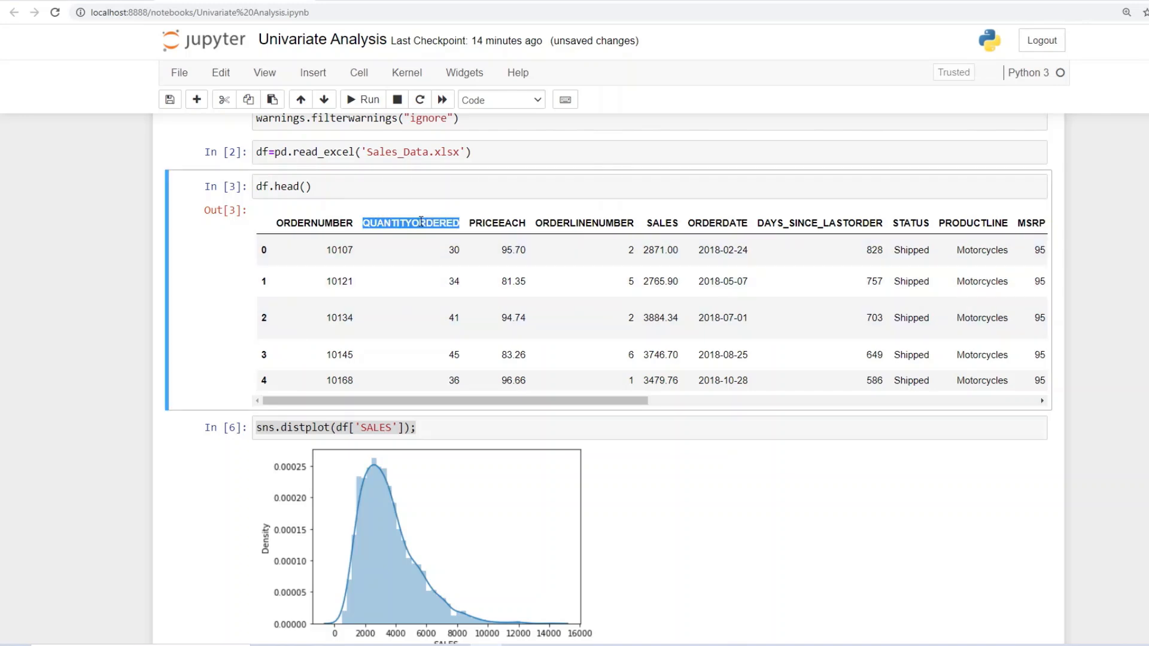
scroll(down, 3)
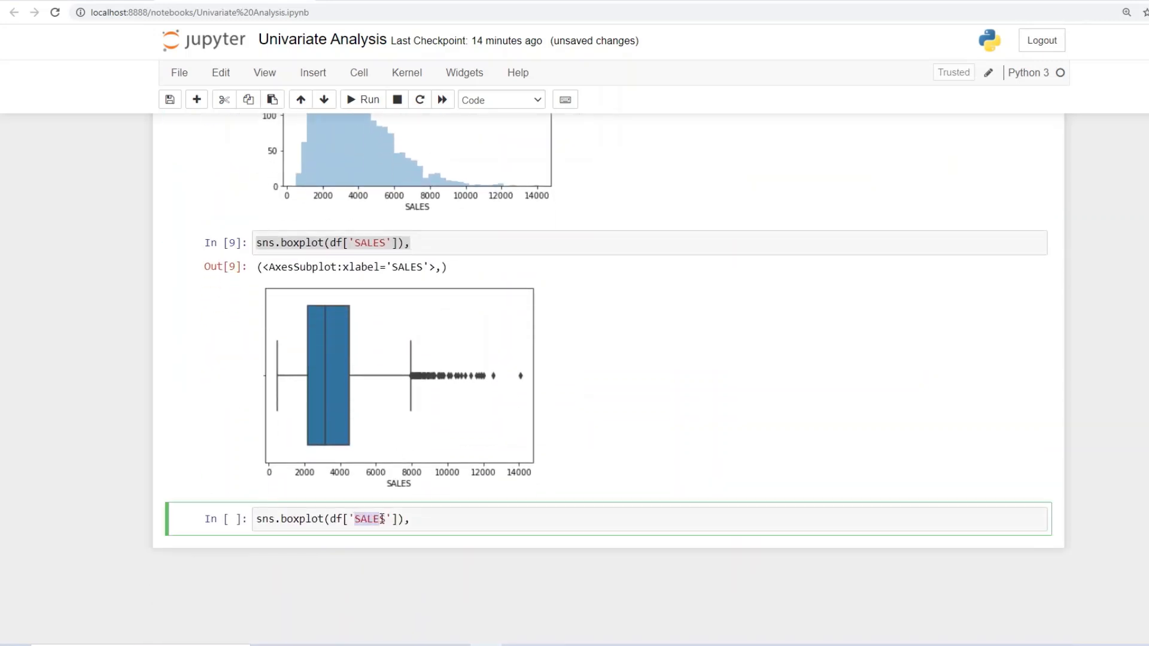
mouse_move(574, 517)
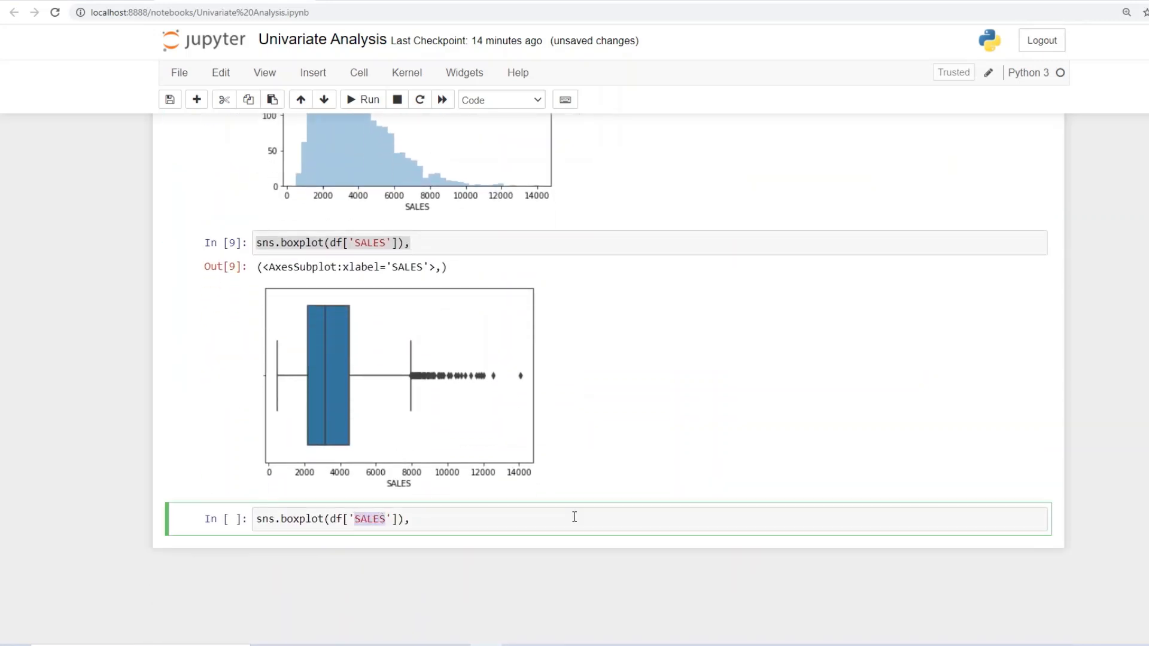
text(QUANTITYORDERED)
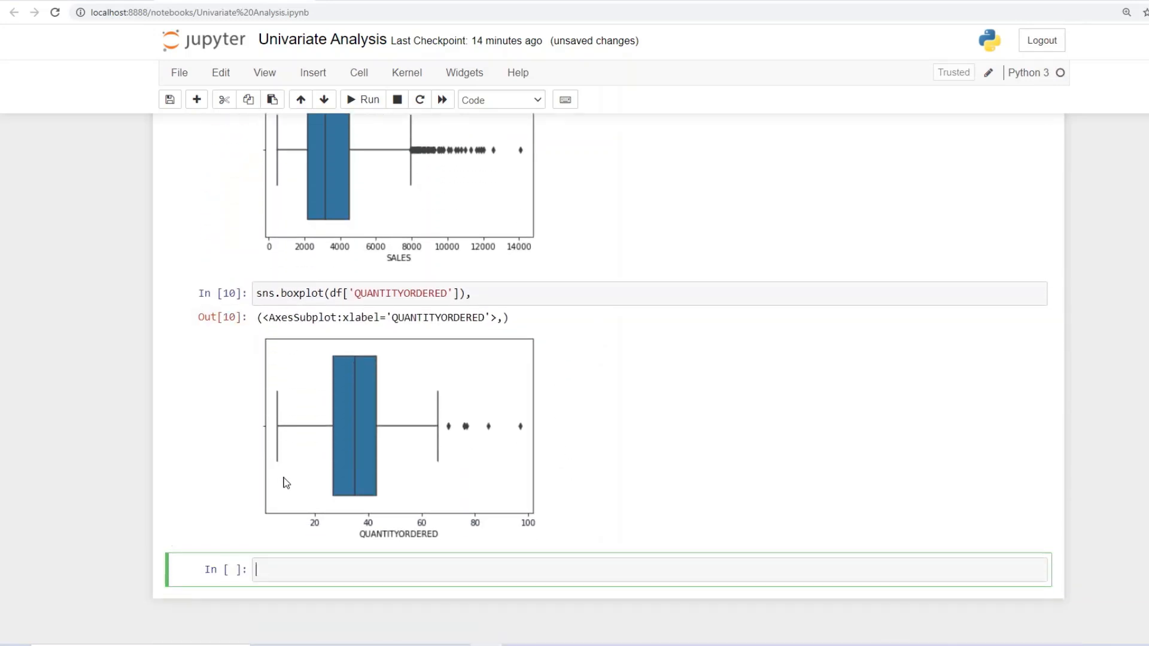
mouse_move(462, 406)
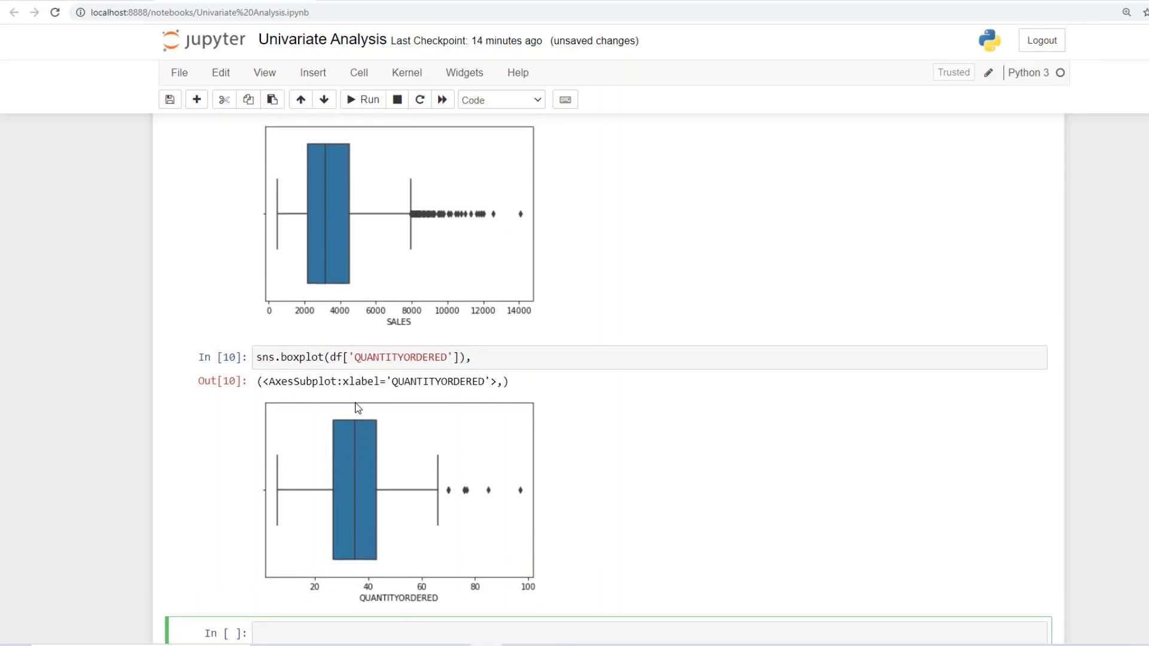
mouse_move(504, 553)
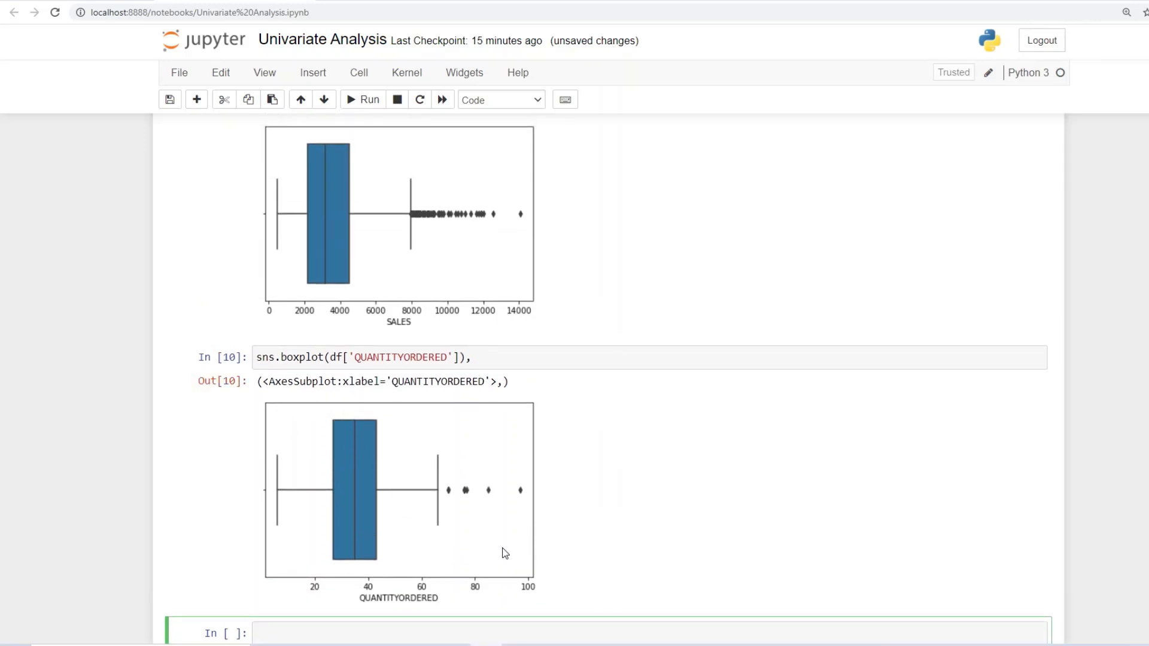
mouse_move(715, 423)
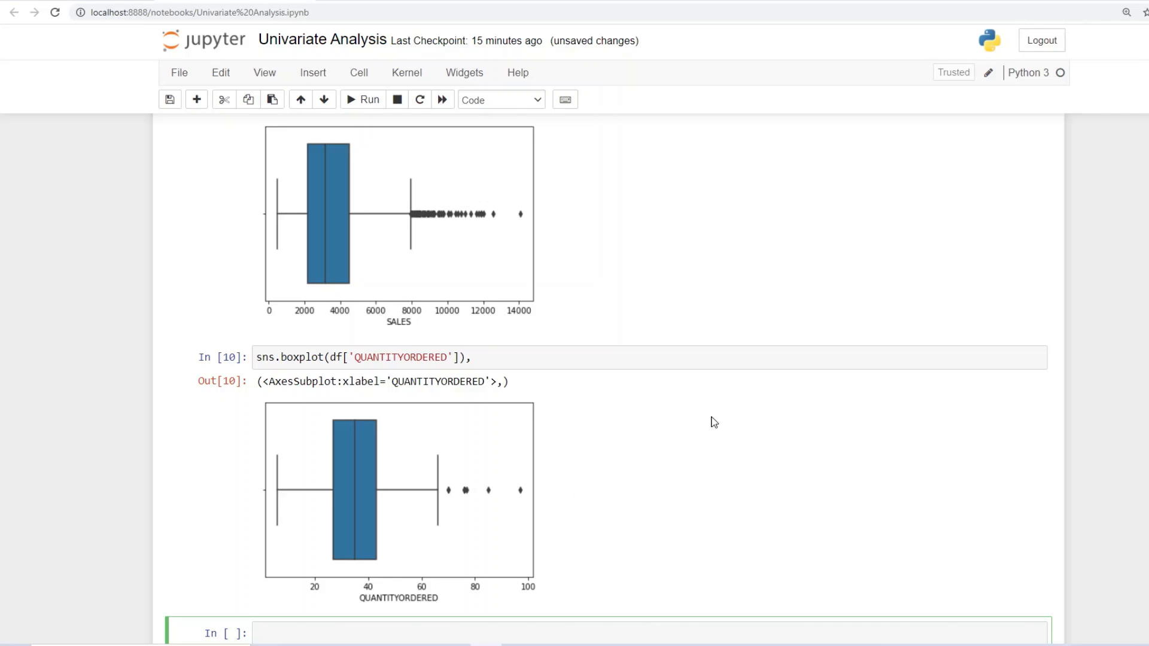
scroll(down, 3)
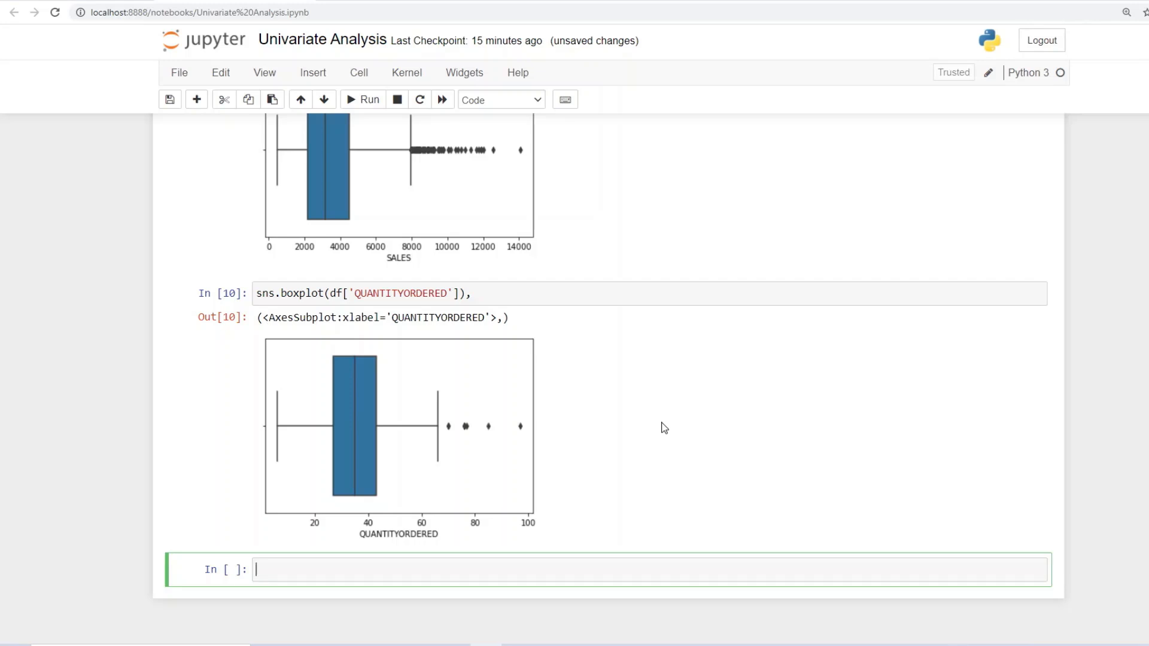
click(207, 390)
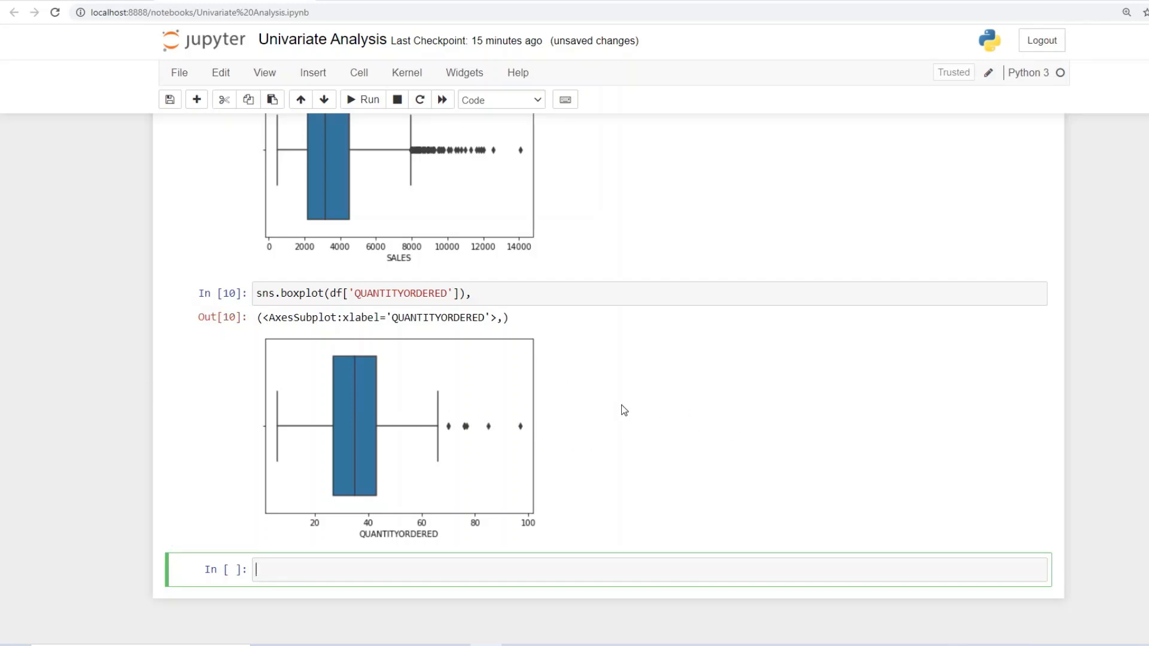
mouse_move(62, 534)
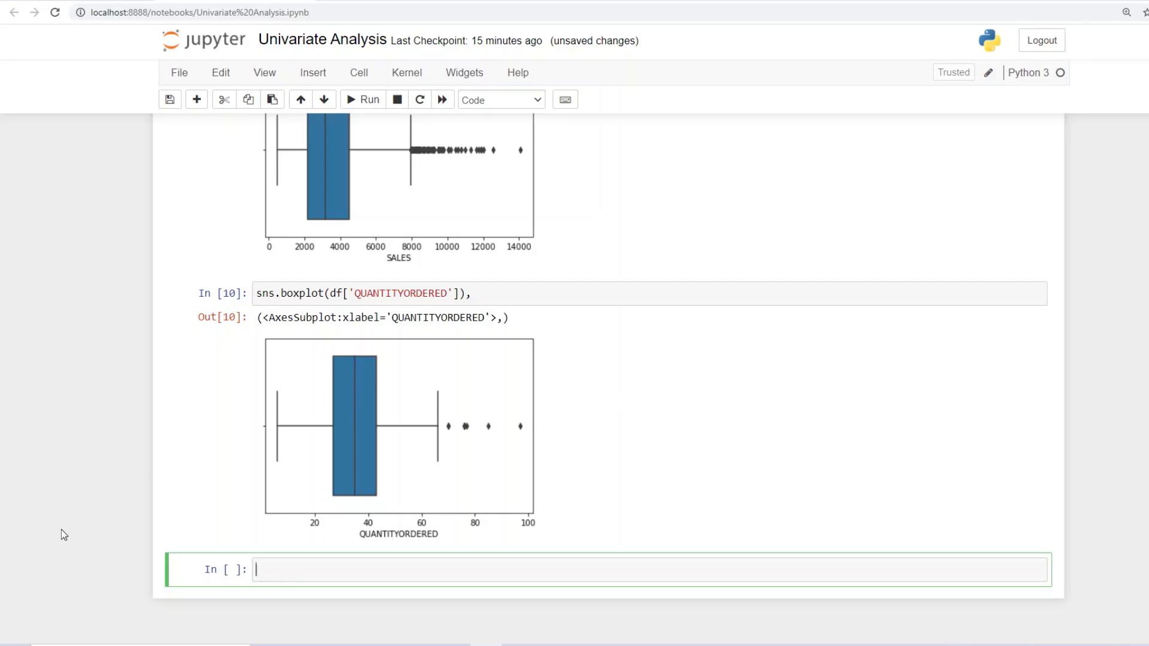
click(361, 100)
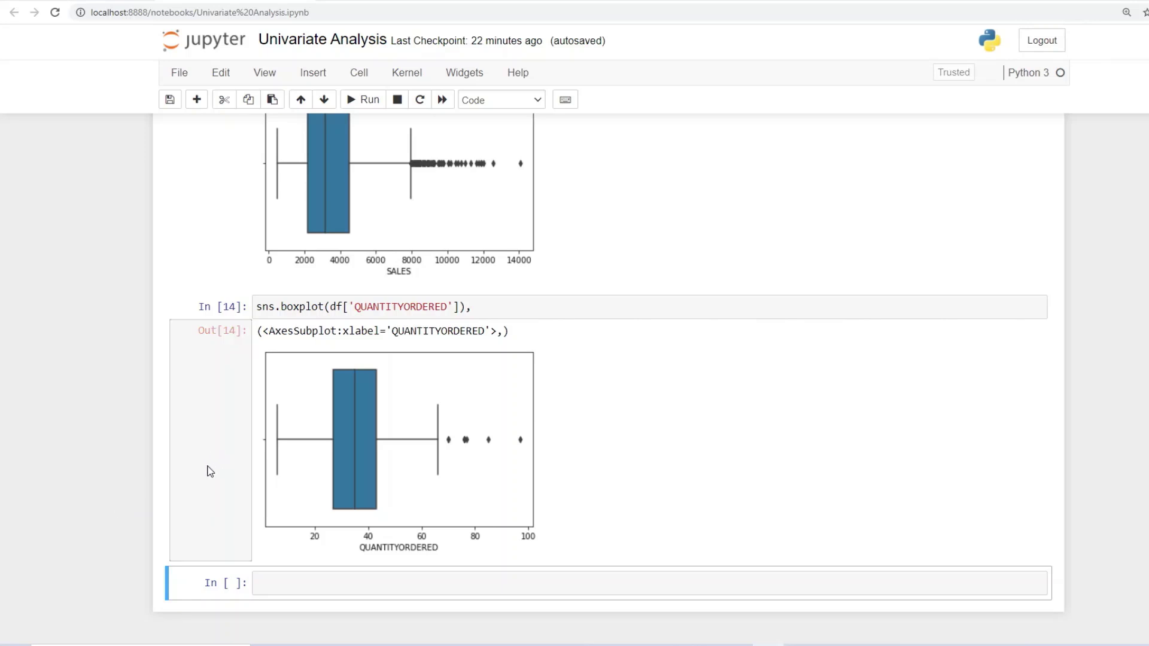
mouse_move(210, 471)
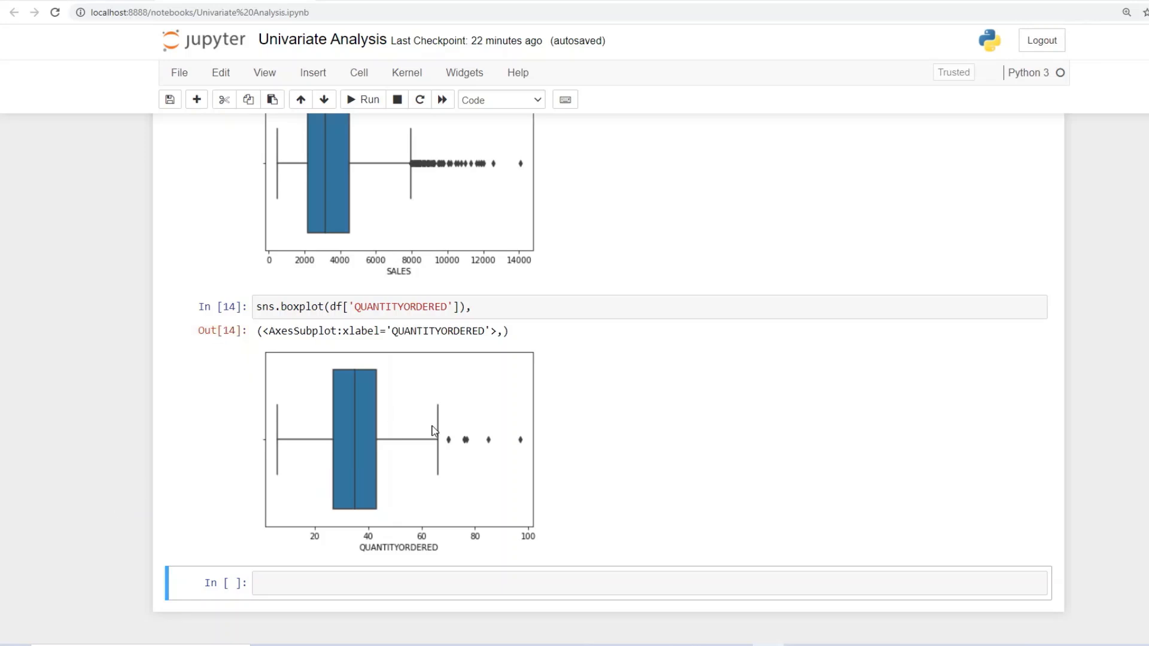
mouse_move(457, 413)
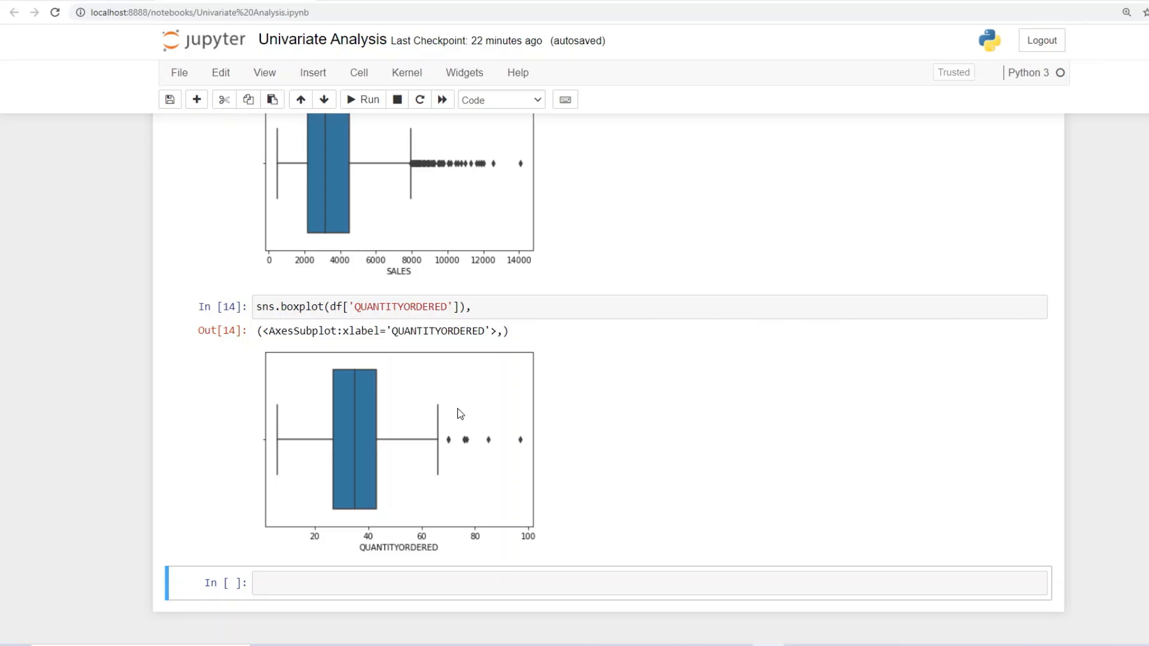
mouse_move(1066, 420)
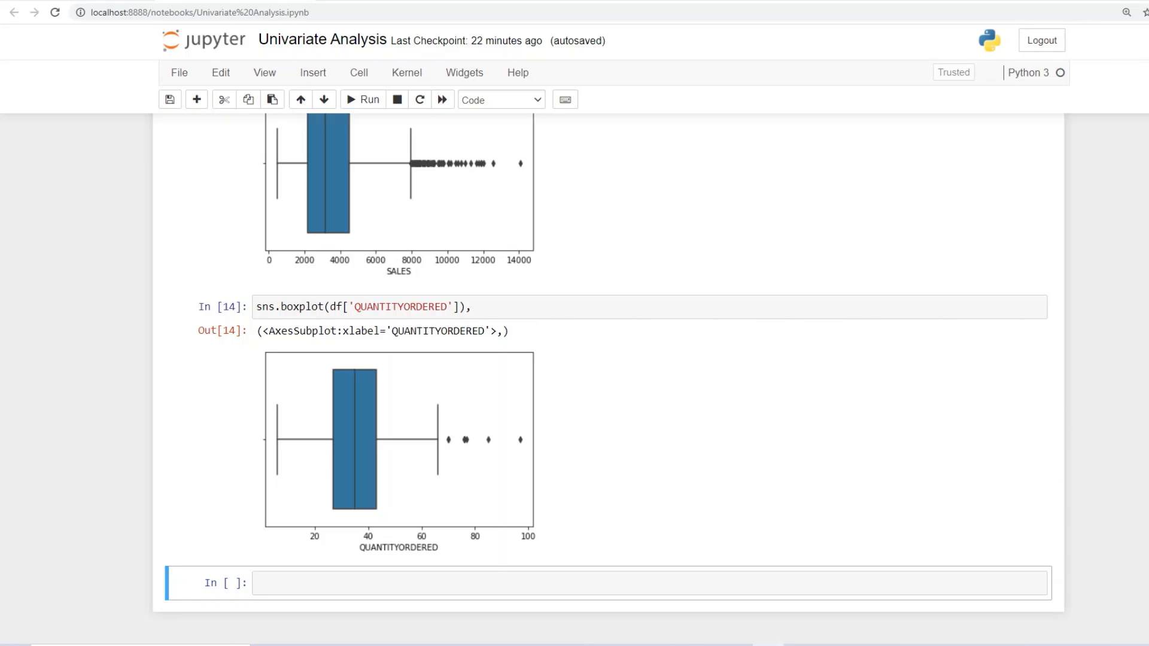
mouse_move(443, 433)
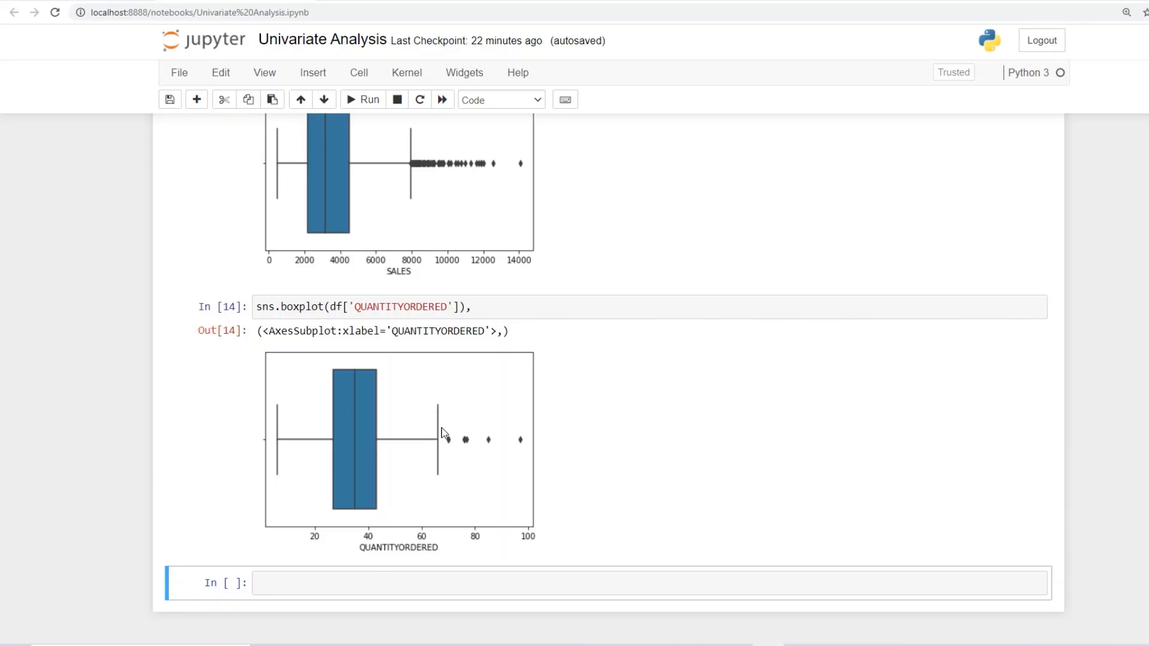
mouse_move(457, 462)
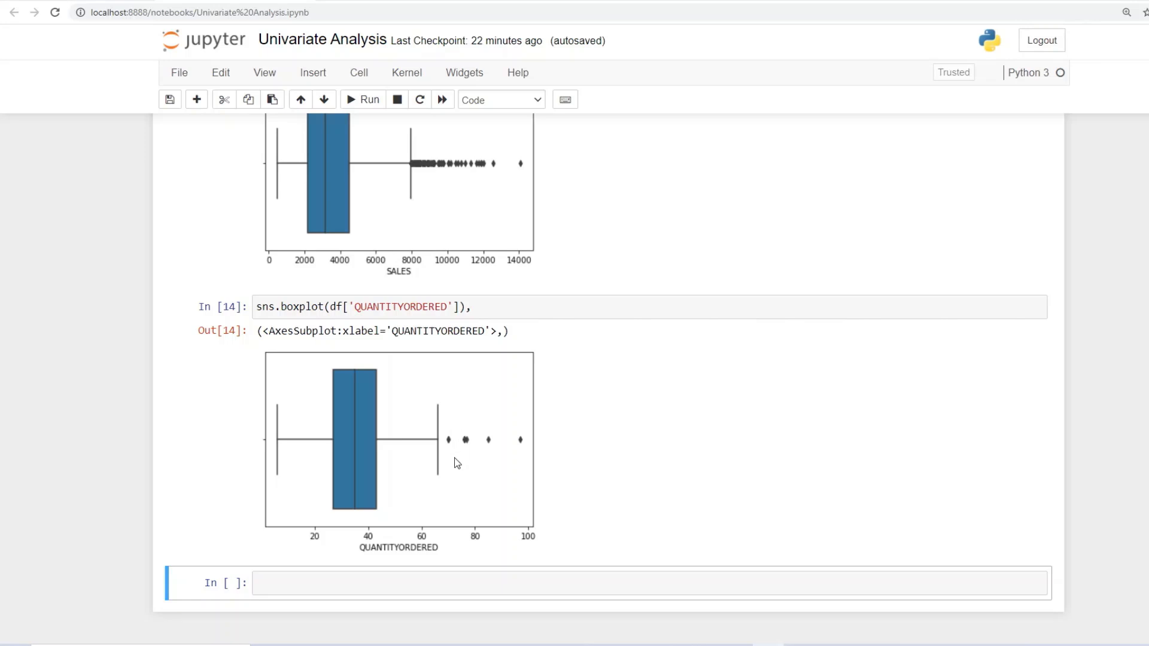
mouse_move(483, 440)
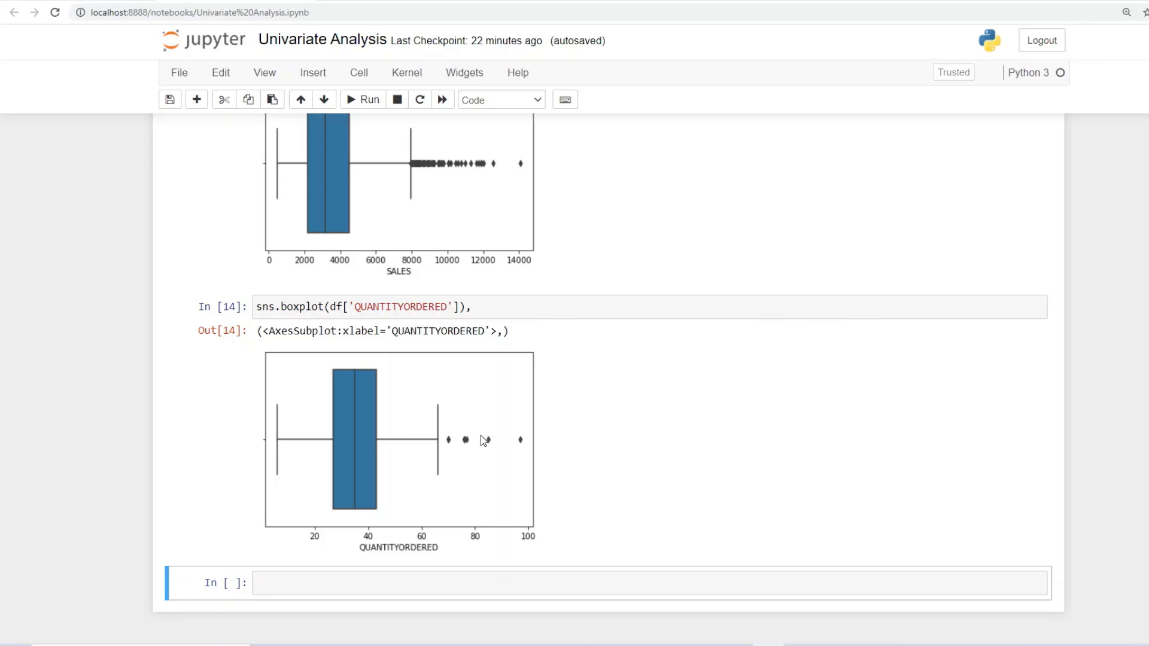
mouse_move(502, 469)
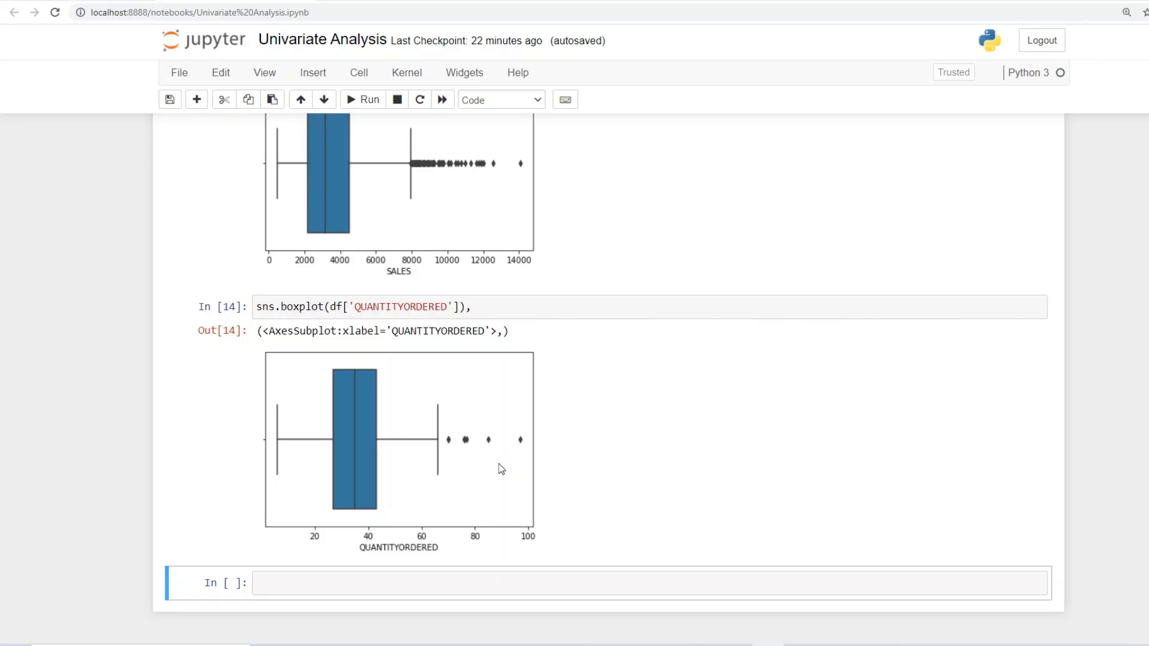
mouse_move(390, 420)
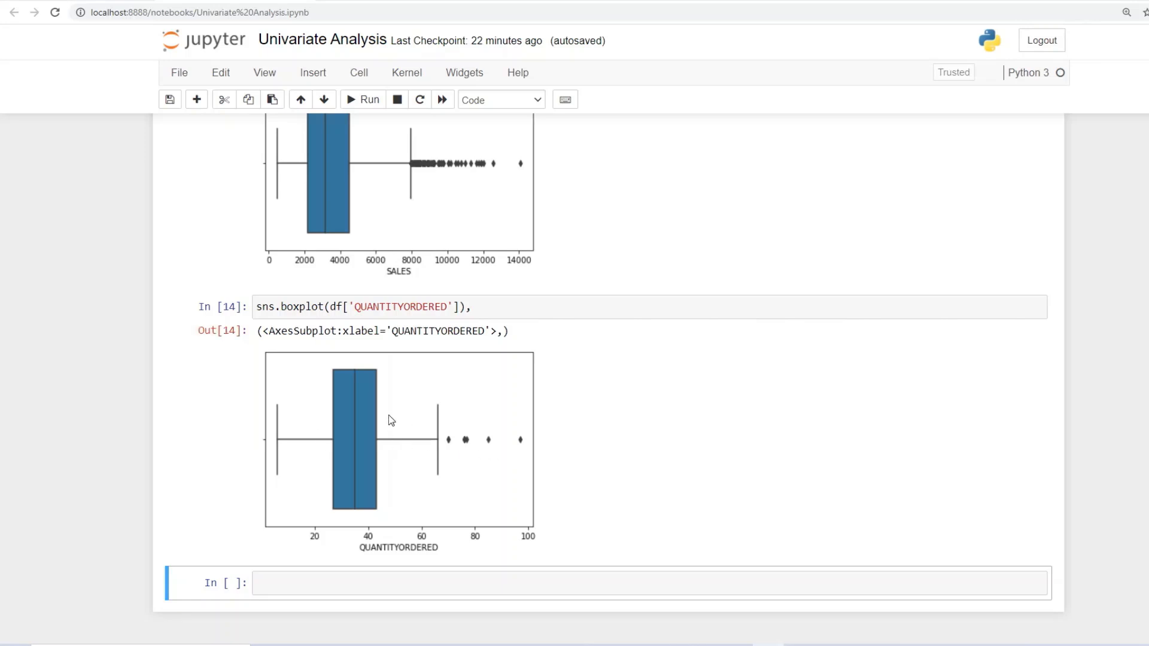
mouse_move(472, 423)
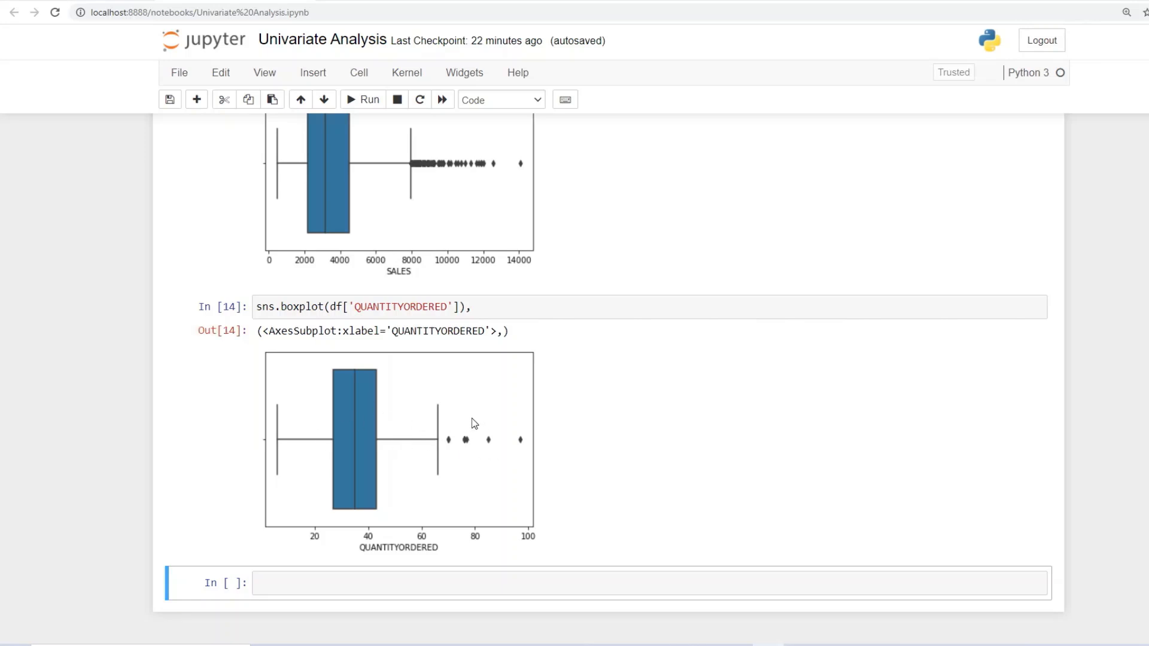
mouse_move(273, 418)
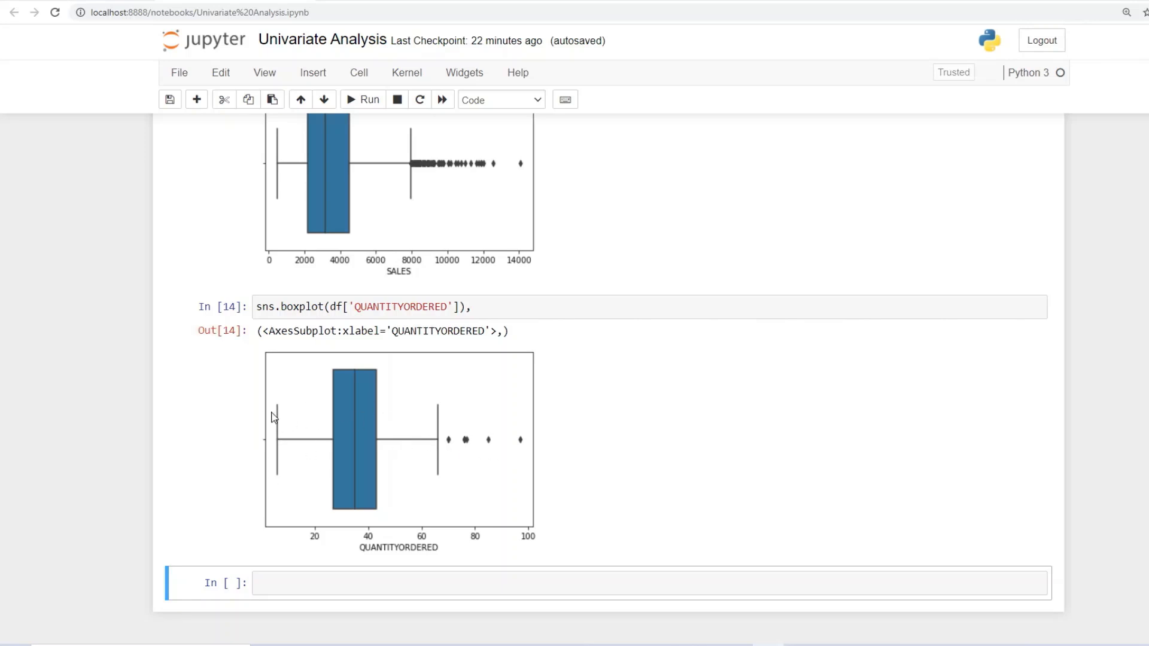
mouse_move(284, 480)
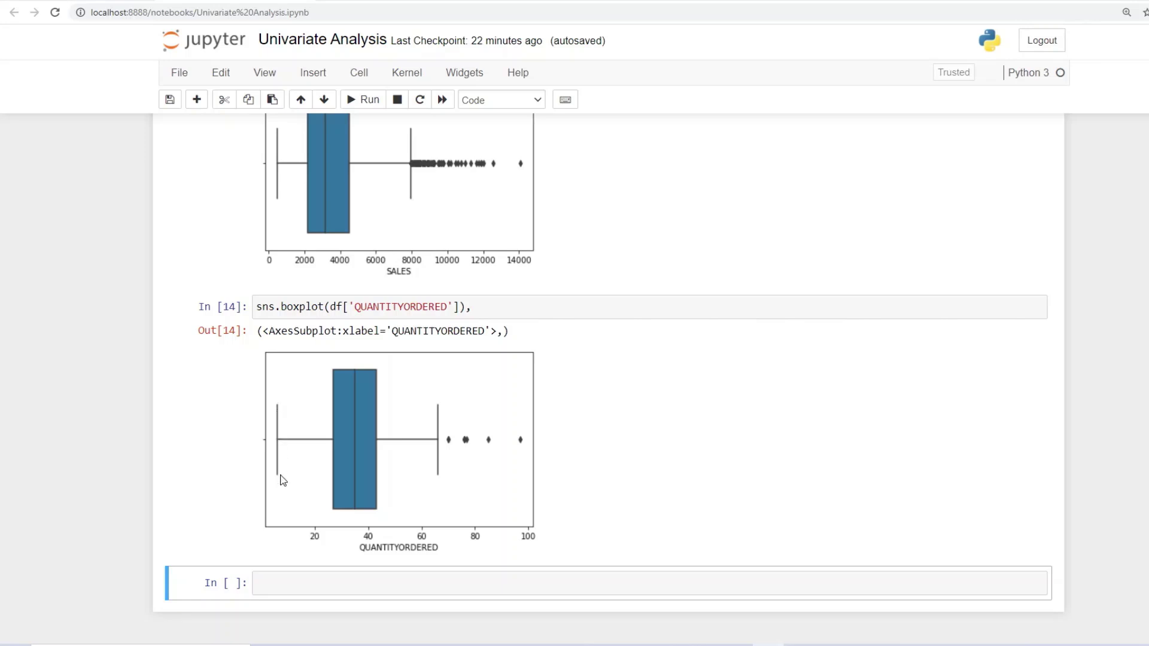
mouse_move(280, 413)
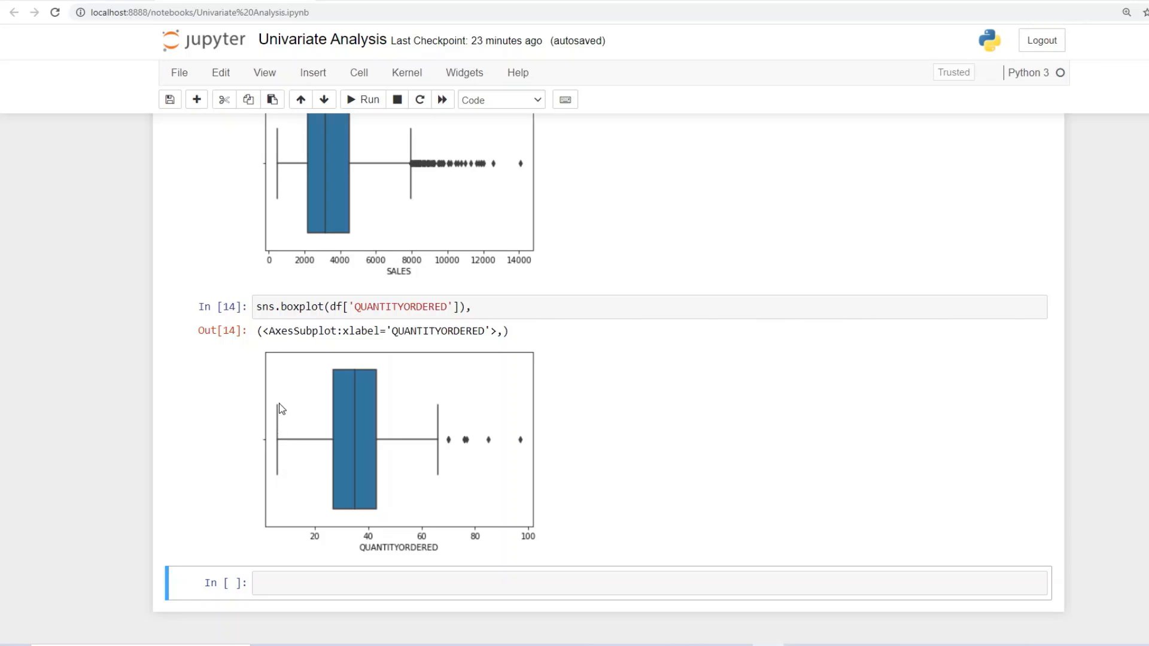
mouse_move(442, 414)
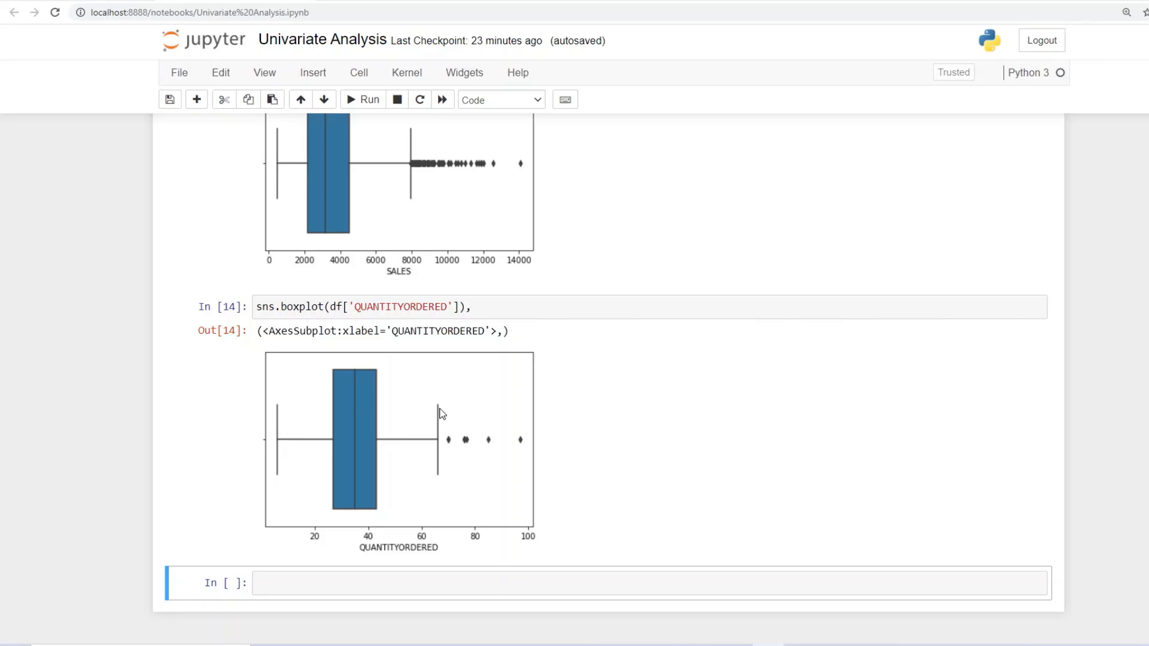
mouse_move(432, 413)
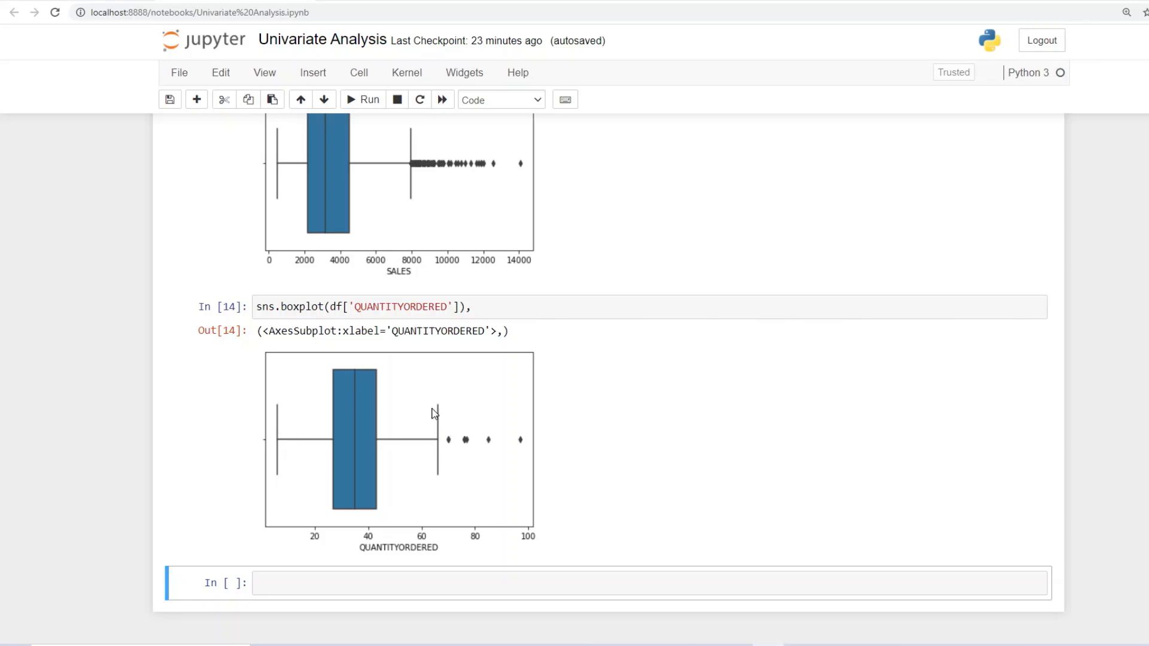
mouse_move(439, 420)
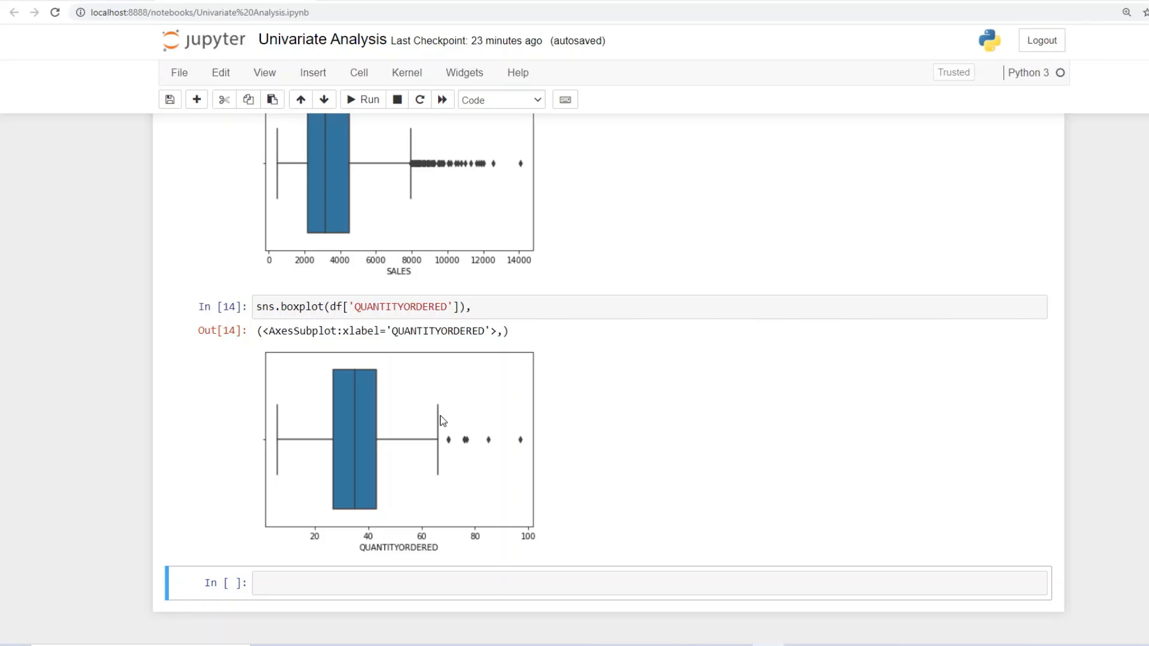
mouse_move(440, 442)
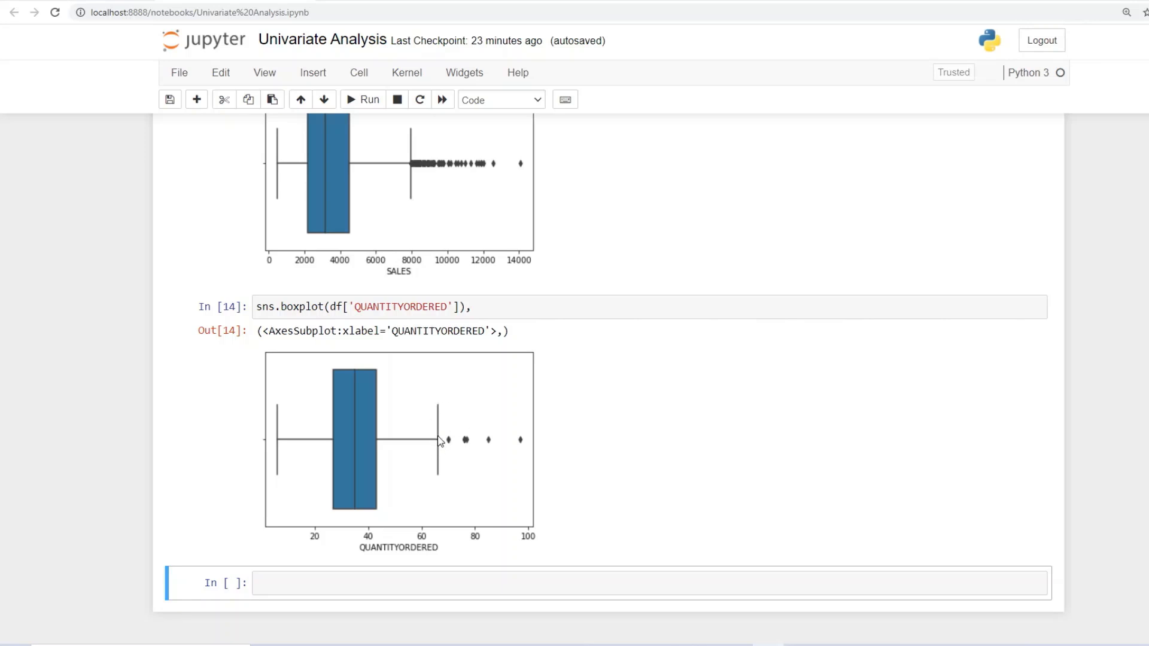
mouse_move(359, 380)
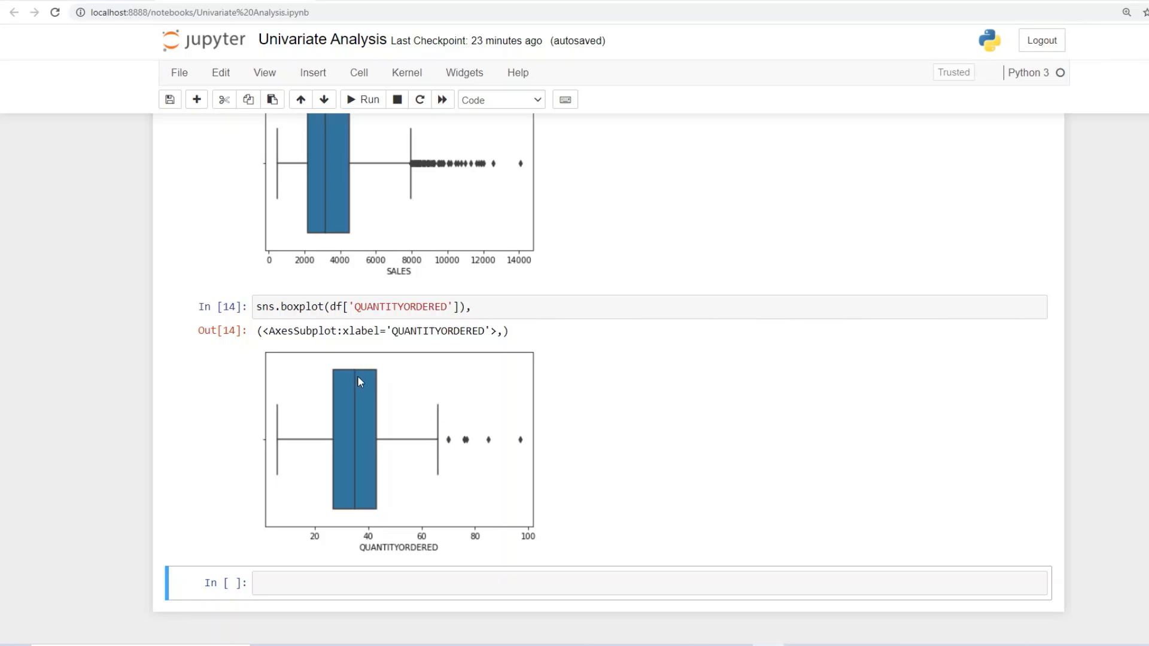
mouse_move(352, 432)
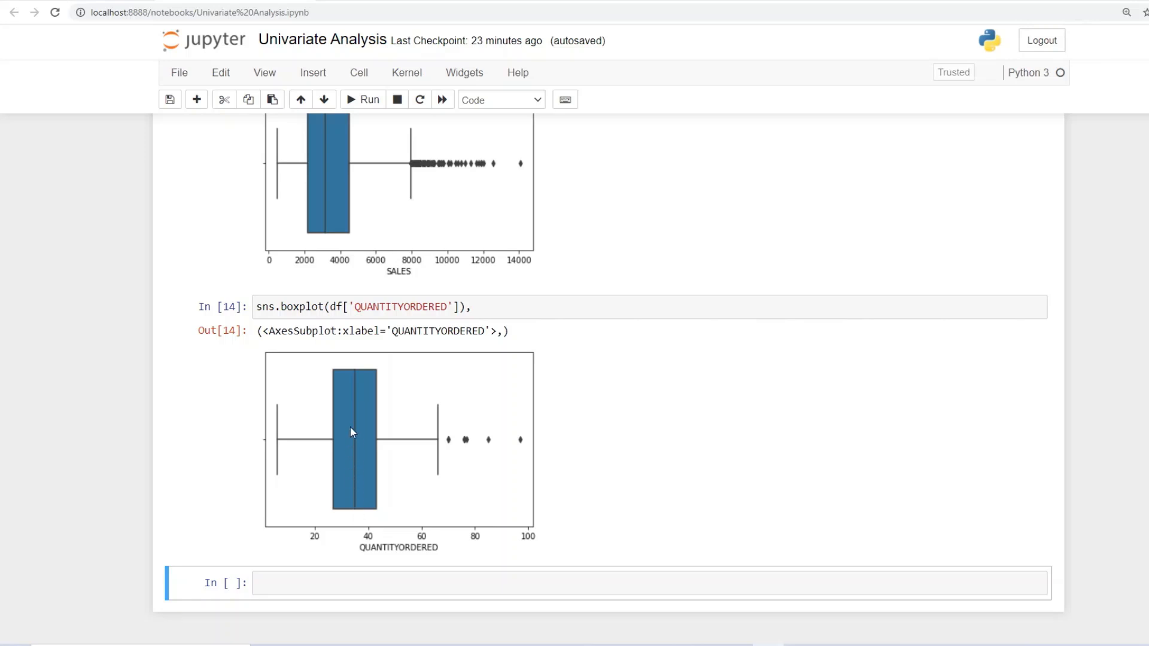
mouse_move(419, 427)
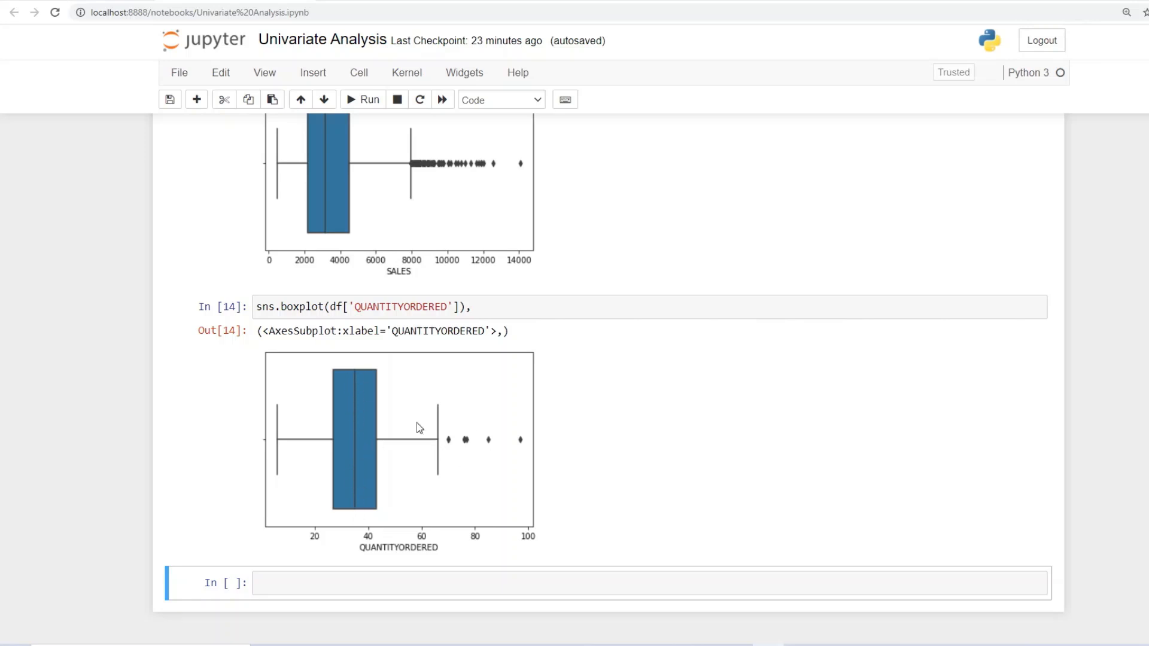
mouse_move(498, 437)
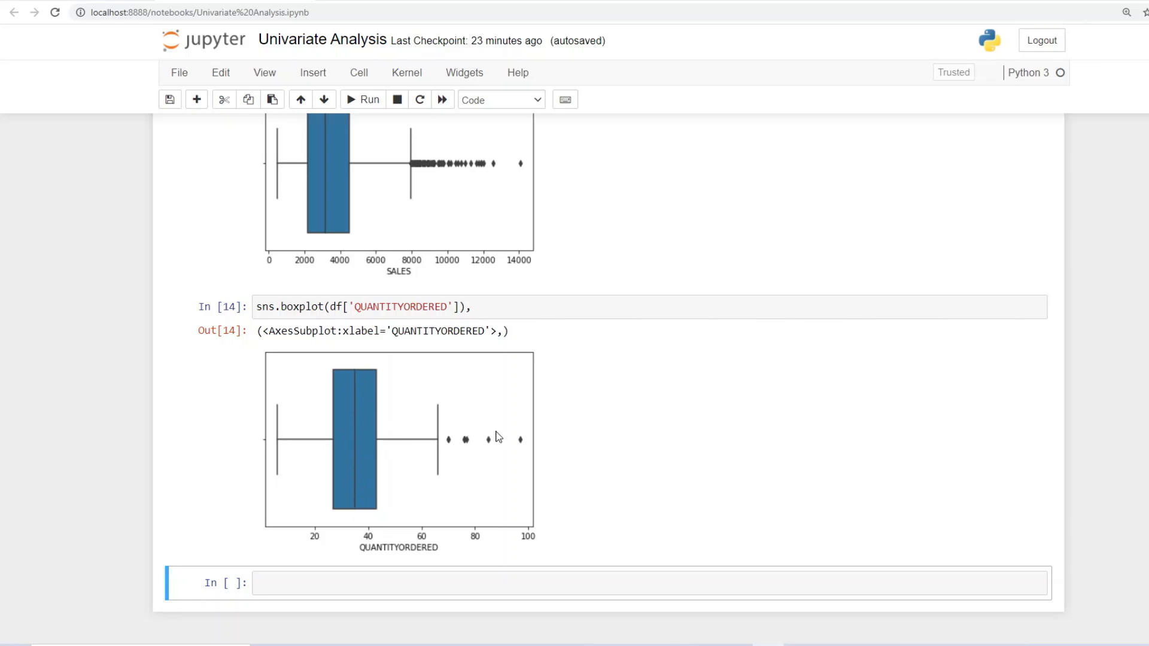
mouse_move(489, 427)
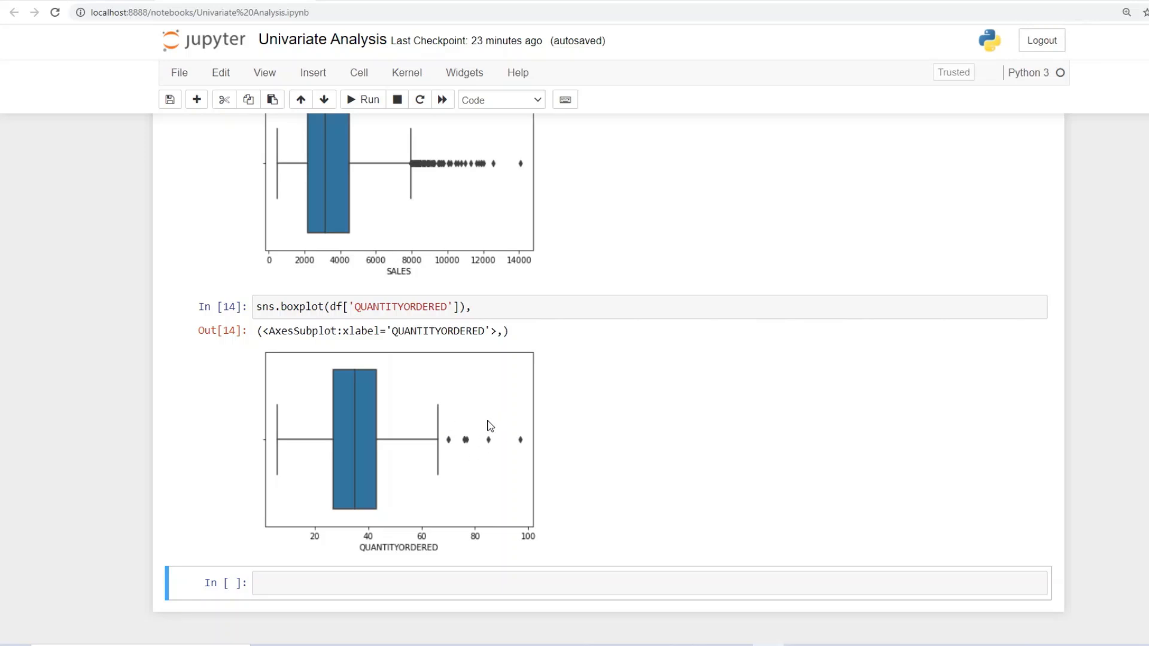
mouse_move(475, 453)
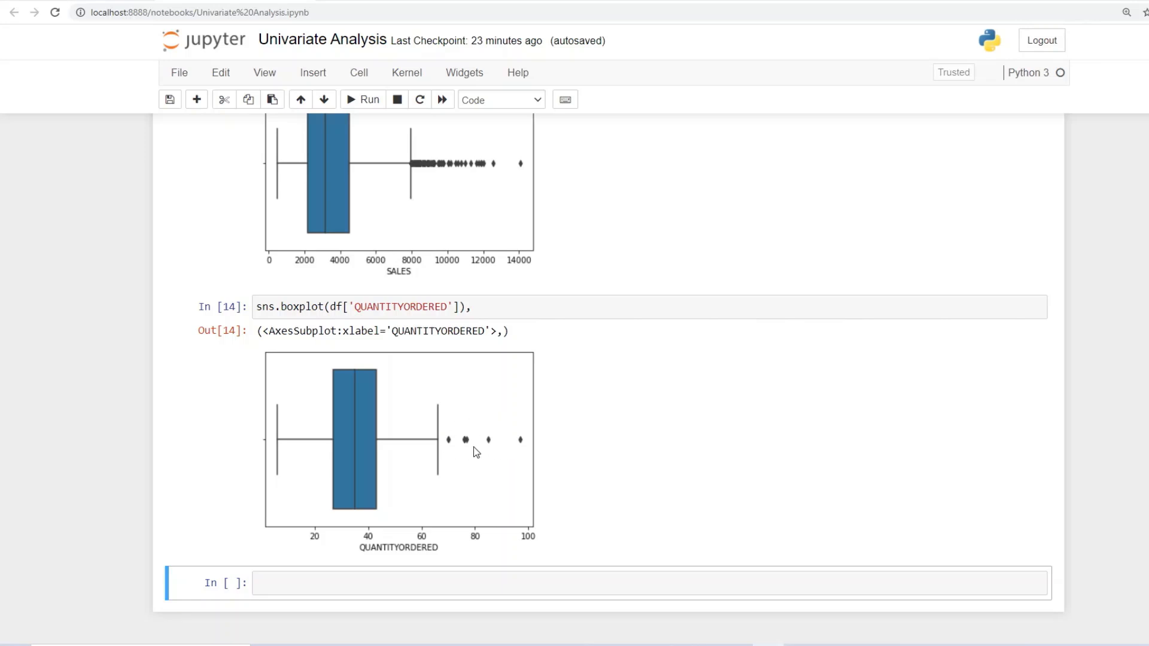
mouse_move(437, 420)
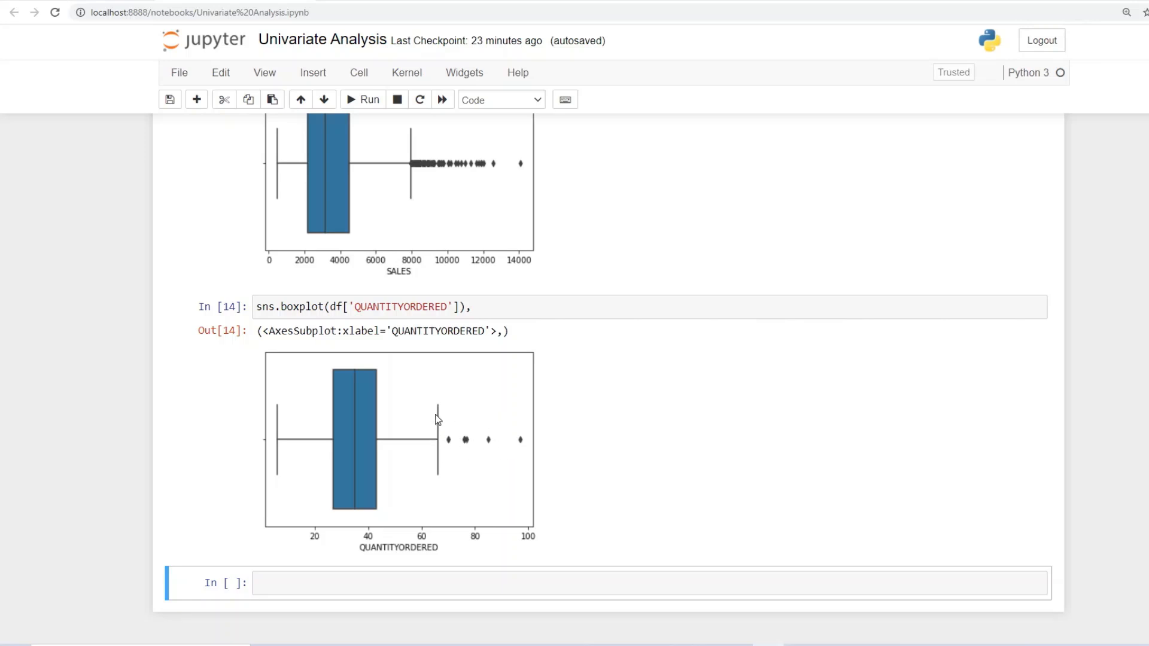
mouse_move(468, 424)
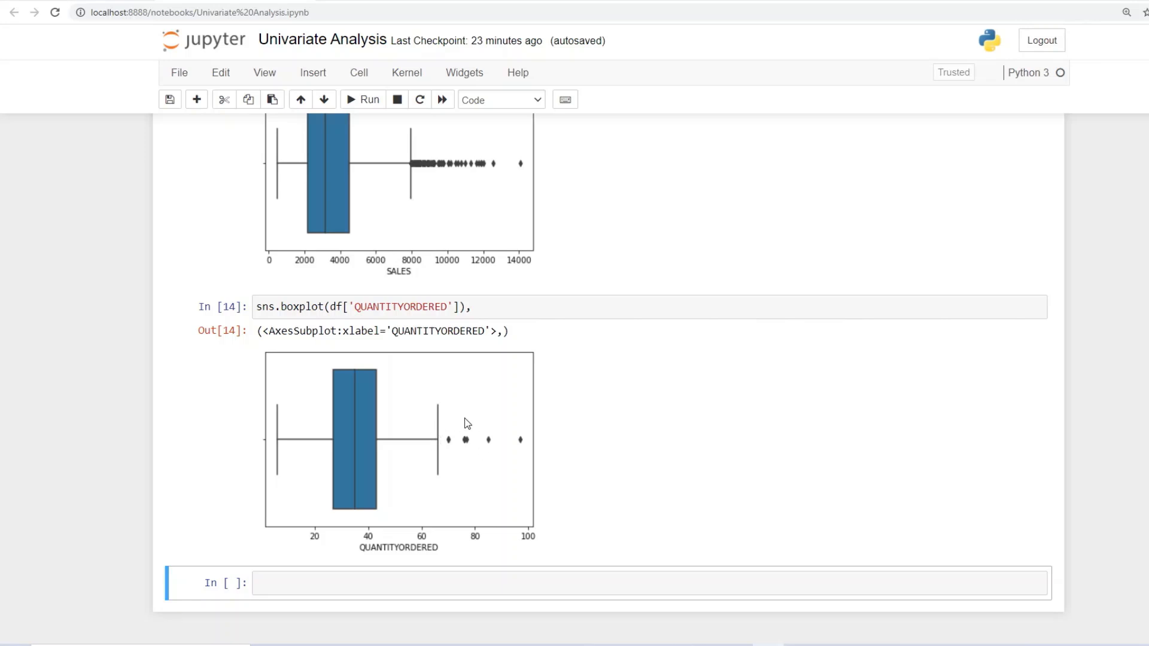
mouse_move(443, 425)
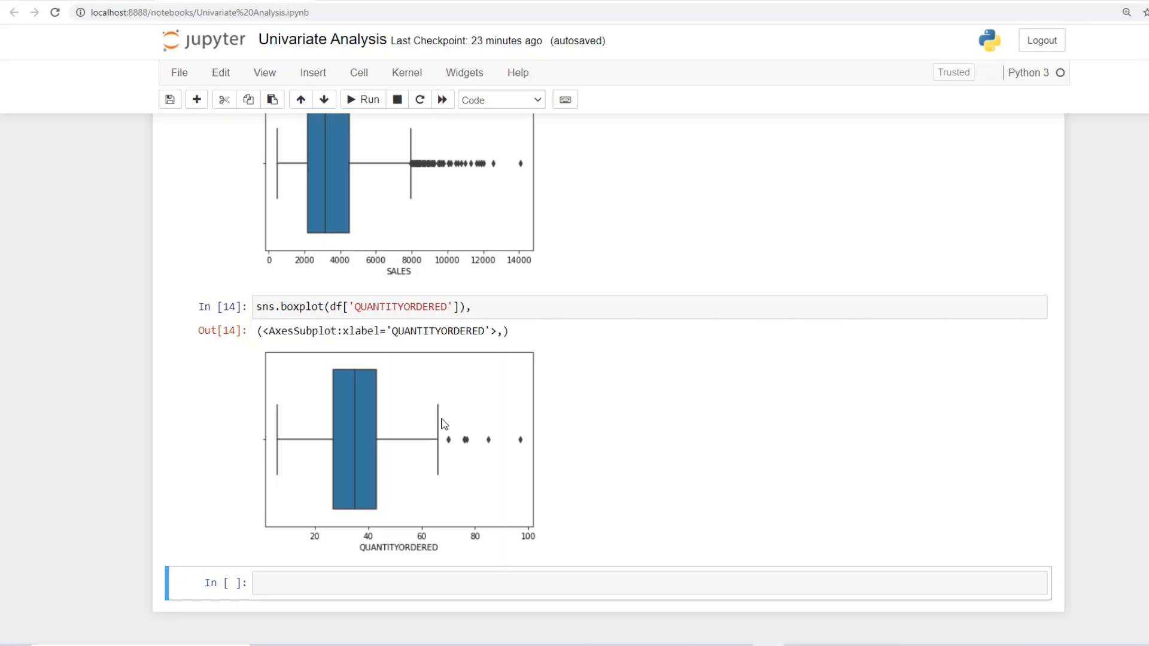
mouse_move(472, 455)
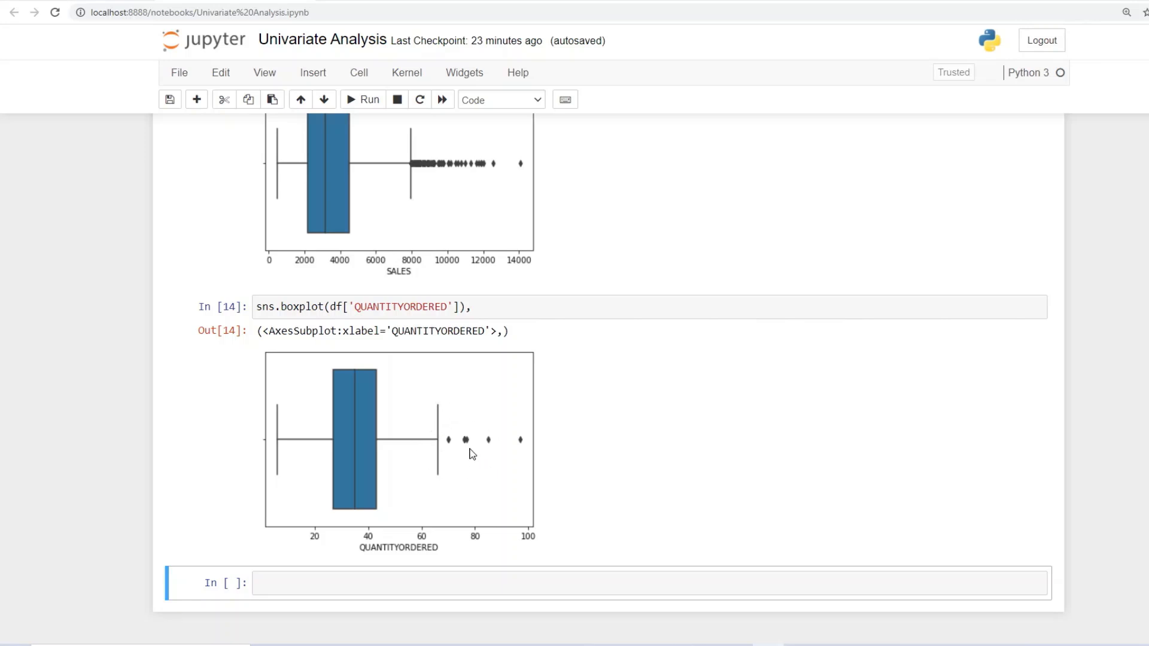
mouse_move(187, 443)
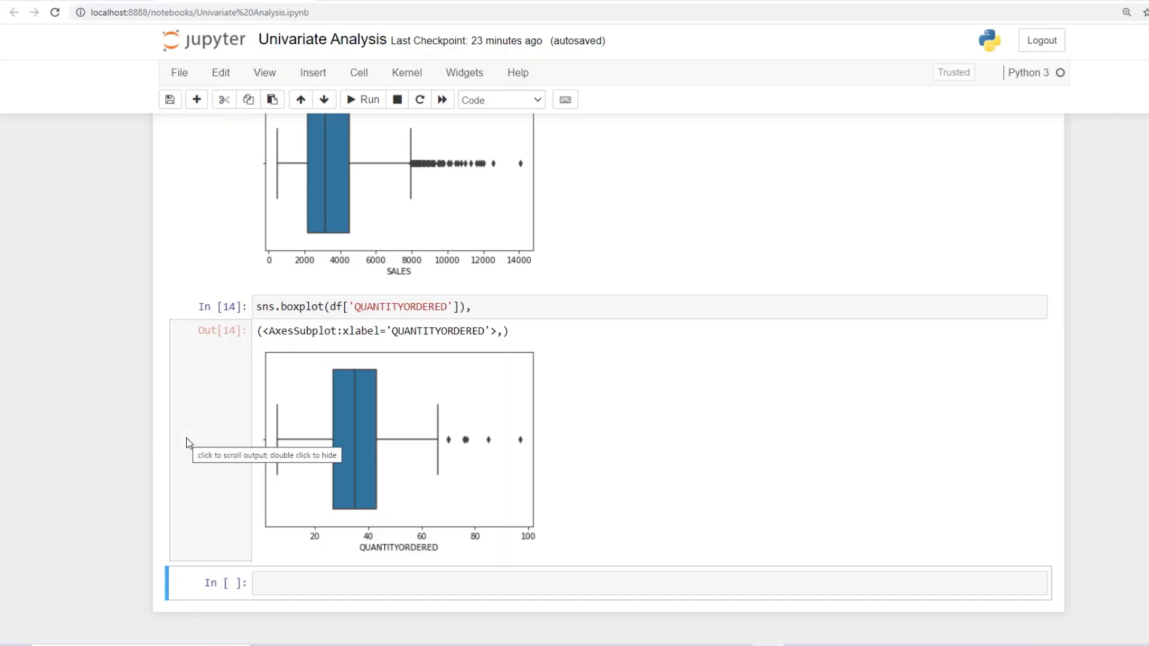
scroll(up, 3)
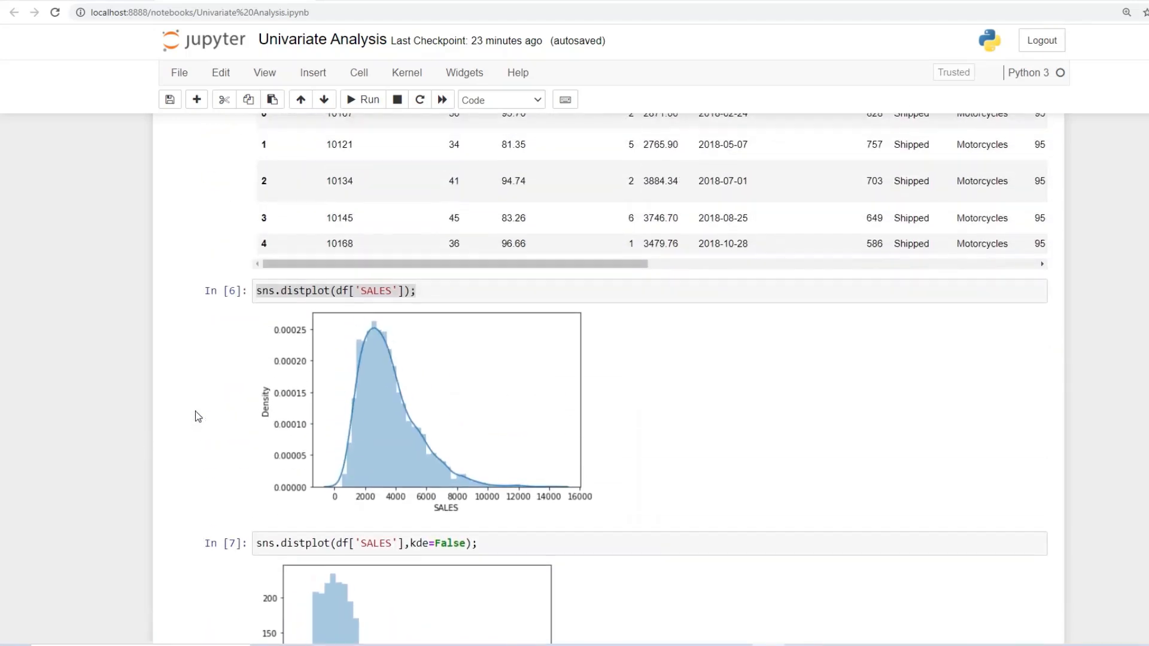
scroll(down, 3)
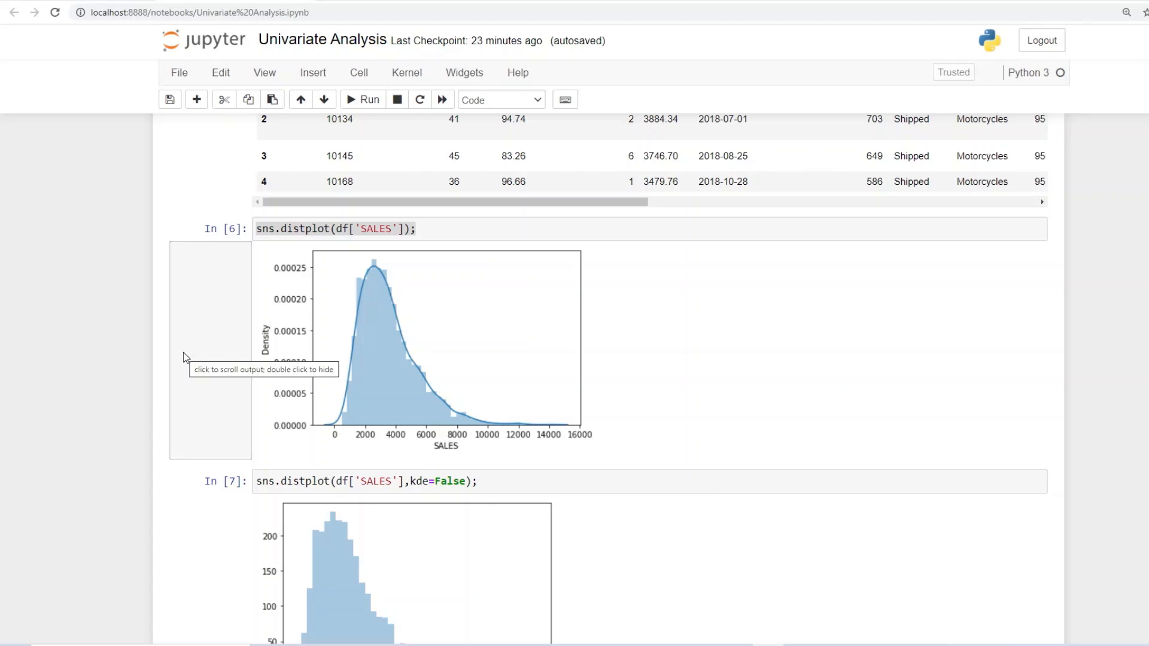
scroll(down, 3)
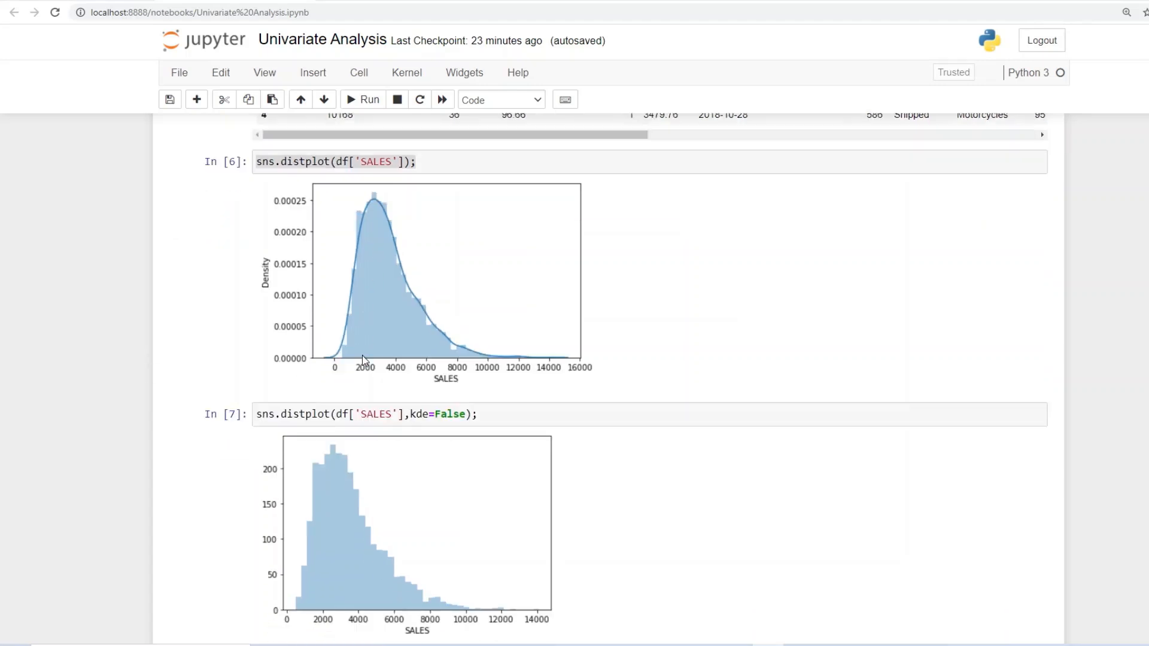
scroll(down, 3)
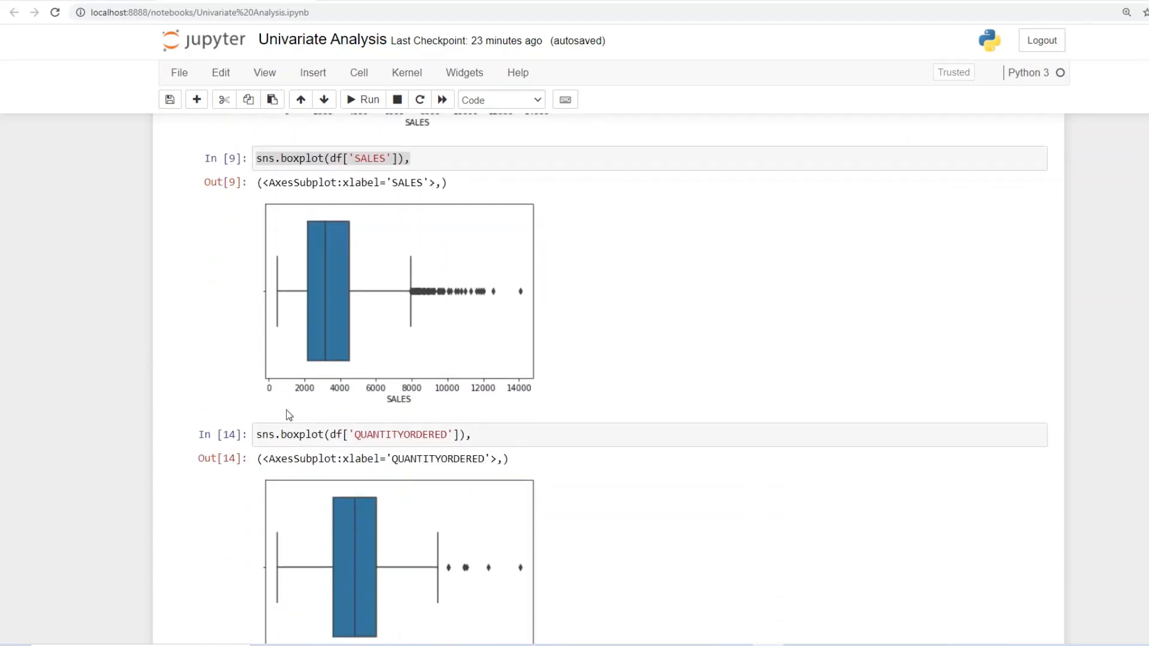
scroll(down, 3)
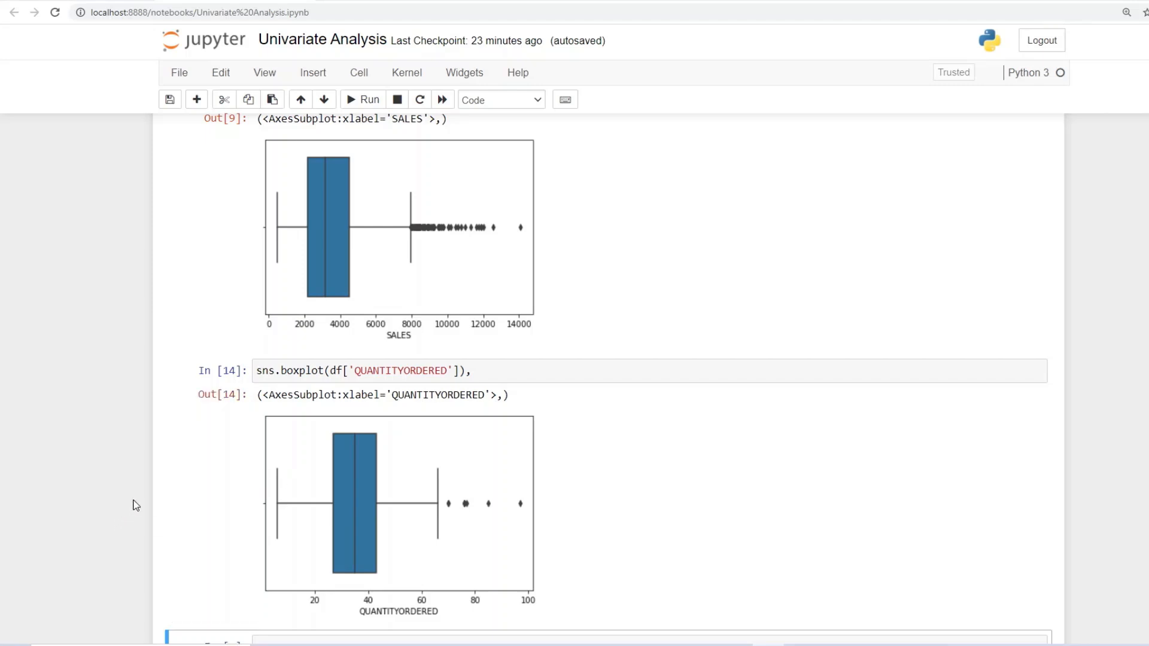
mouse_move(624, 488)
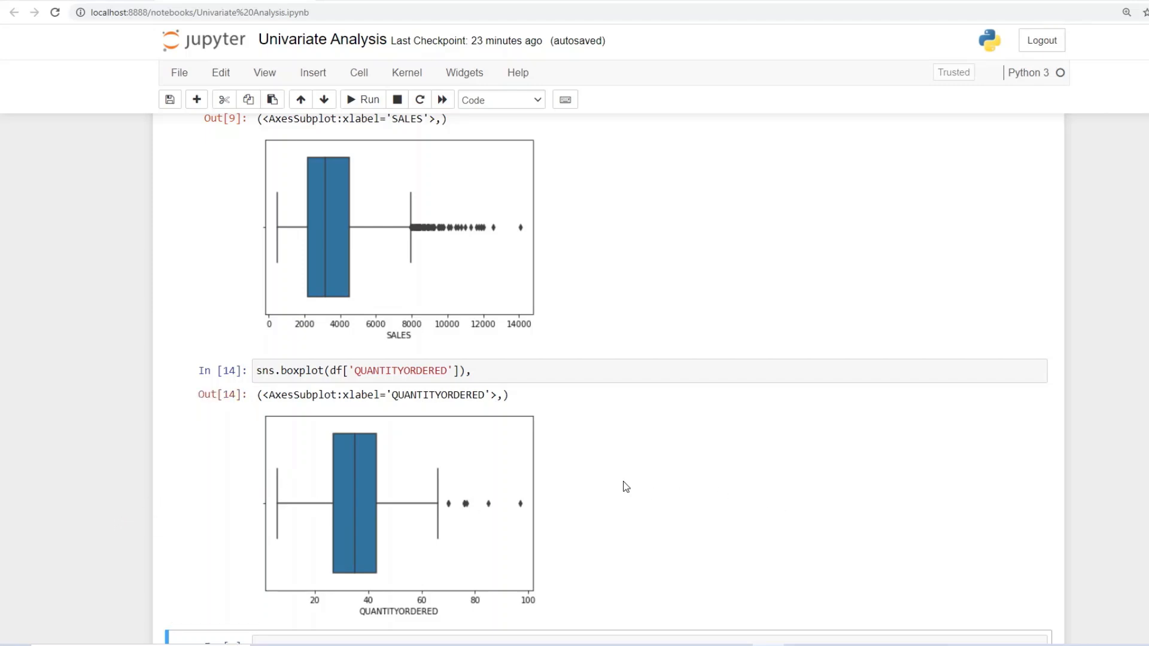